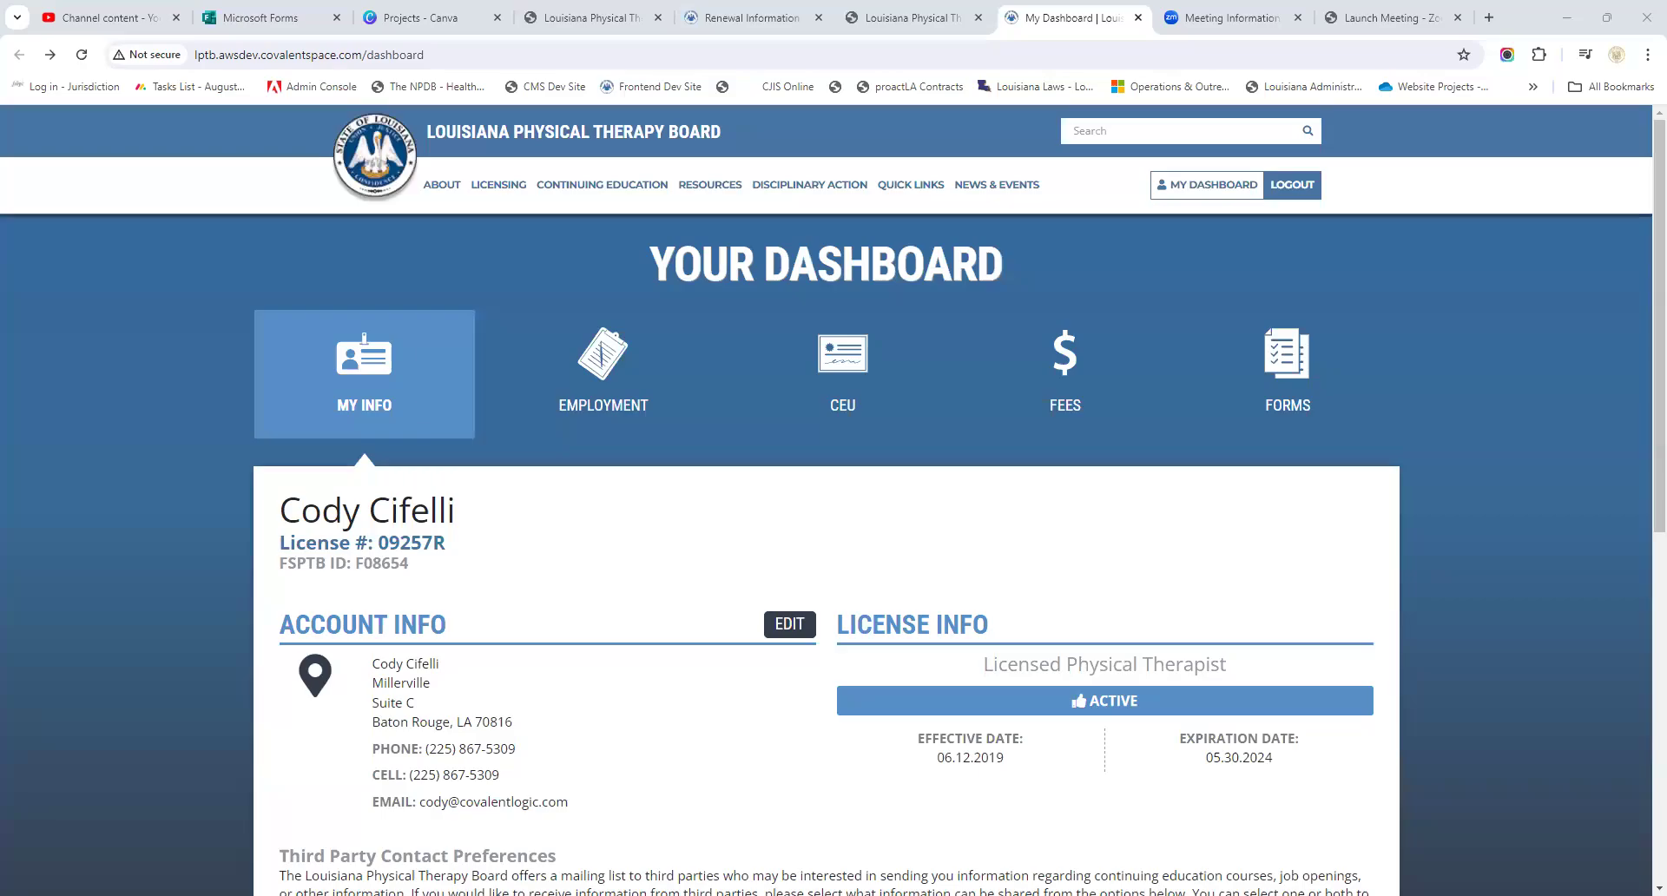
{"action": "mouse_move", "coordinate": [917, 488]}
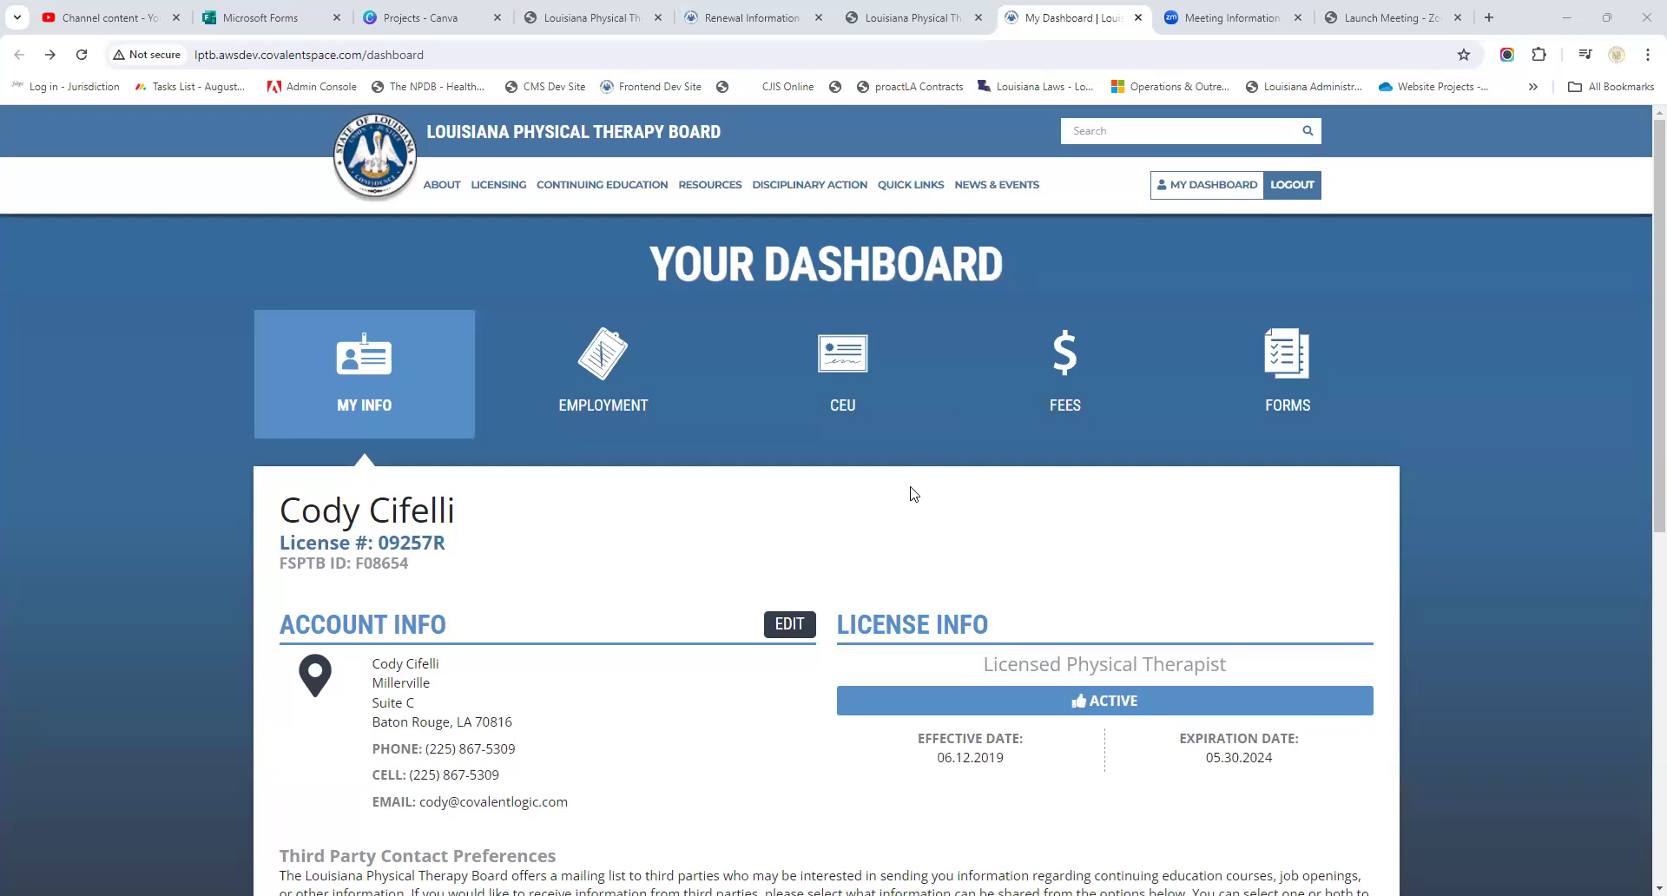
{"action": "mouse_move", "coordinate": [891, 491]}
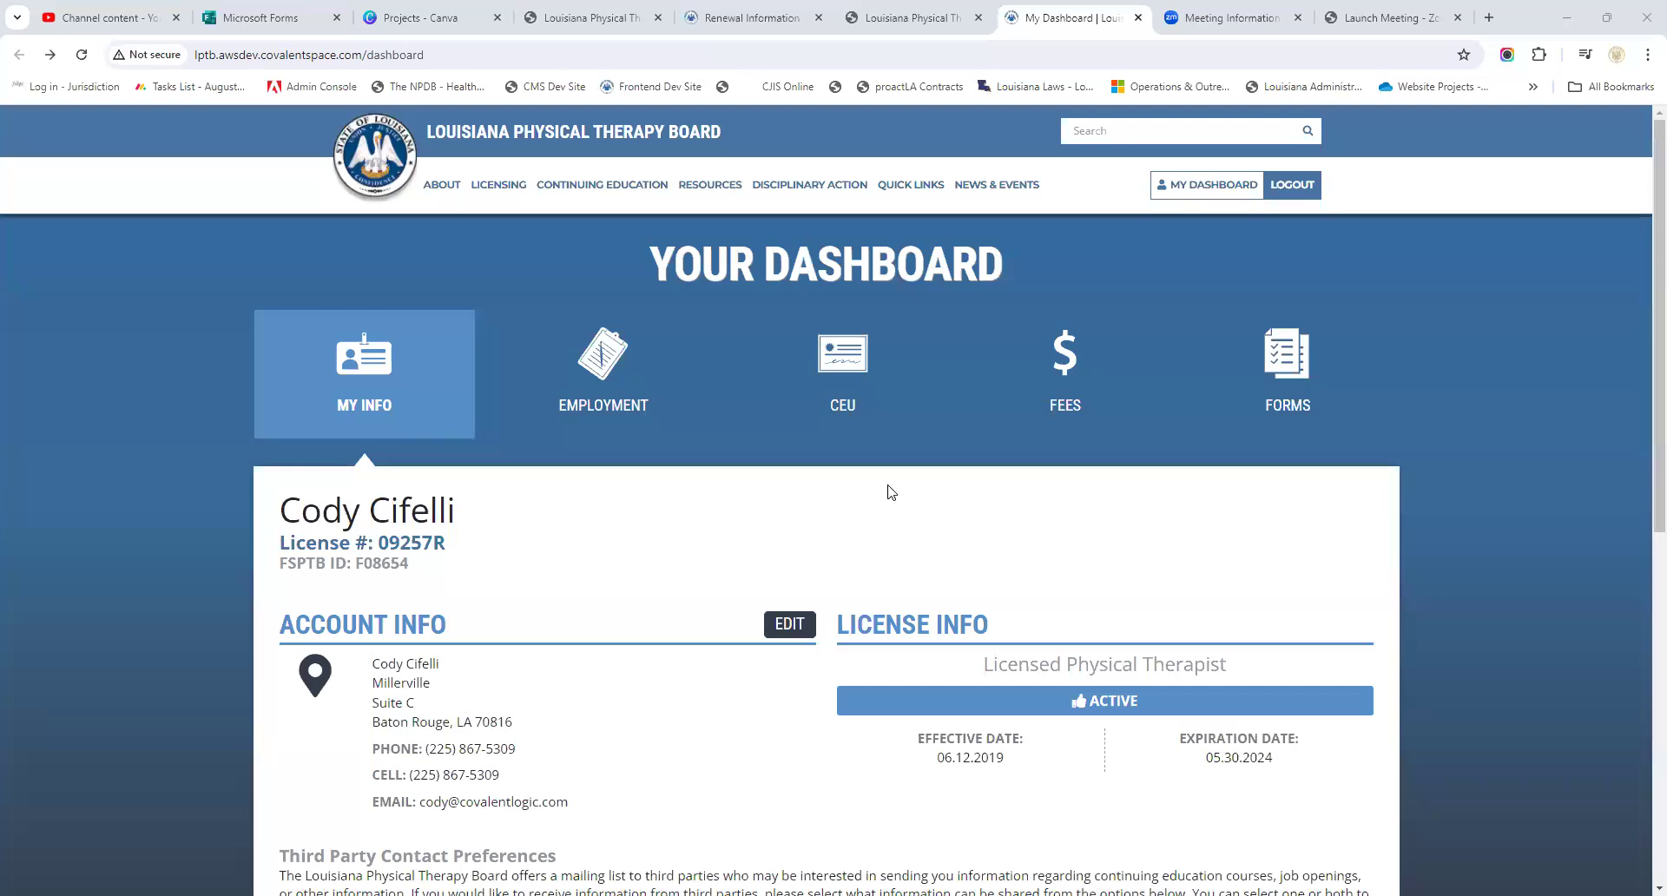
{"action": "mouse_move", "coordinate": [580, 581]}
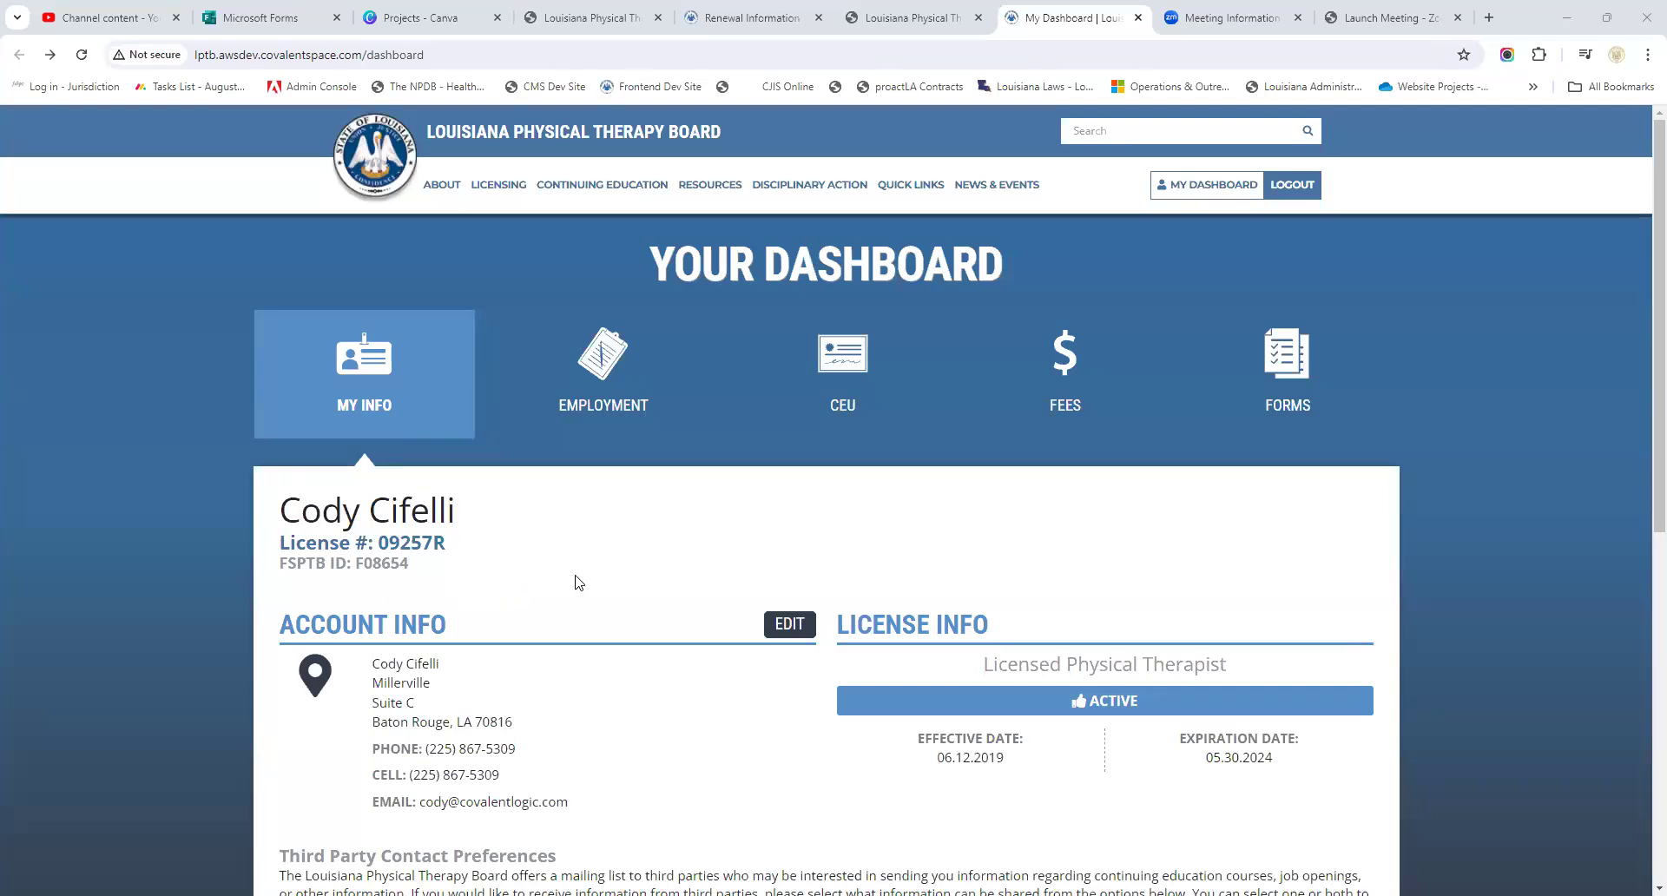
Attempt to edit and save the account info, dismissing the required-fields warning
{"action": "scroll", "scroll_direction": "down", "scroll_amount": 3}
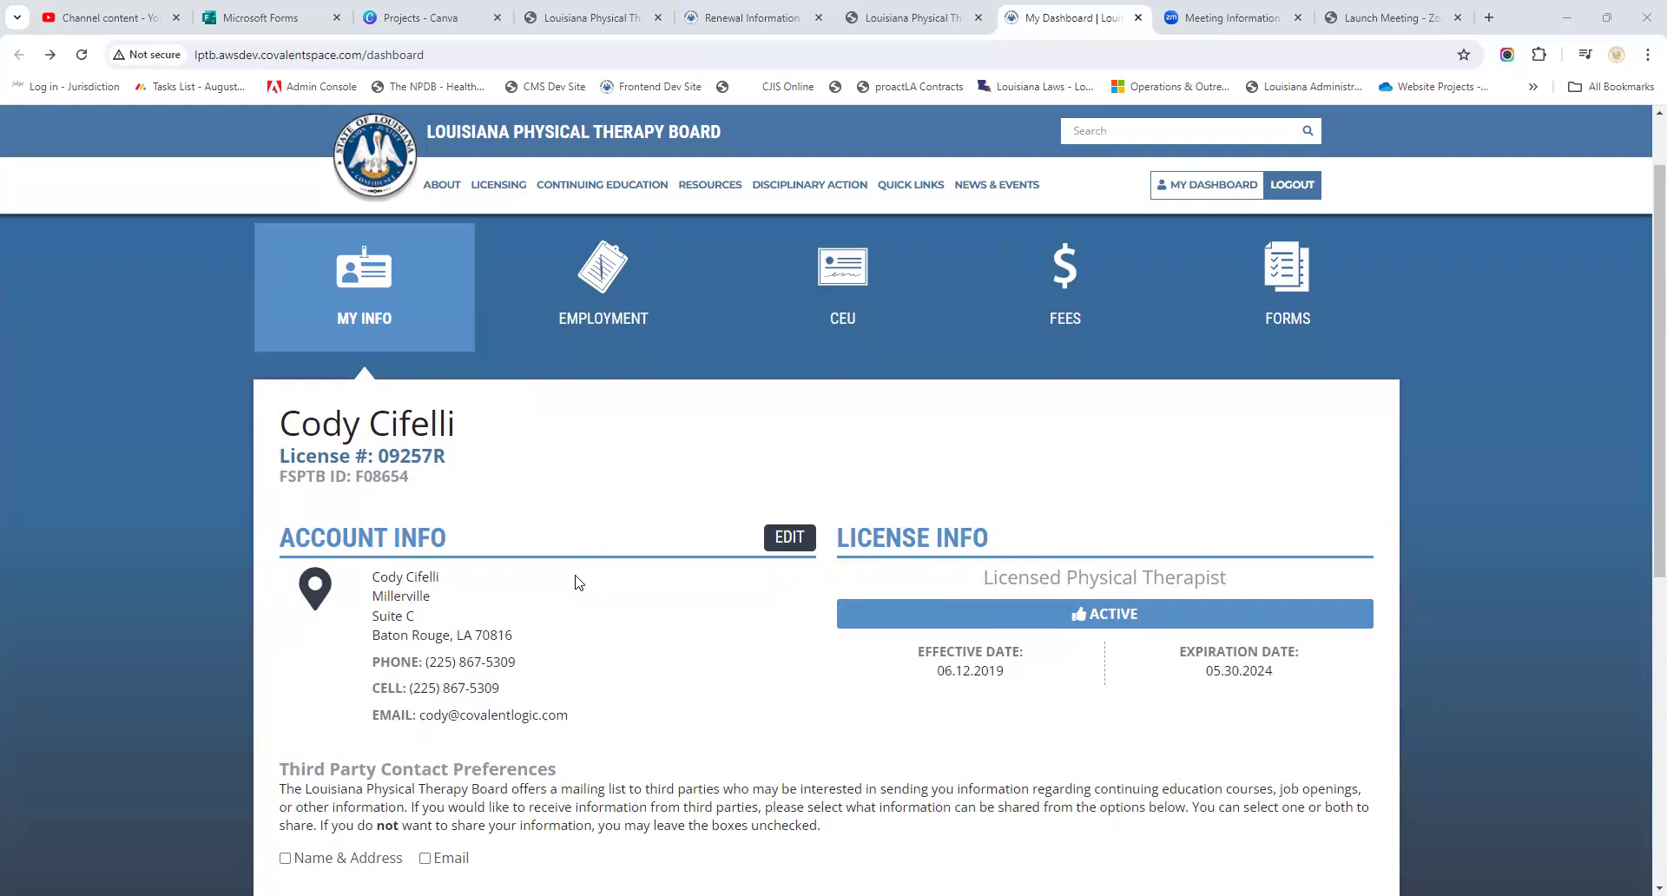
{"action": "mouse_move", "coordinate": [771, 581]}
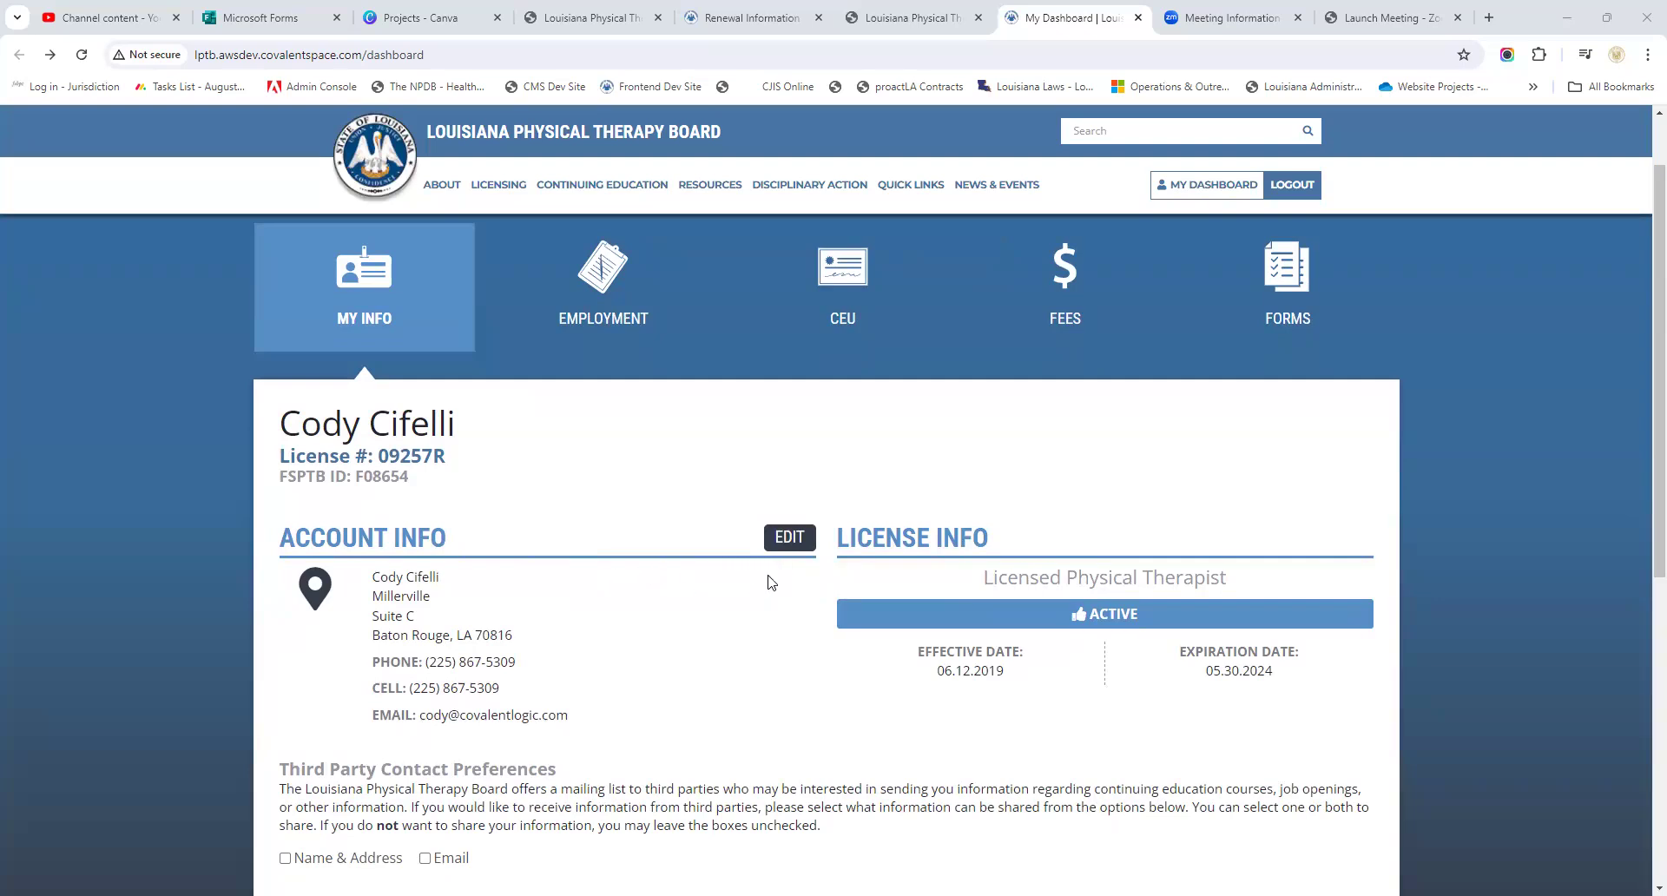
{"action": "mouse_move", "coordinate": [728, 638]}
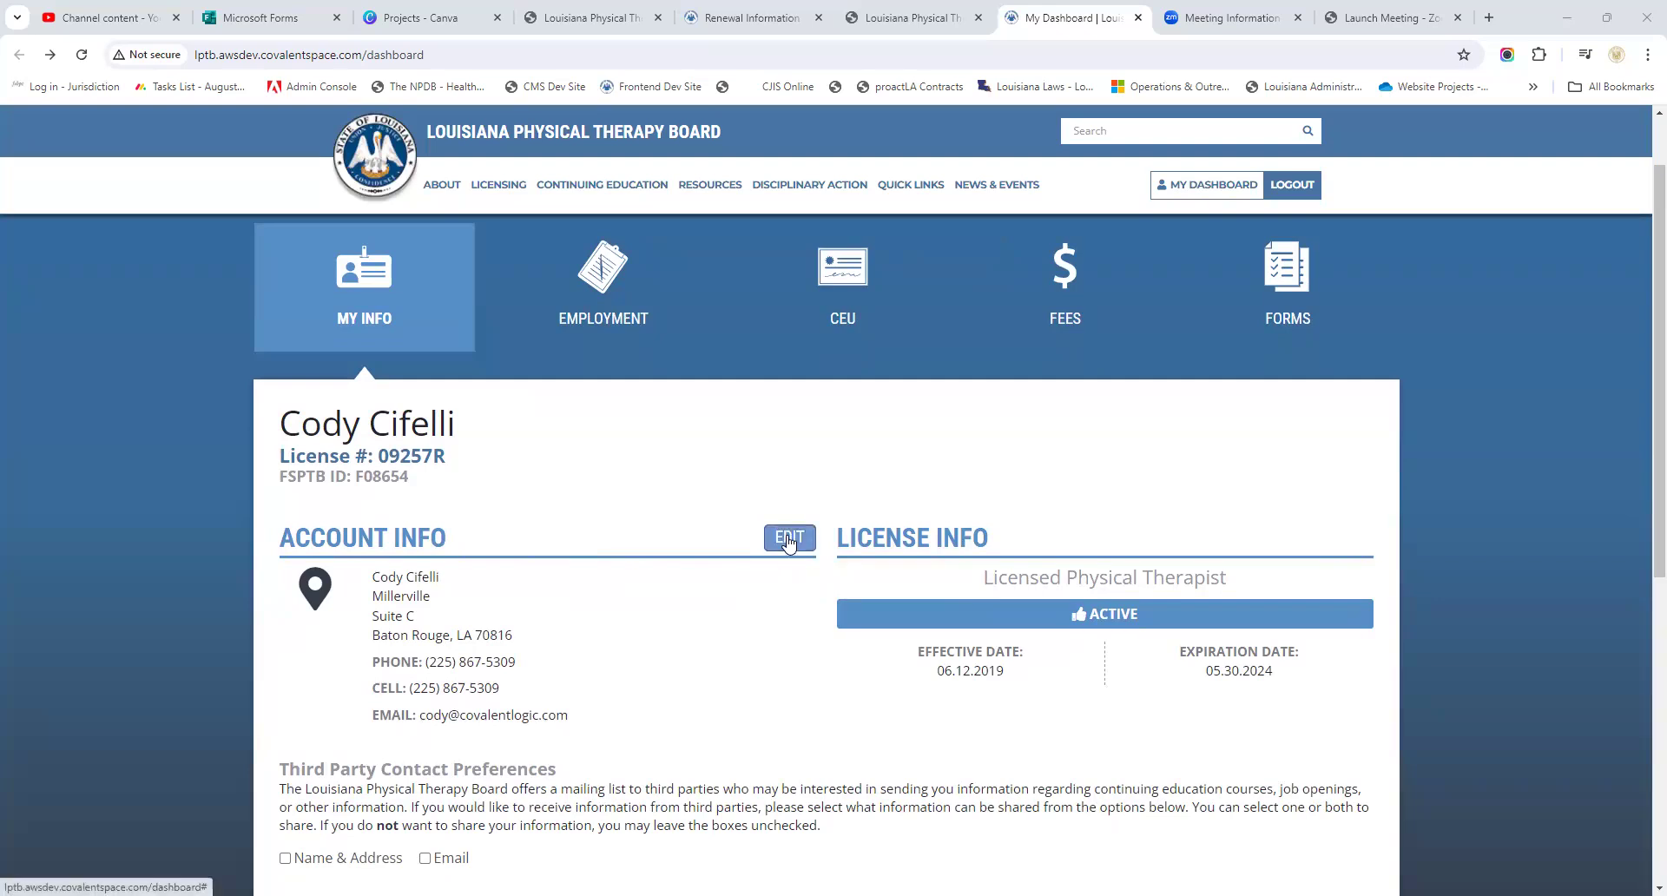
{"action": "left_click", "coordinate": [788, 539]}
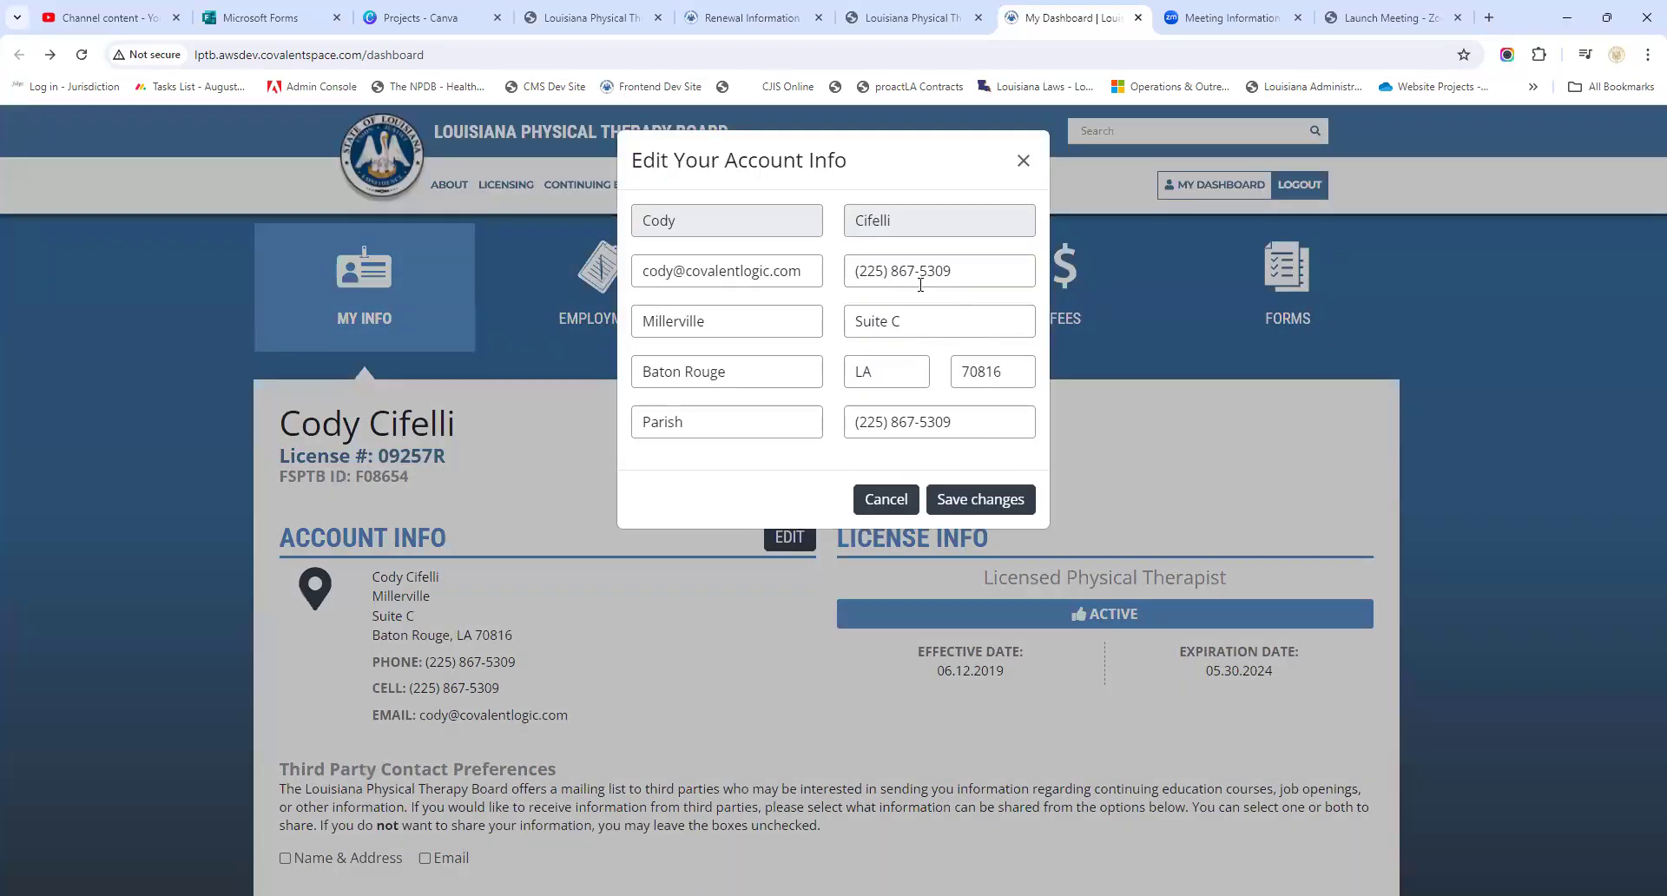
{"action": "mouse_move", "coordinate": [901, 366]}
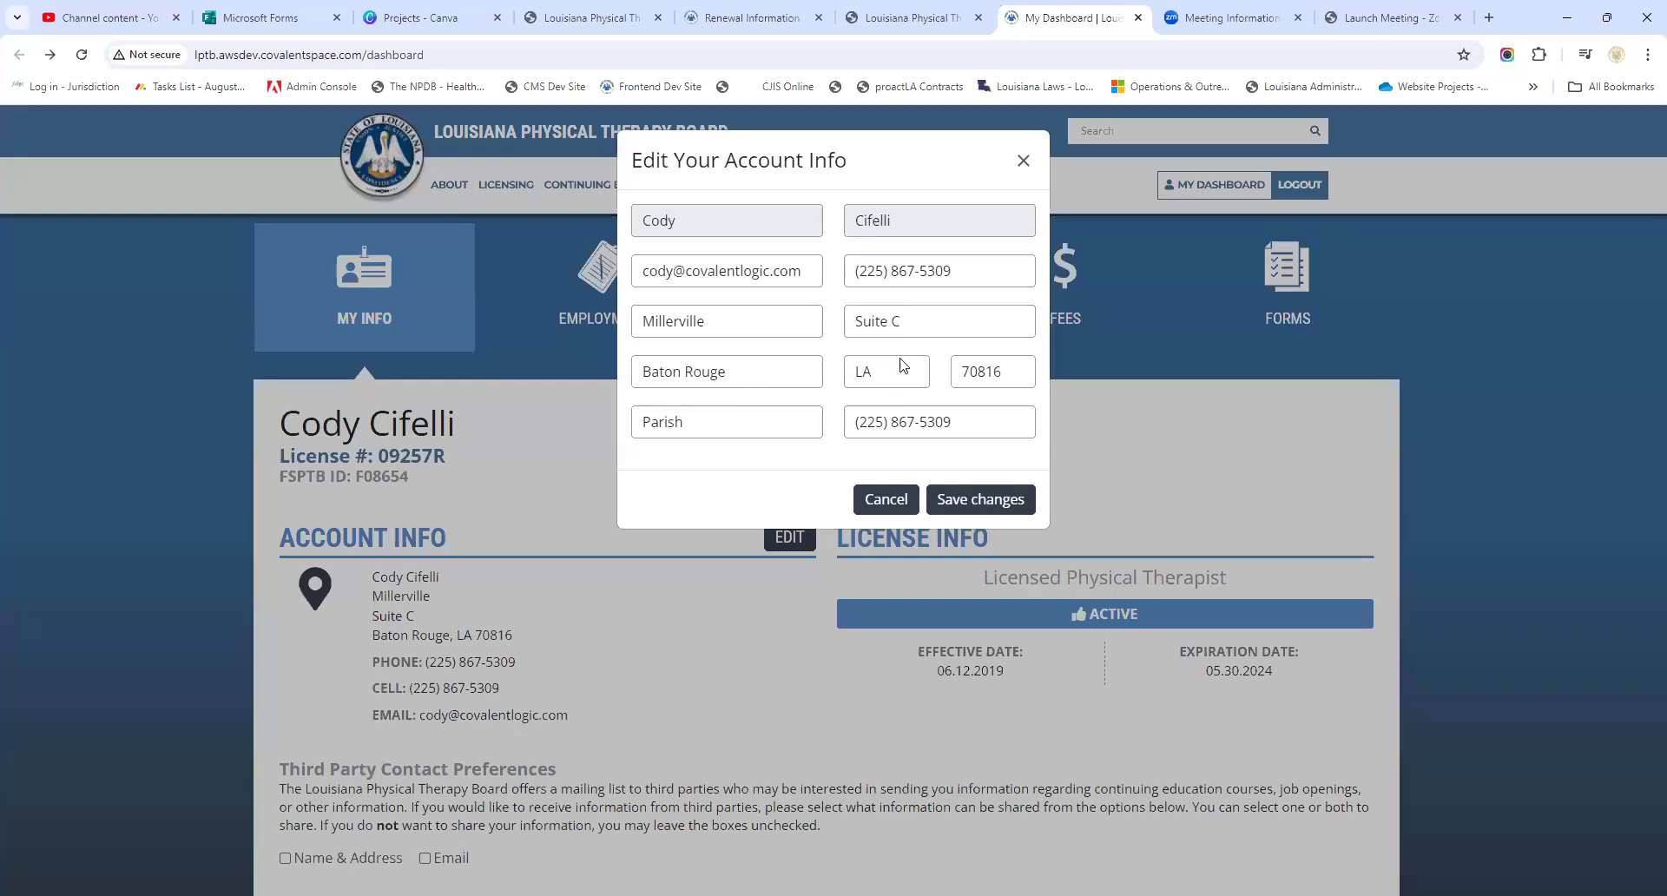
{"action": "mouse_move", "coordinate": [809, 299]}
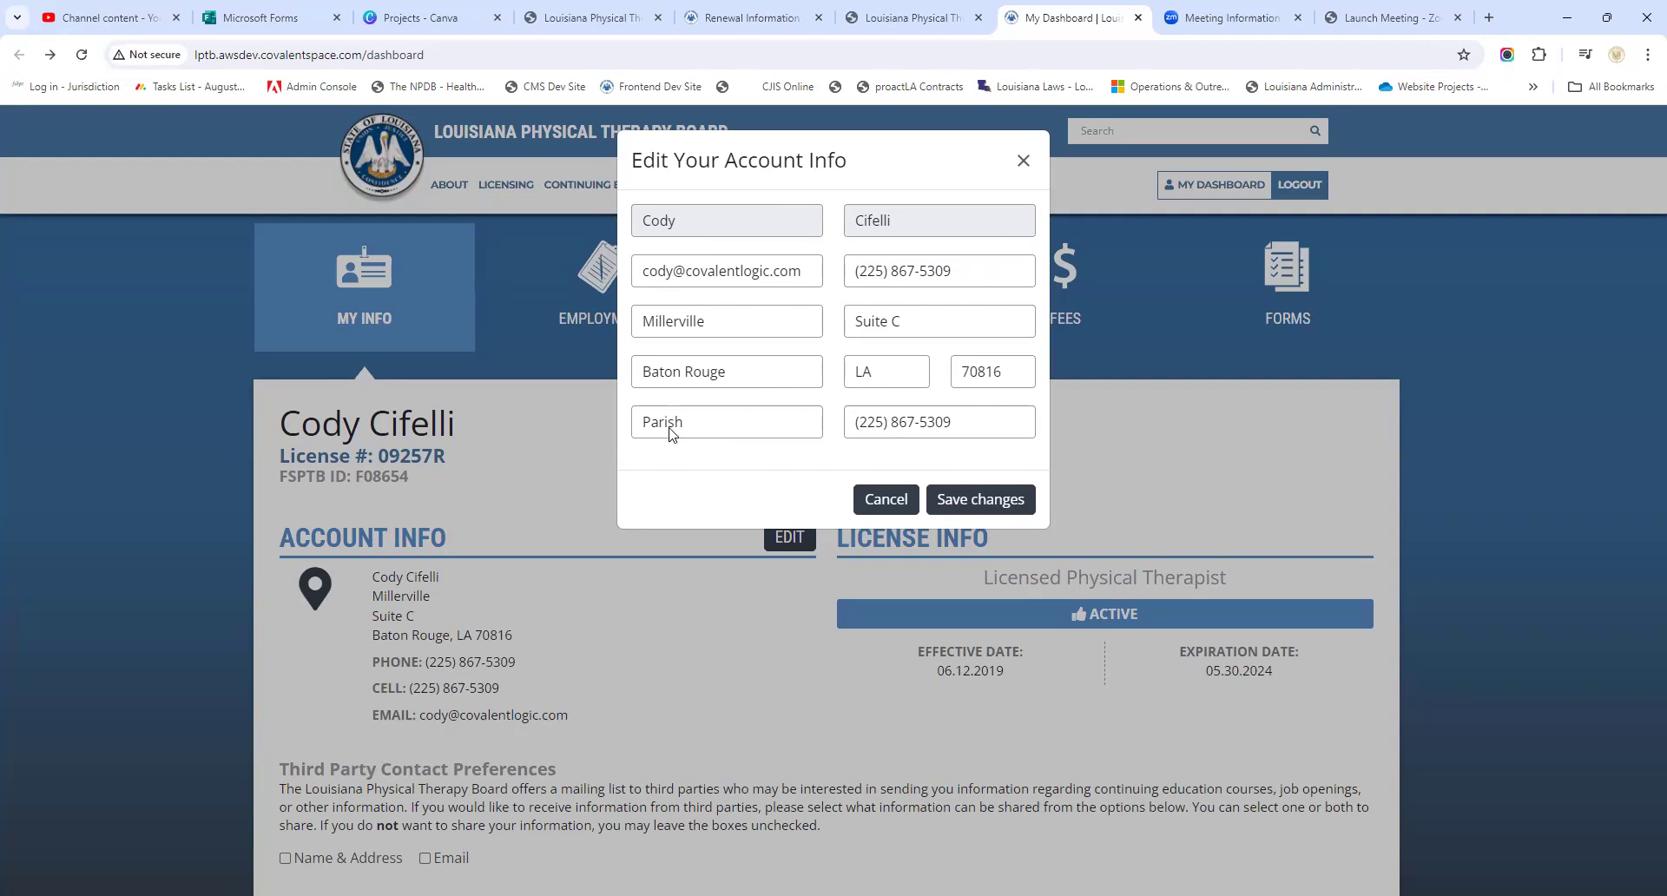
{"action": "left_click", "coordinate": [979, 500]}
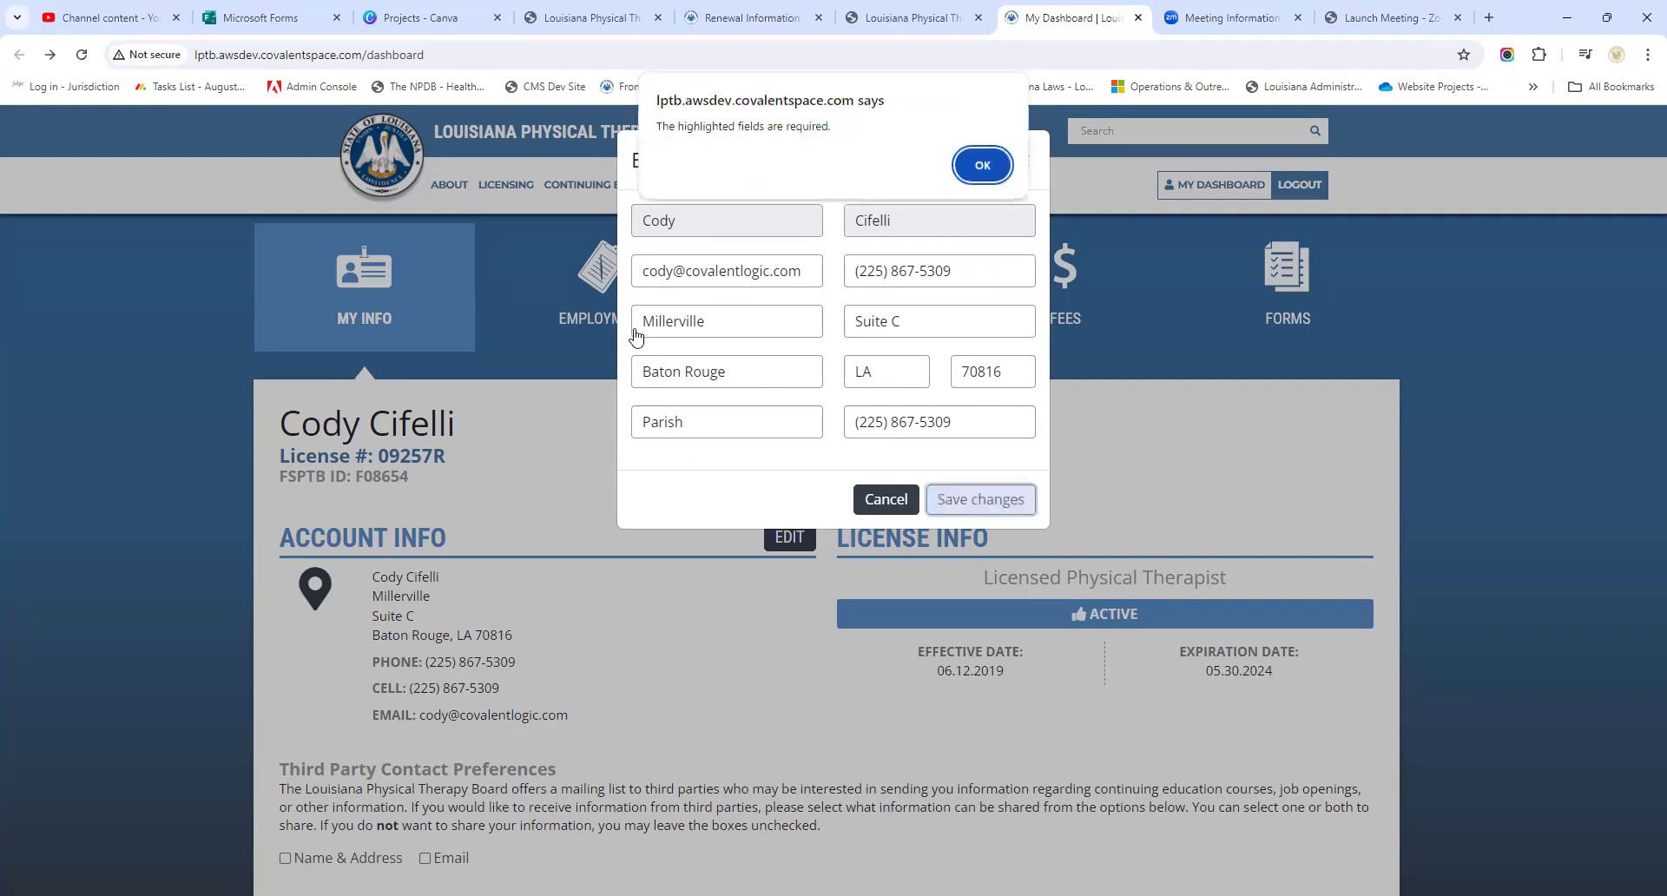
{"action": "left_click", "coordinate": [980, 165]}
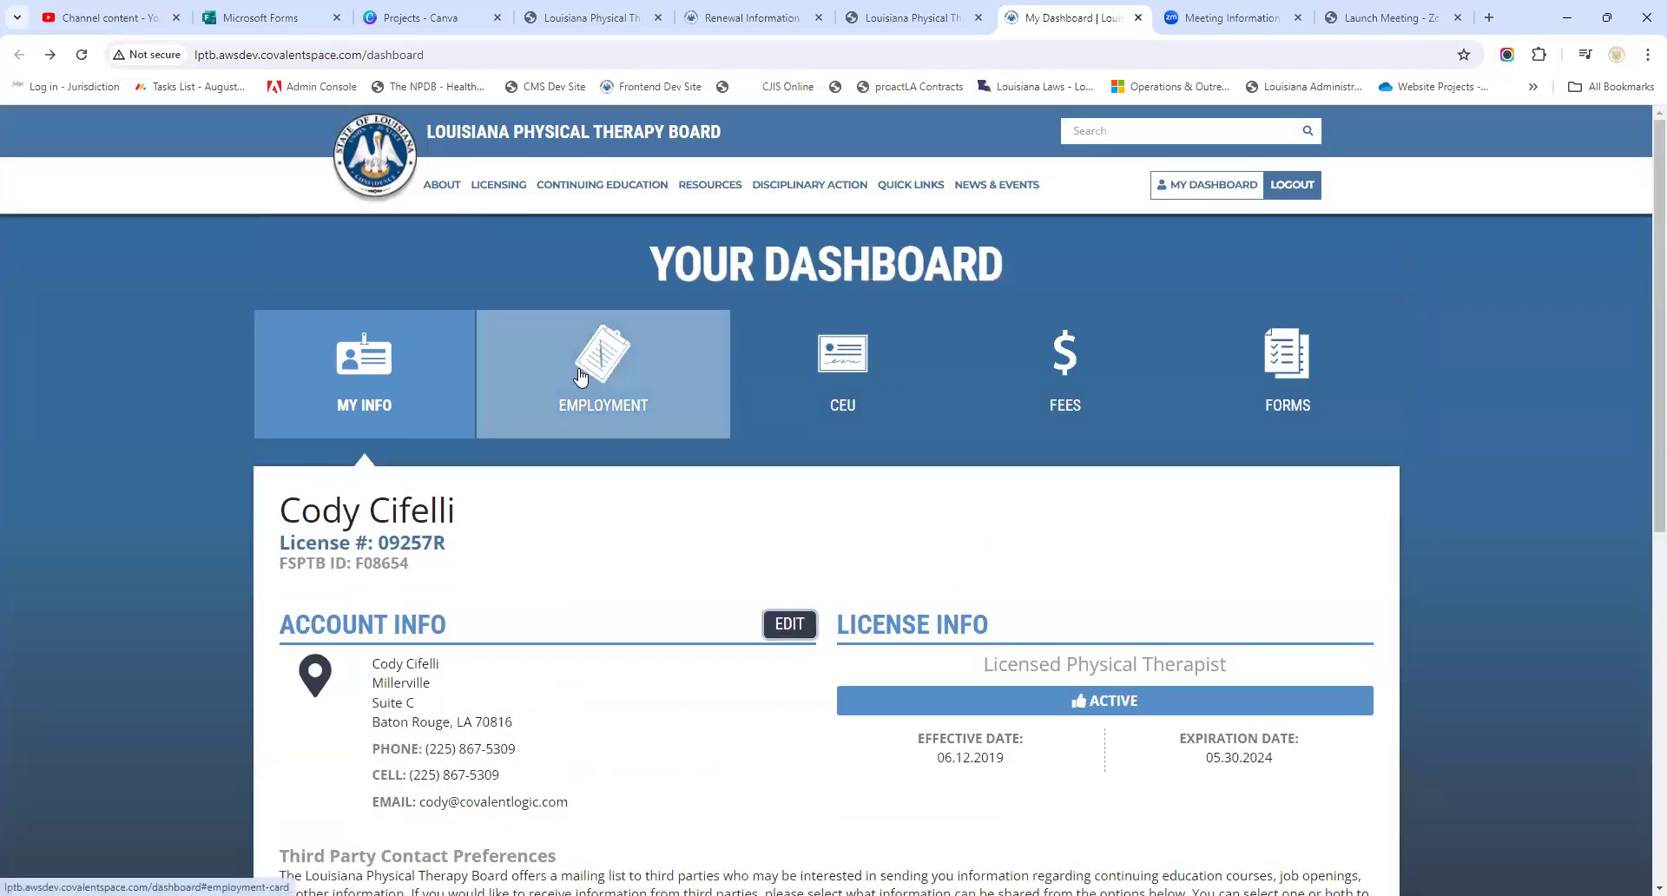
Start a new employer entry under Employment with Awesome PT as the employer name
{"action": "left_click", "coordinate": [603, 373]}
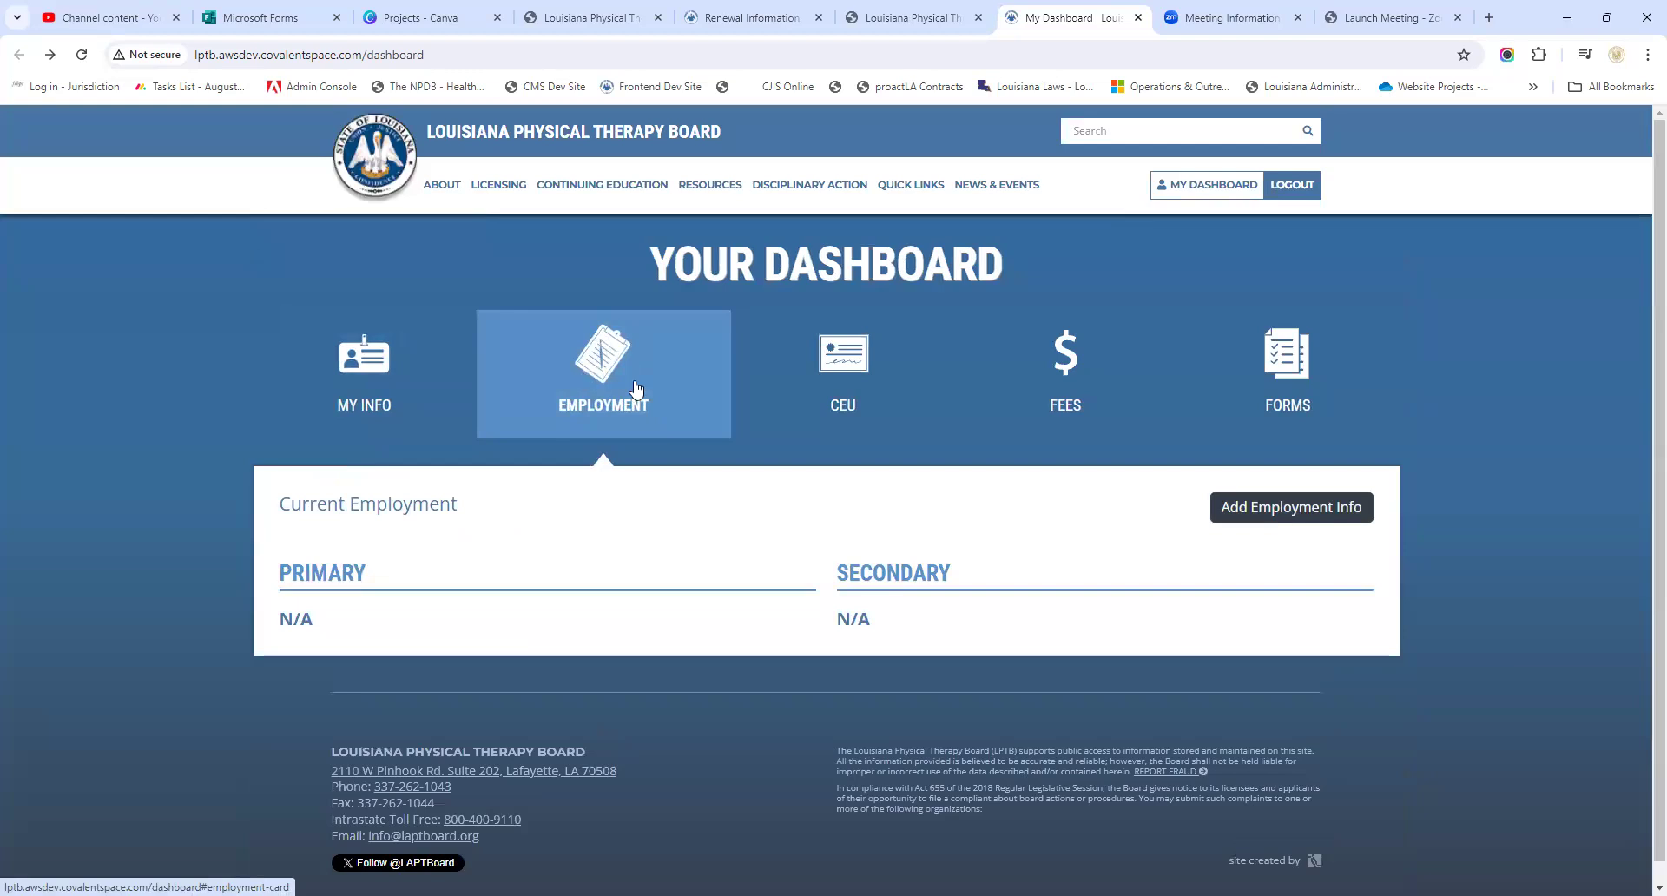
{"action": "mouse_move", "coordinate": [1266, 519]}
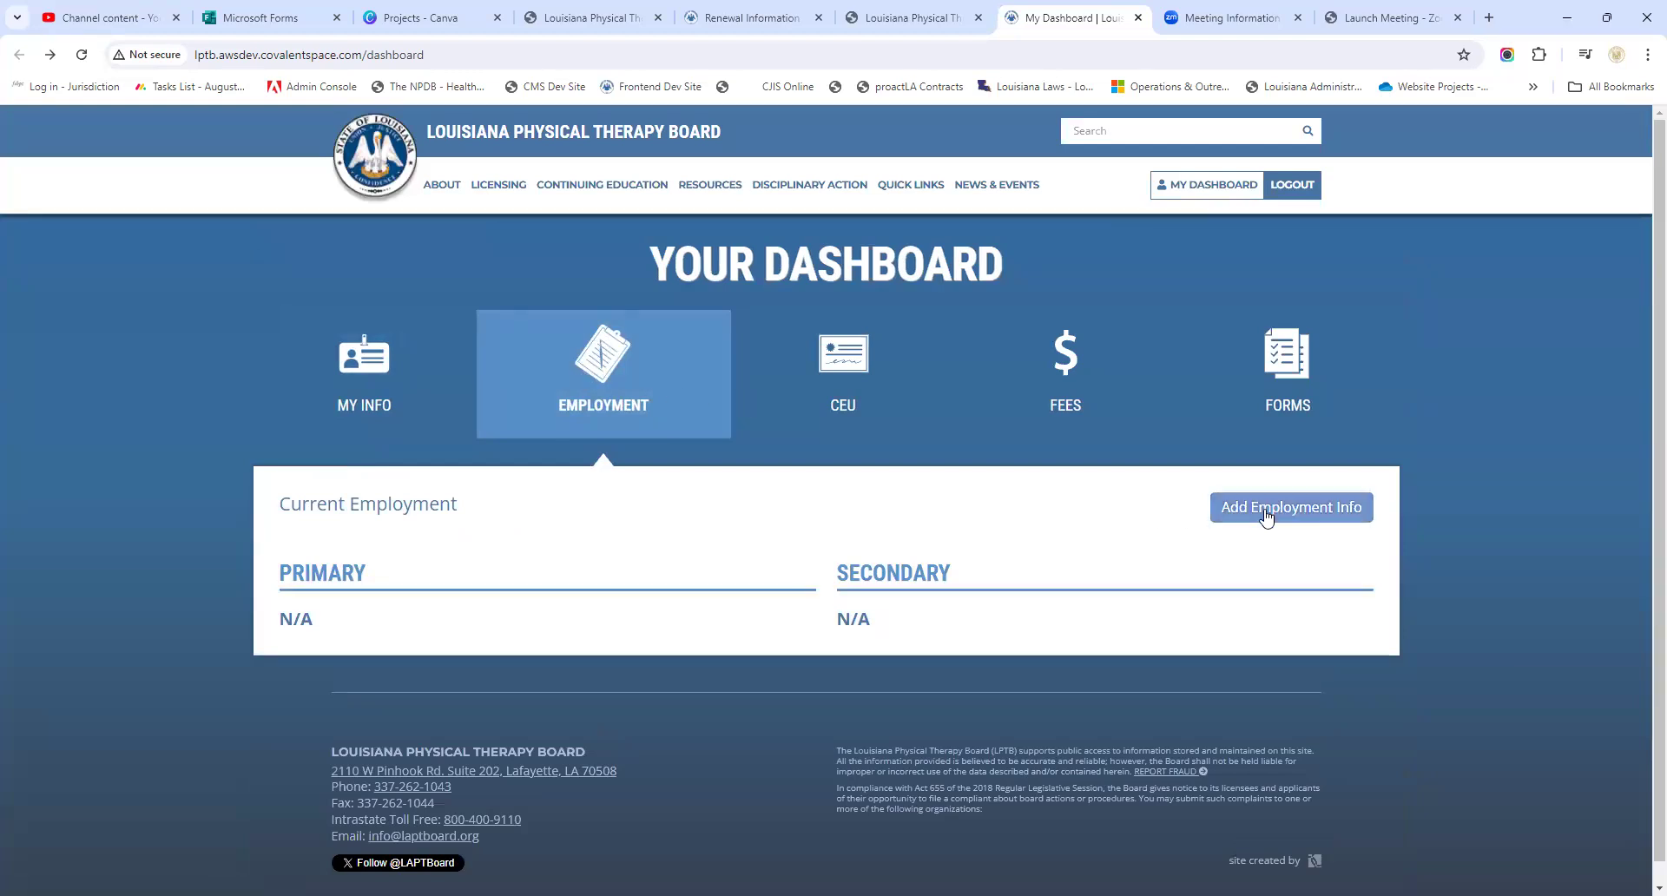
{"action": "left_click", "coordinate": [1290, 508]}
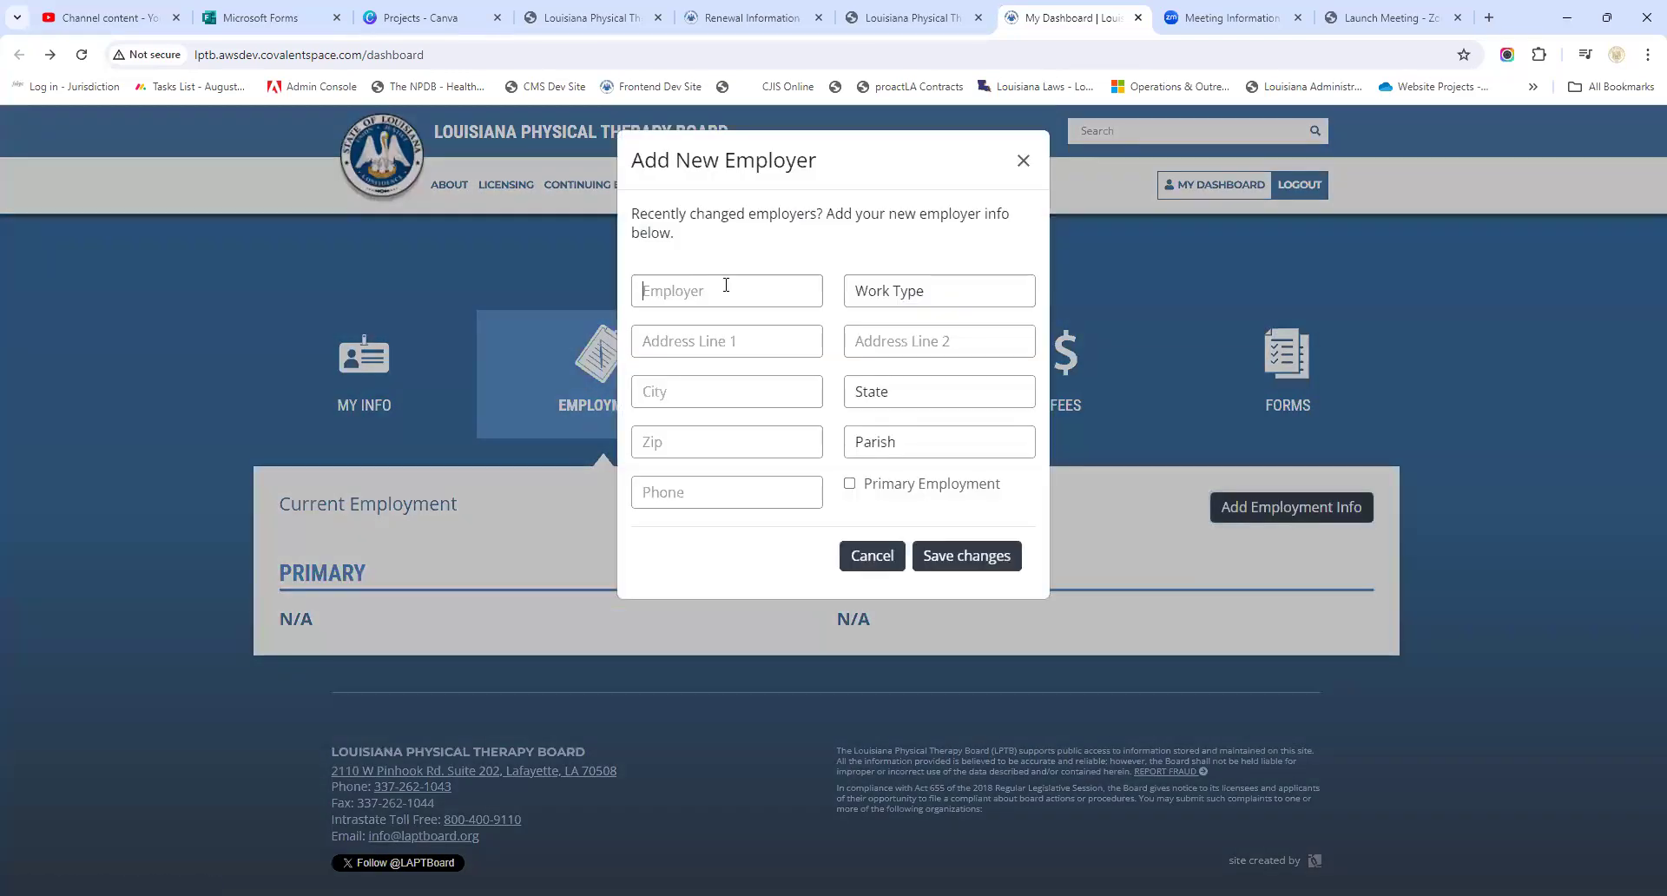
{"action": "left_click", "coordinate": [726, 290]}
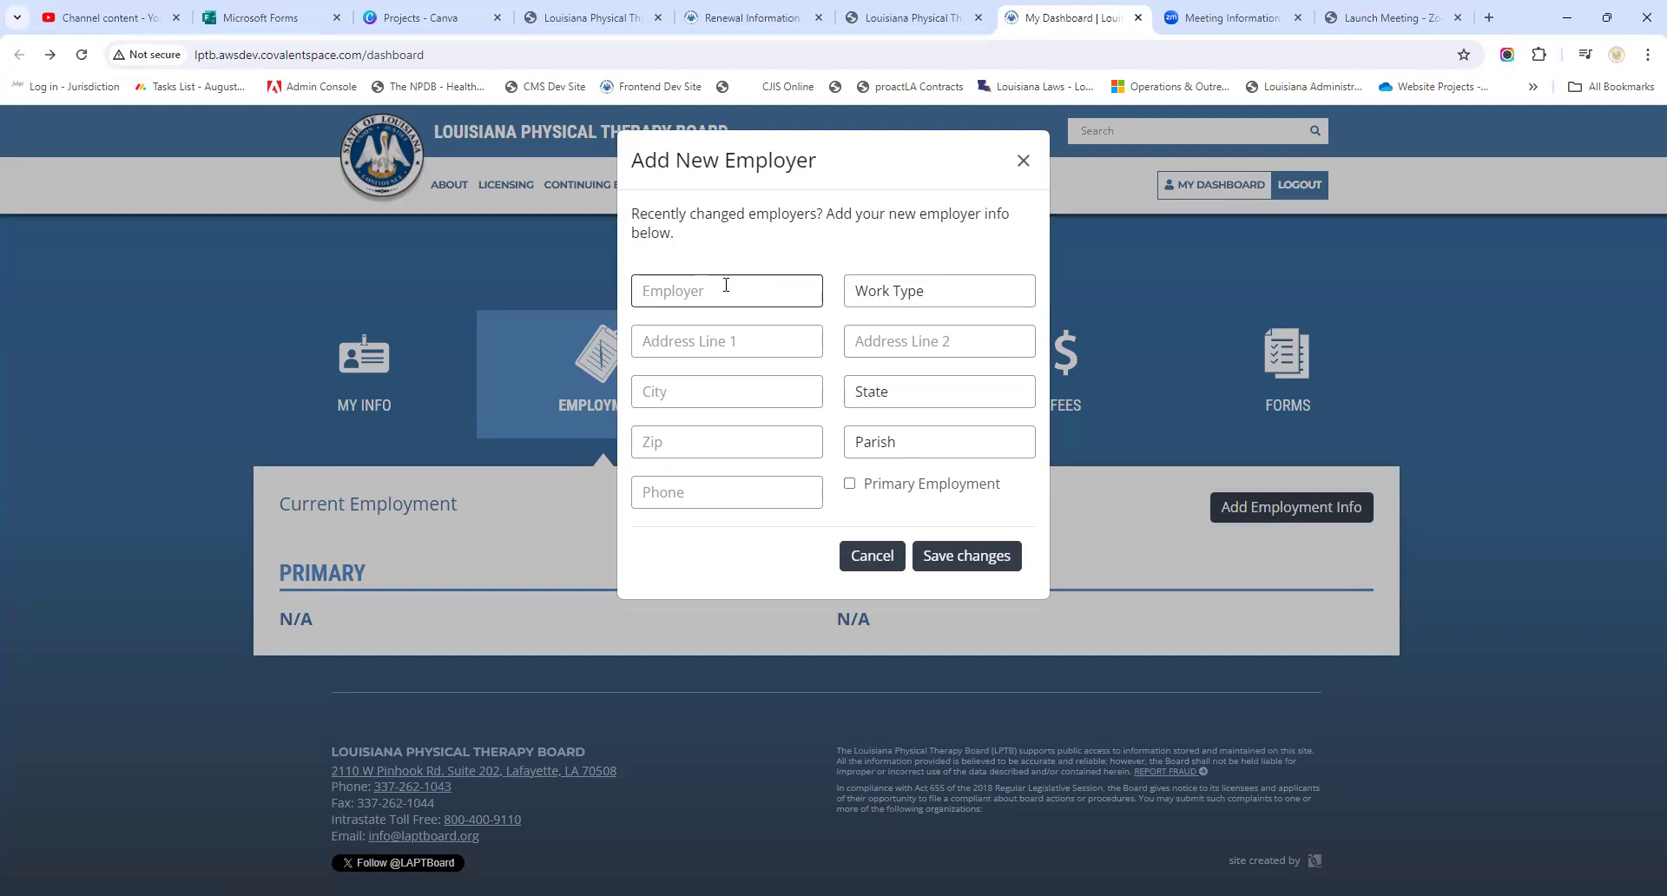
{"action": "type", "text": "RE"}
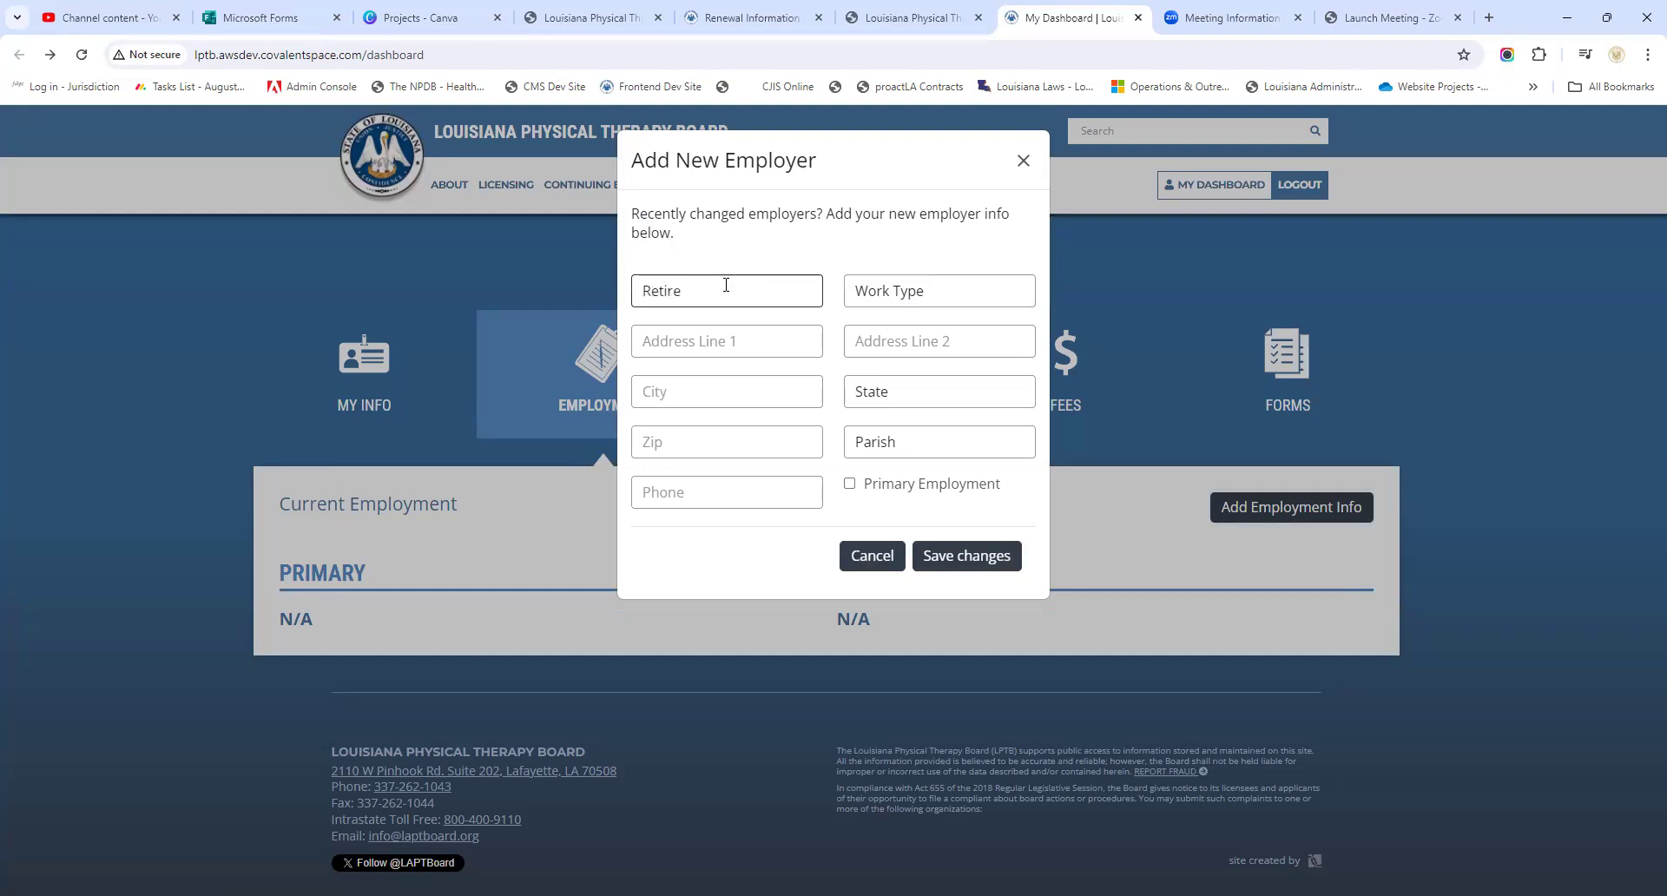
{"action": "type", "text": "Unemployed"}
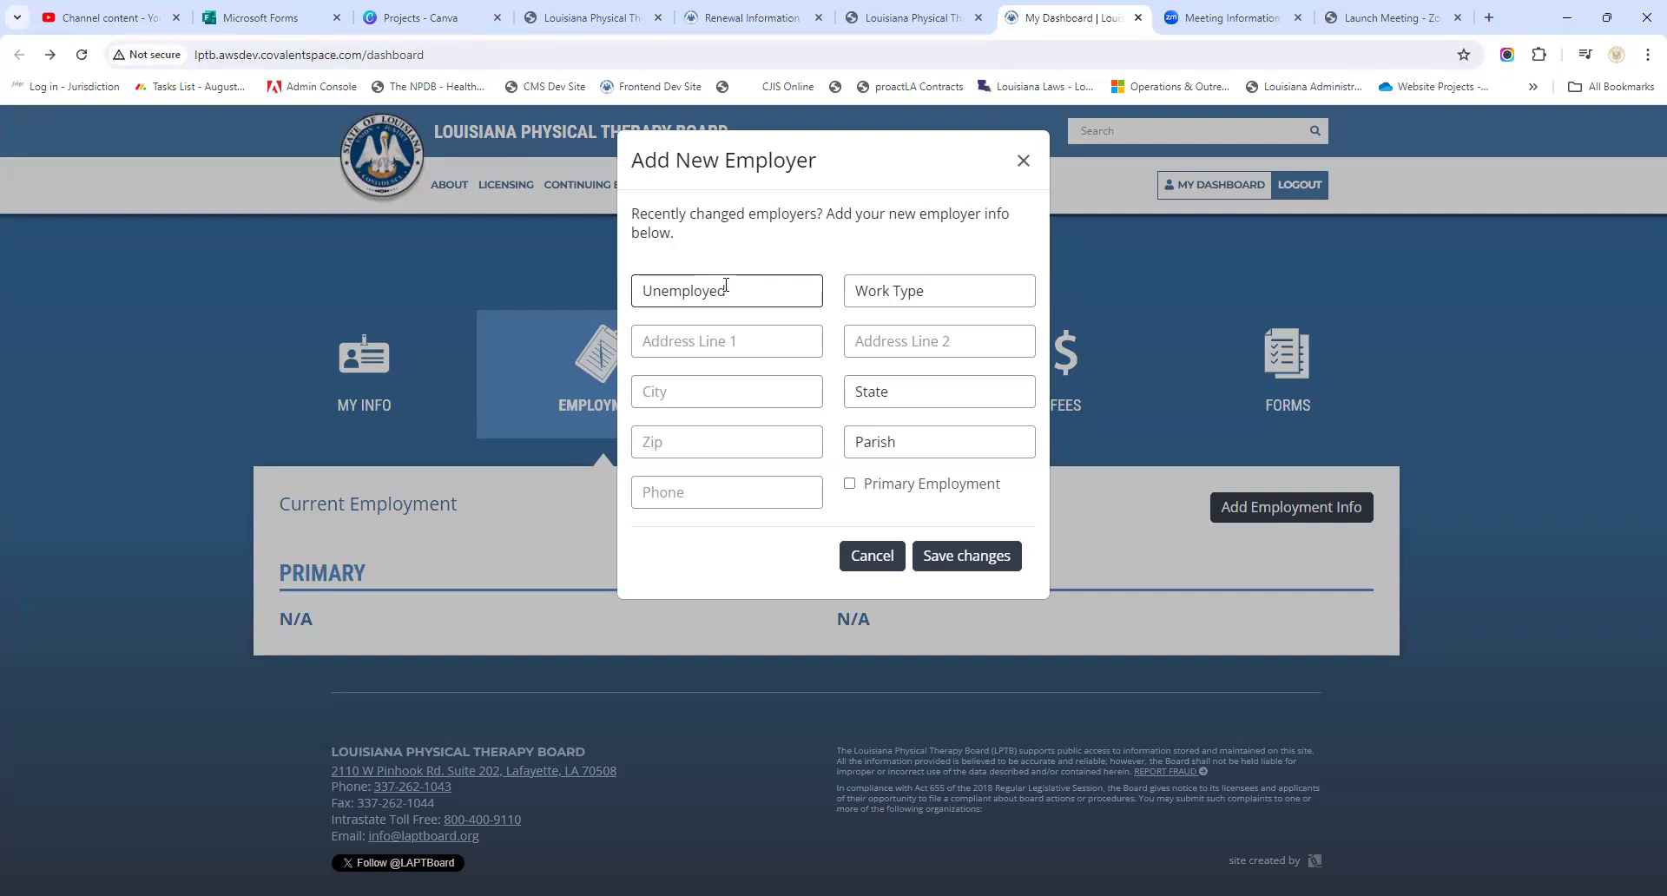
{"action": "left_click", "coordinate": [726, 290]}
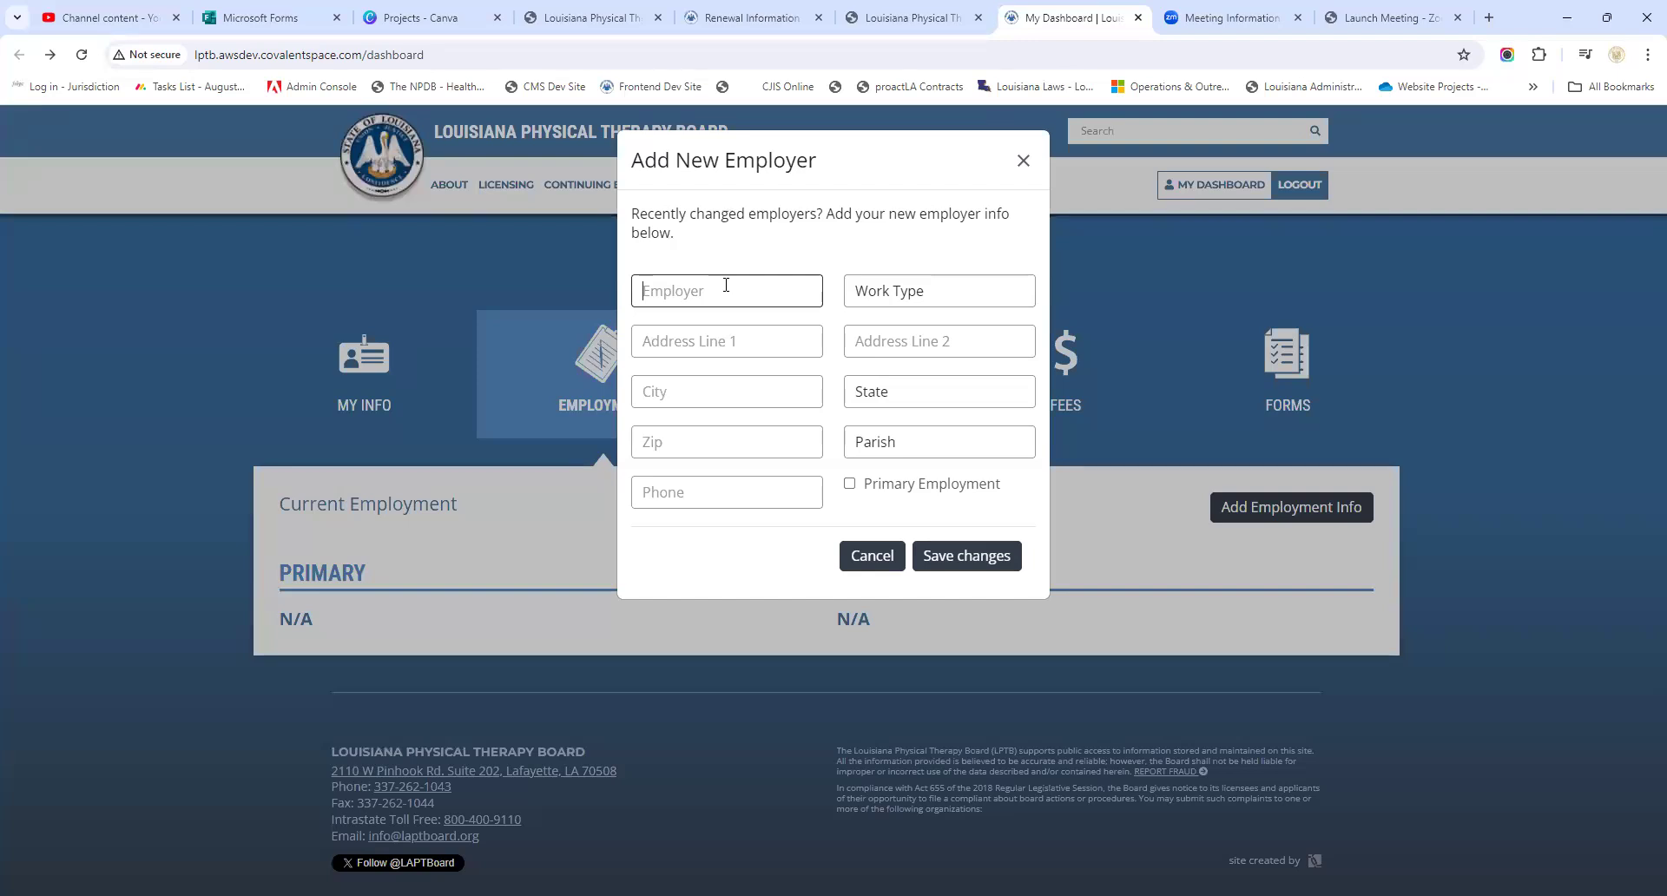
{"action": "type", "text": "Awesome PT"}
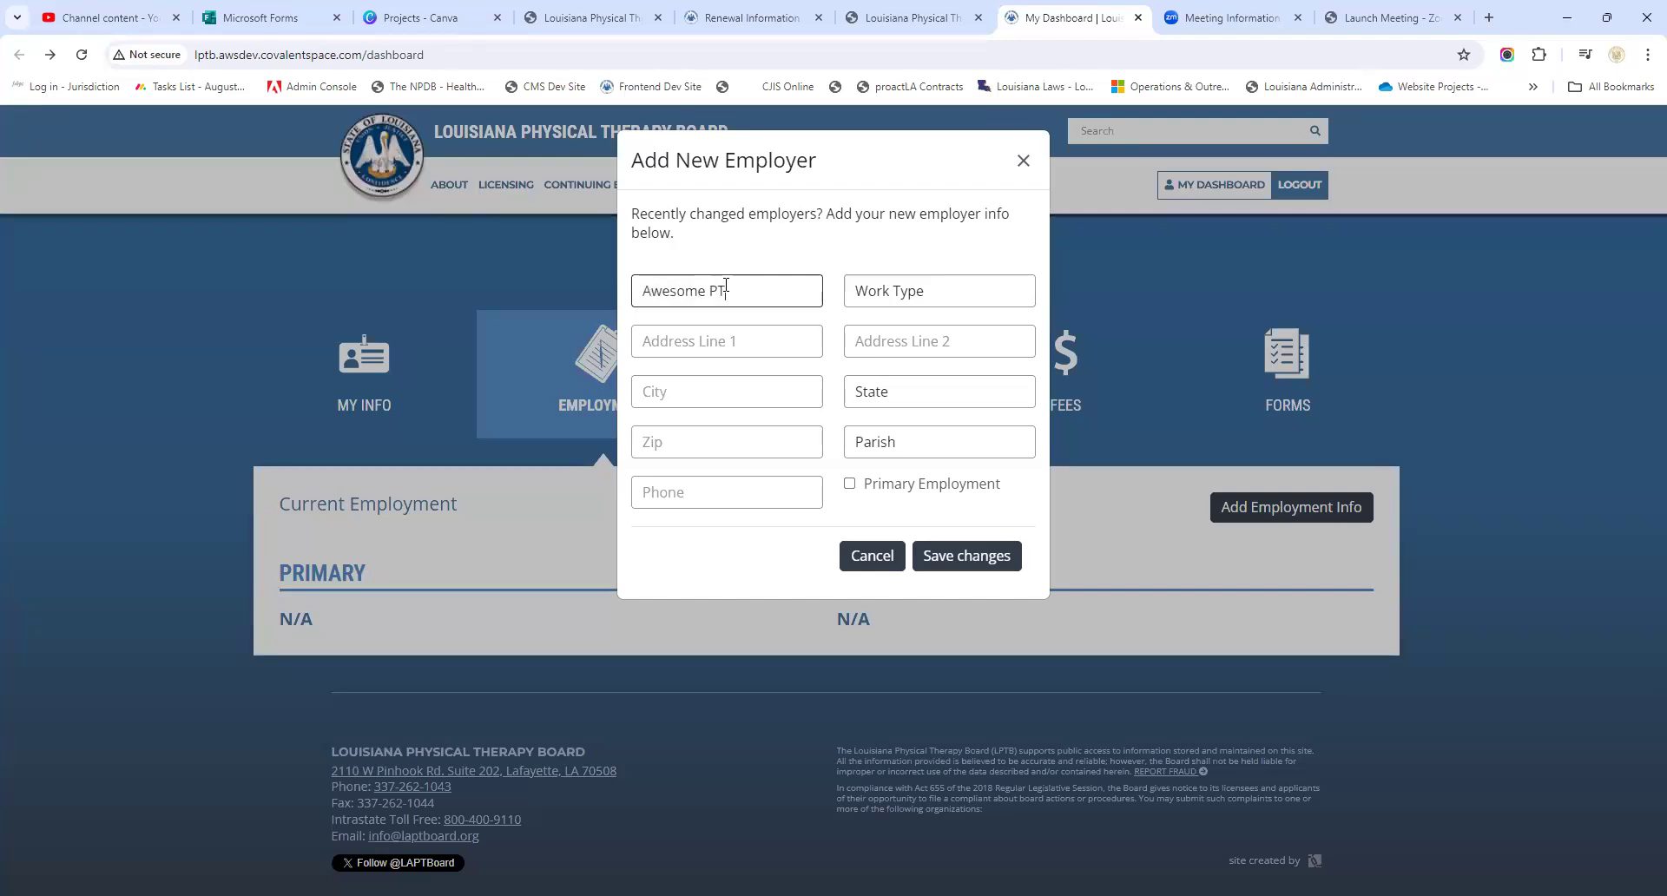
Set the work type and enter the address: Pine St, Suite 2, Lafayette
{"action": "left_click", "coordinate": [937, 290]}
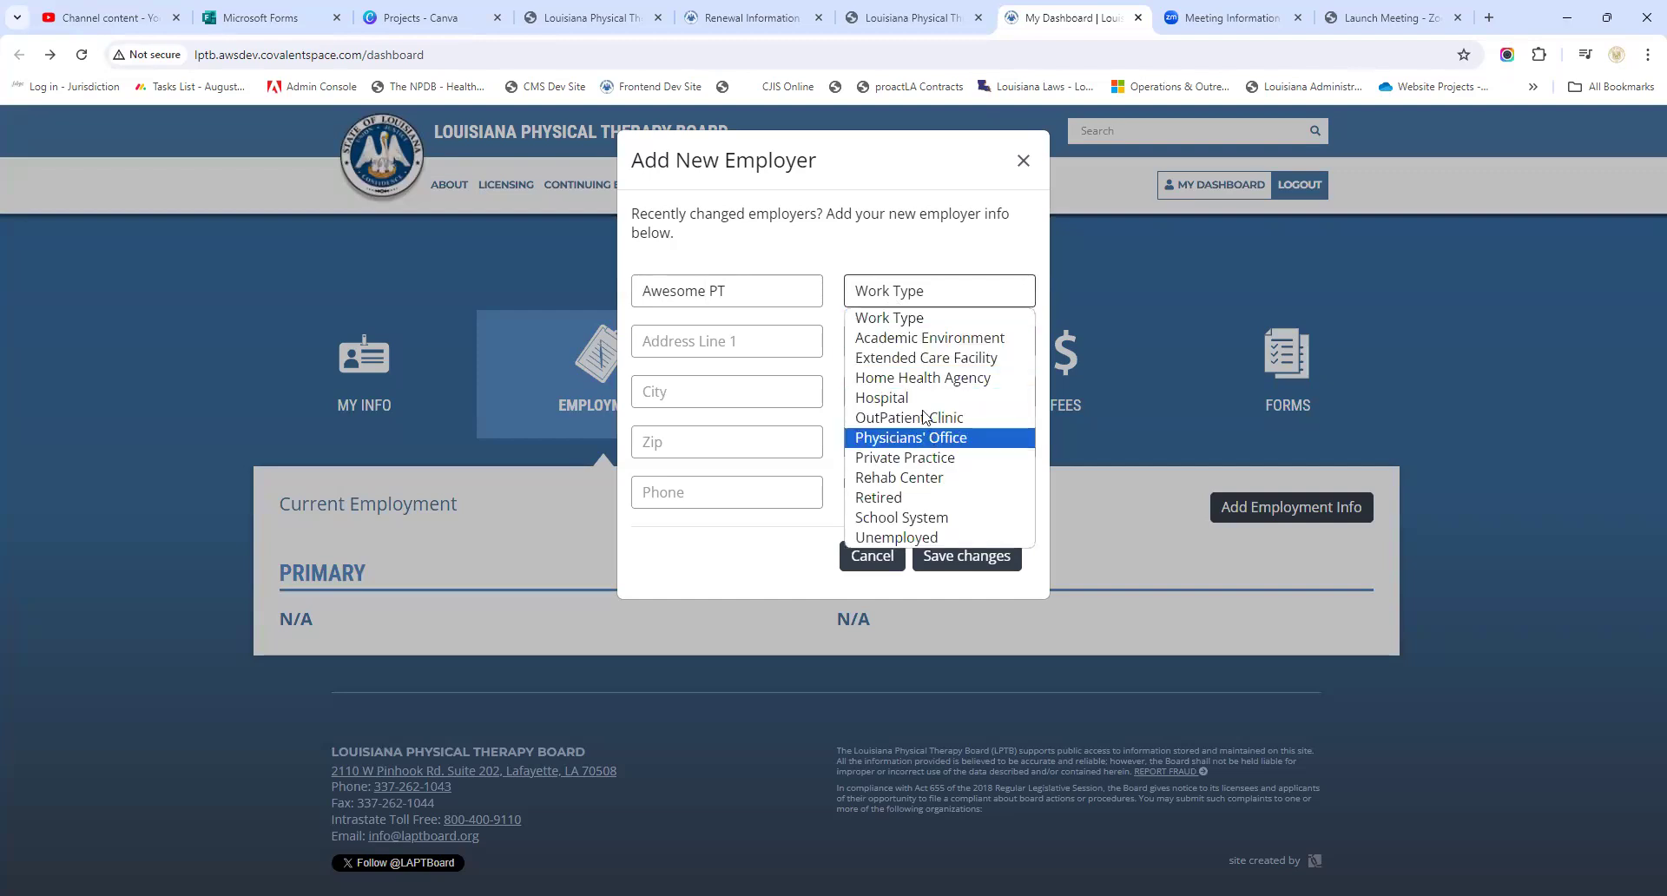
{"action": "mouse_move", "coordinate": [880, 398]}
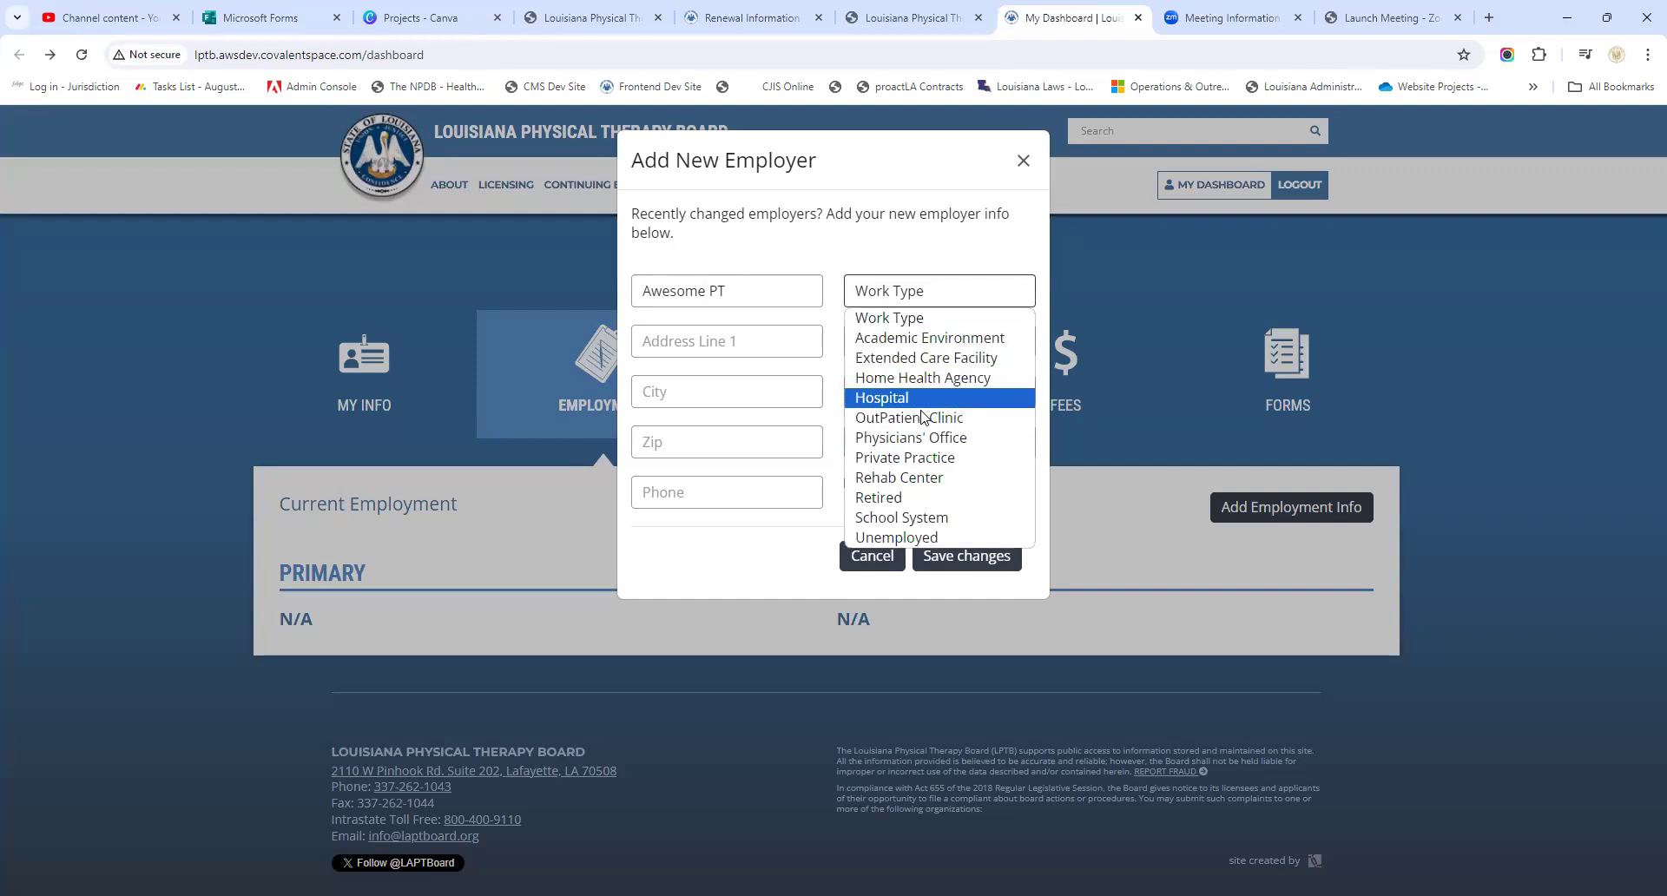
{"action": "mouse_move", "coordinate": [897, 478]}
{"action": "type", "text": "111"}
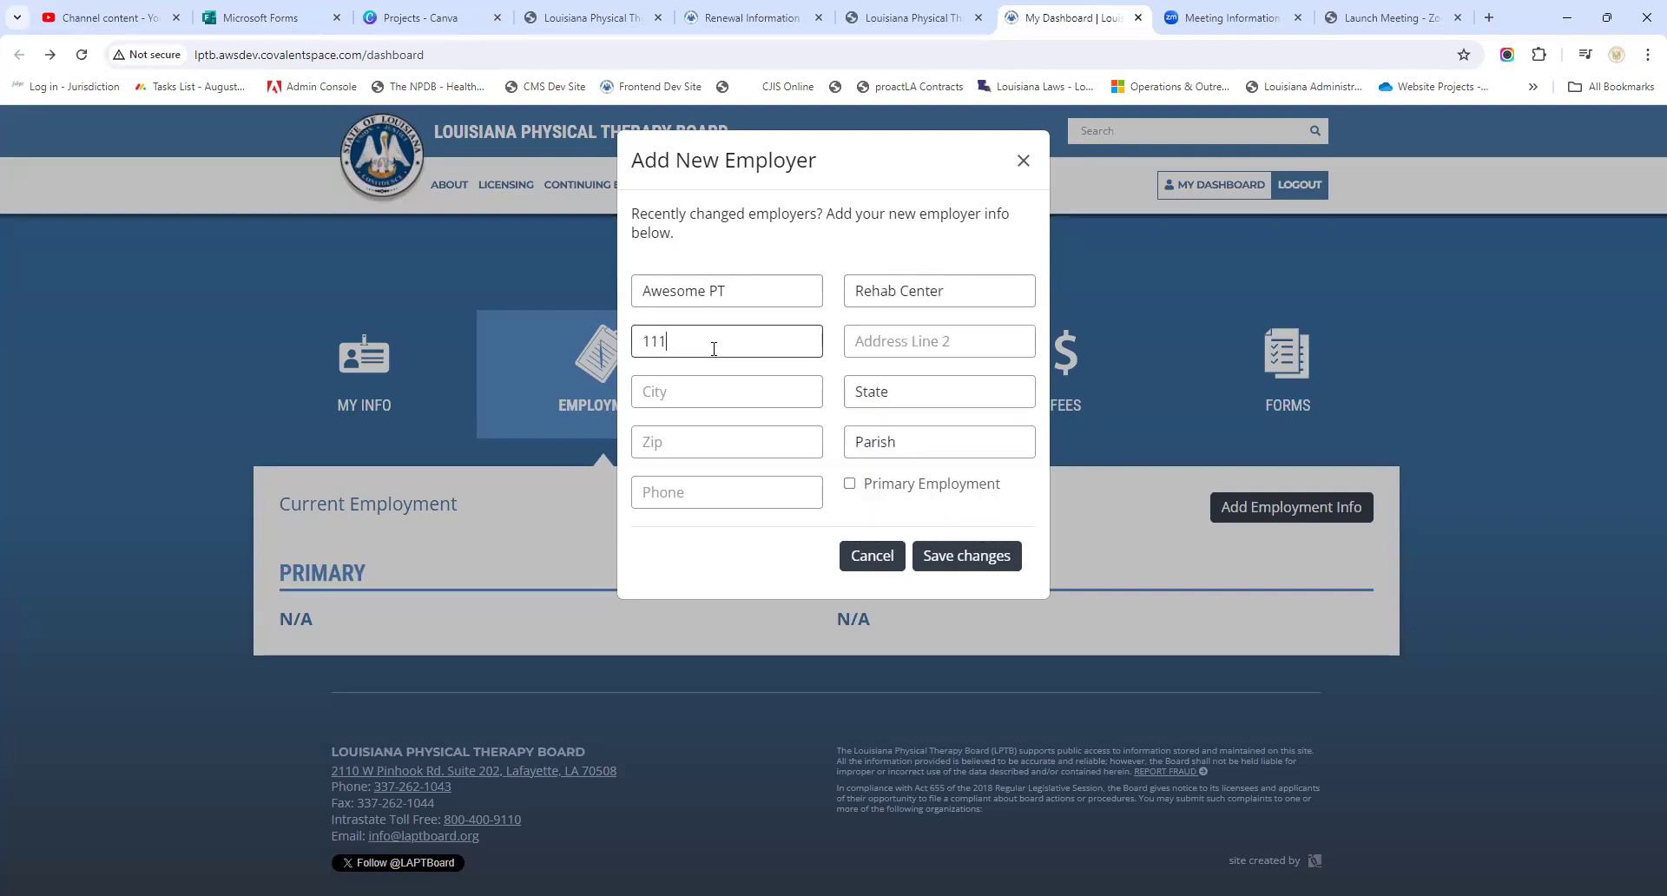
{"action": "type", "text": "Pine"}
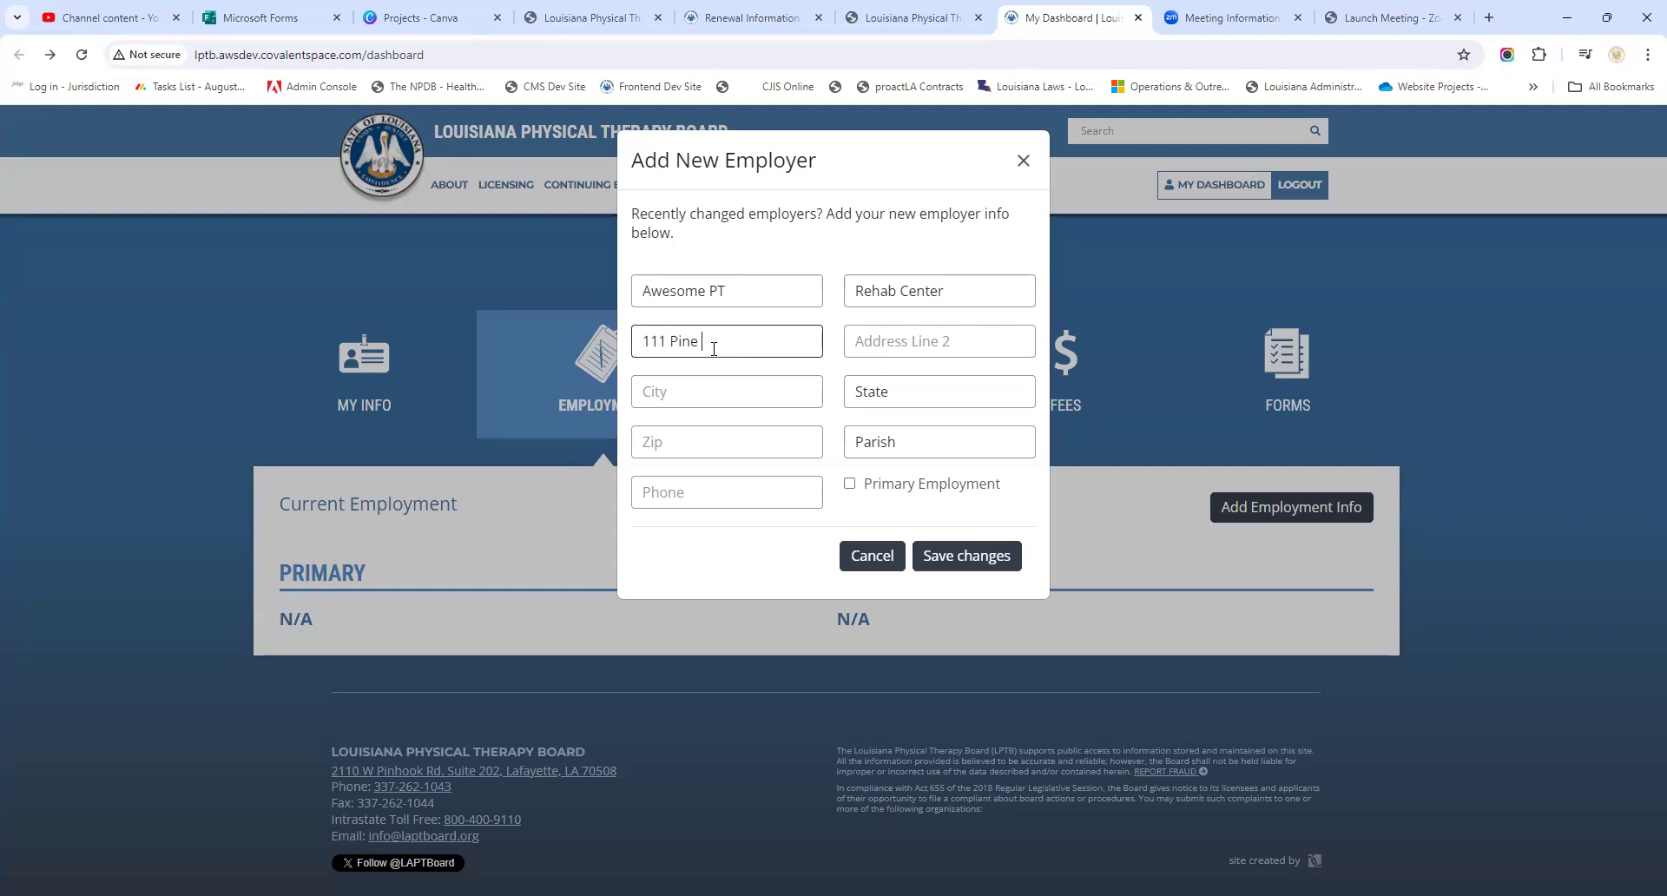
{"action": "type", "text": "St"}
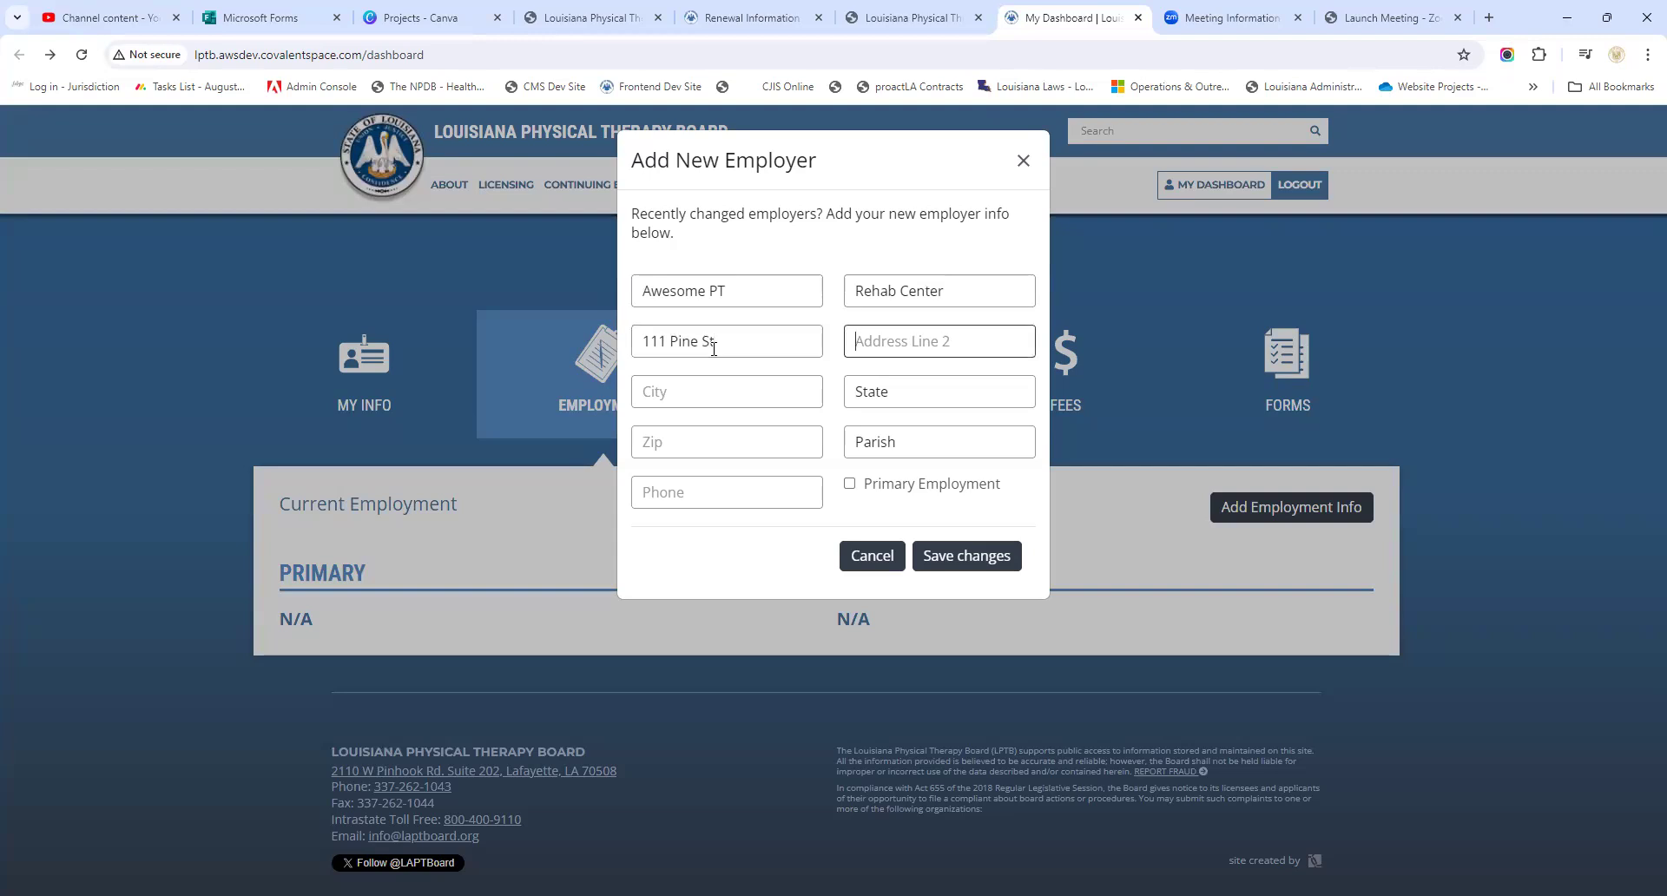
{"action": "type", "text": "Suite 2"}
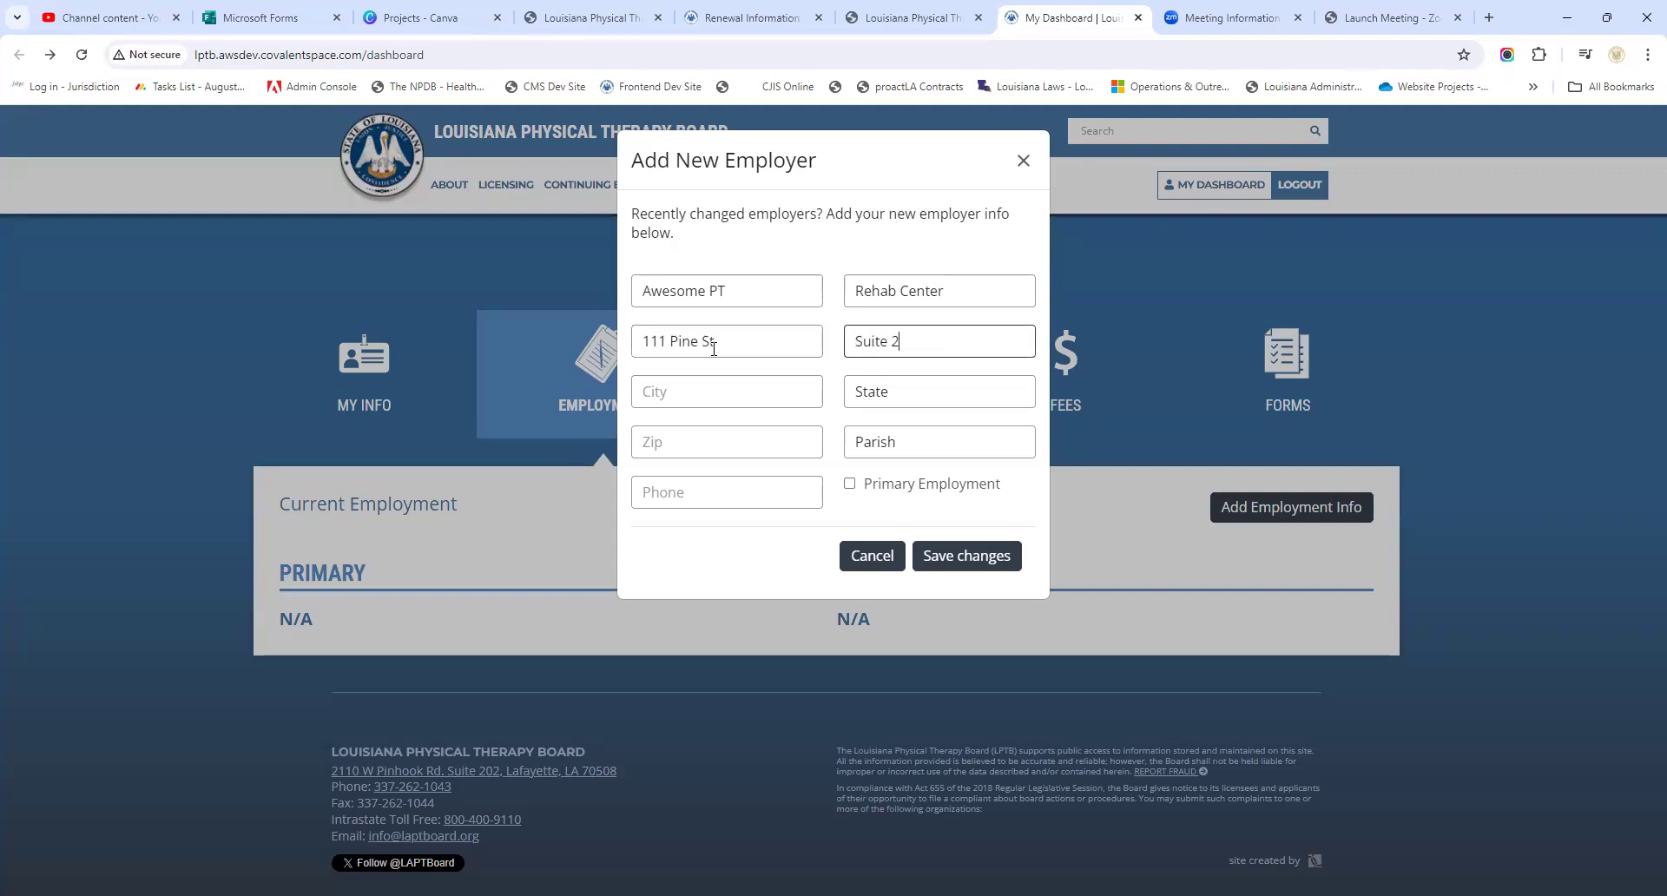
{"action": "type", "text": "Lafayette"}
{"action": "left_click", "coordinate": [725, 441]}
{"action": "type", "text": "70503"}
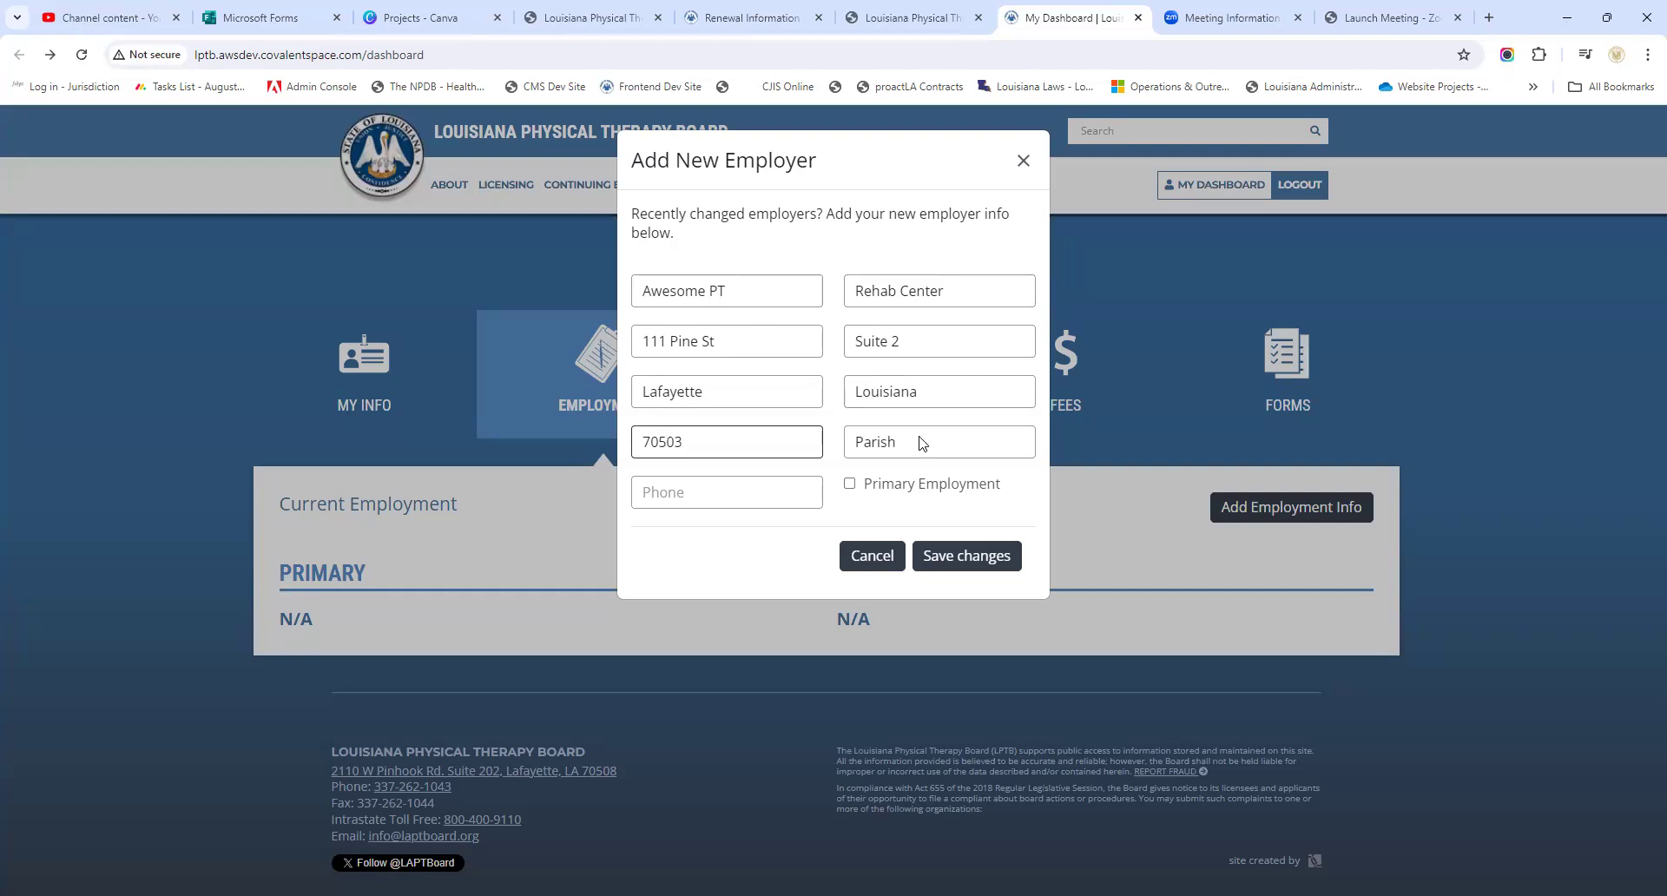
{"action": "left_click", "coordinate": [938, 441]}
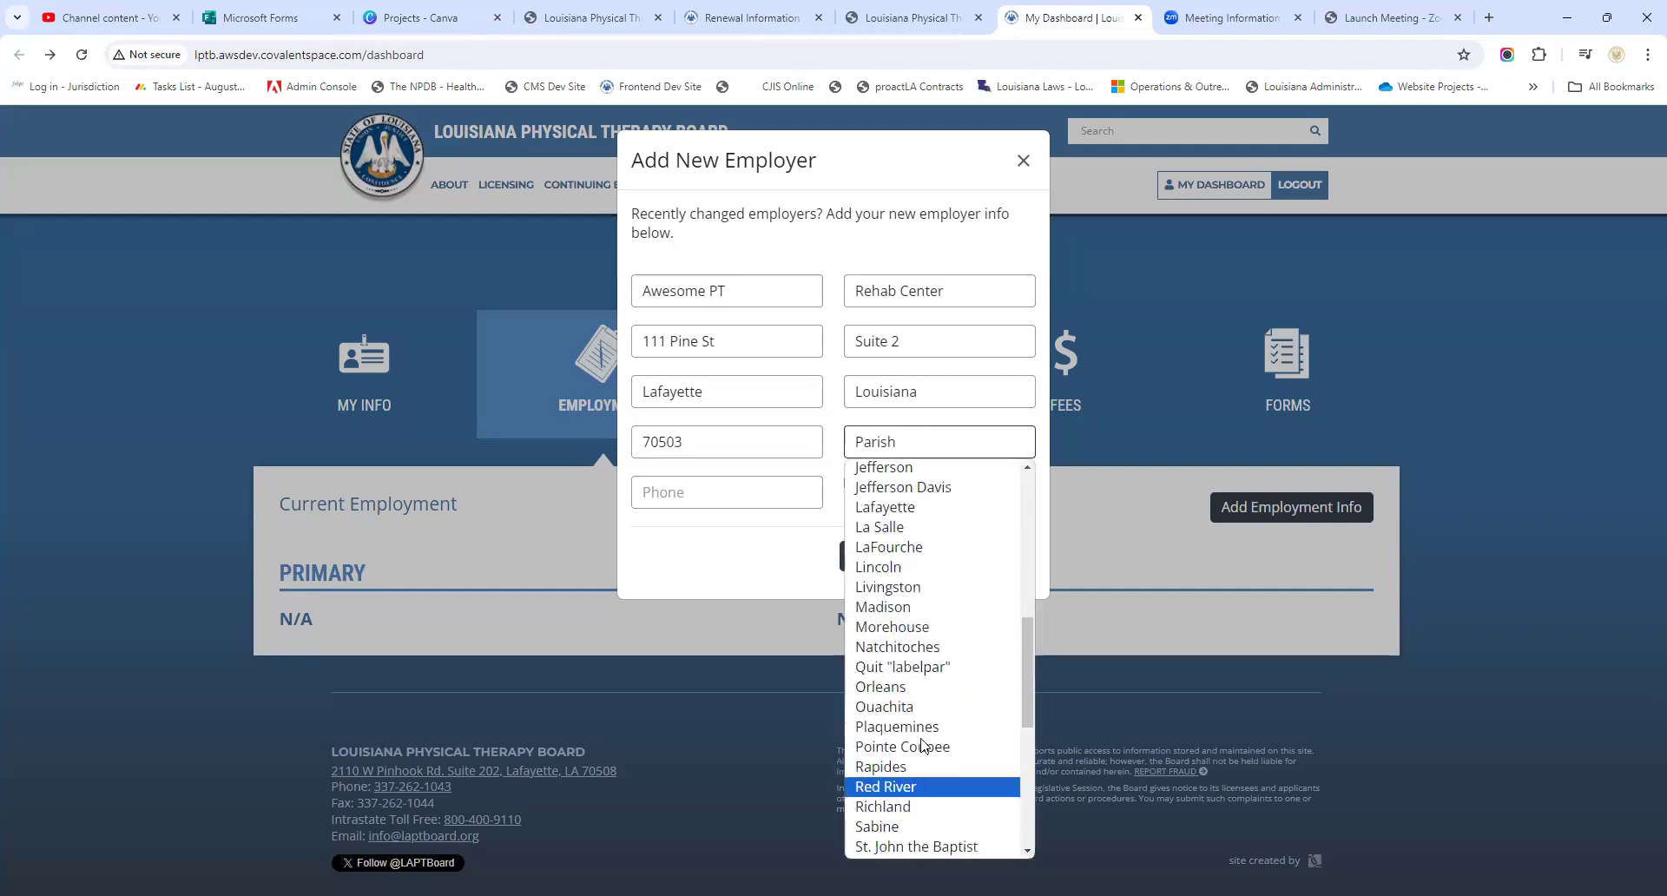
{"action": "scroll", "scroll_direction": "down", "scroll_amount": 3}
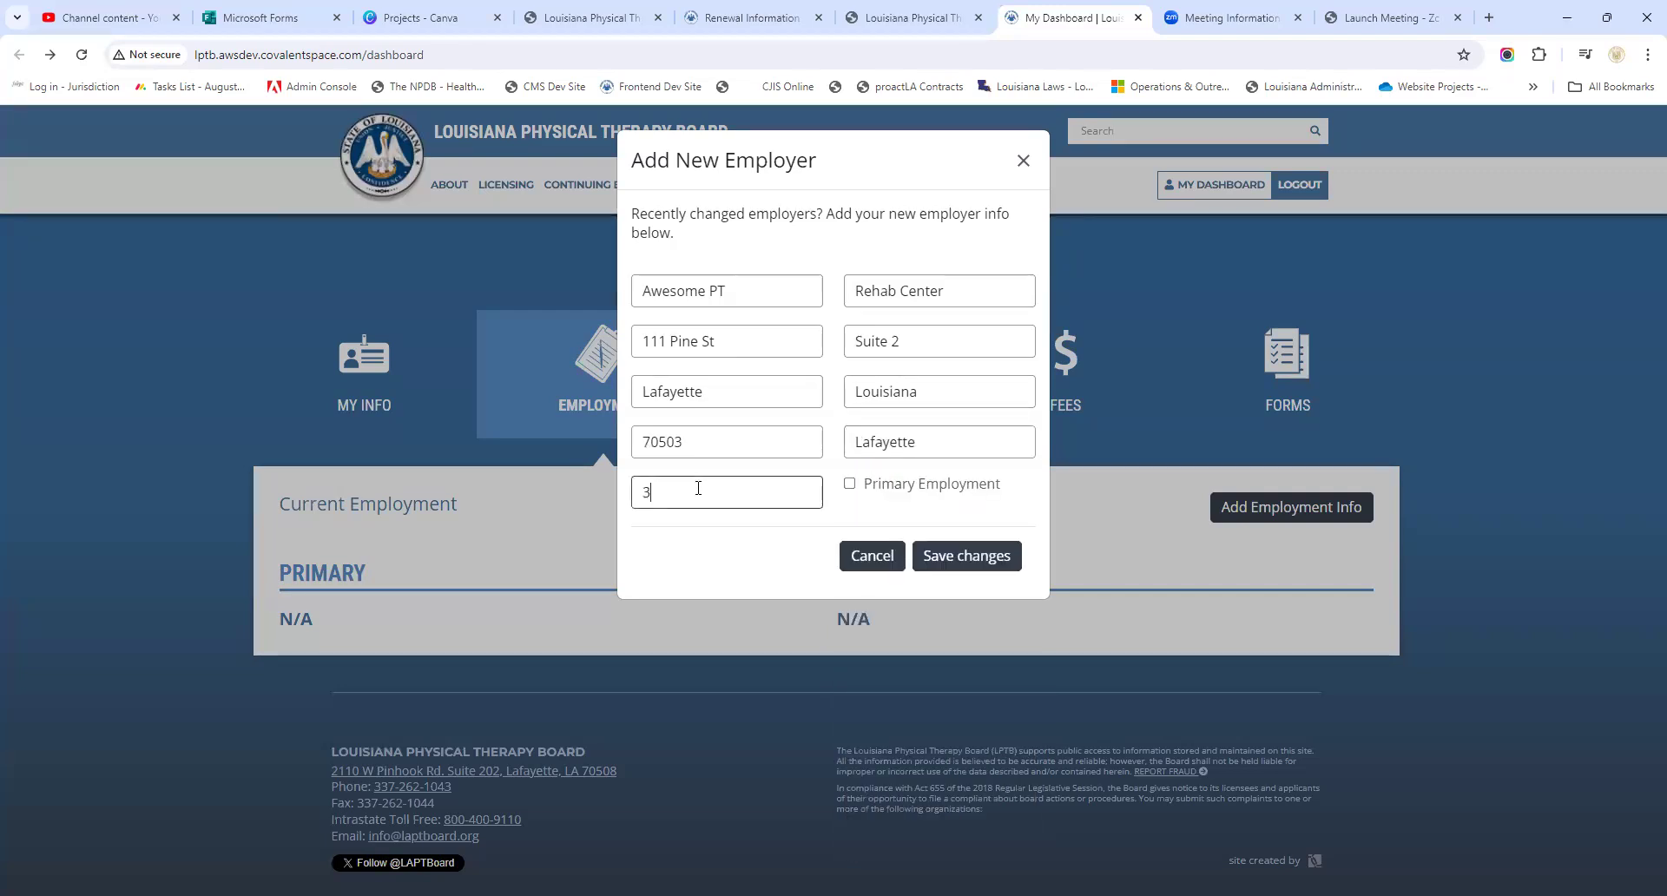
{"action": "type", "text": "37-111-1111"}
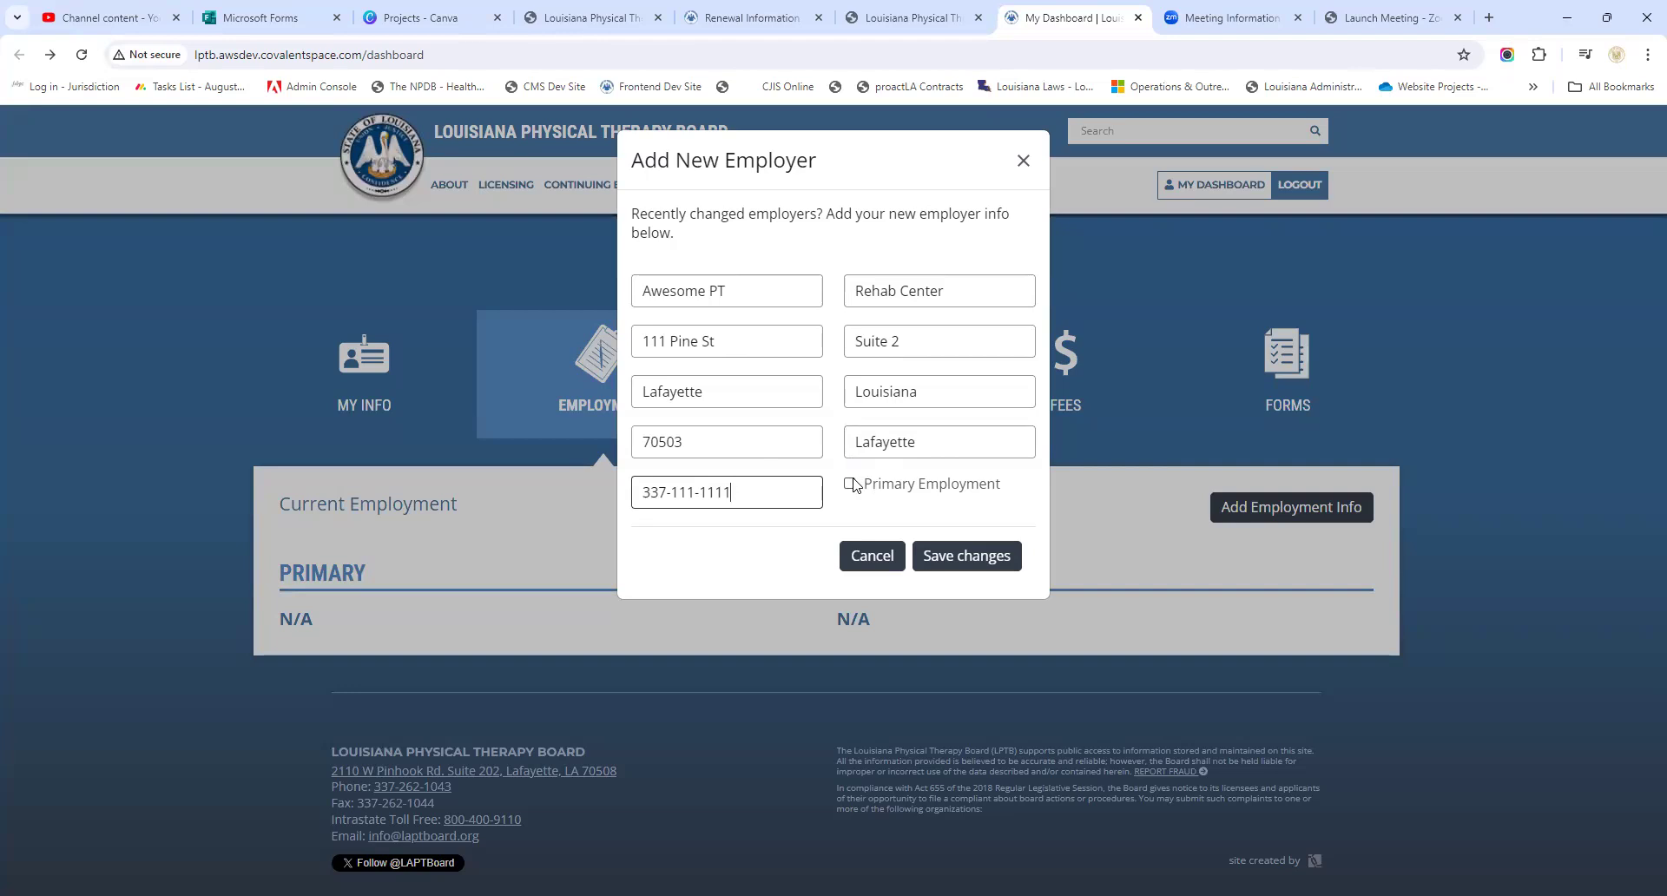
Mark Awesome PT as primary employment, save it and decline the browser's save-address prompt
{"action": "left_click", "coordinate": [849, 484]}
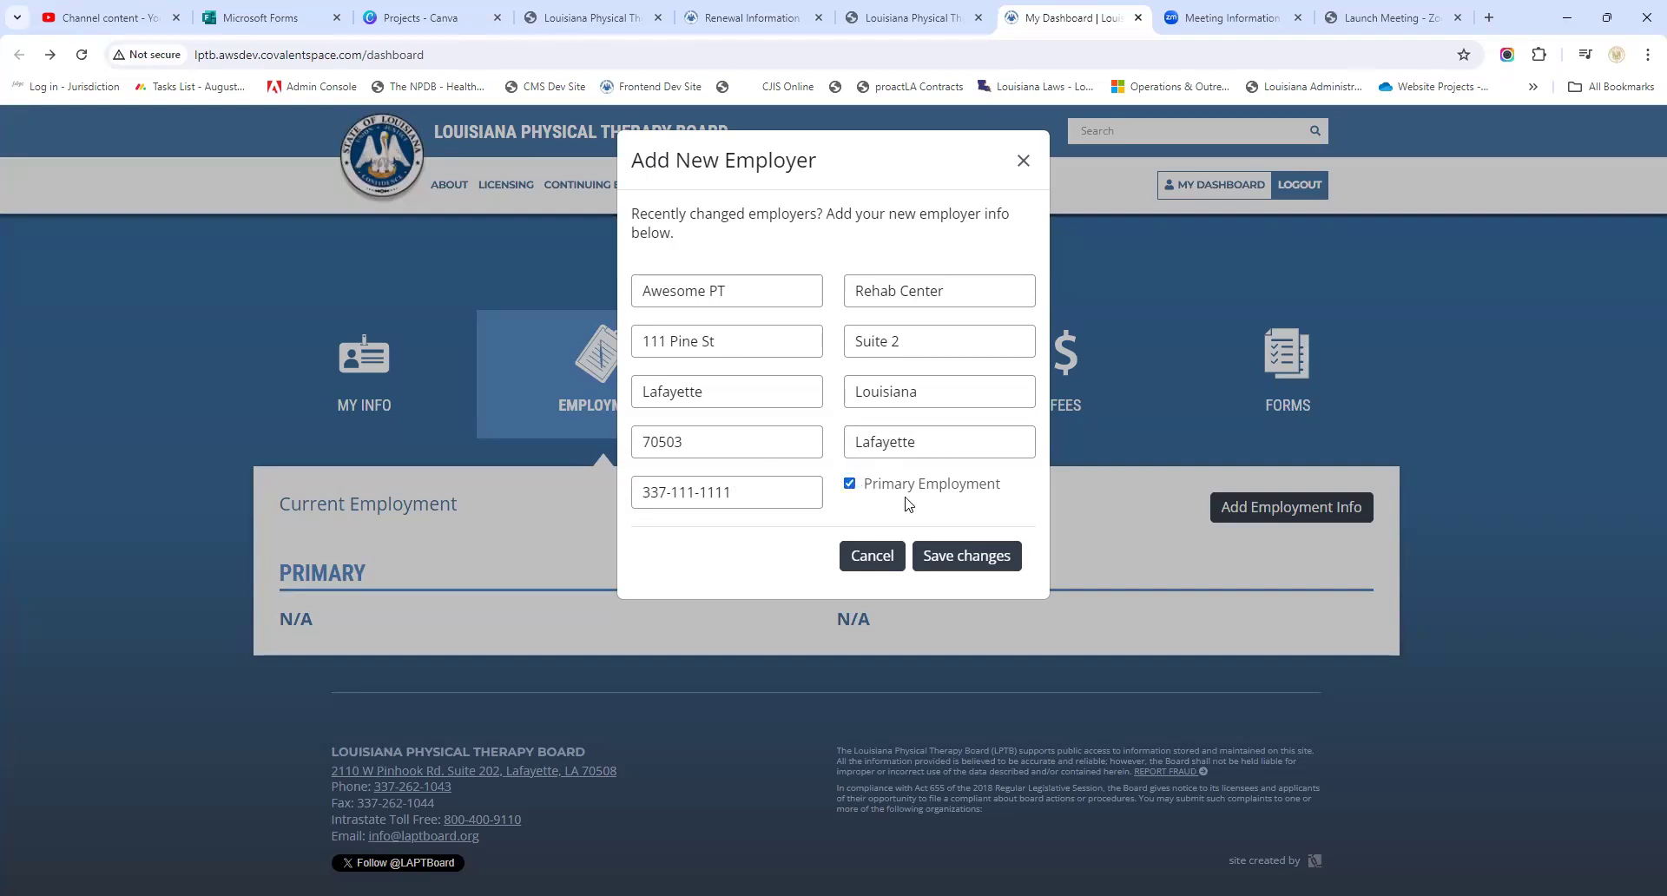
{"action": "mouse_move", "coordinate": [967, 528]}
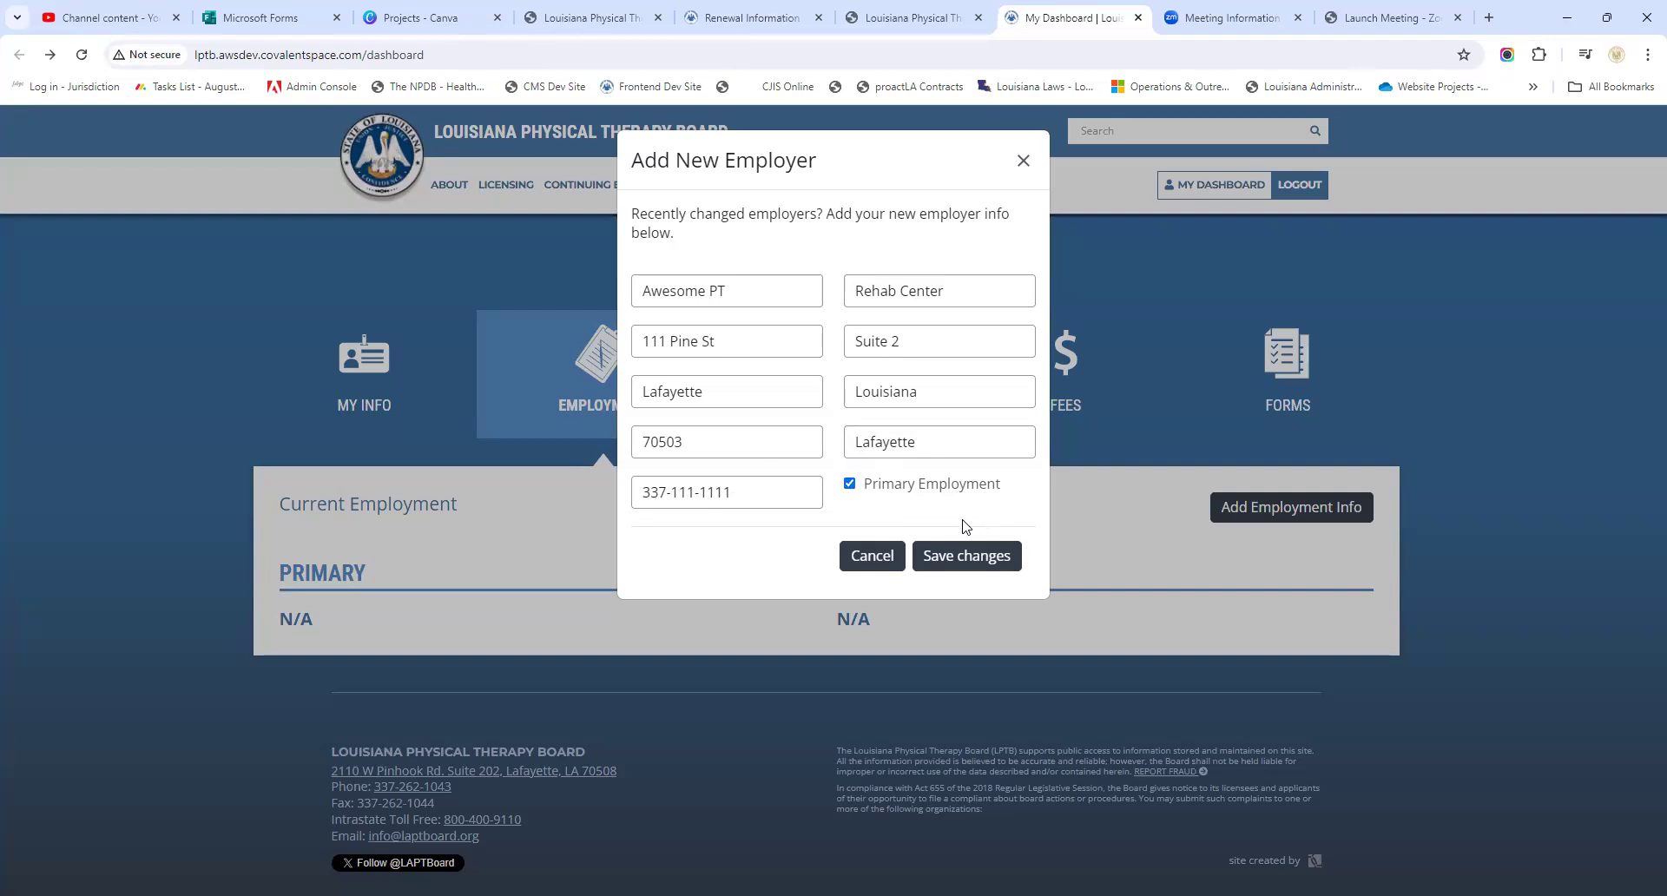
{"action": "mouse_move", "coordinate": [920, 497]}
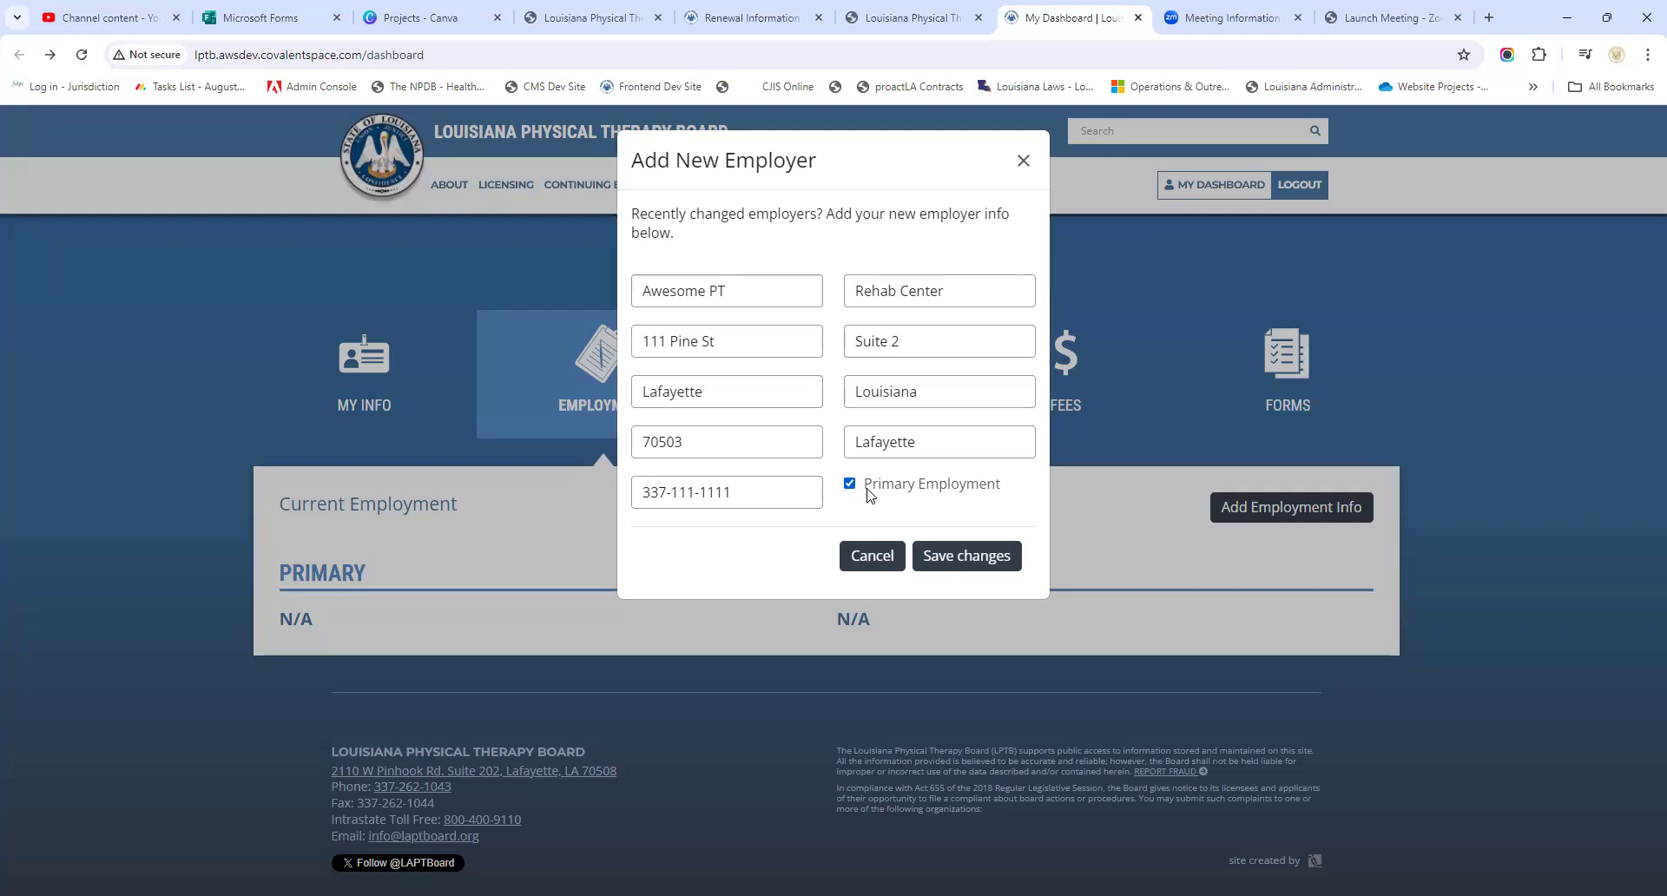
{"action": "left_click", "coordinate": [963, 556]}
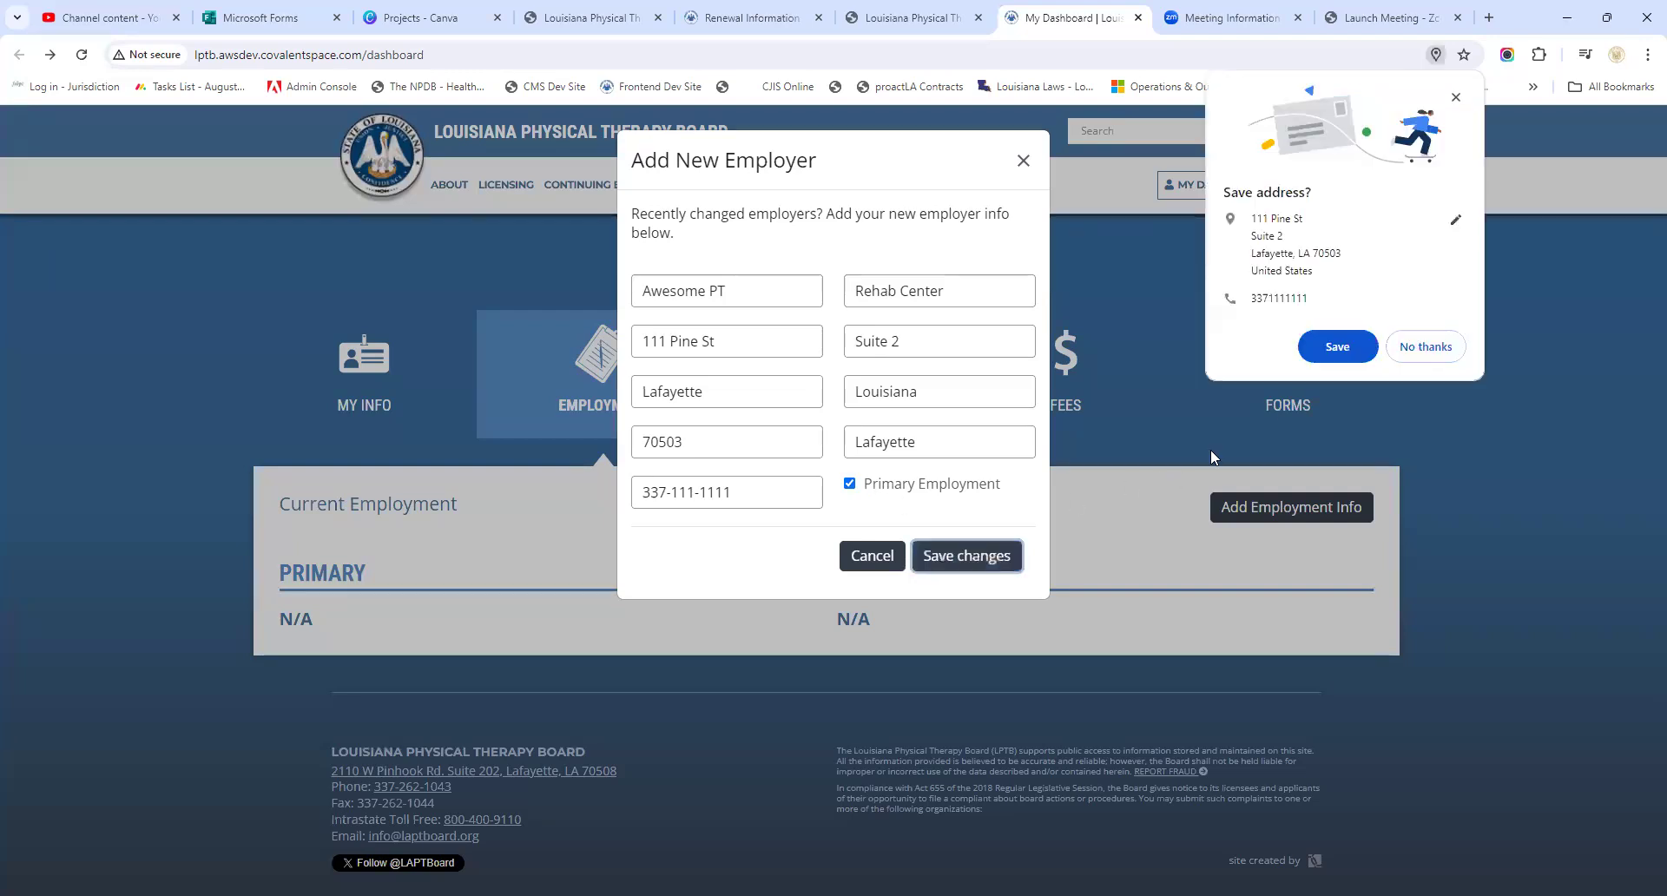
{"action": "left_click", "coordinate": [964, 555]}
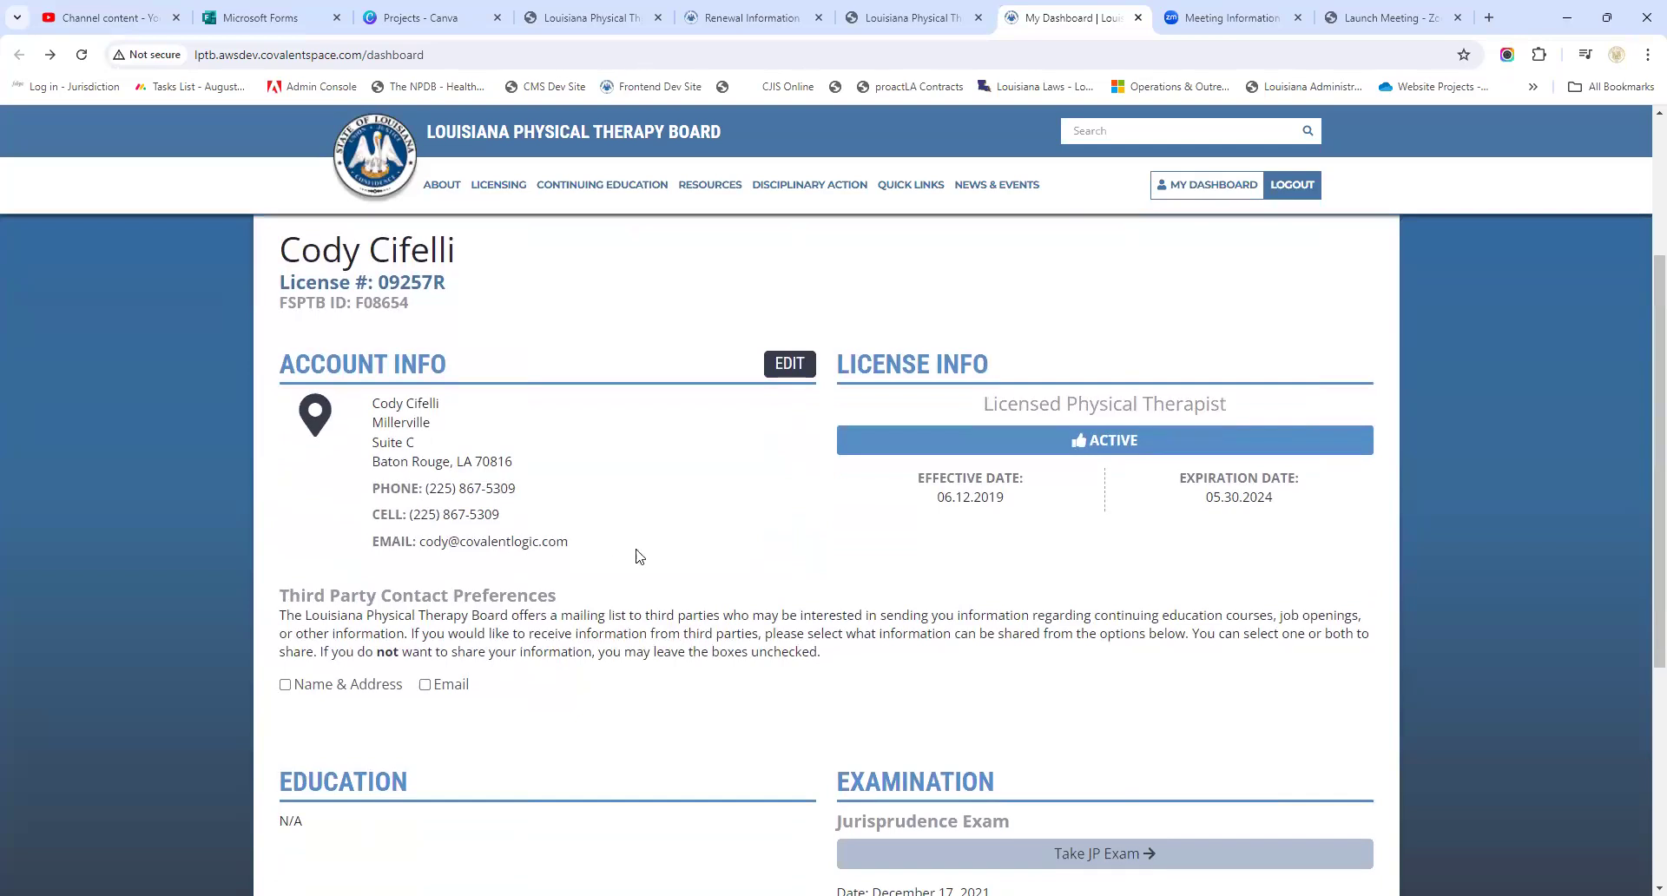
{"action": "mouse_move", "coordinate": [417, 672]}
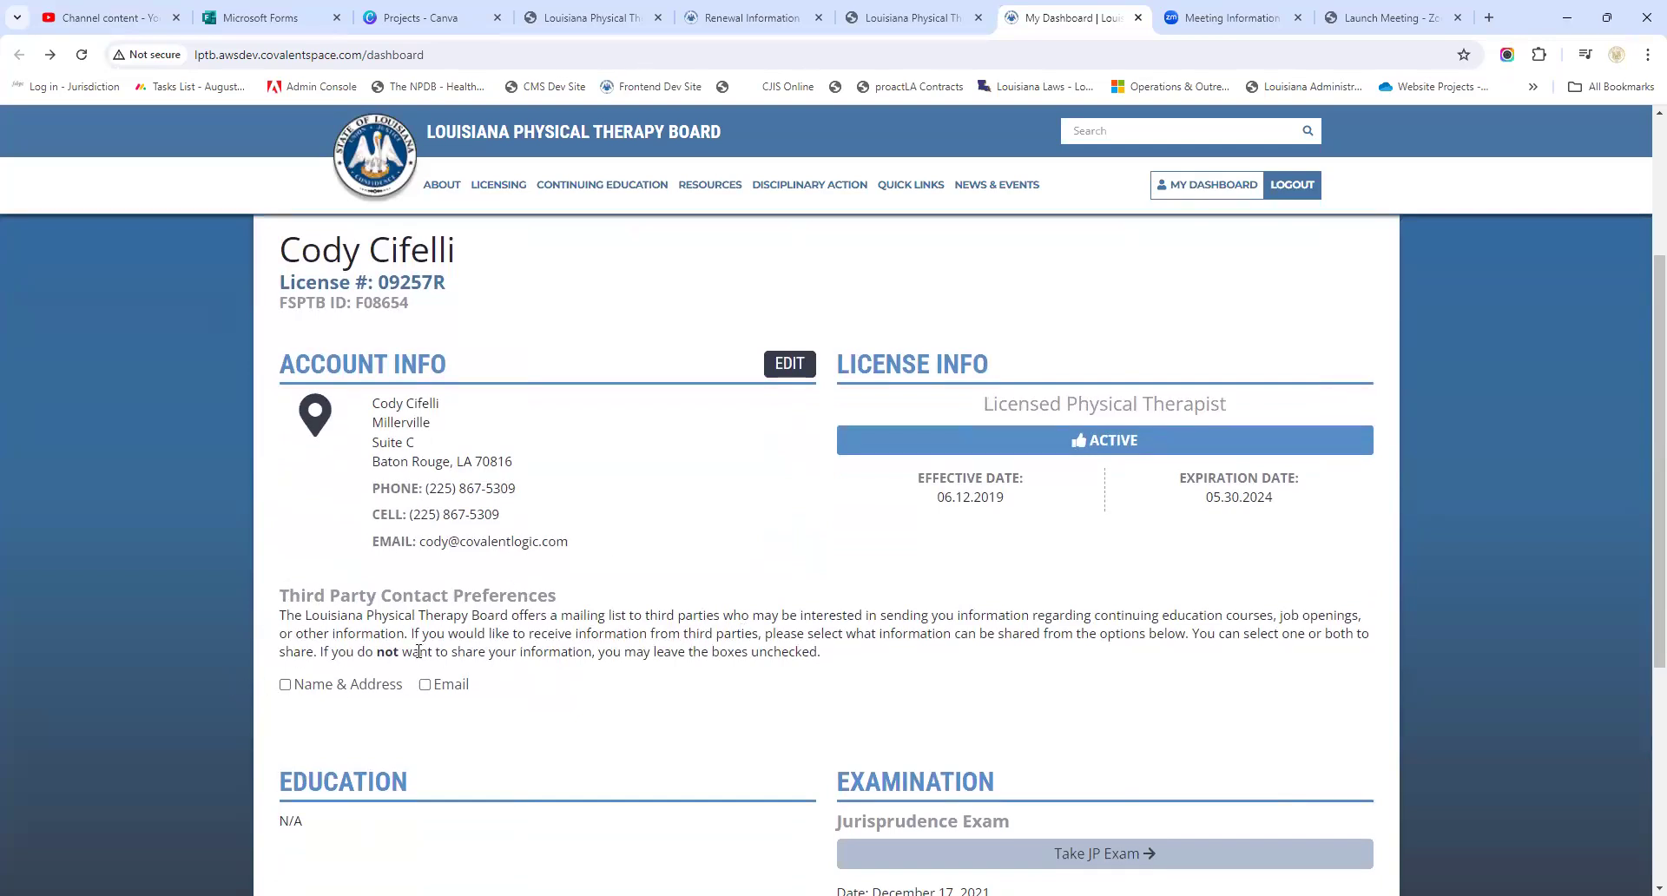
{"action": "scroll", "scroll_direction": "down", "scroll_amount": 3}
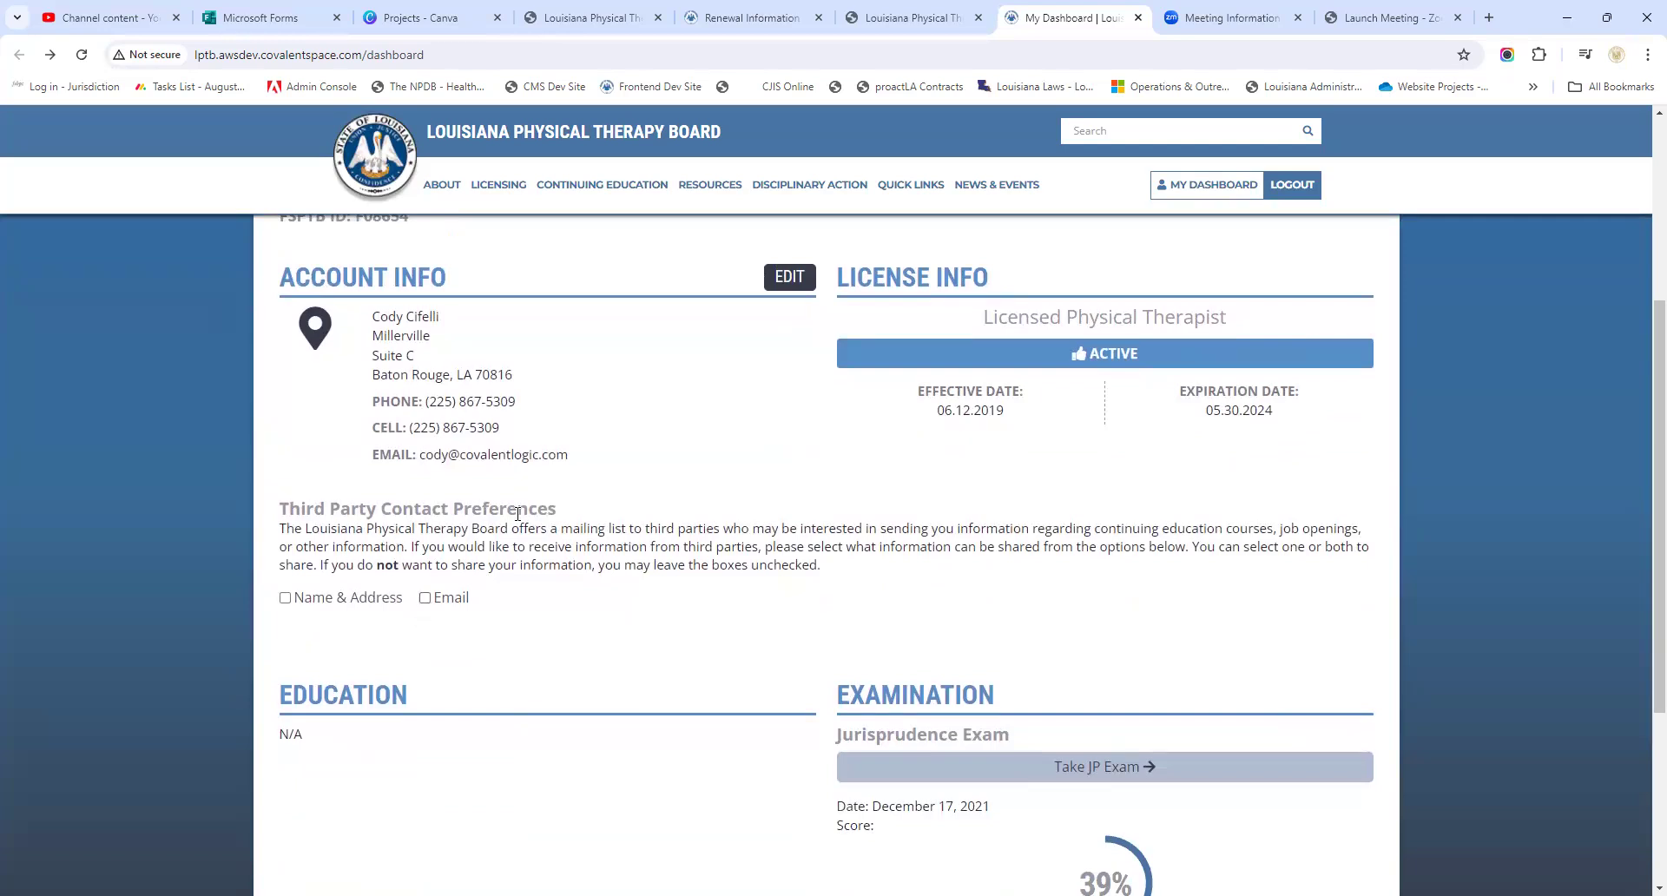
{"action": "mouse_move", "coordinate": [583, 542]}
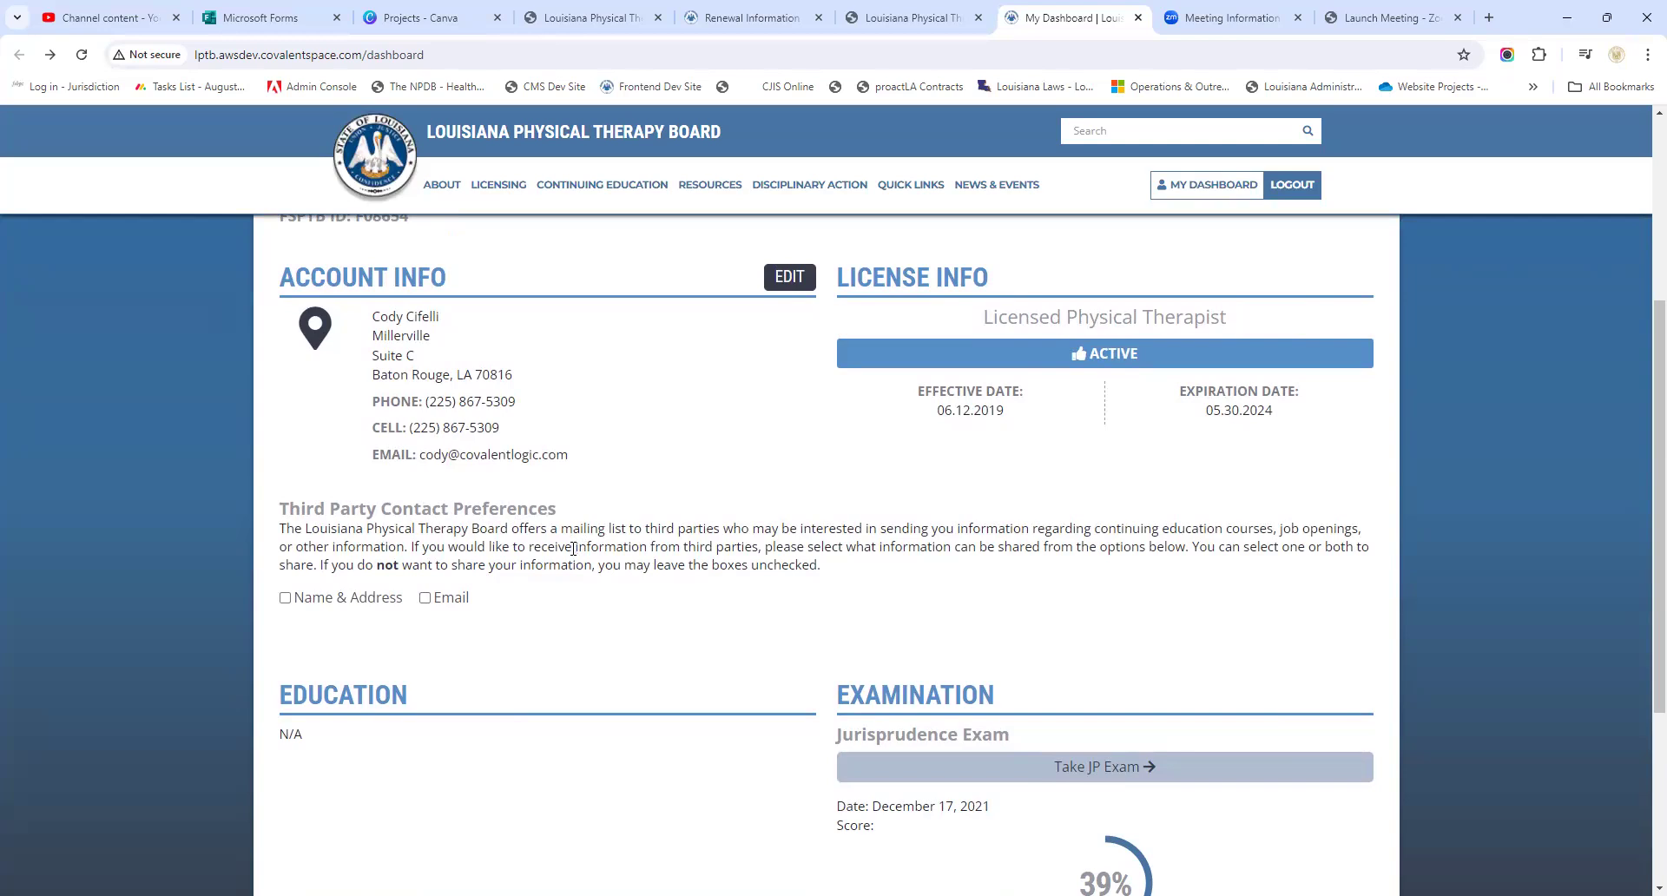
{"action": "mouse_move", "coordinate": [323, 620]}
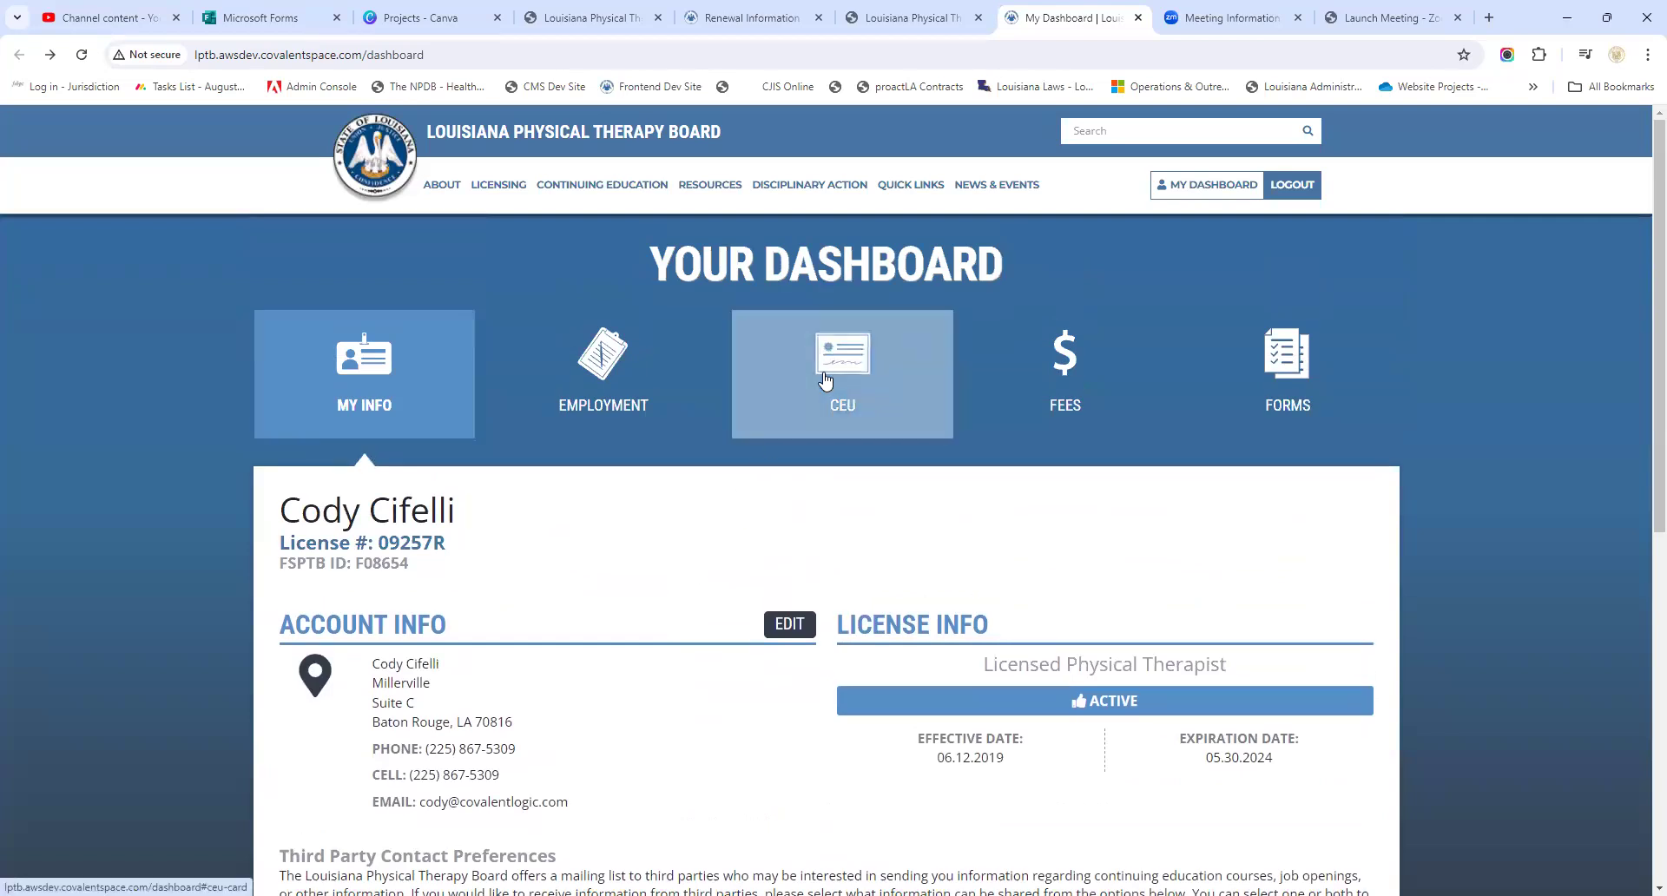
Show the CEU course list and expand the Ethics and Jurisprudence course details
{"action": "left_click", "coordinate": [843, 373]}
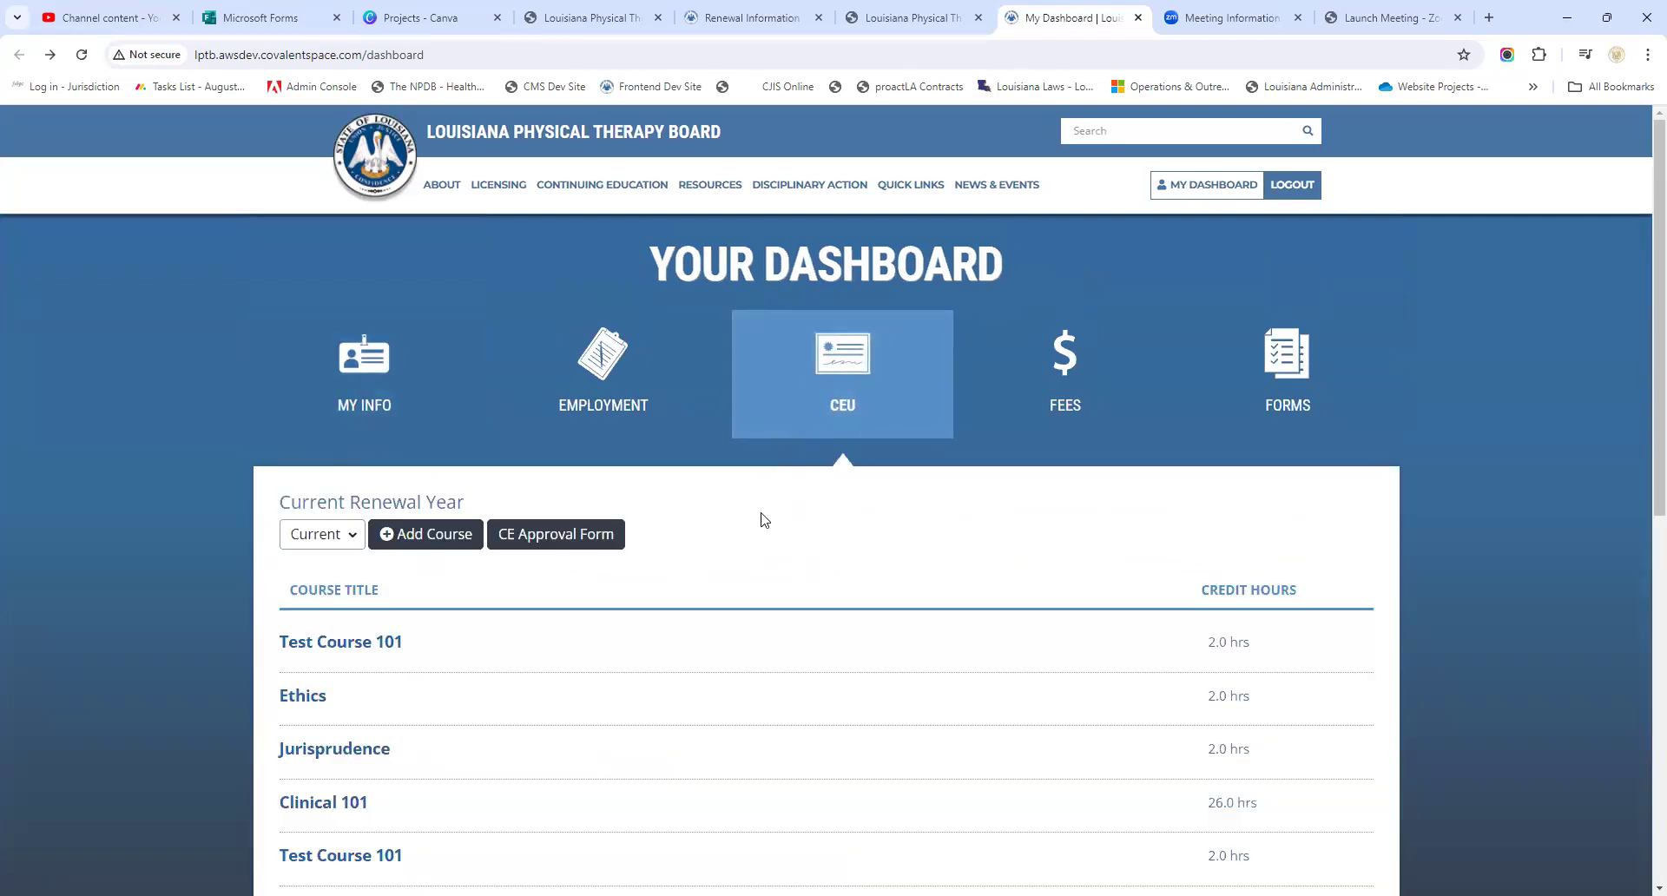
{"action": "scroll", "scroll_direction": "down", "scroll_amount": 3}
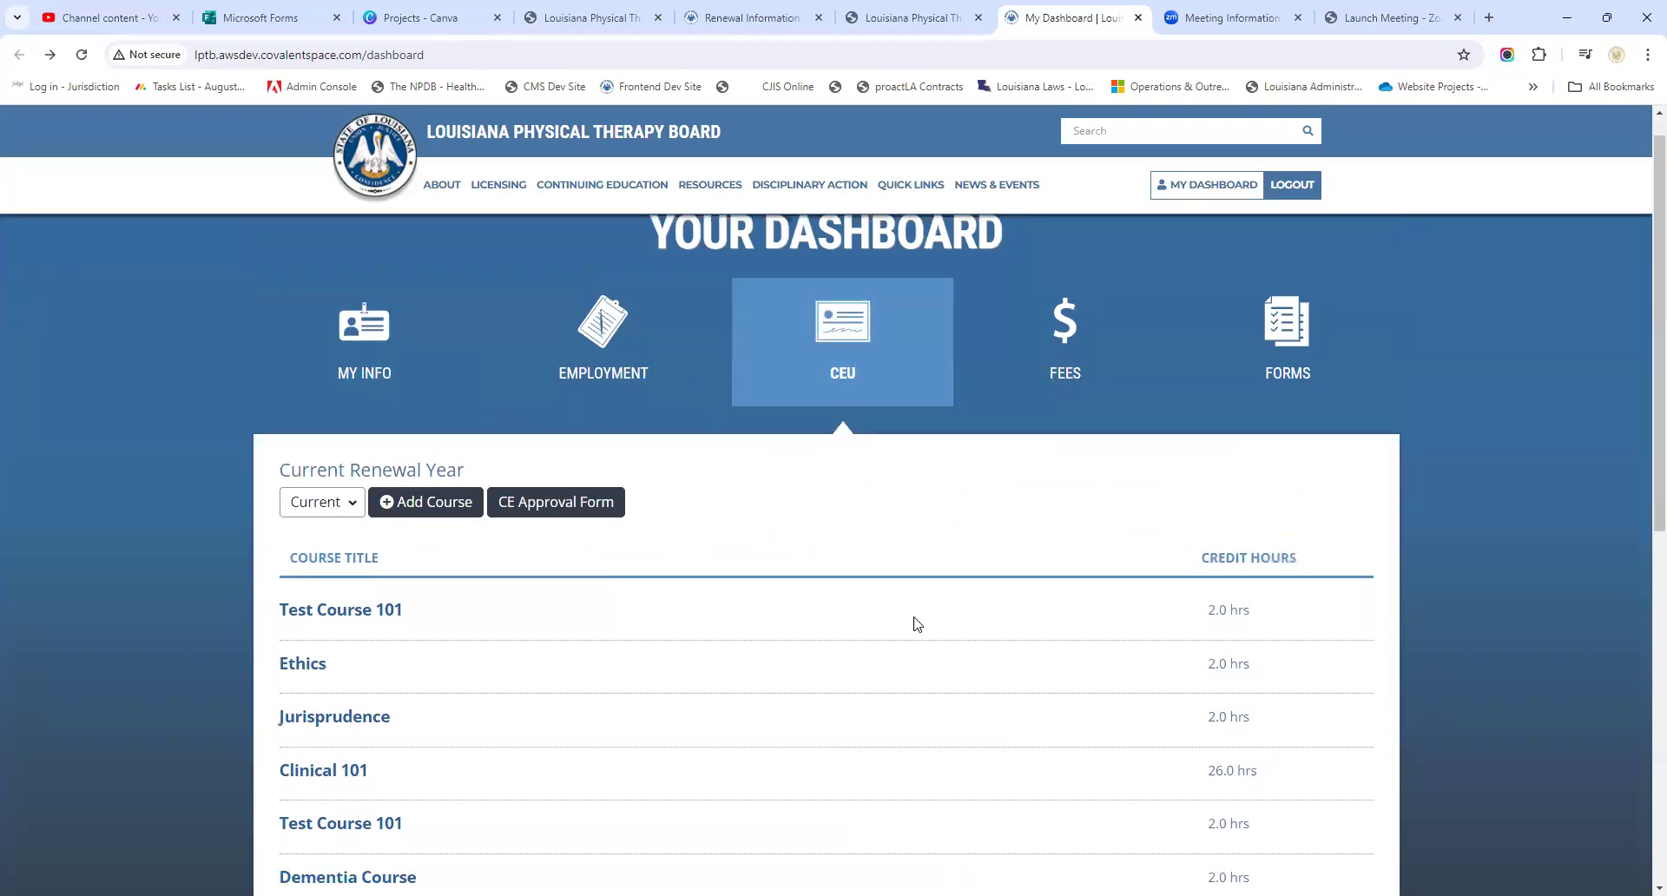
{"action": "scroll", "scroll_direction": "down", "scroll_amount": 3}
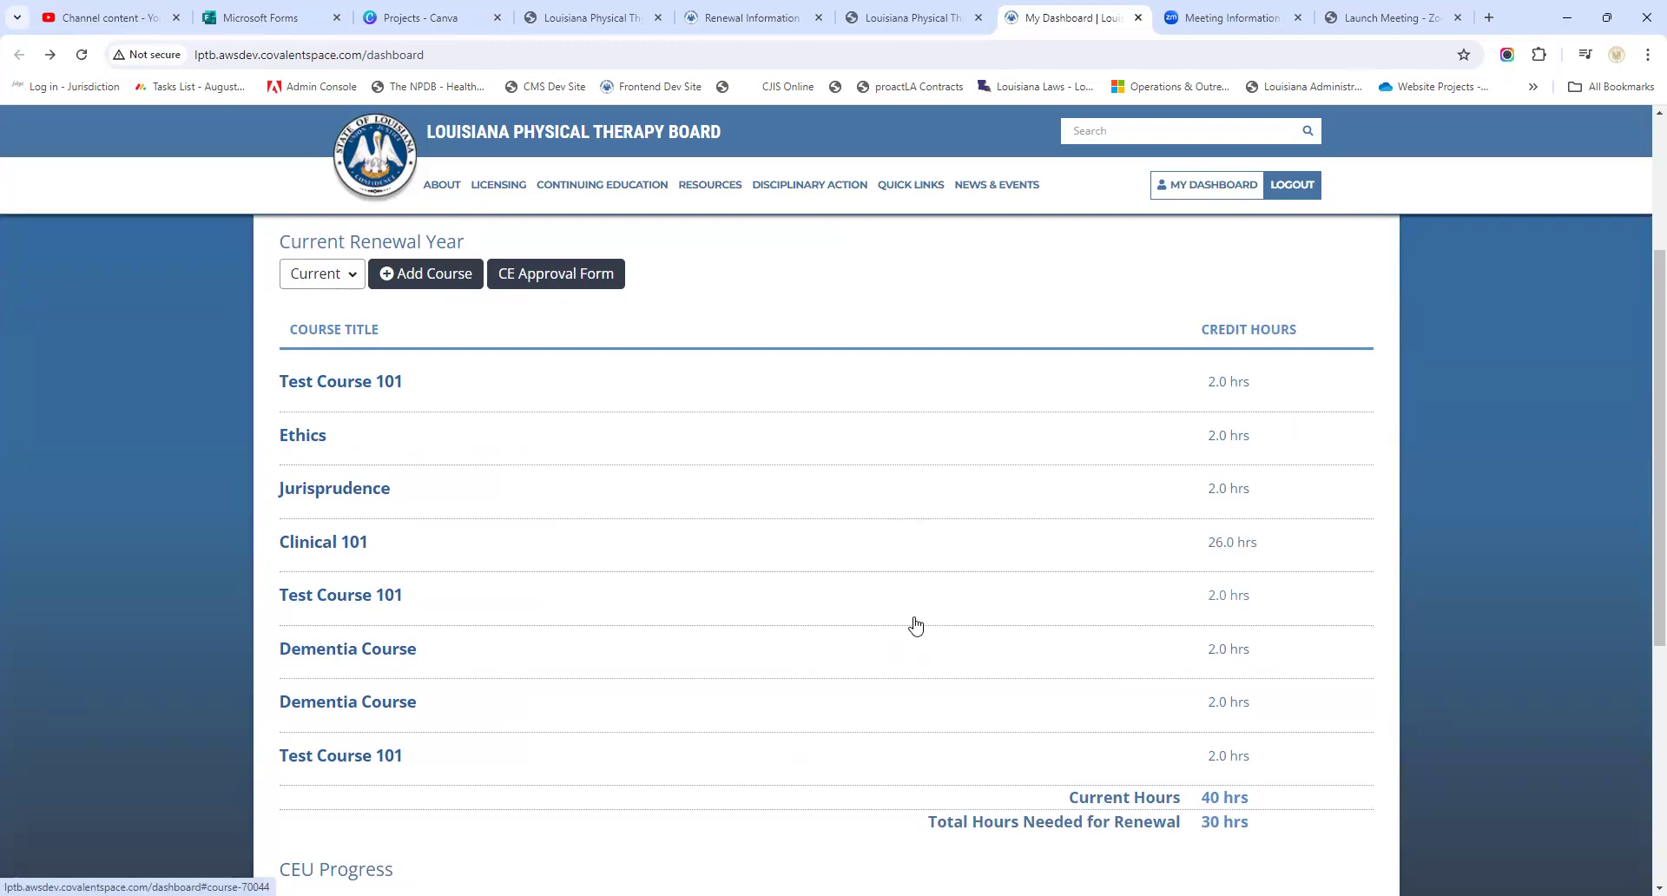
{"action": "mouse_move", "coordinate": [904, 627]}
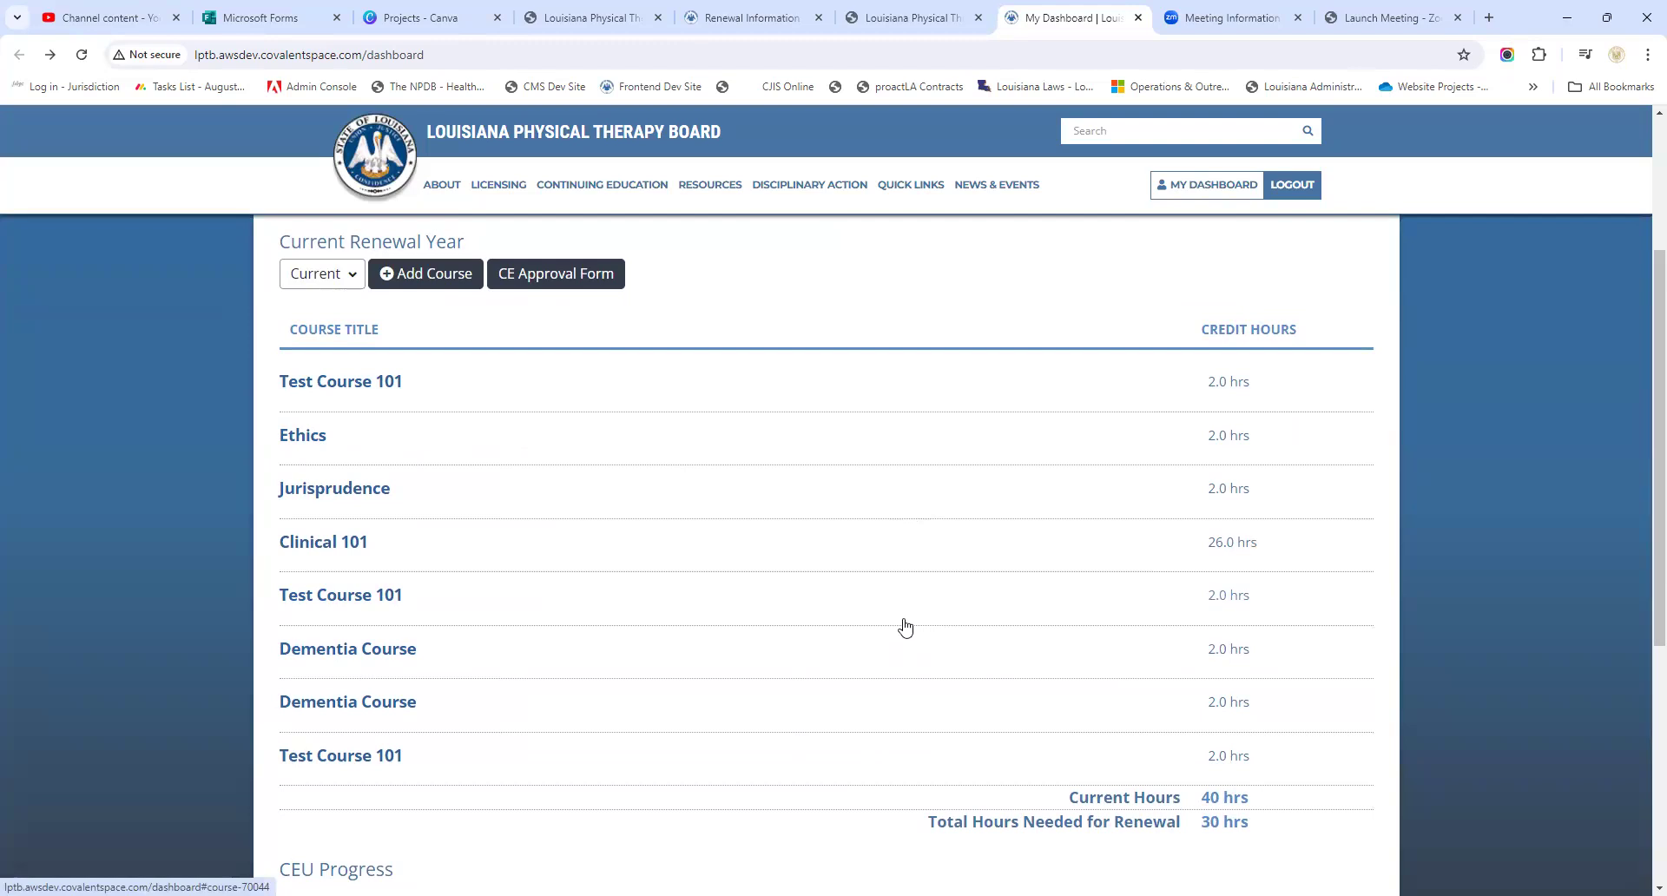
{"action": "left_click", "coordinate": [302, 434]}
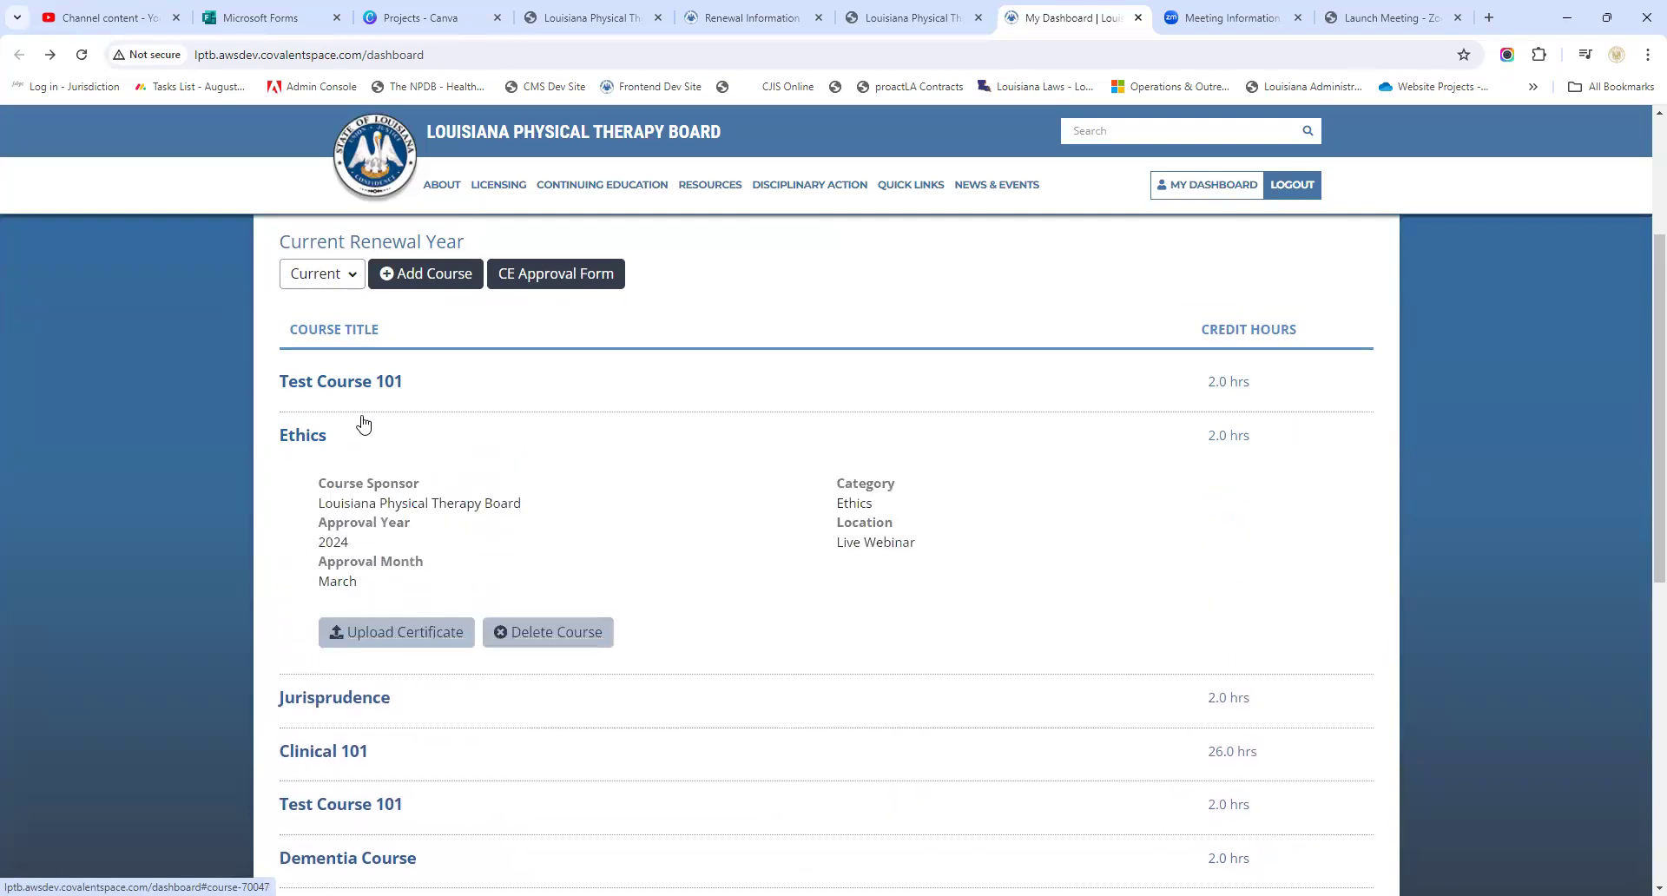
{"action": "left_click", "coordinate": [333, 488]}
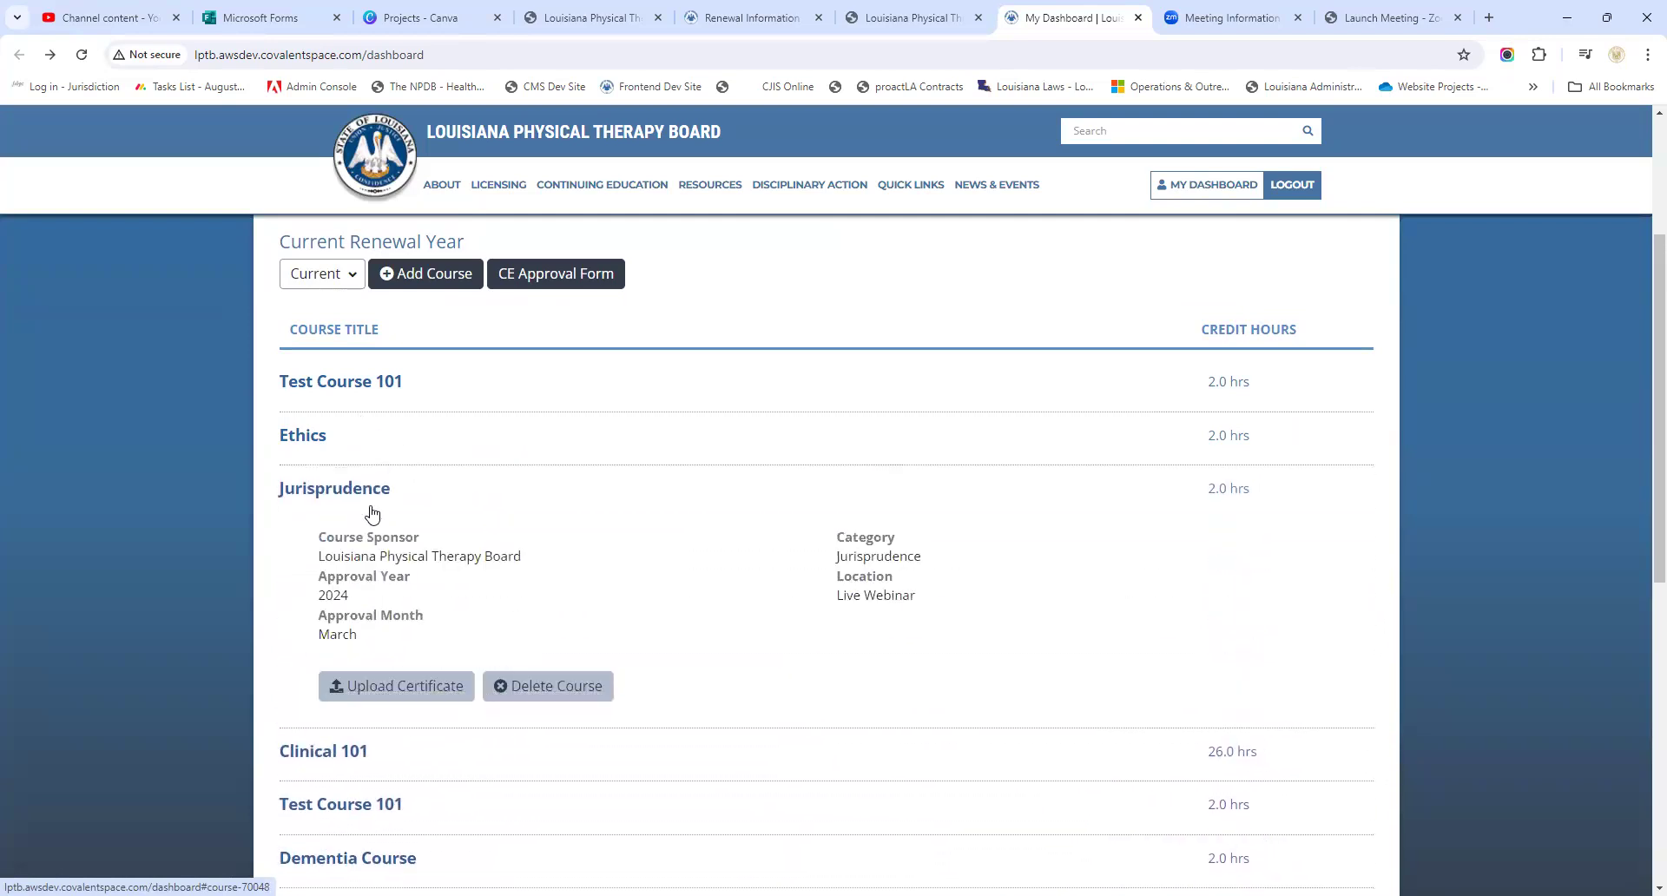
{"action": "mouse_move", "coordinate": [372, 462]}
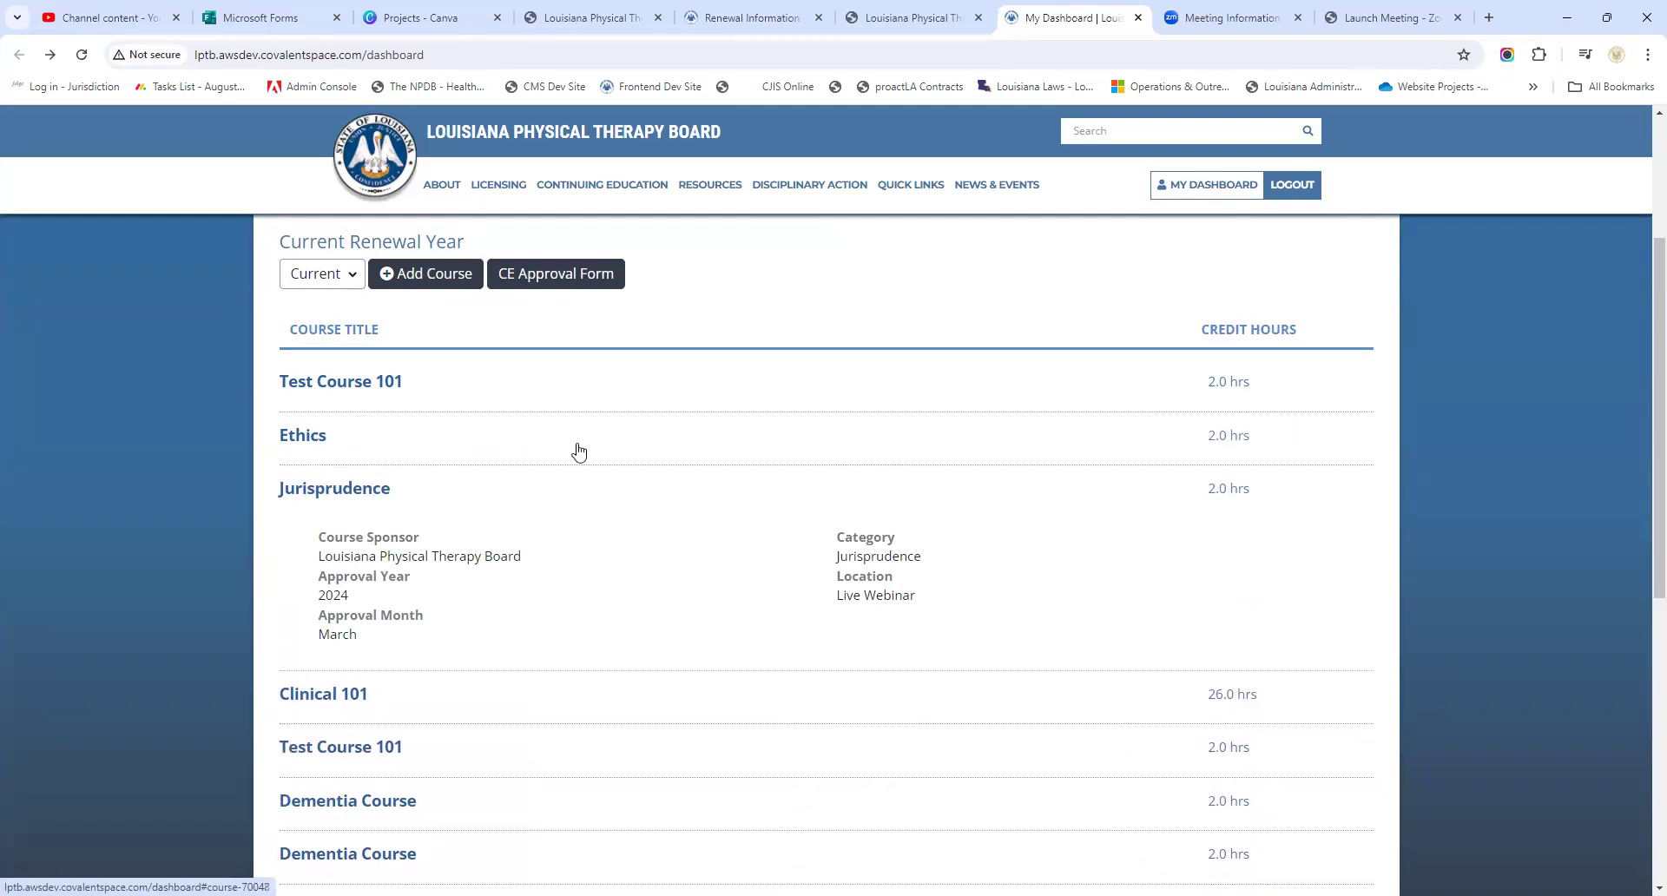
{"action": "scroll", "scroll_direction": "down", "scroll_amount": 3}
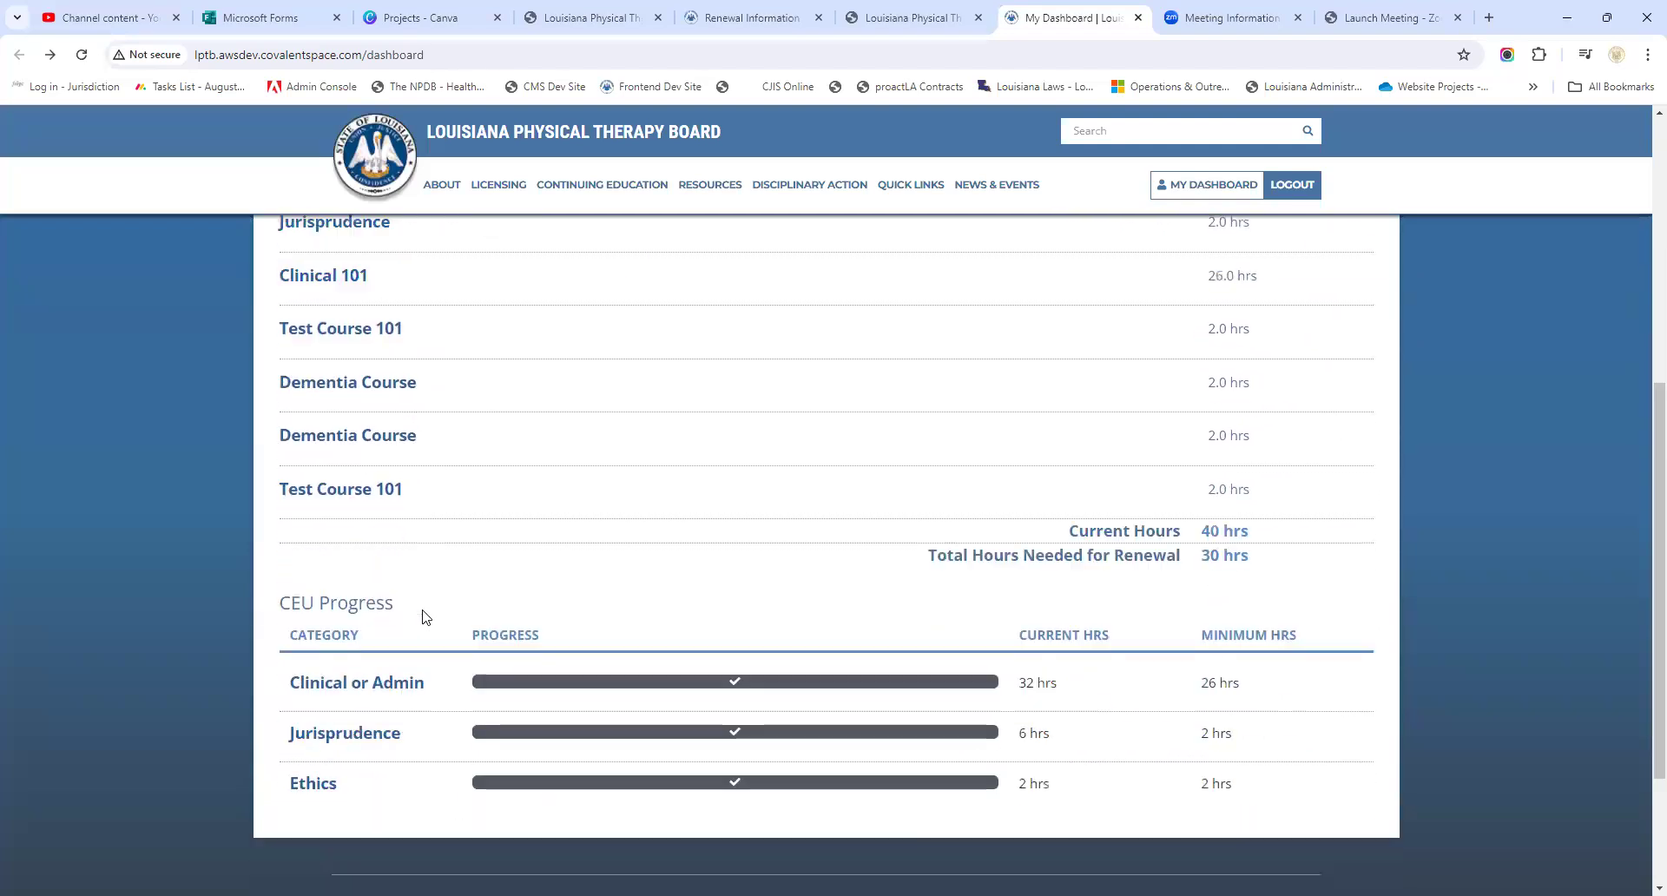
{"action": "scroll", "scroll_direction": "down", "scroll_amount": 3}
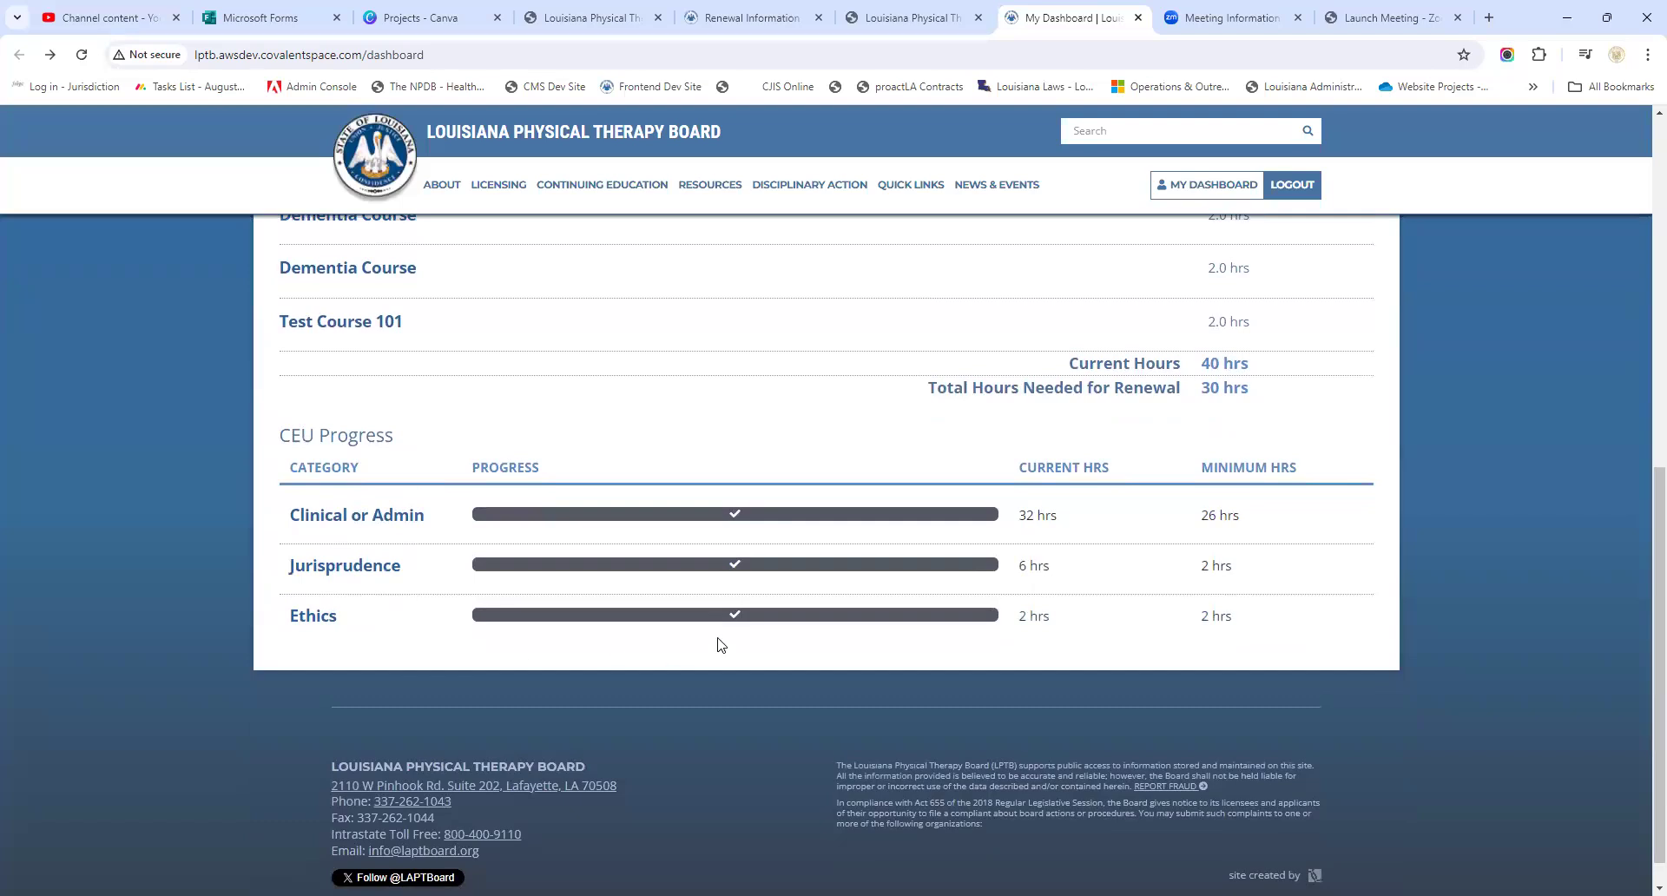
{"action": "mouse_move", "coordinate": [570, 606]}
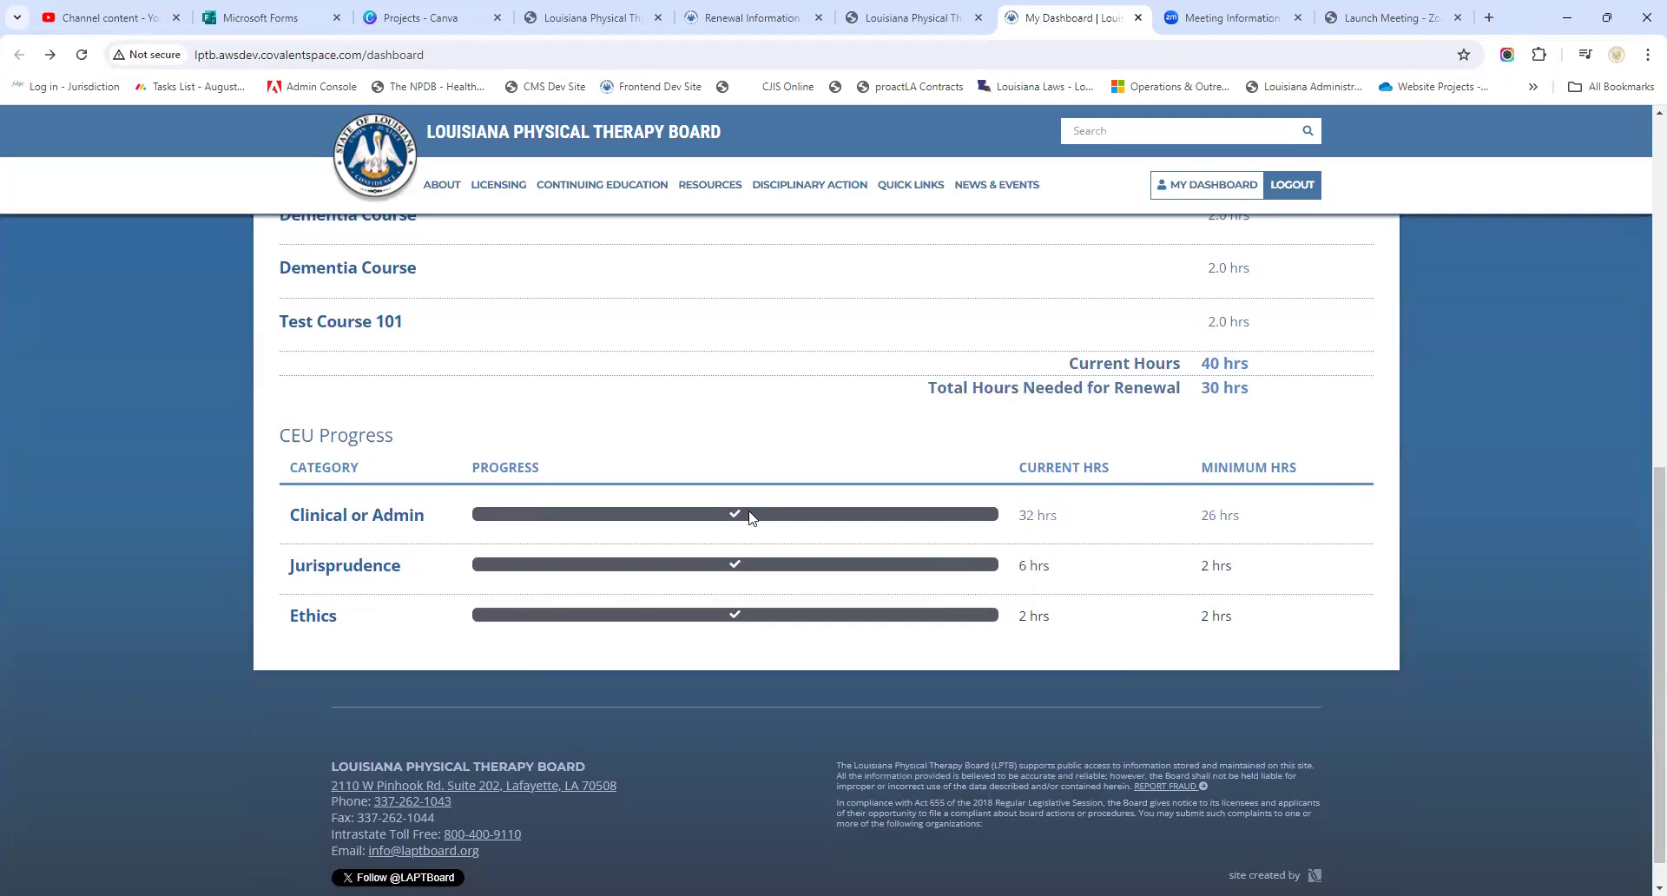
{"action": "mouse_move", "coordinate": [946, 517]}
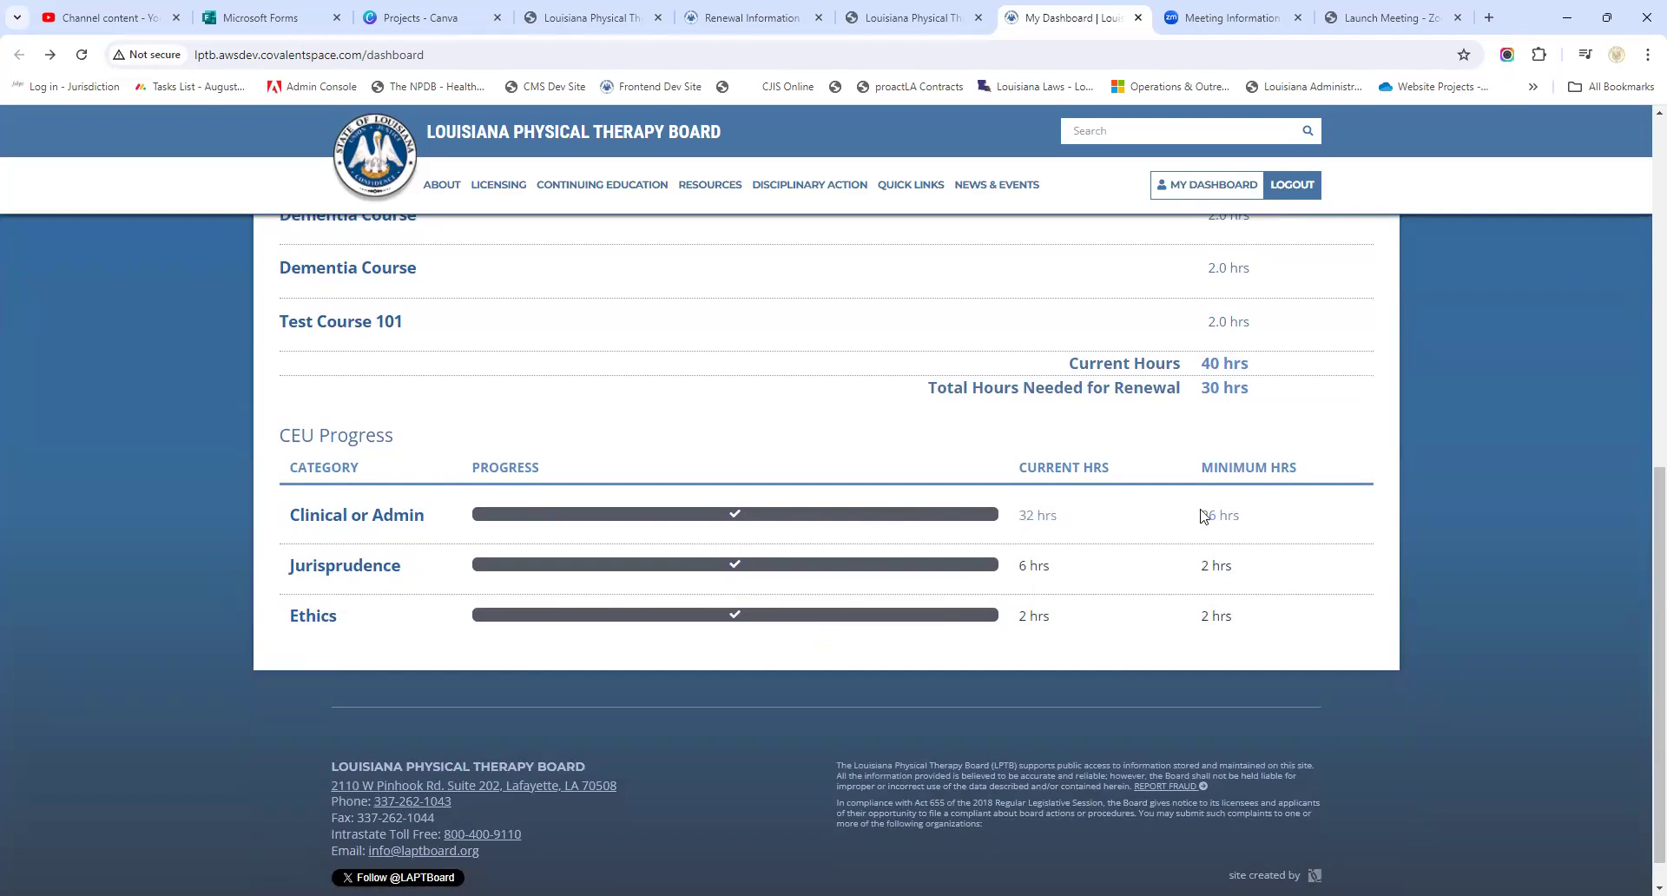
{"action": "mouse_move", "coordinate": [878, 613]}
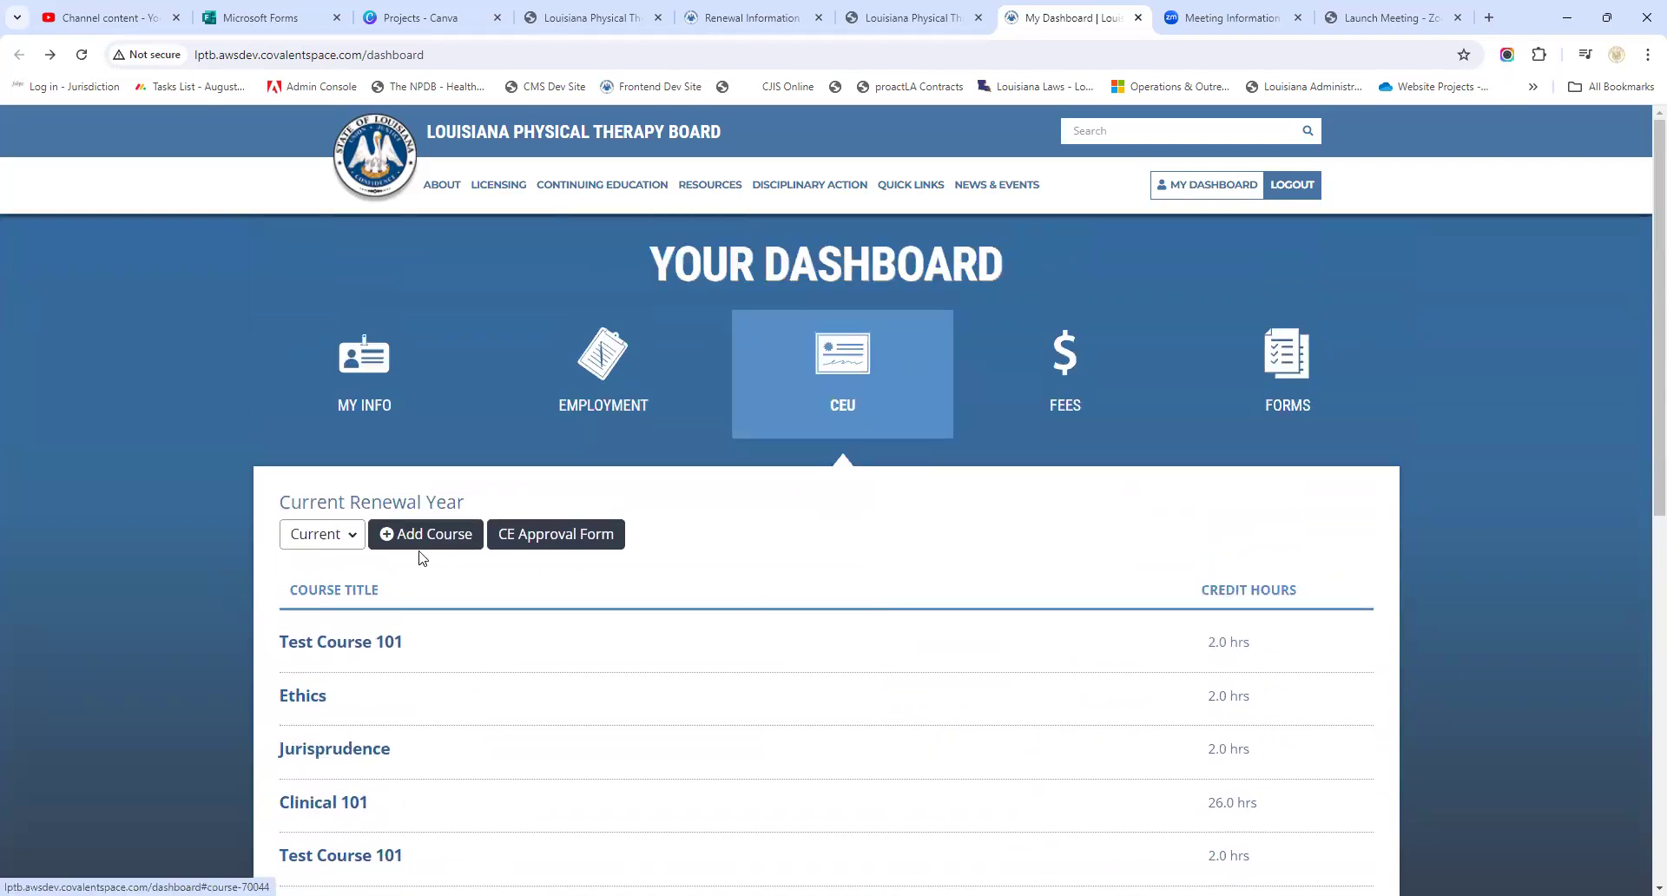
{"action": "mouse_move", "coordinate": [424, 534]}
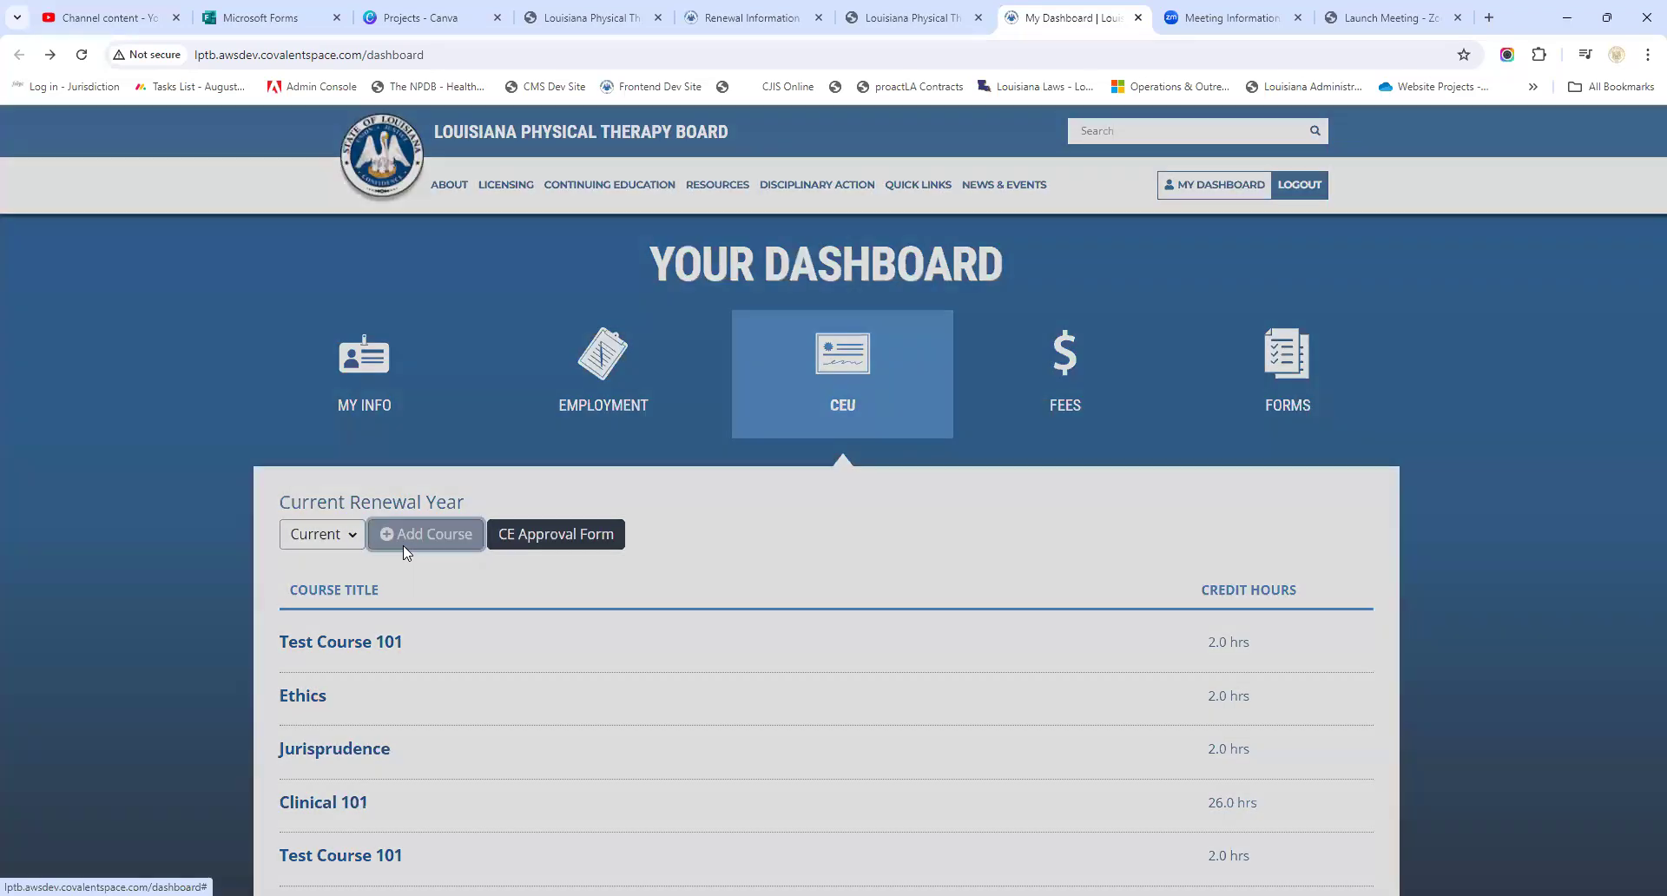
Choose sponsor Louisiana Physical Therapy Board and course title Test Course 101 (2024)
{"action": "left_click", "coordinate": [424, 534]}
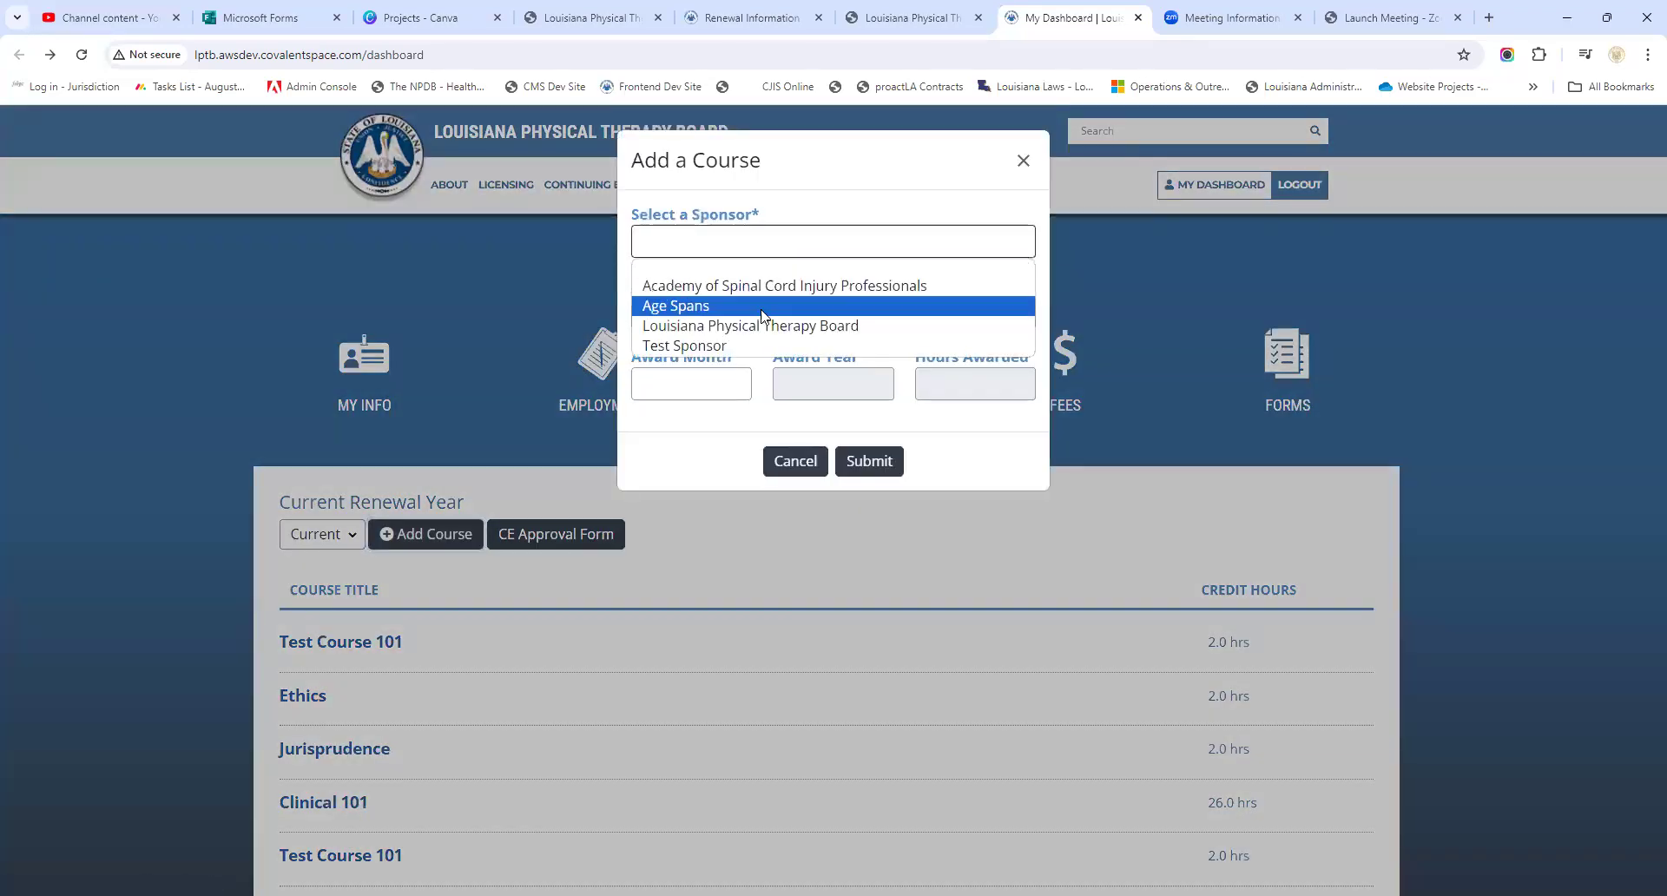
{"action": "left_click", "coordinate": [750, 325]}
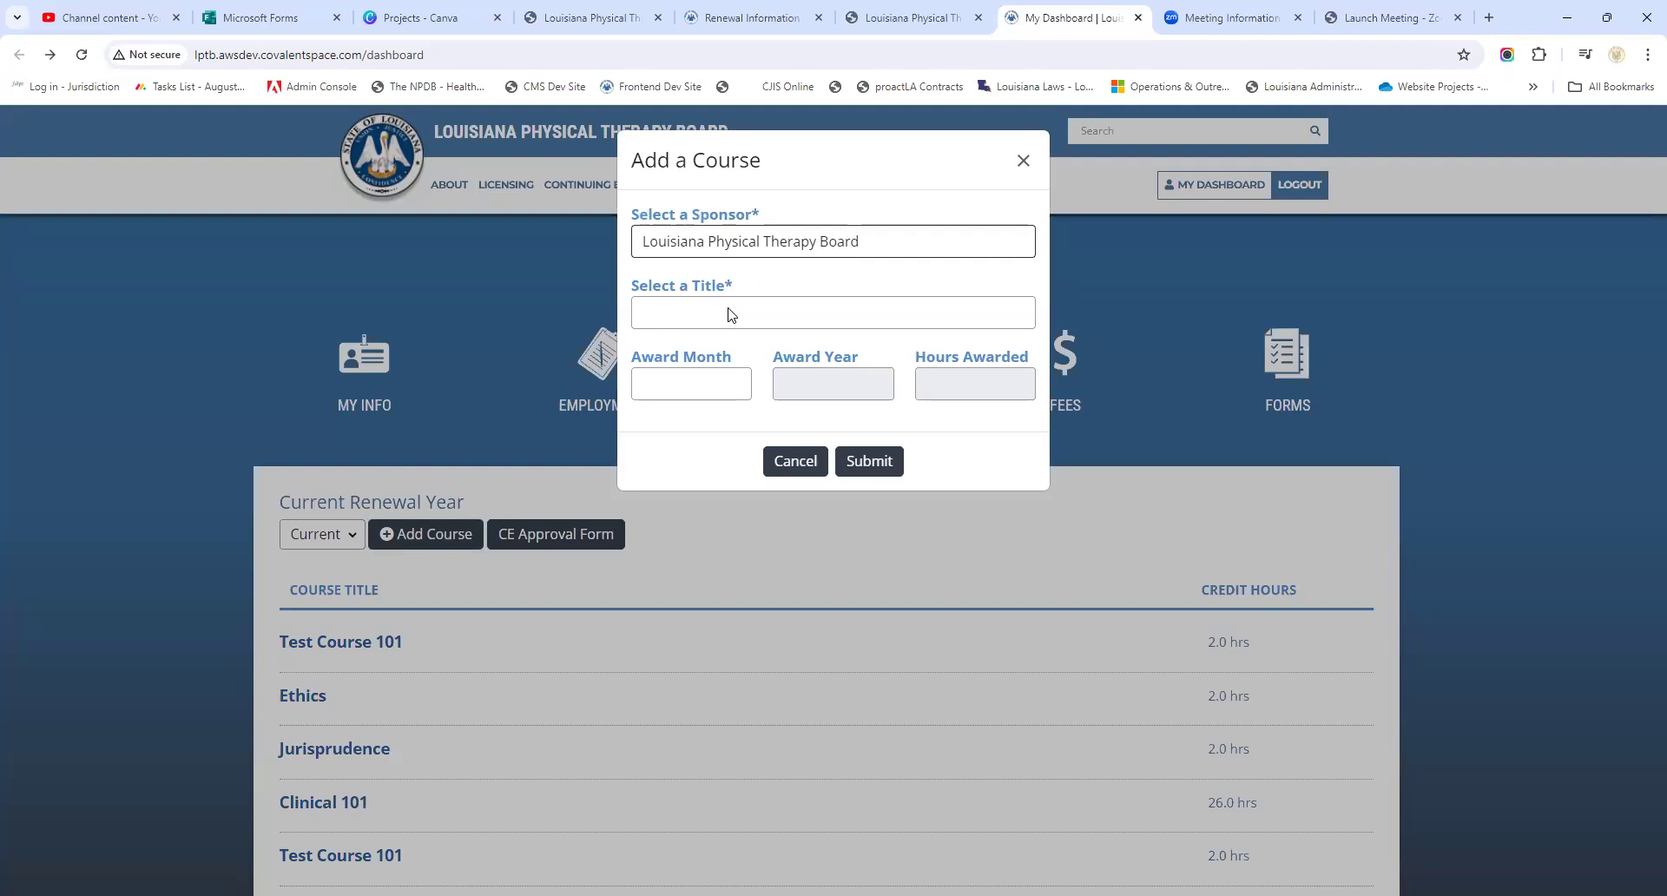
{"action": "left_click", "coordinate": [832, 311]}
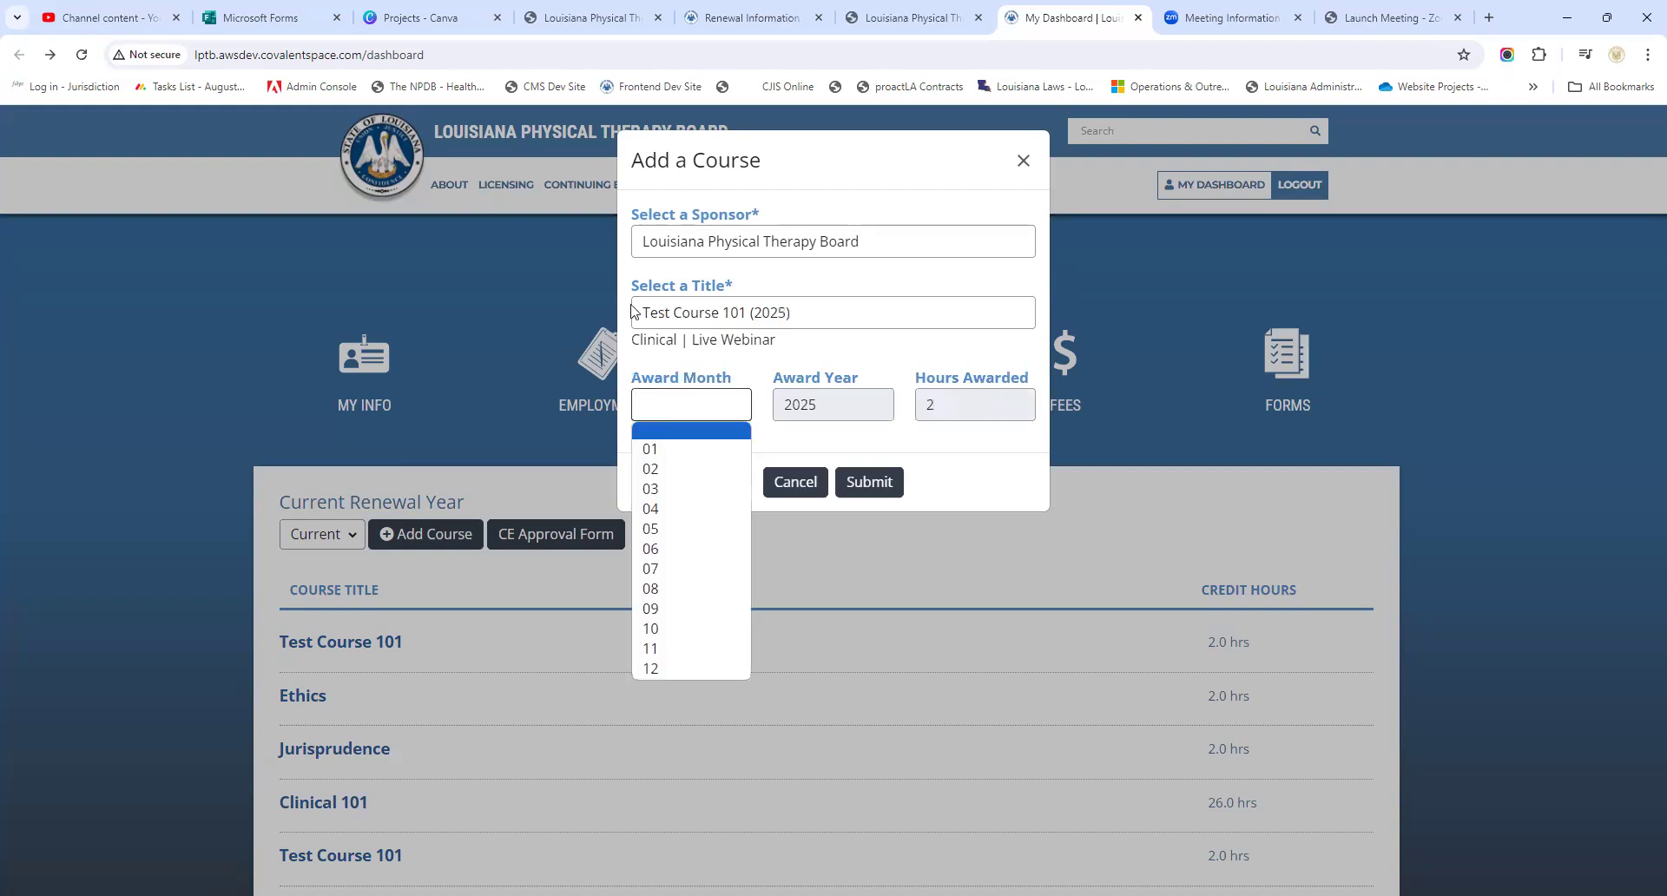
{"action": "left_click", "coordinate": [831, 311]}
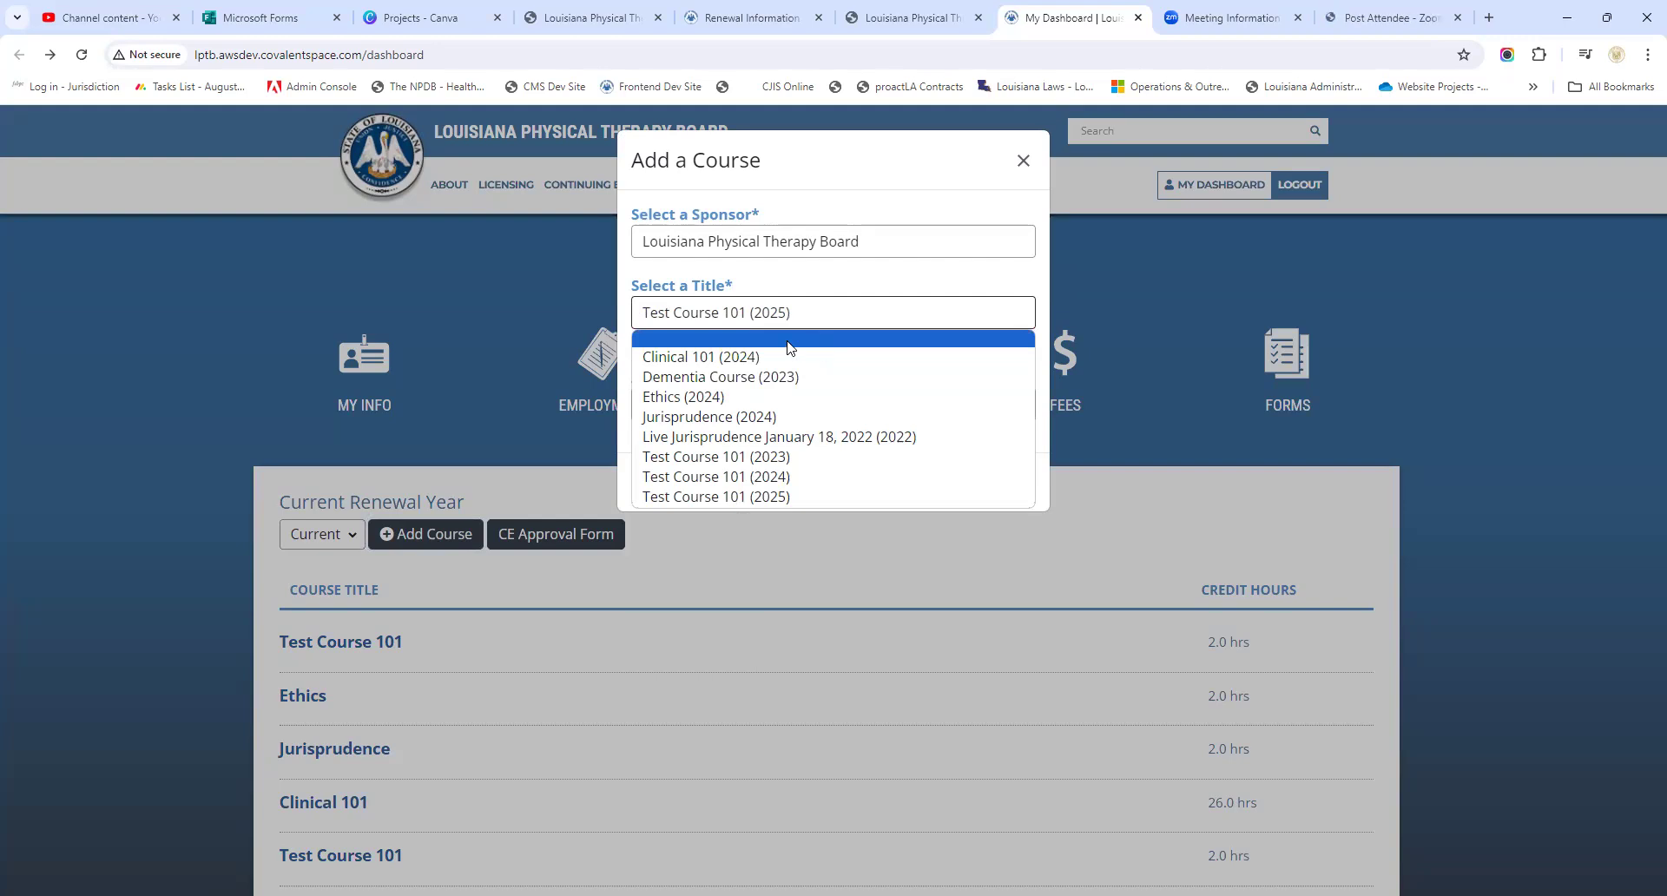
{"action": "mouse_move", "coordinate": [700, 356]}
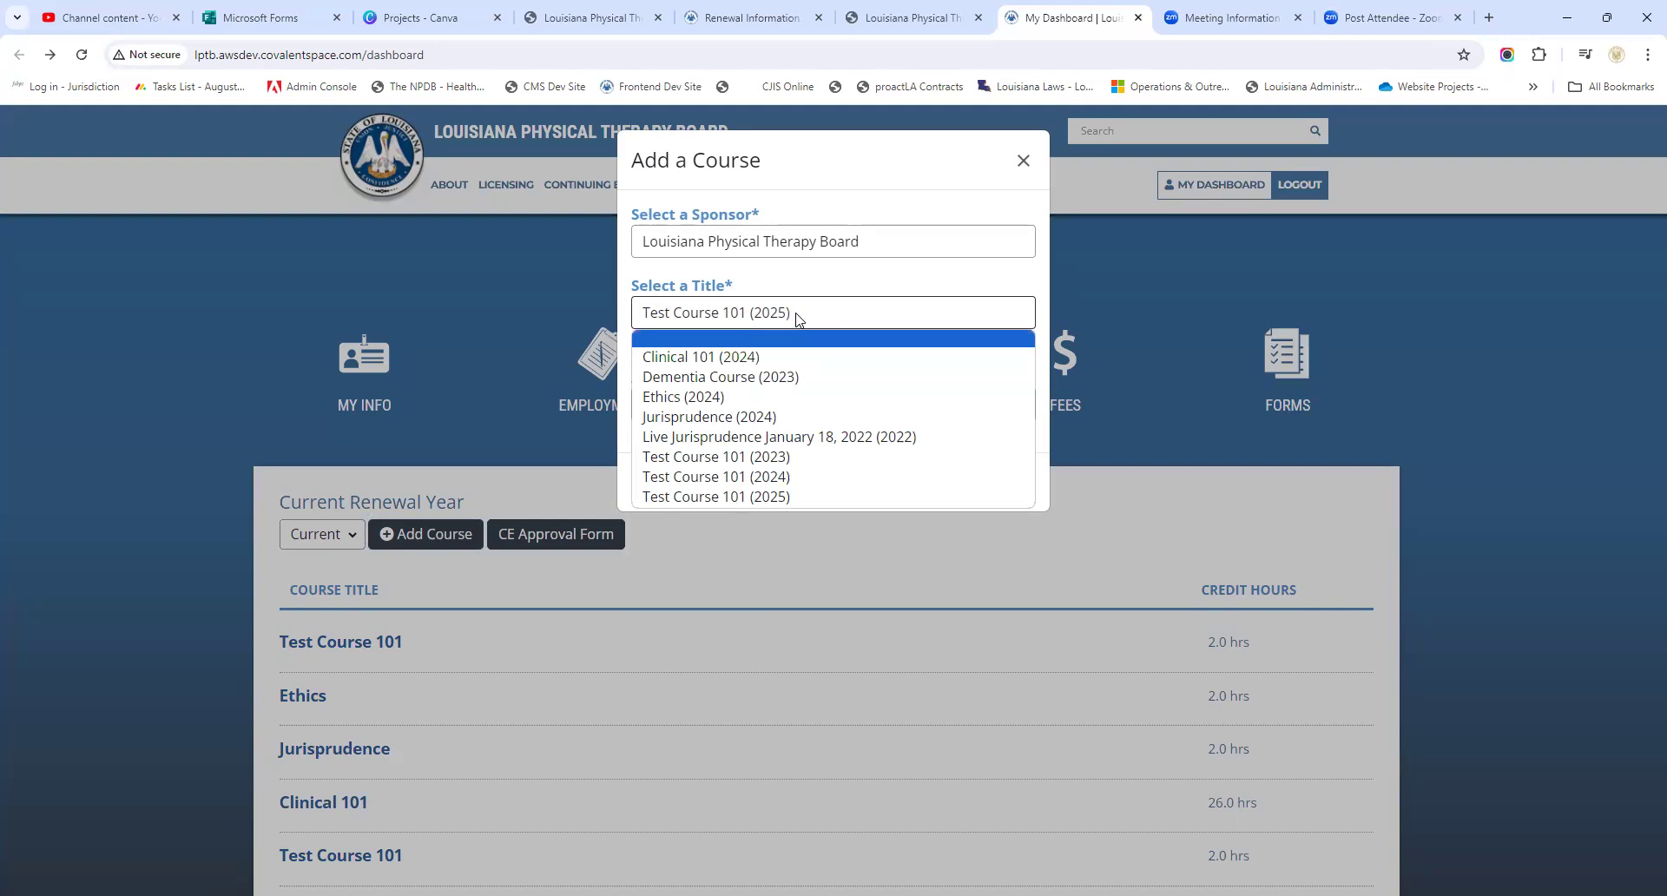
{"action": "mouse_move", "coordinate": [786, 316]}
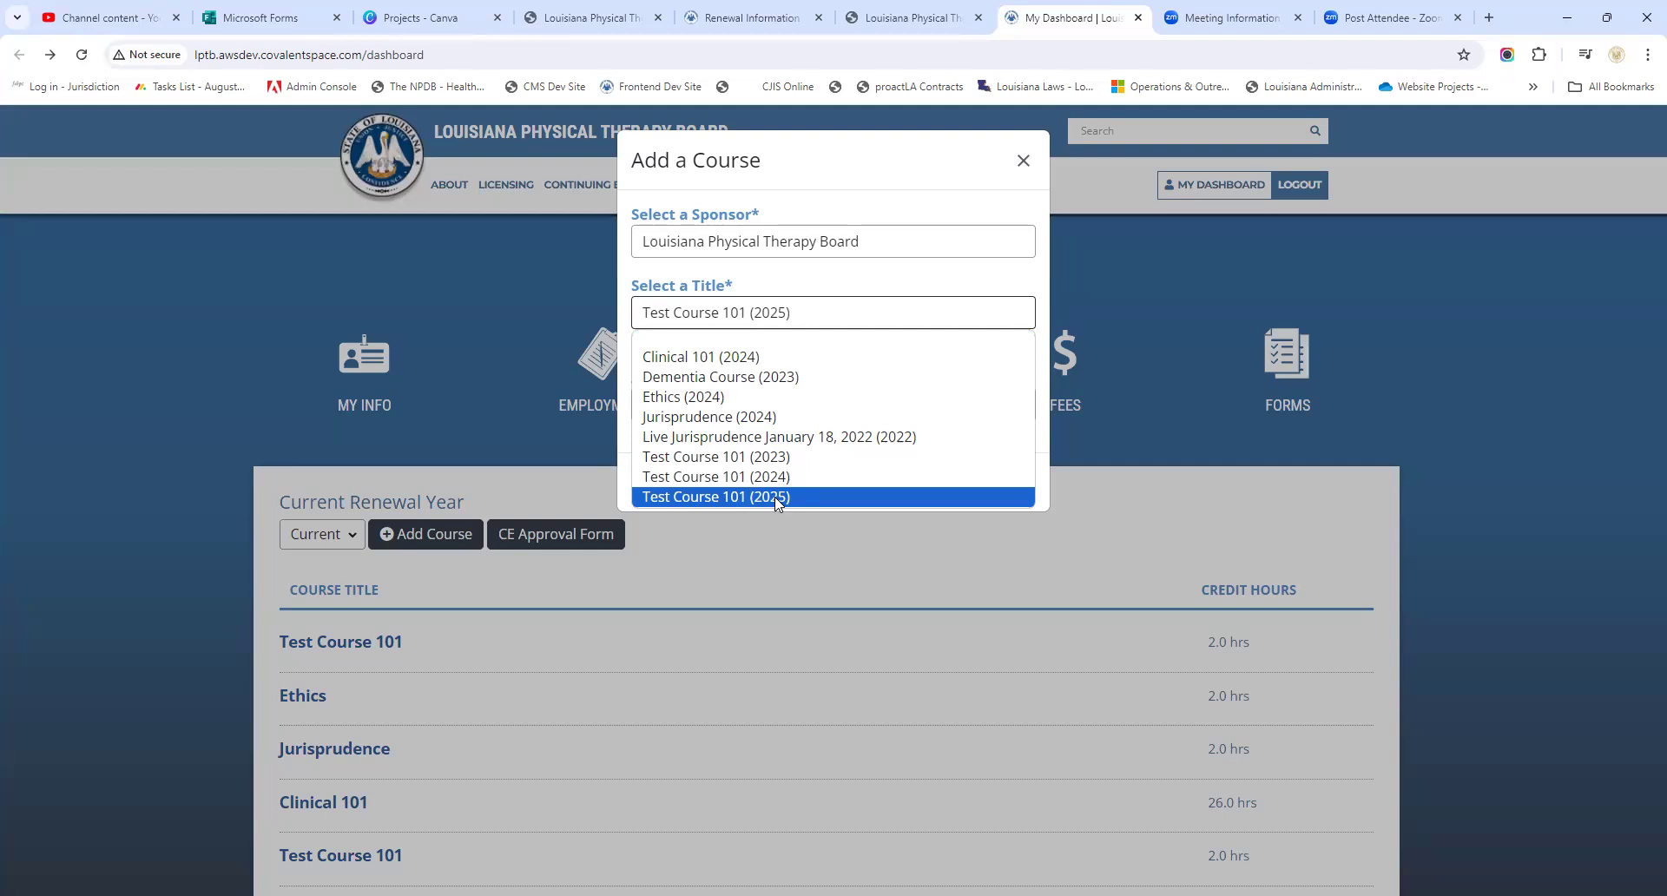
{"action": "mouse_move", "coordinate": [713, 476]}
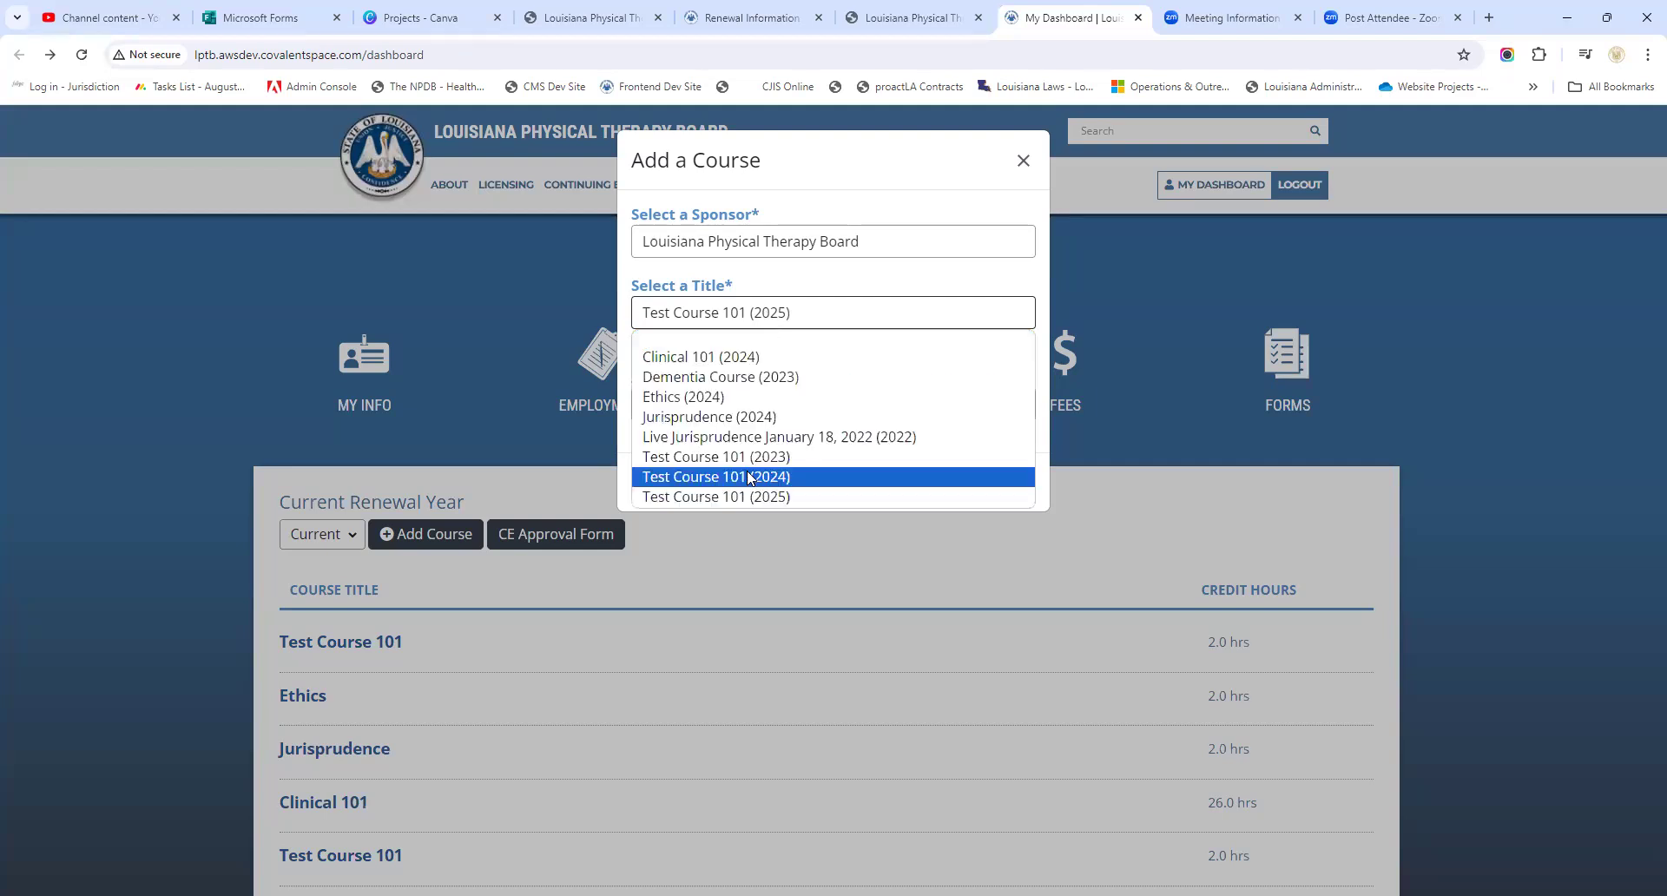
{"action": "left_click", "coordinate": [713, 476]}
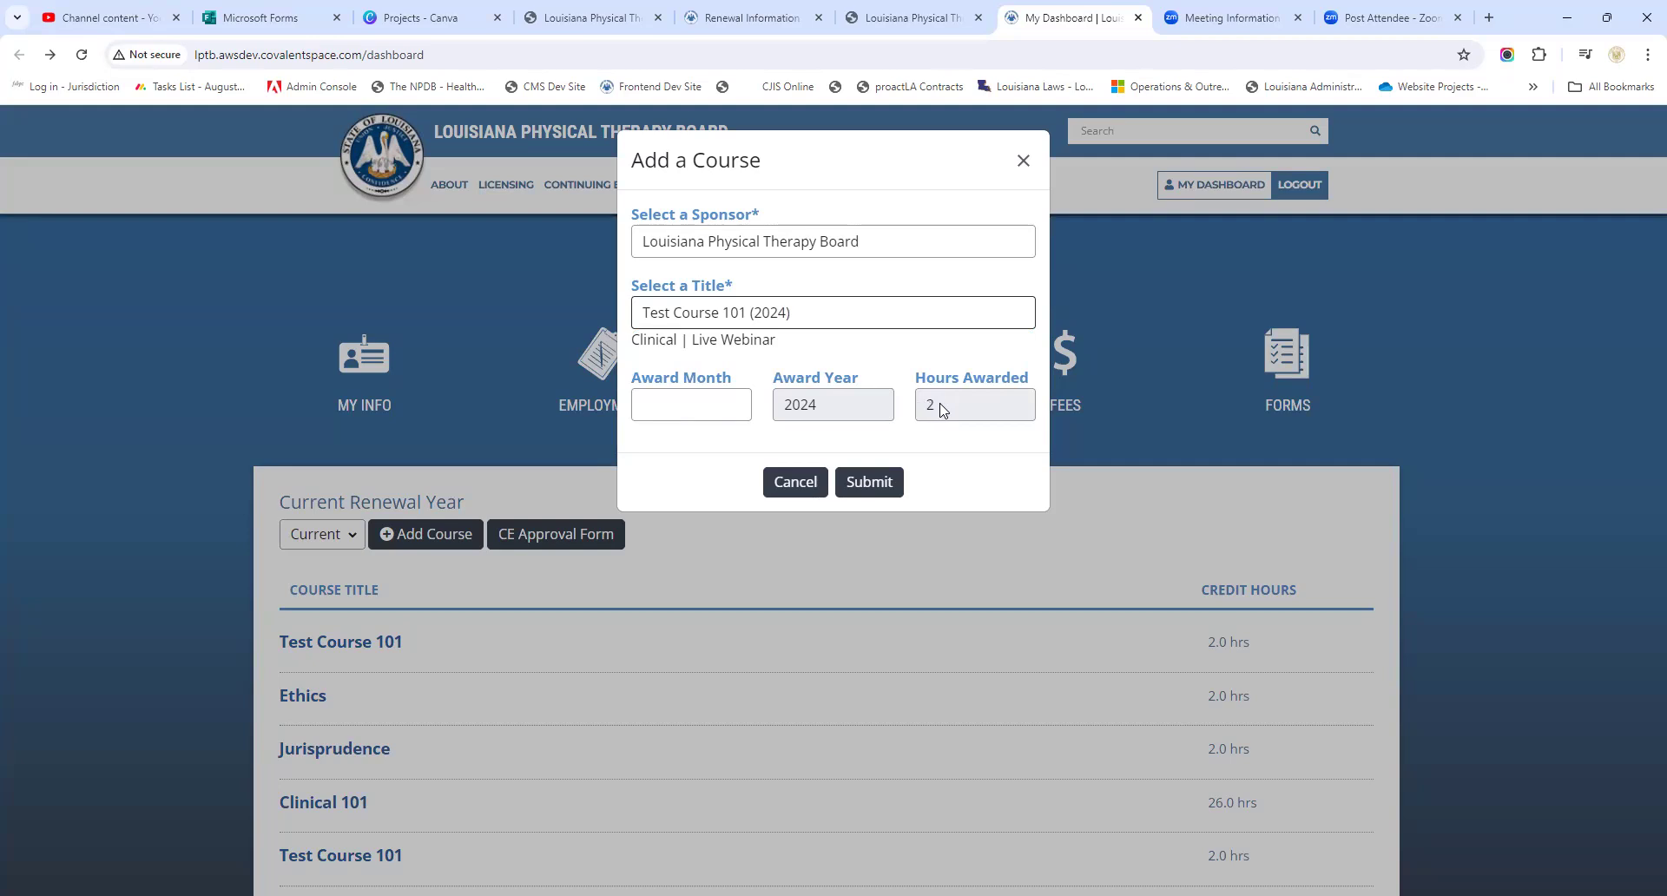
{"action": "mouse_move", "coordinate": [693, 500]}
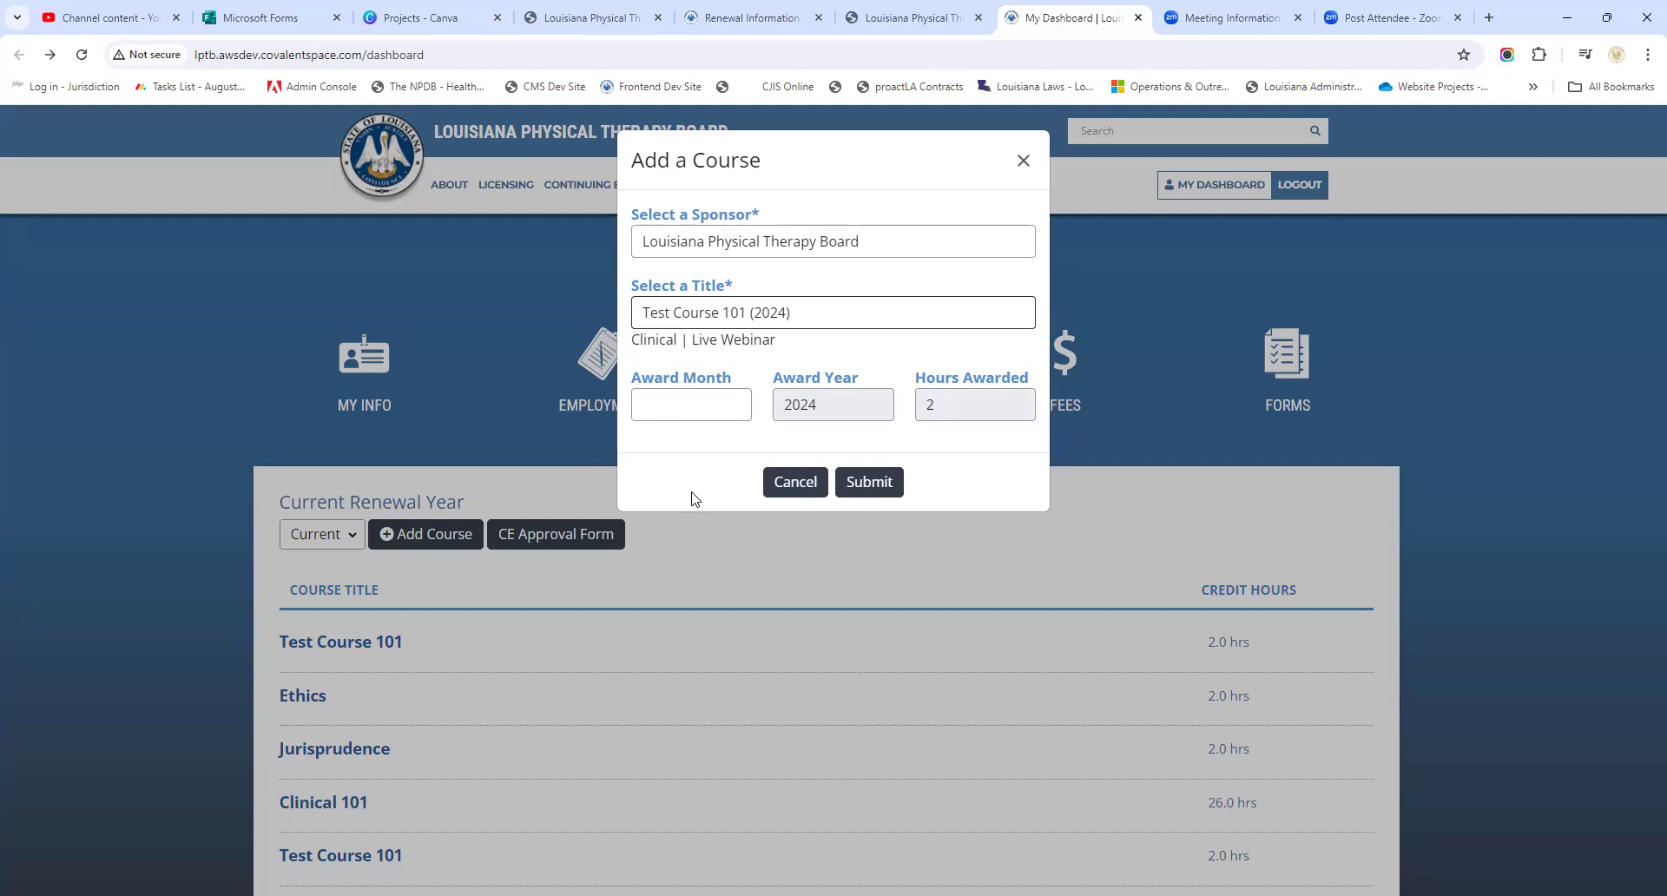
Set the award month to 07 and submit the new course entry
{"action": "left_click", "coordinate": [690, 405]}
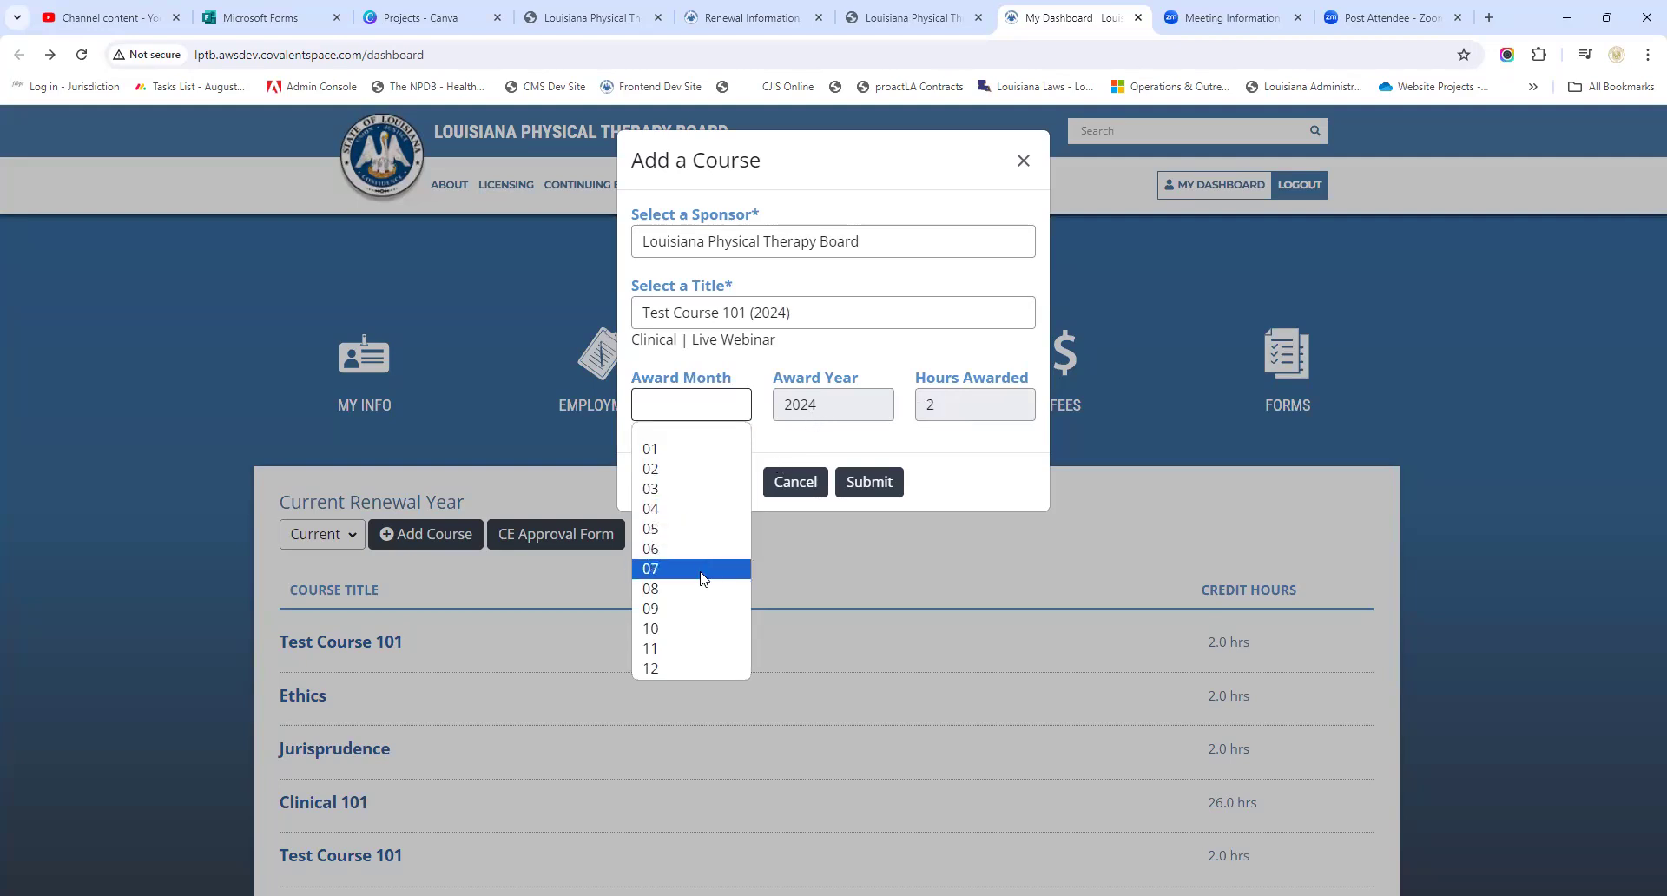
{"action": "left_click", "coordinate": [649, 567]}
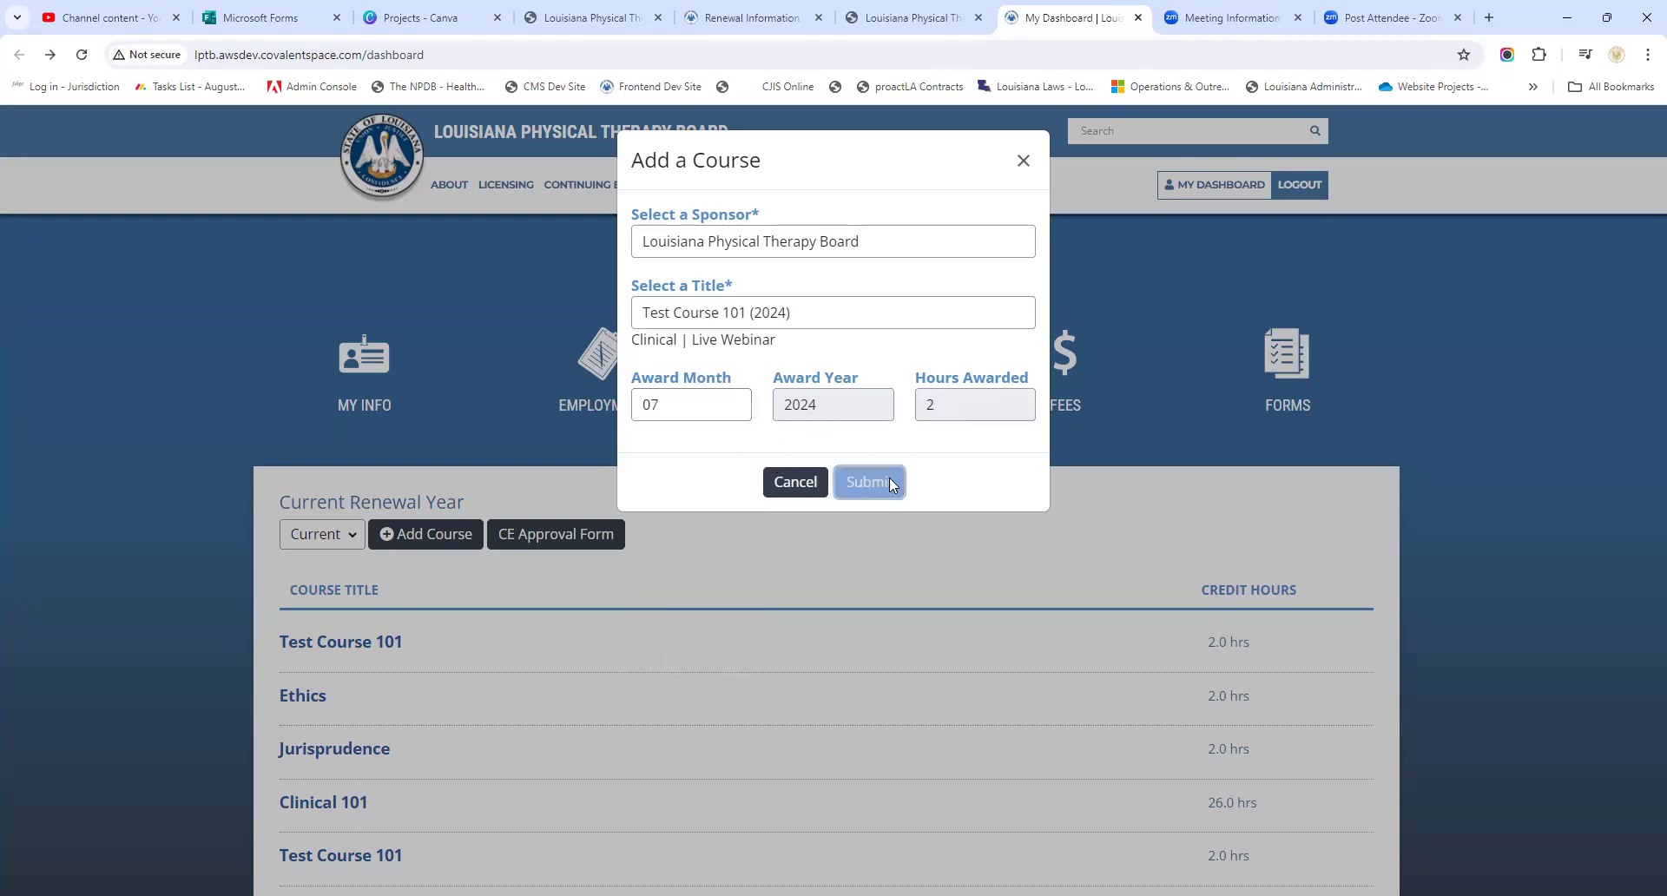
{"action": "left_click", "coordinate": [868, 481]}
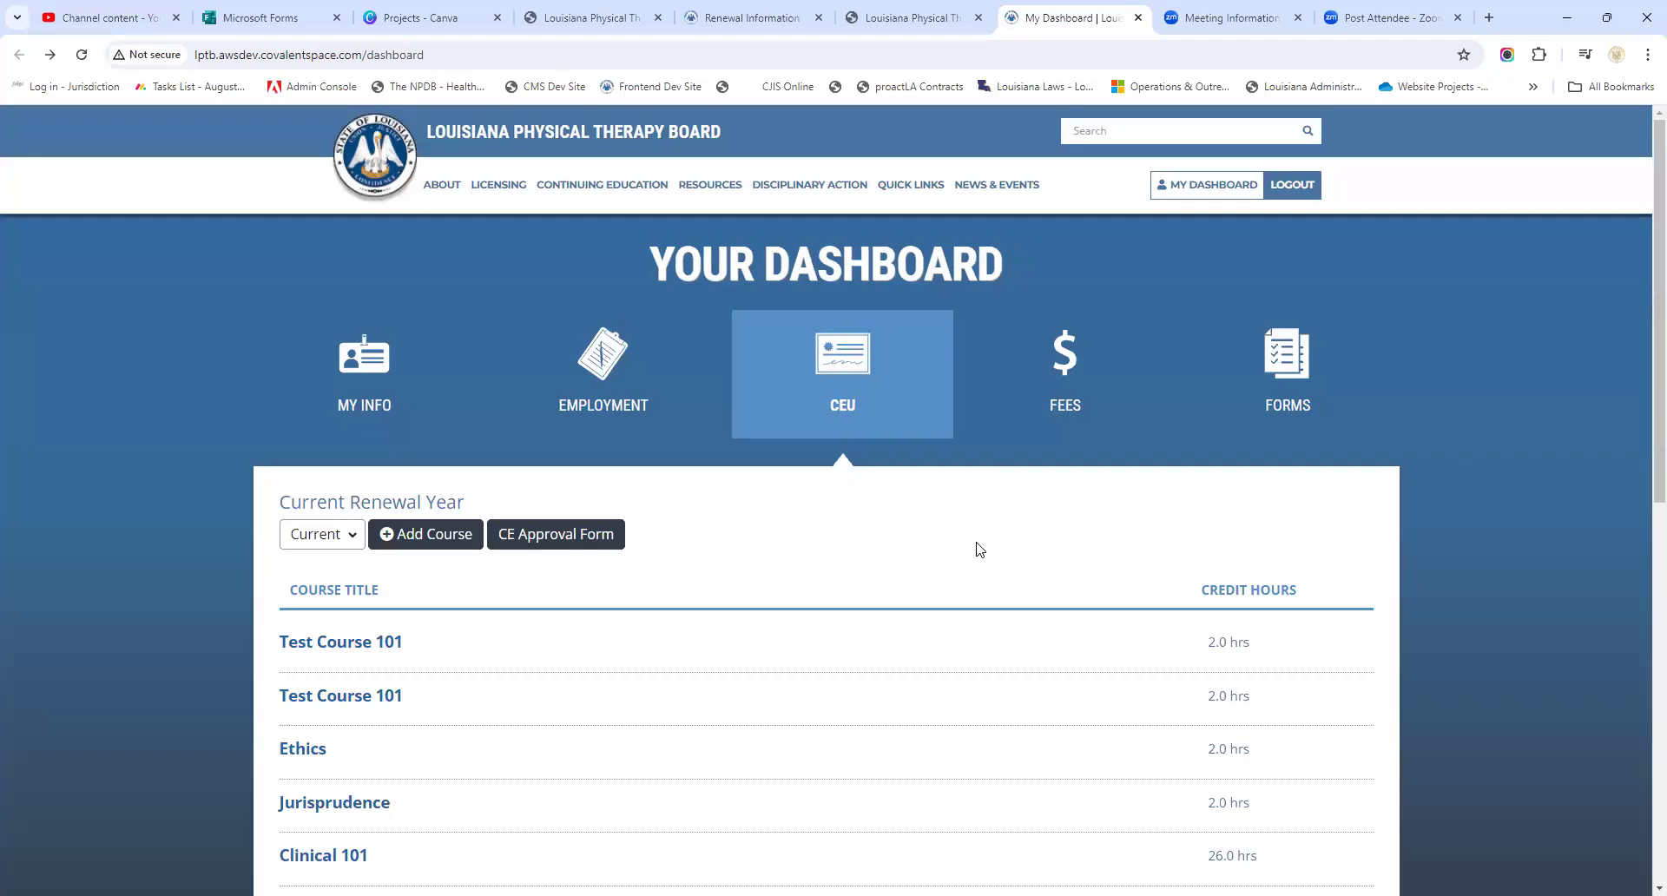
Review the CEU totals, then go to Forms and start the Renewal Application
{"action": "scroll", "scroll_direction": "down", "scroll_amount": 3}
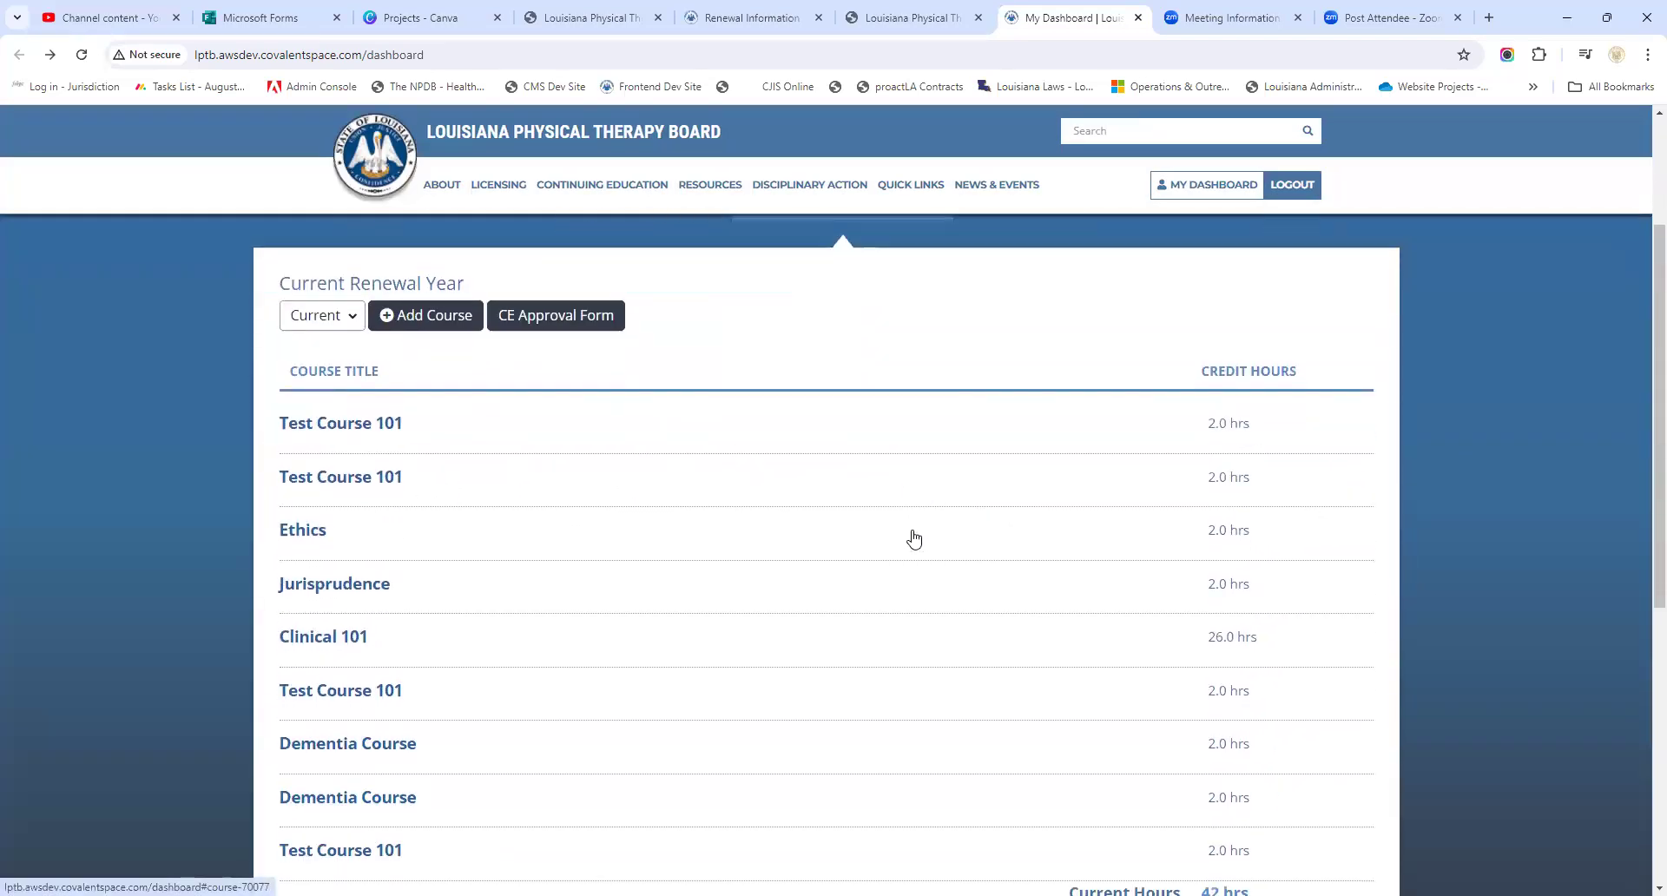
{"action": "scroll", "scroll_direction": "down", "scroll_amount": 3}
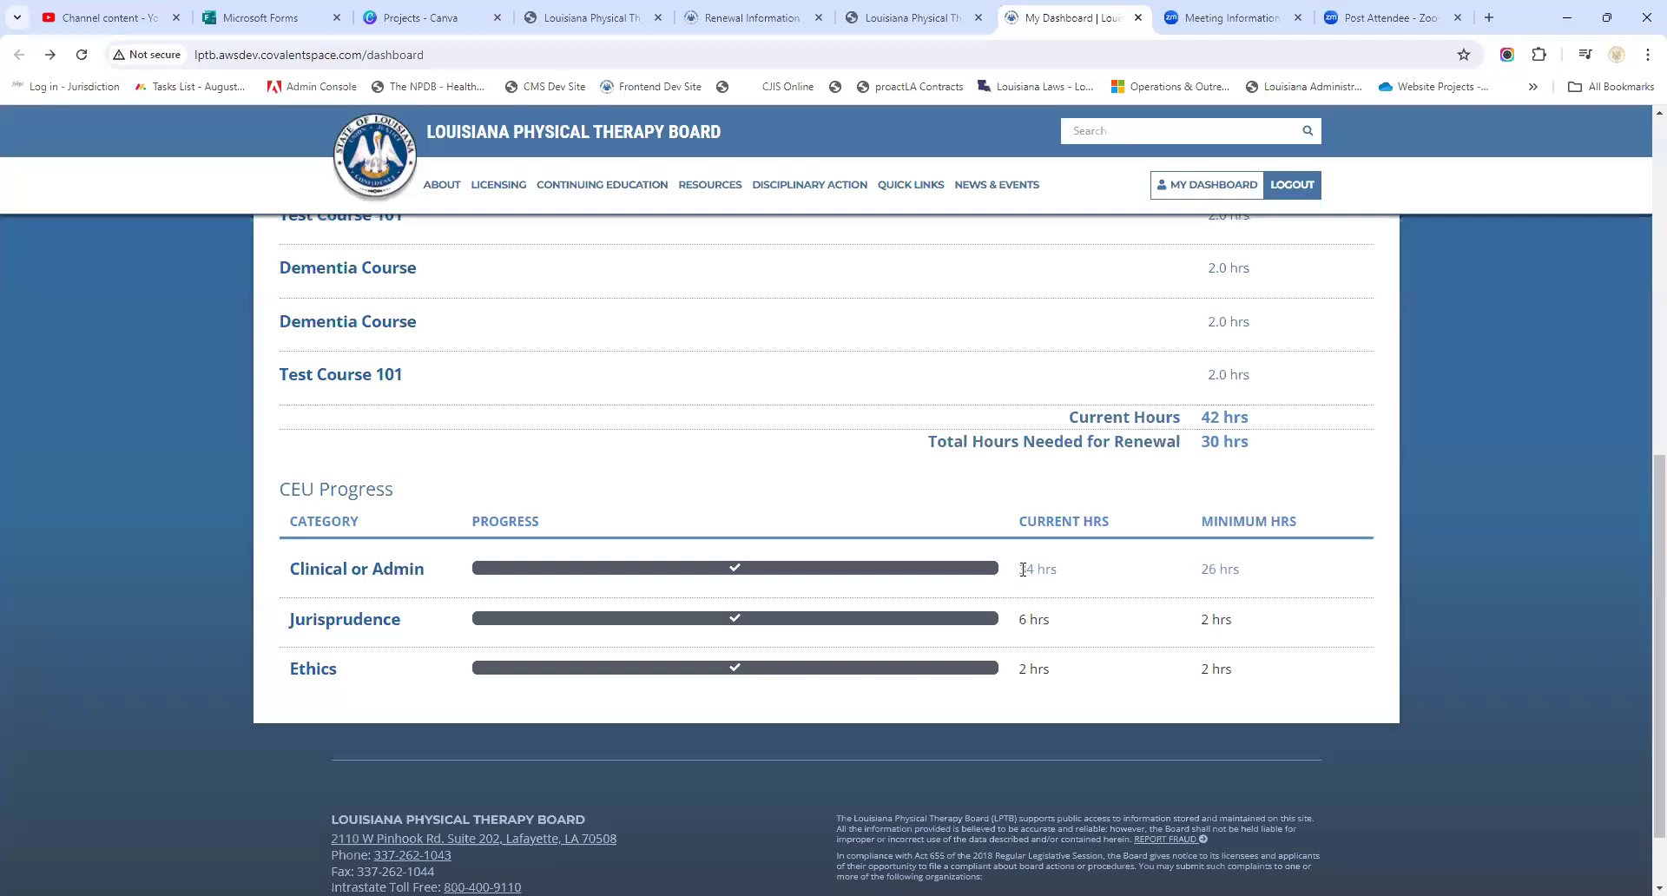
{"action": "scroll", "scroll_direction": "up", "scroll_amount": 3}
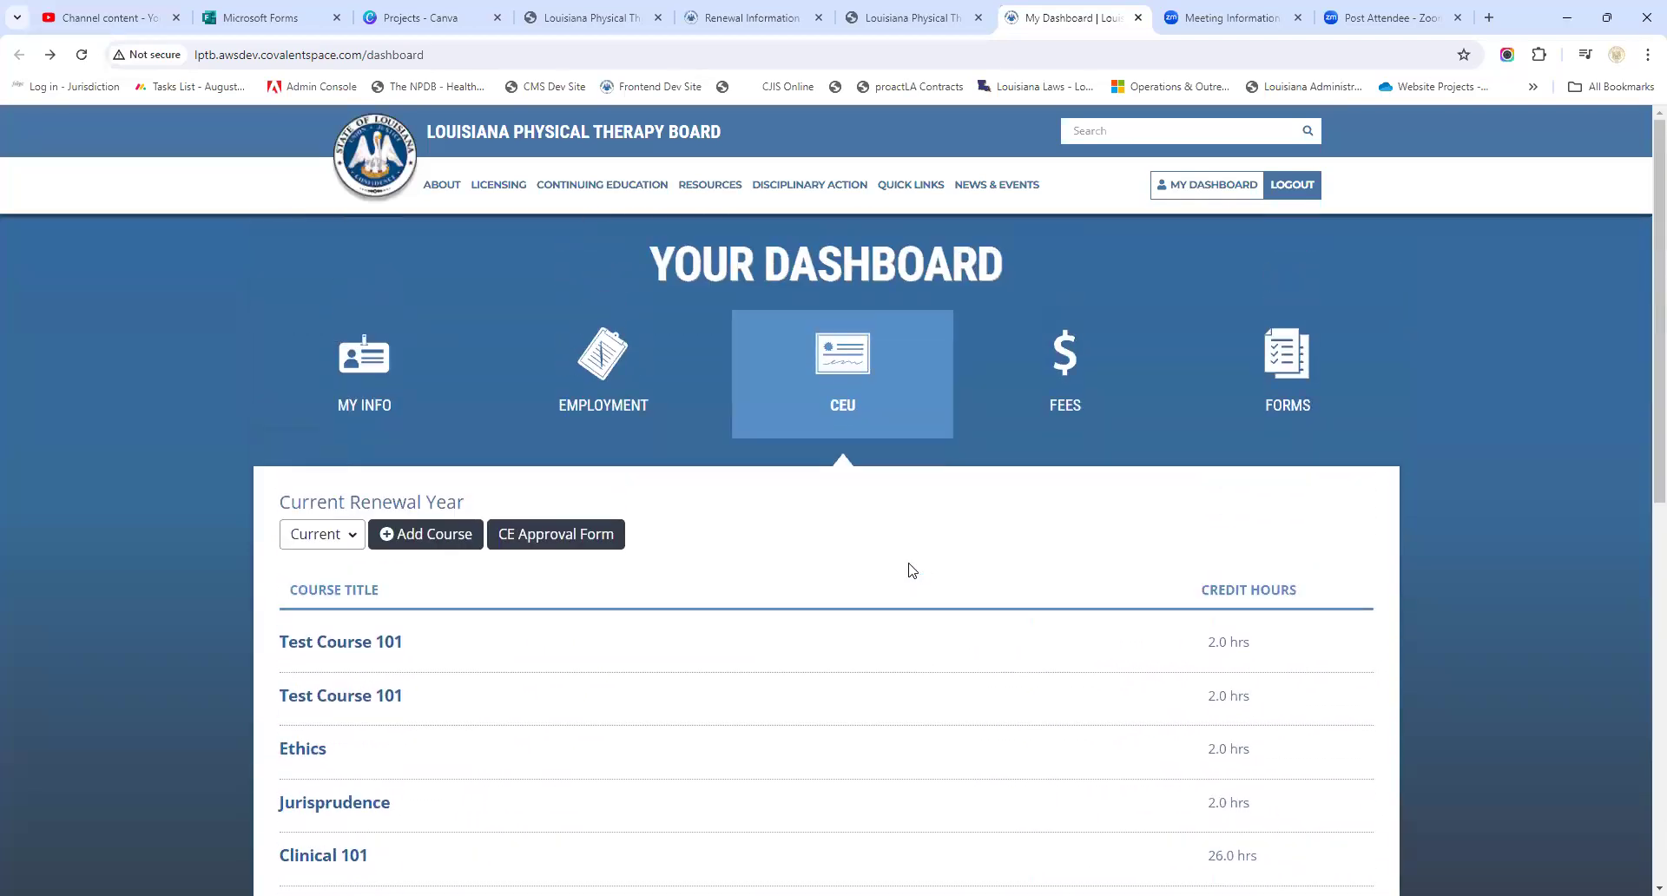
{"action": "mouse_move", "coordinate": [811, 576]}
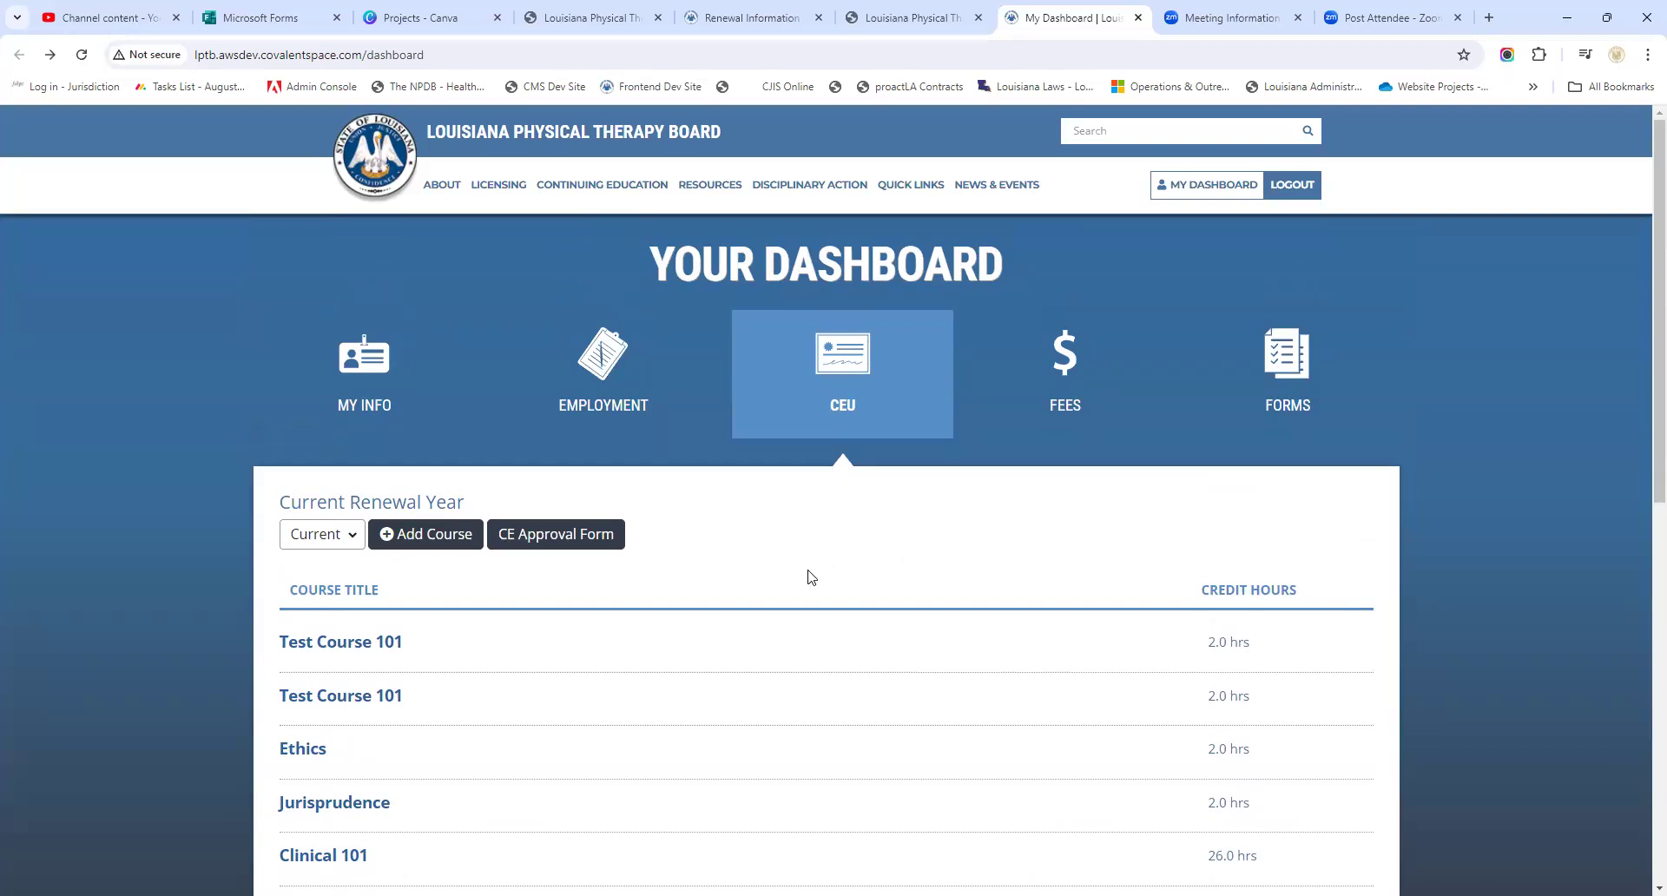
{"action": "mouse_move", "coordinate": [657, 616]}
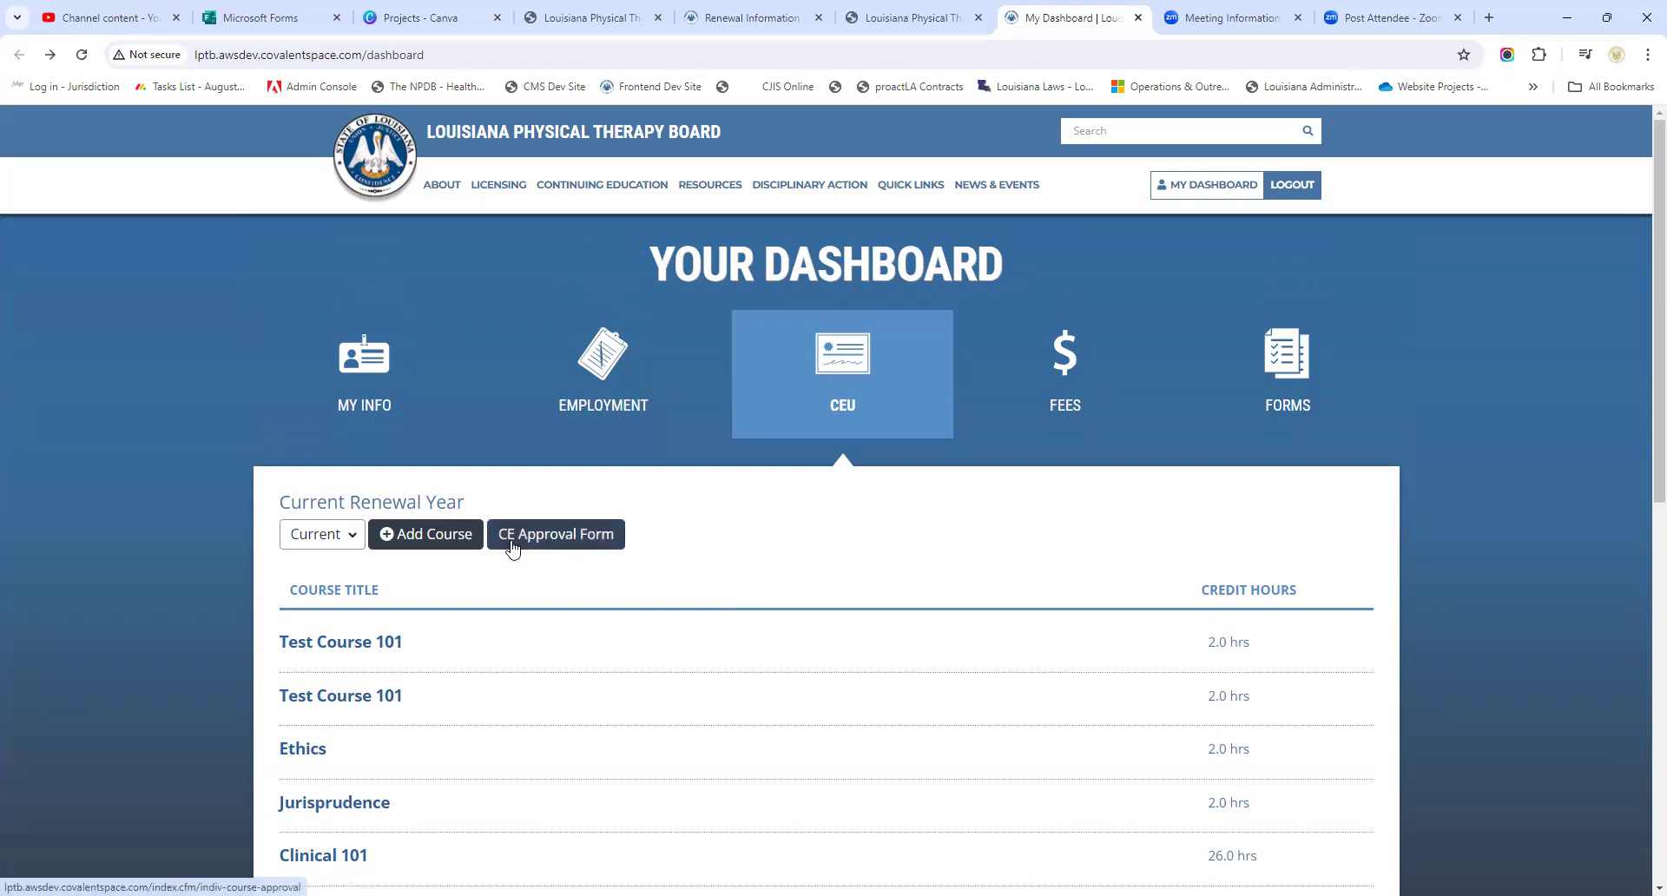
{"action": "mouse_move", "coordinate": [555, 533]}
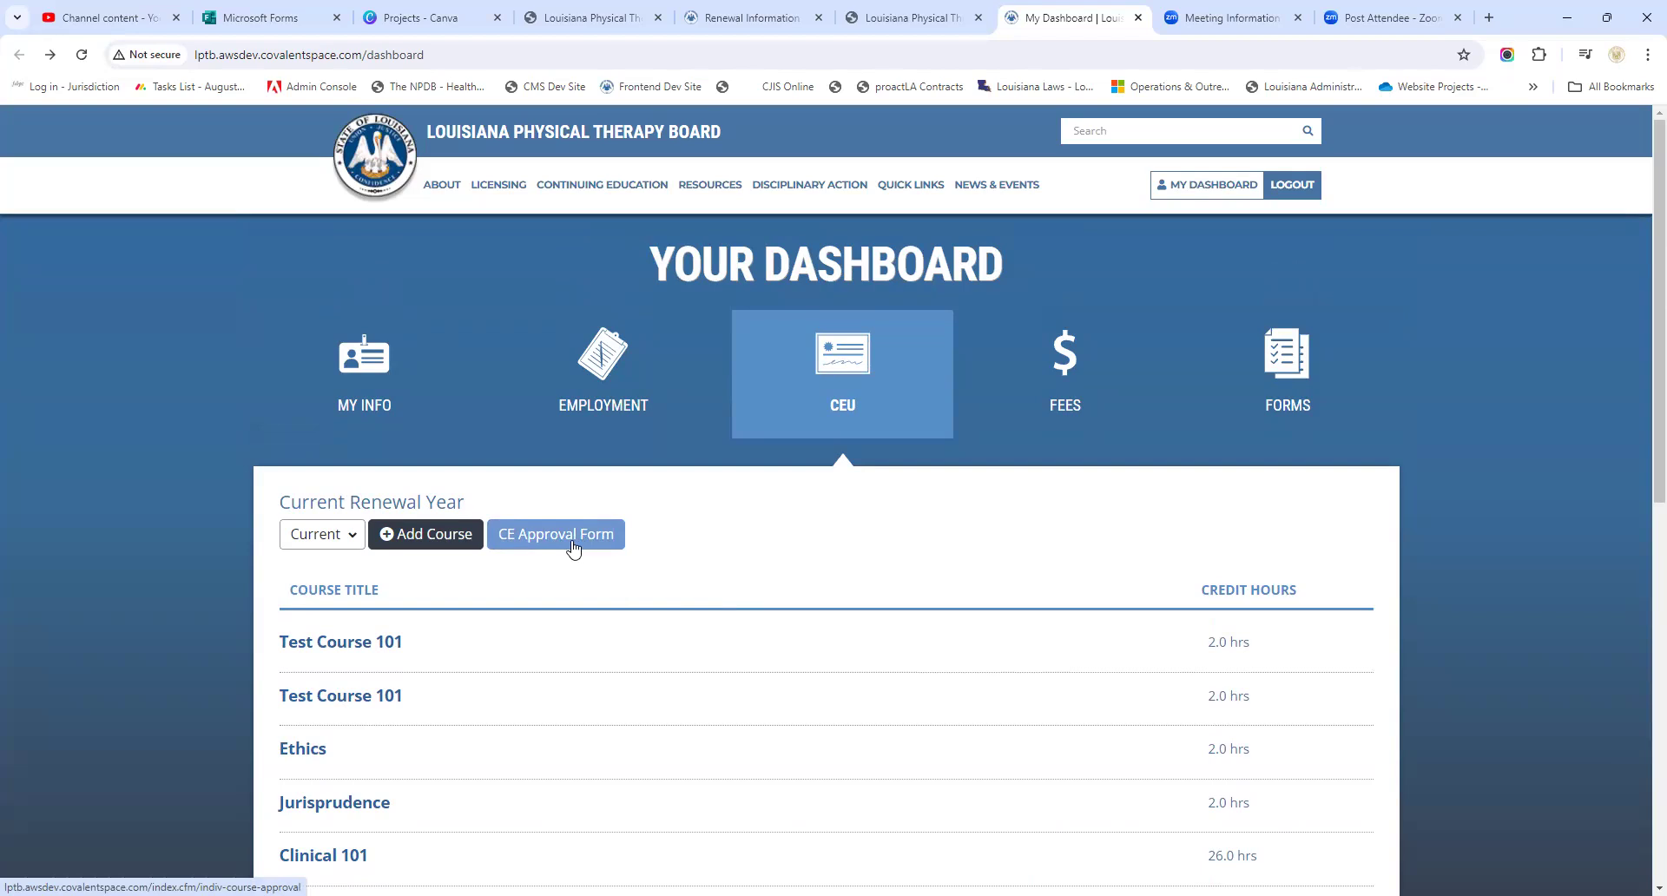
{"action": "mouse_move", "coordinate": [561, 545]}
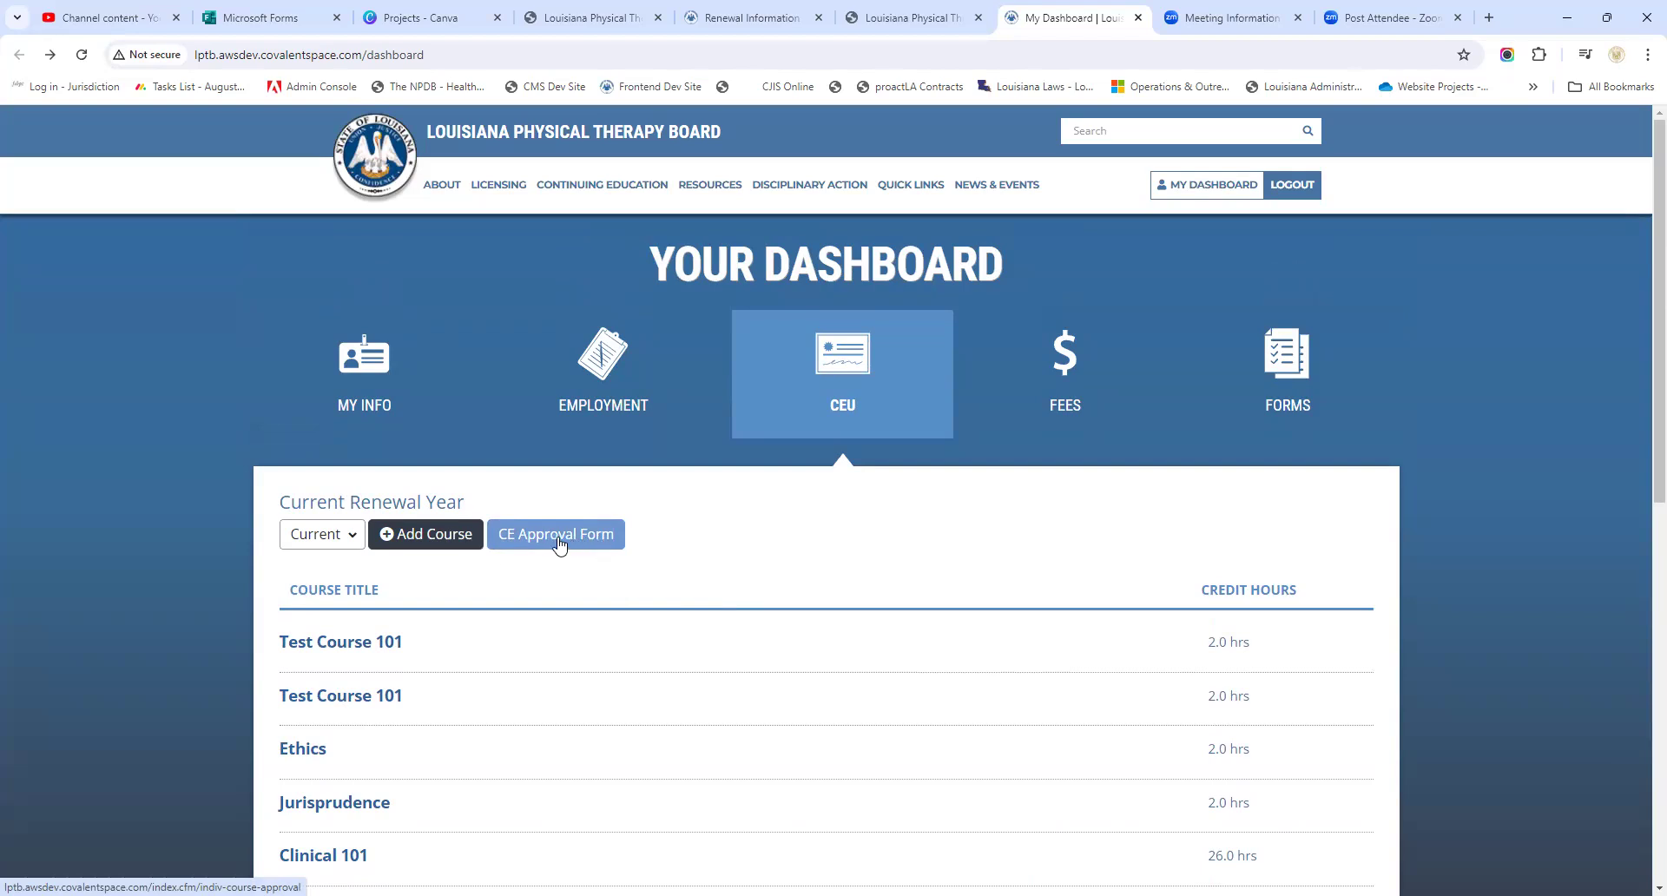
{"action": "mouse_move", "coordinate": [1287, 382]}
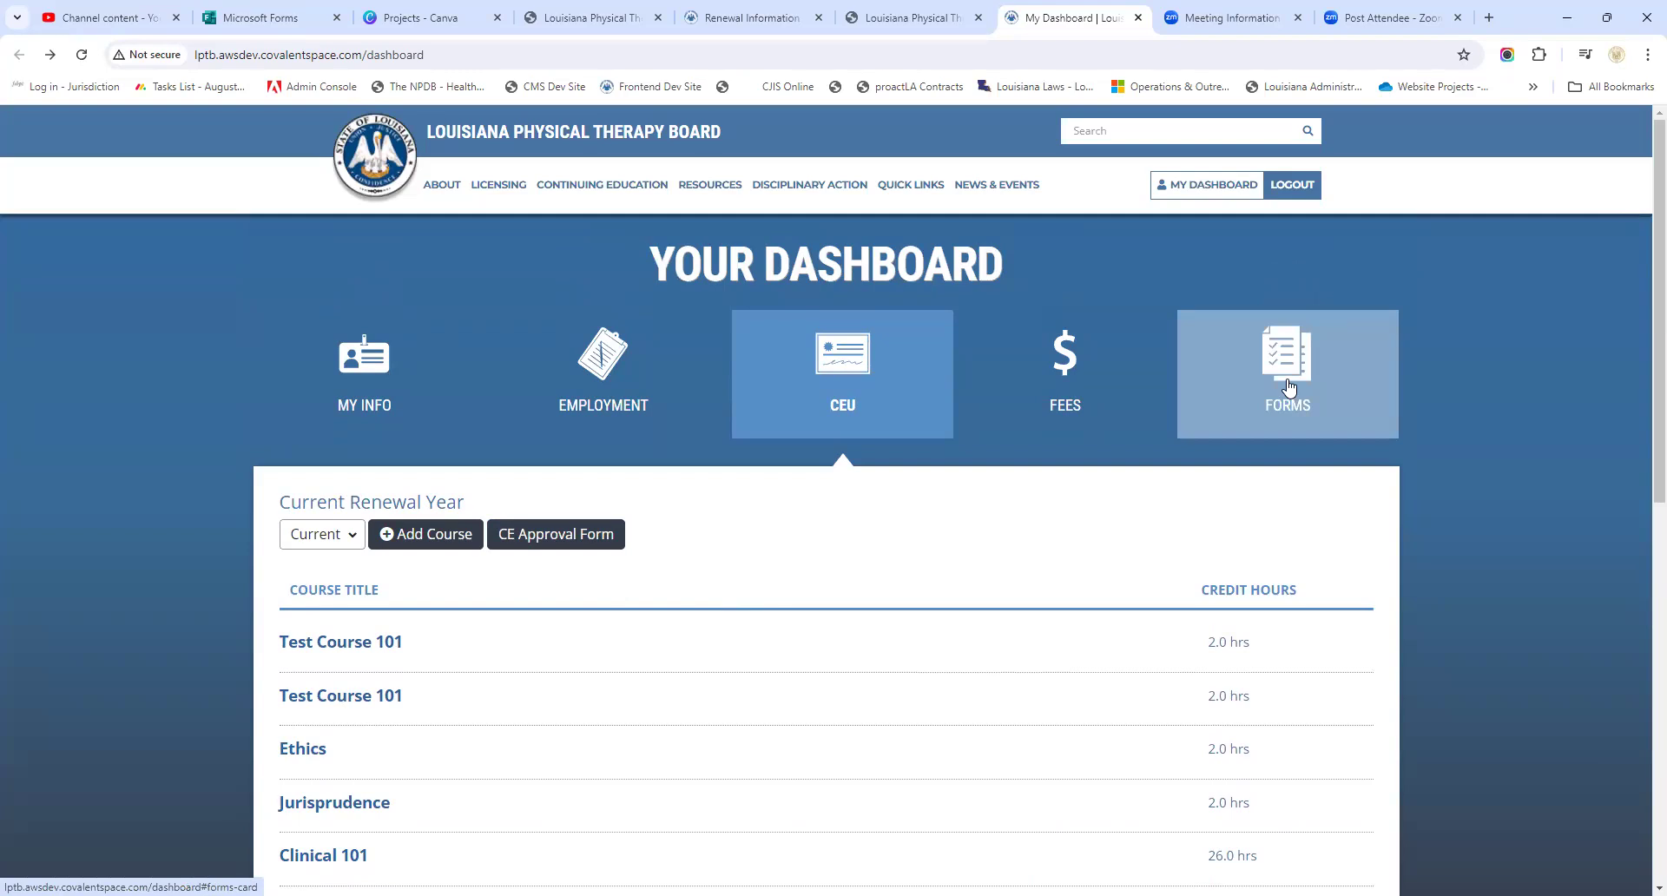
{"action": "left_click", "coordinate": [1285, 374]}
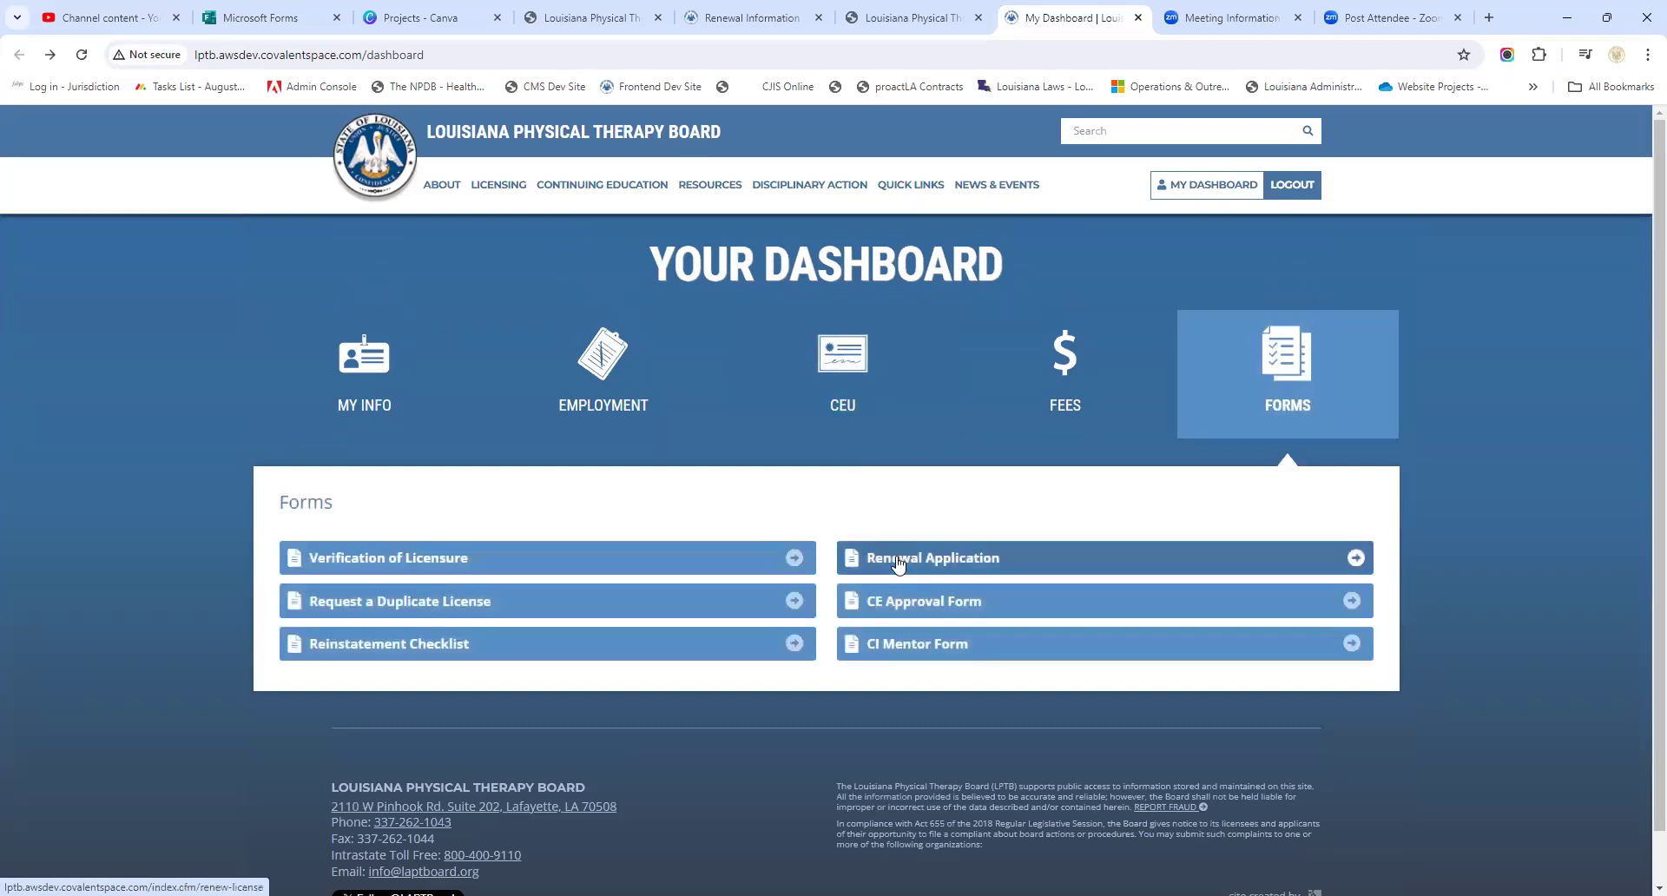
{"action": "left_click", "coordinate": [933, 558]}
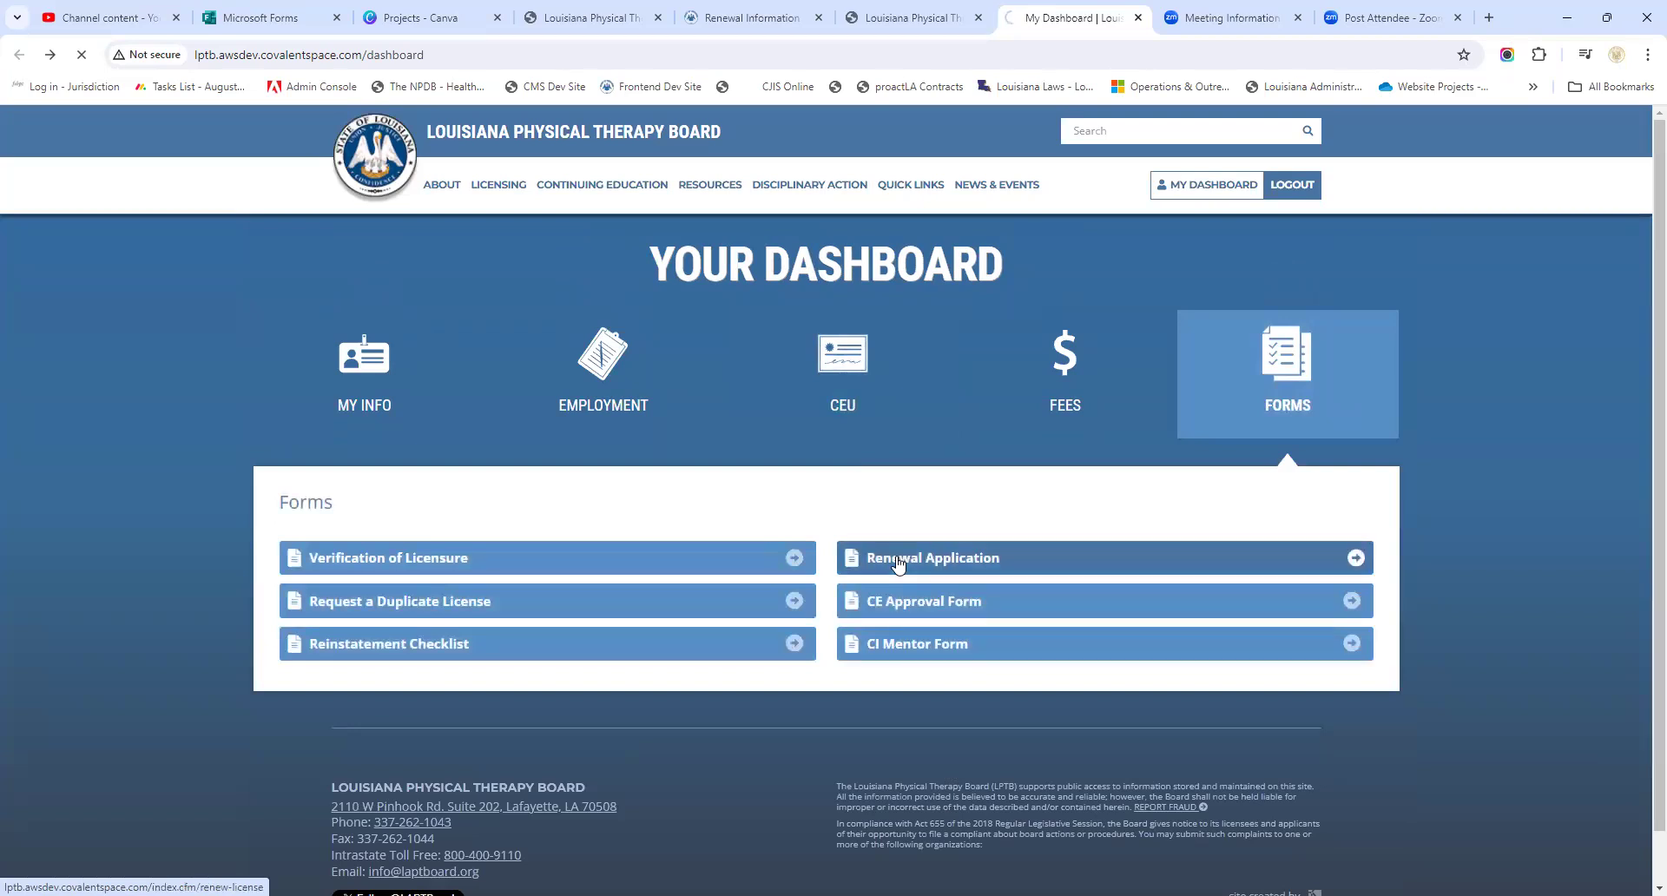
{"action": "left_click", "coordinate": [932, 558]}
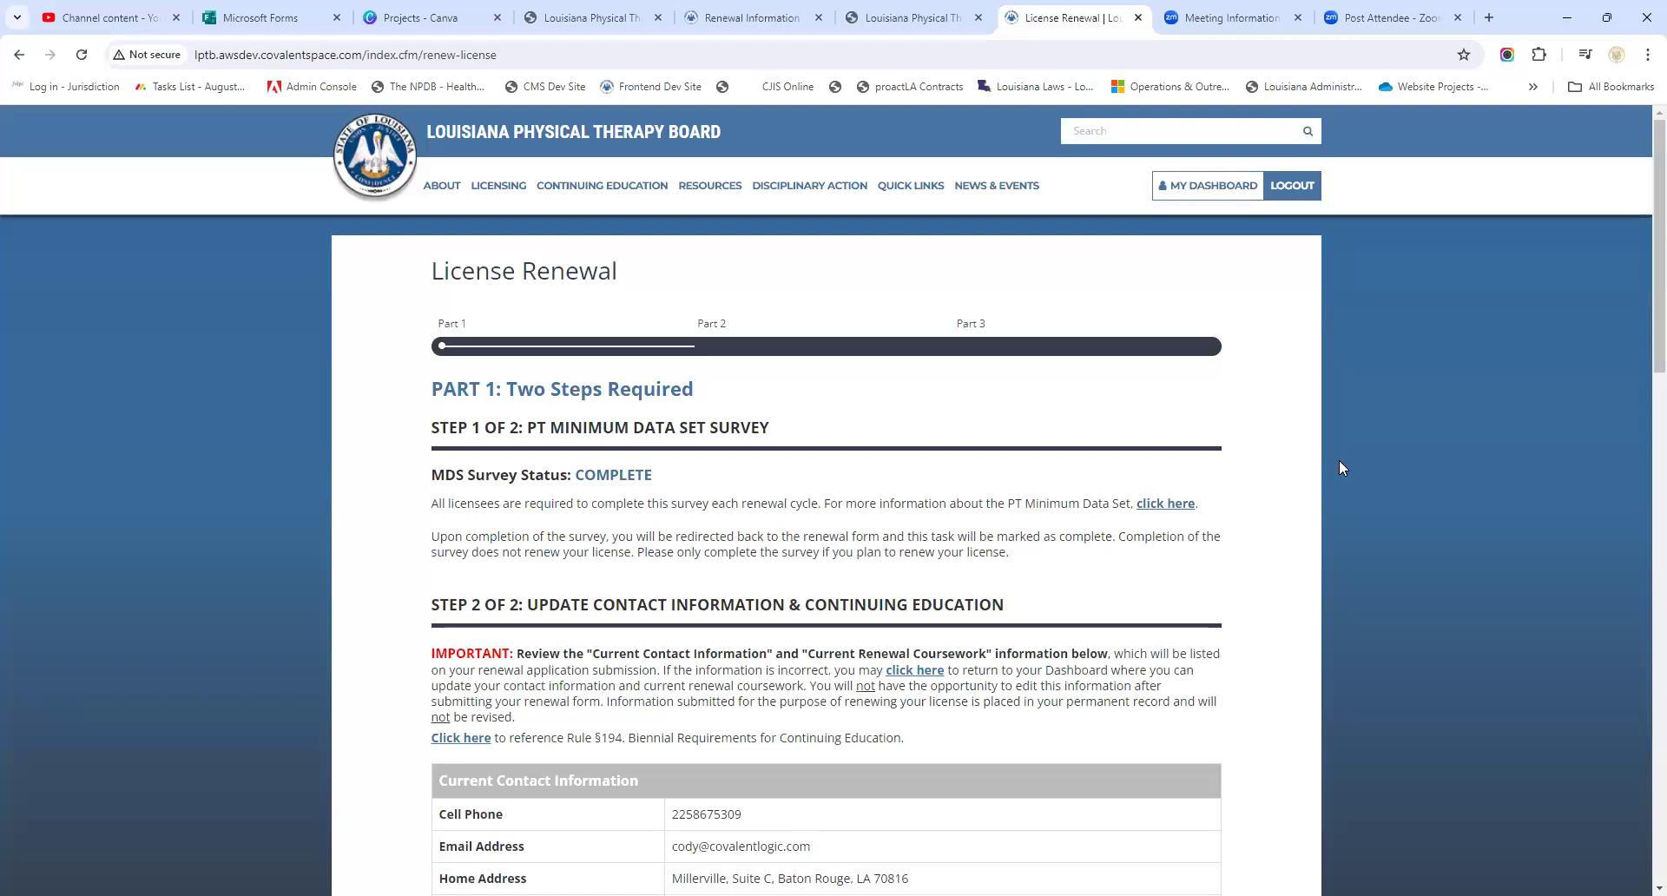
{"action": "mouse_move", "coordinate": [1285, 488]}
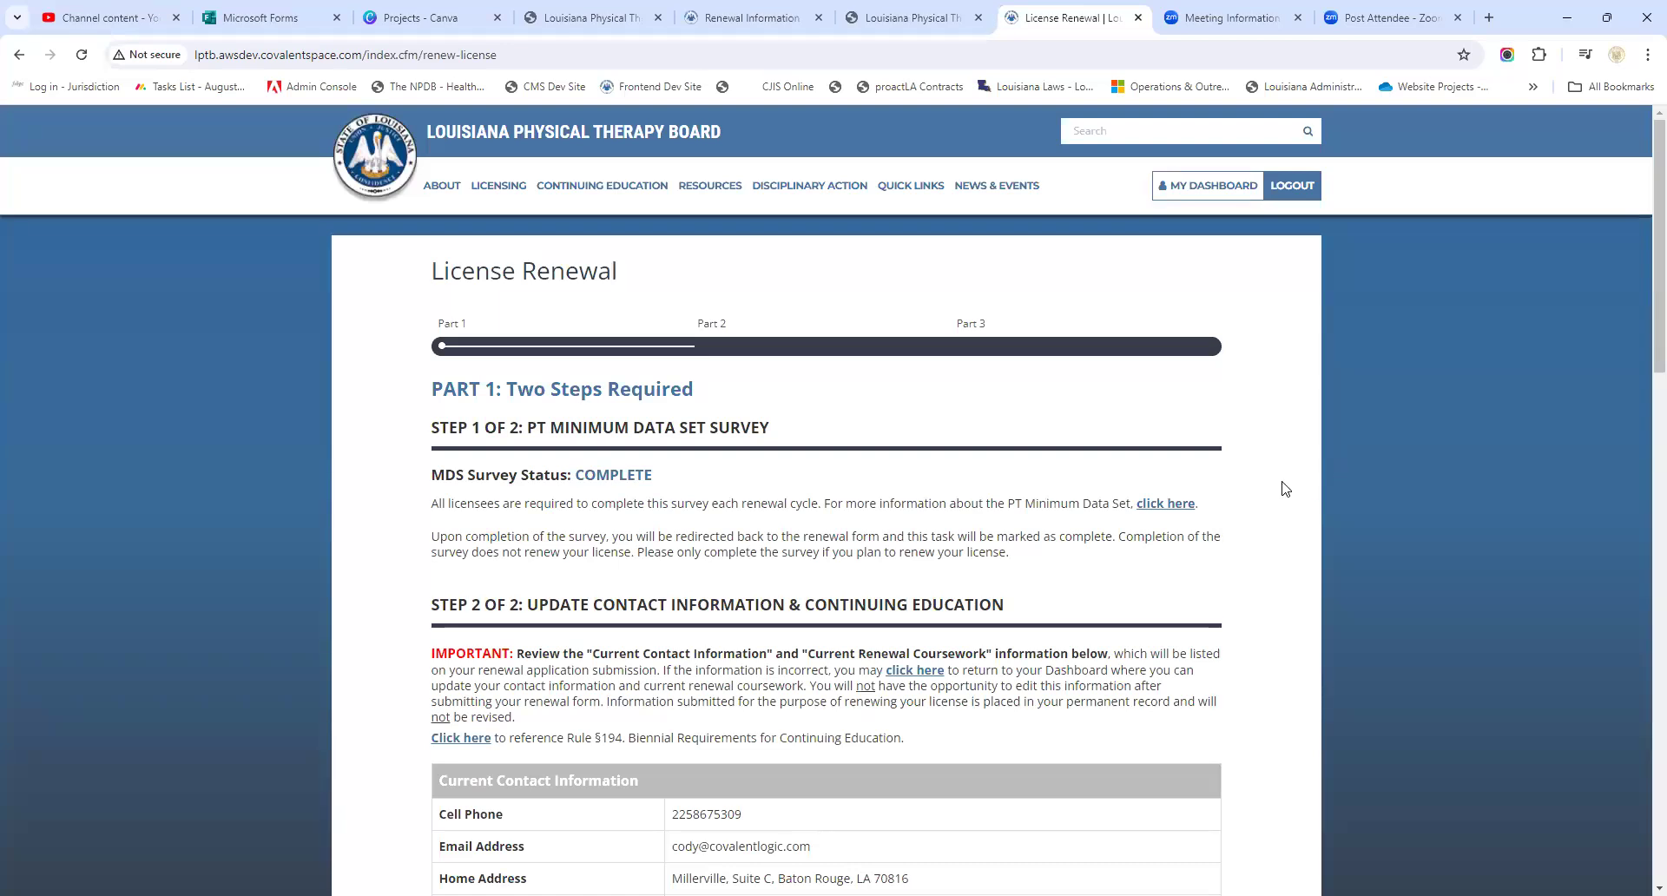
{"action": "mouse_move", "coordinate": [1250, 523]}
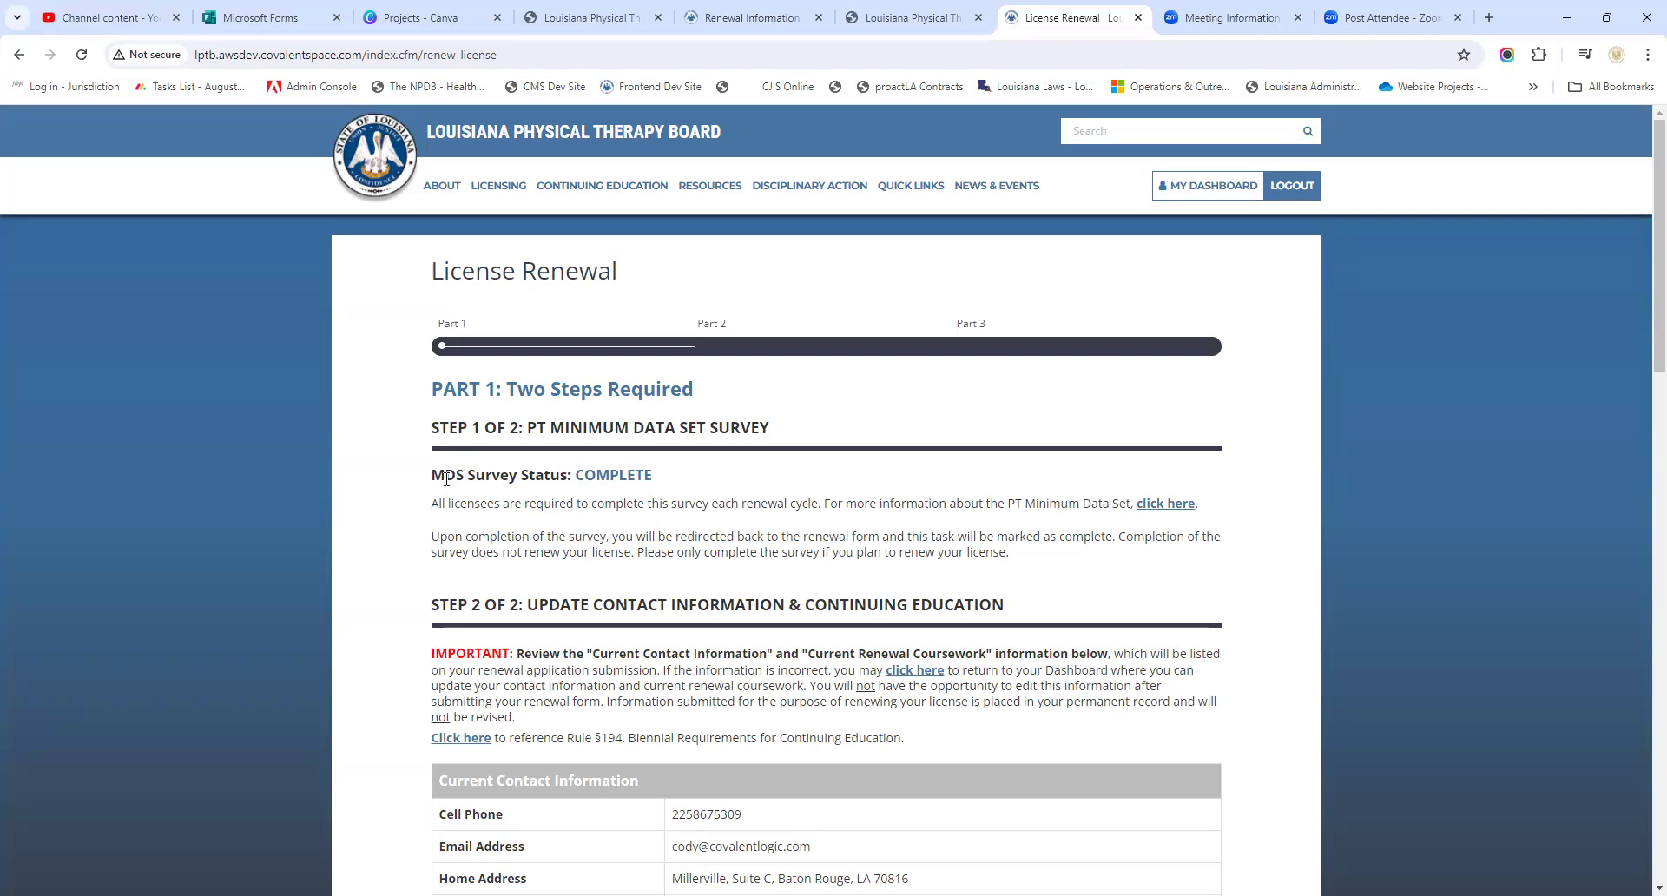
{"action": "mouse_move", "coordinate": [436, 481]}
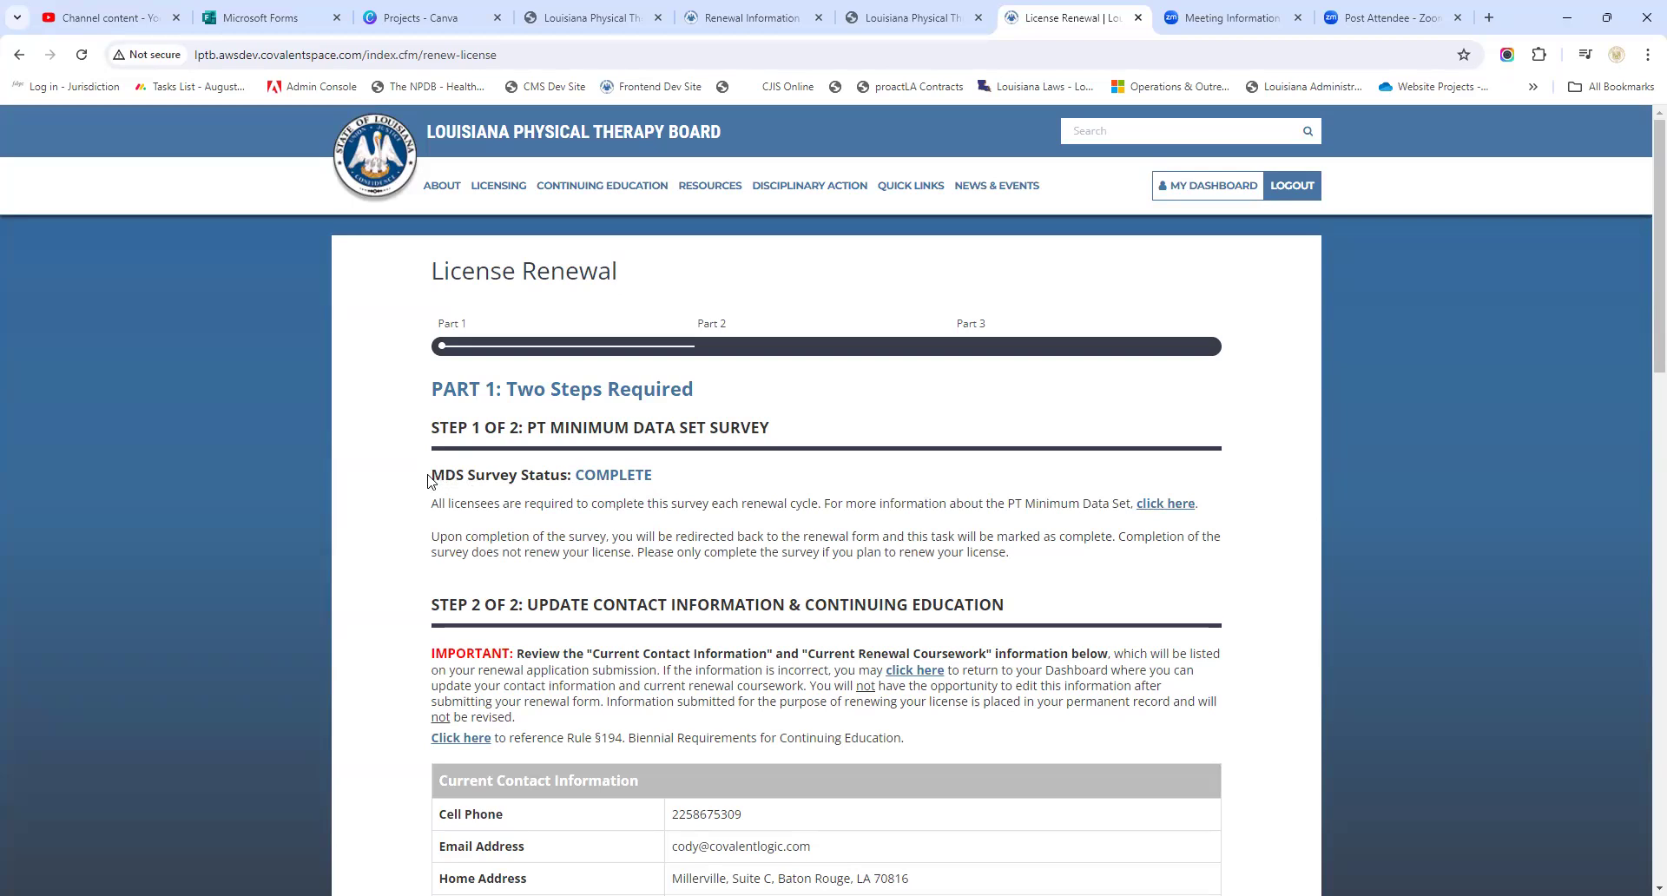
{"action": "mouse_move", "coordinate": [472, 471]}
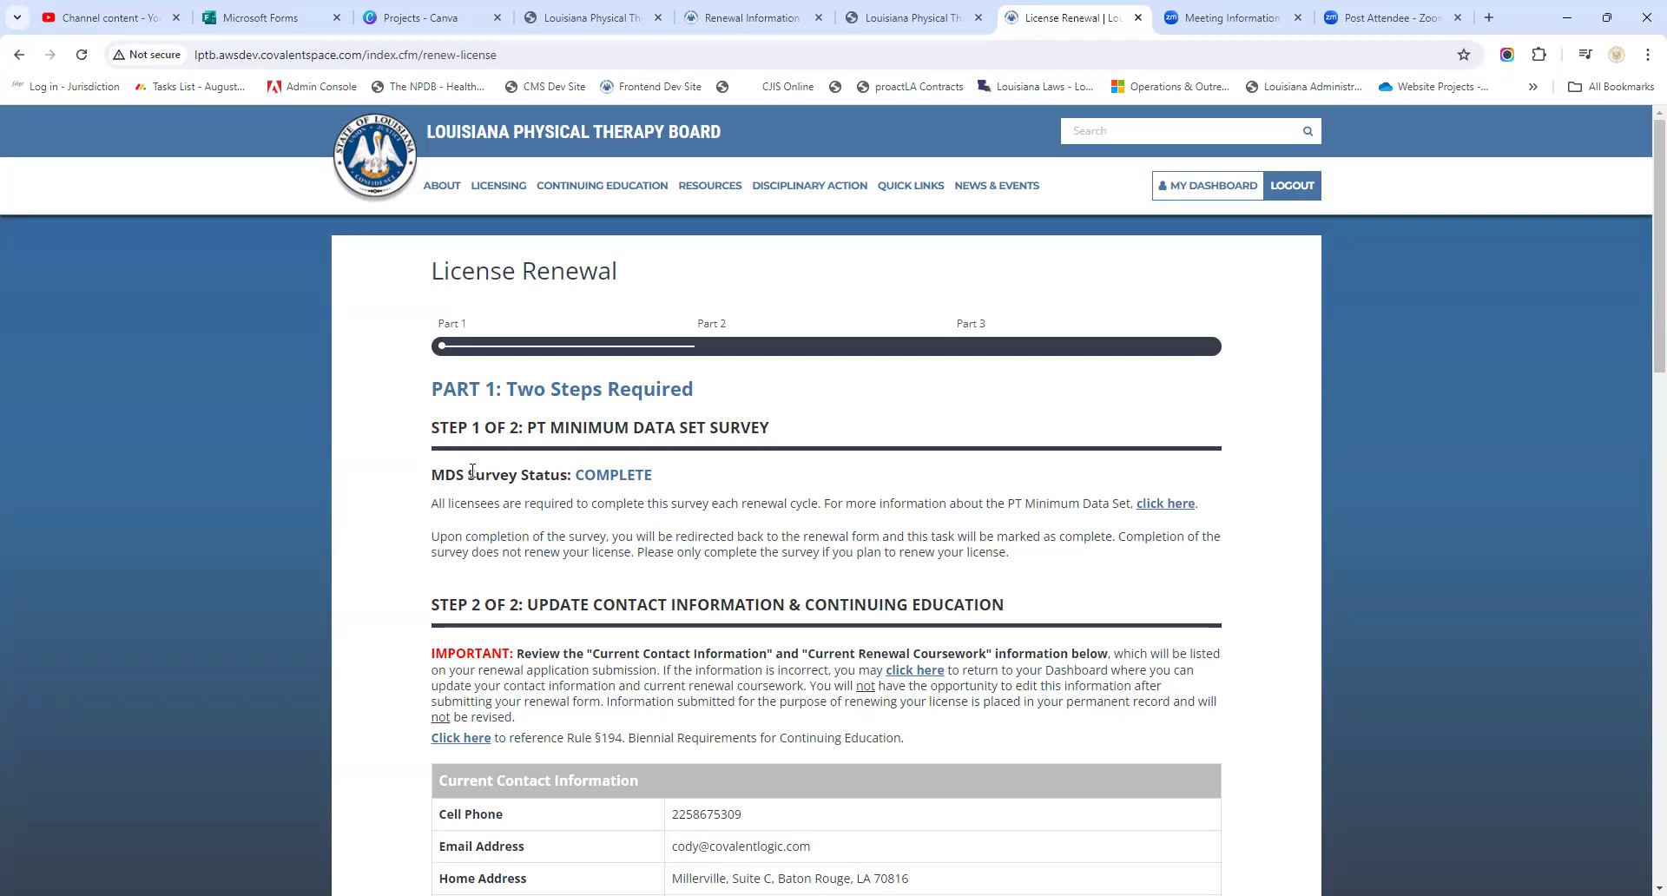
{"action": "mouse_move", "coordinate": [471, 471]}
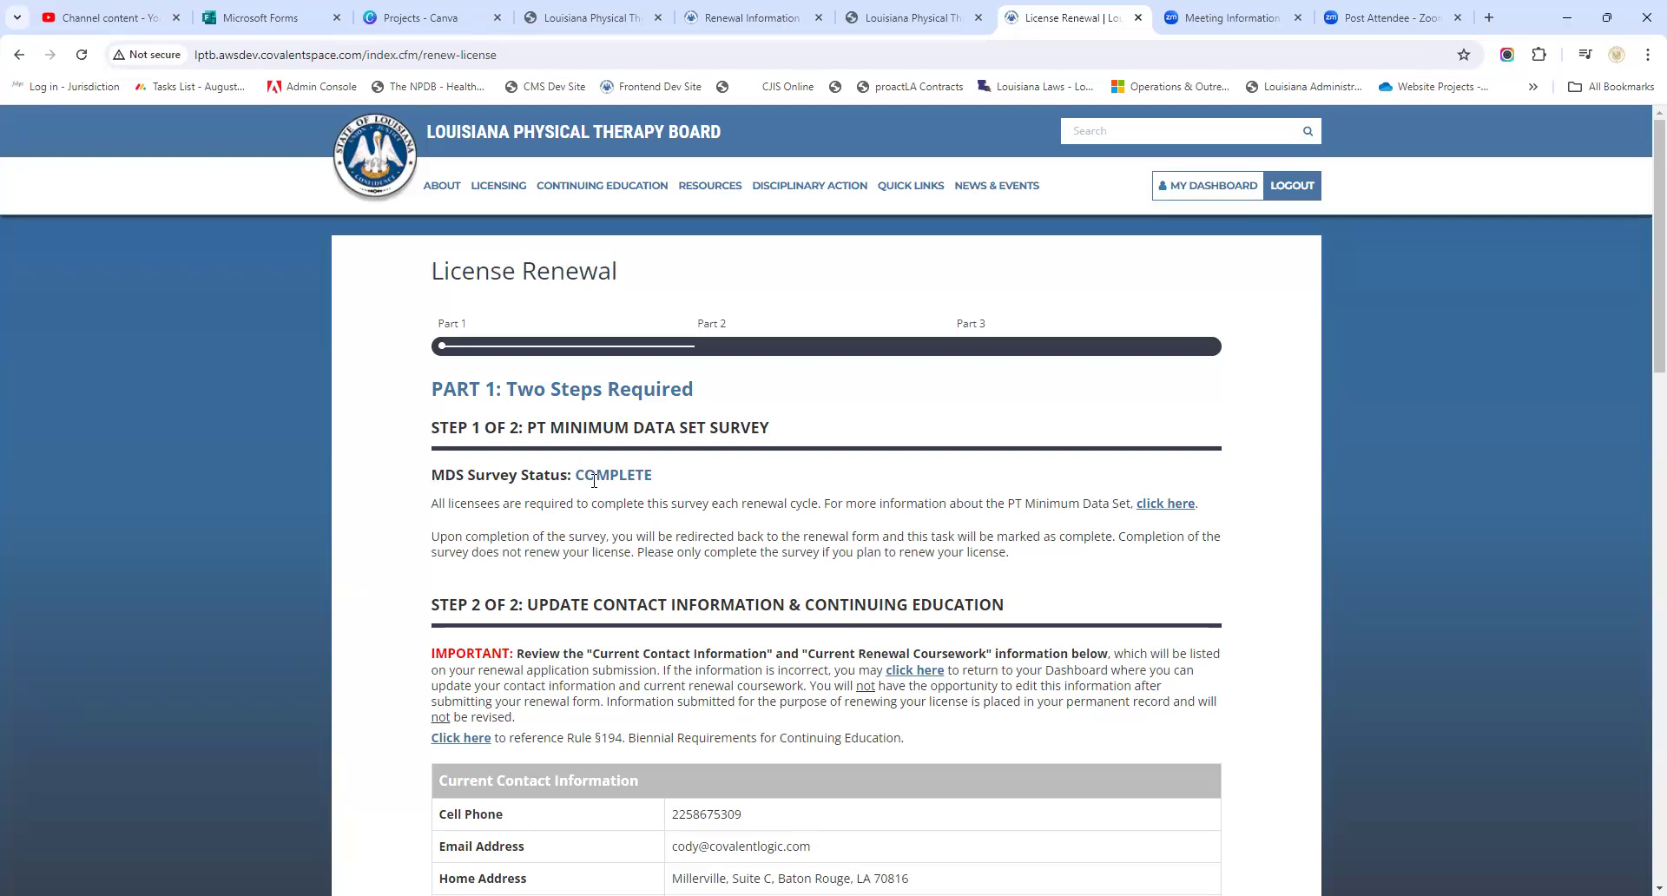
{"action": "mouse_move", "coordinate": [670, 486]}
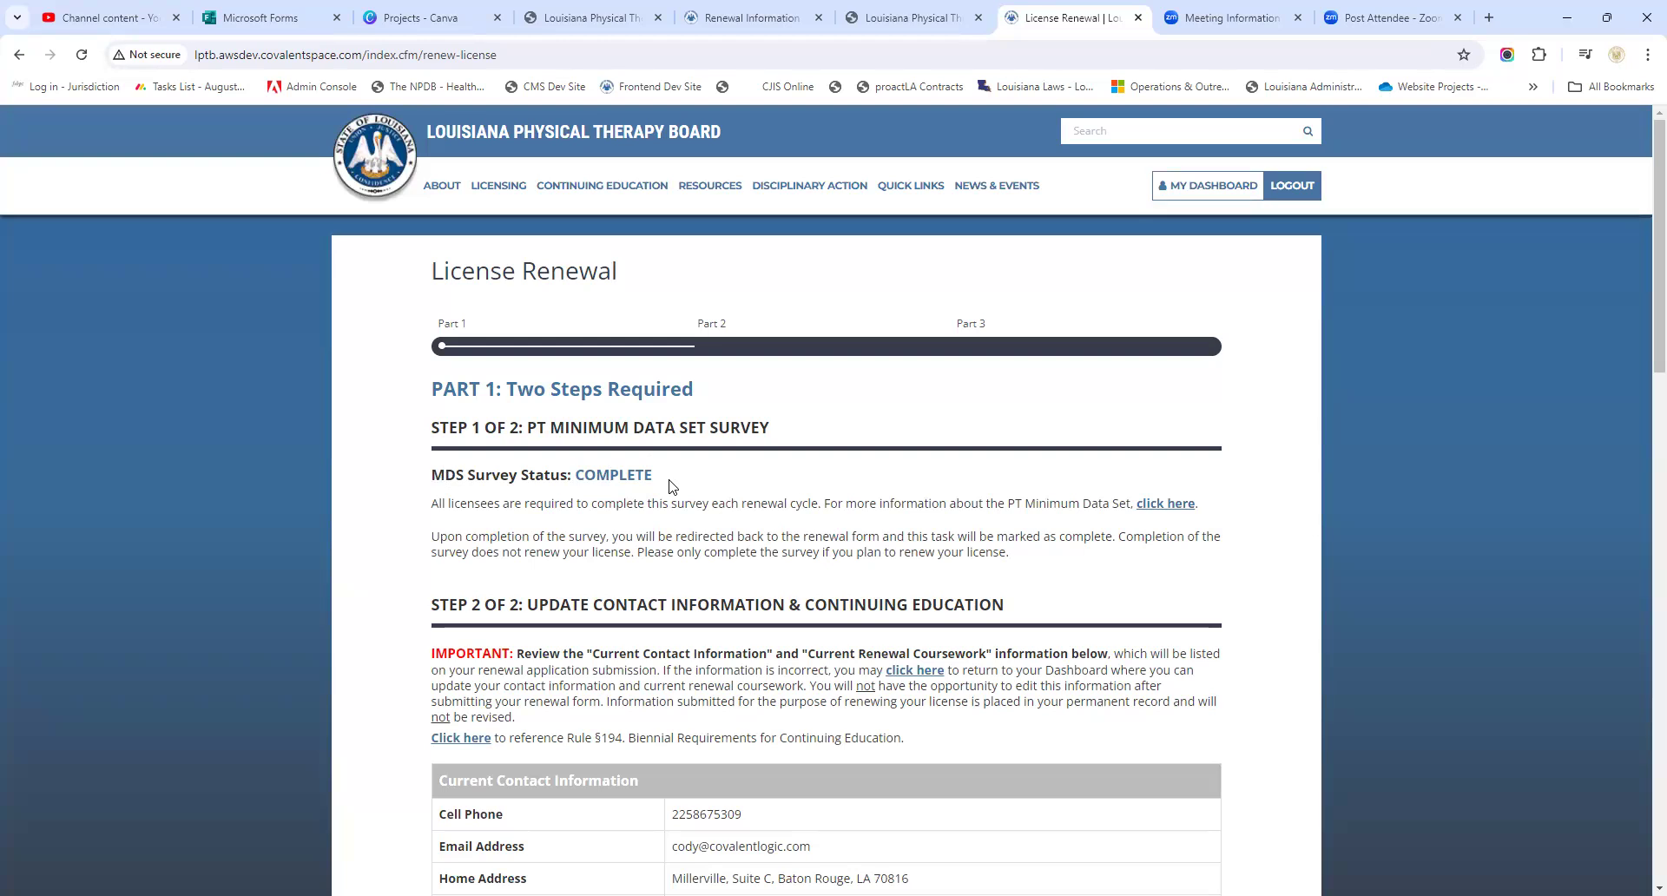
{"action": "mouse_move", "coordinate": [667, 485]}
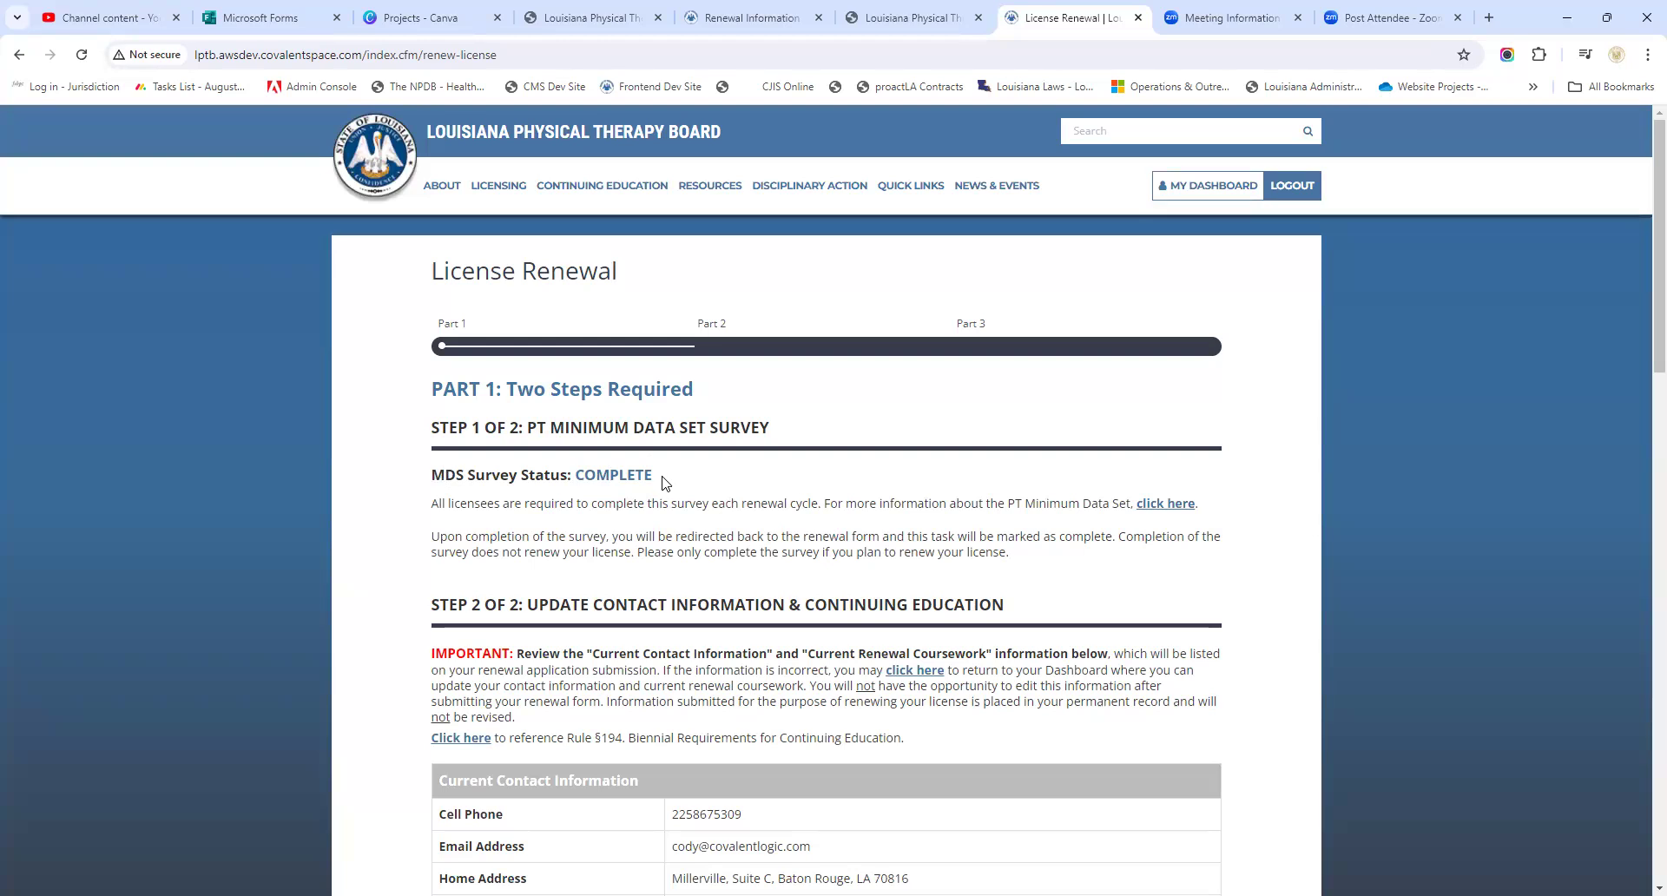
{"action": "mouse_move", "coordinate": [672, 522]}
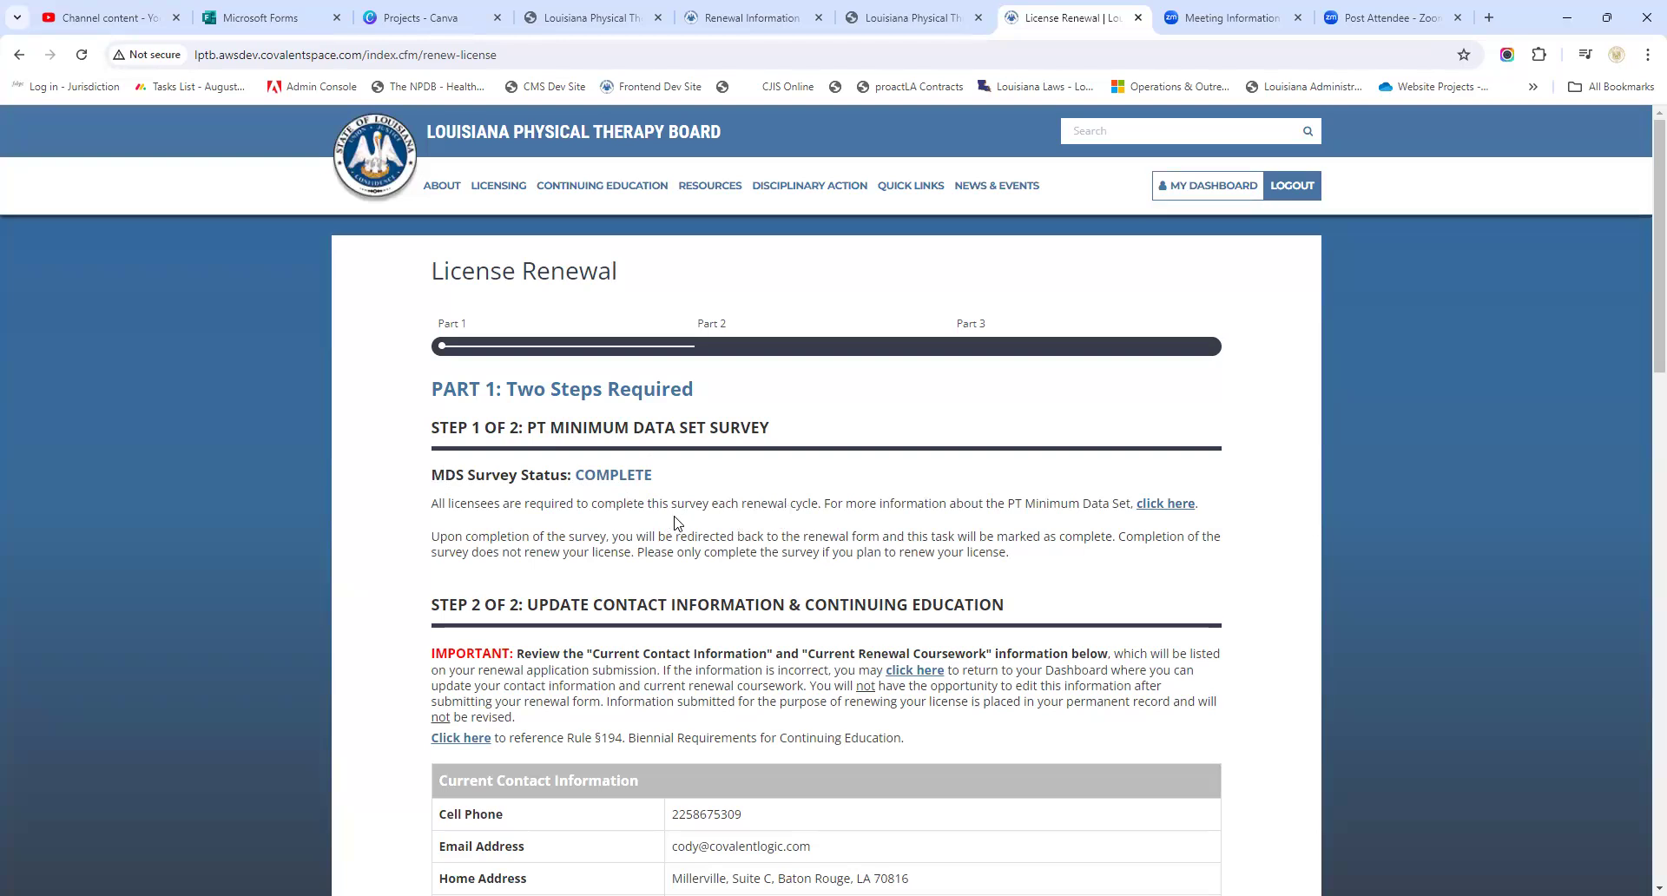
{"action": "mouse_move", "coordinate": [595, 486]}
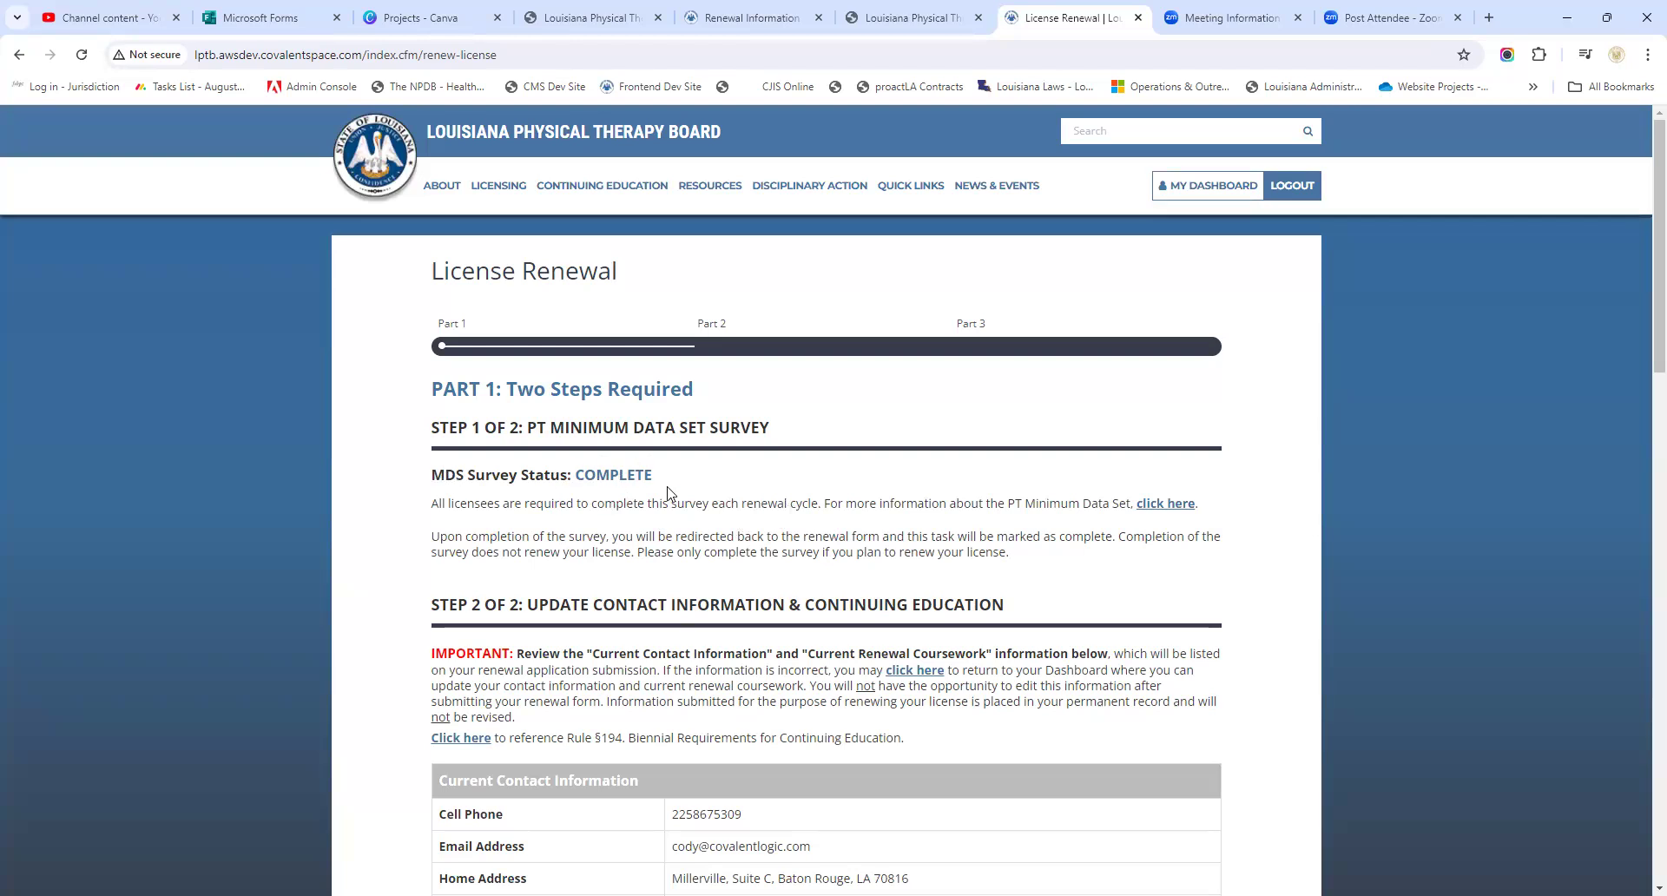
Scroll past contact info and coursework to the Renew as Active/Inactive choices and attestations
{"action": "scroll", "scroll_direction": "down", "scroll_amount": 3}
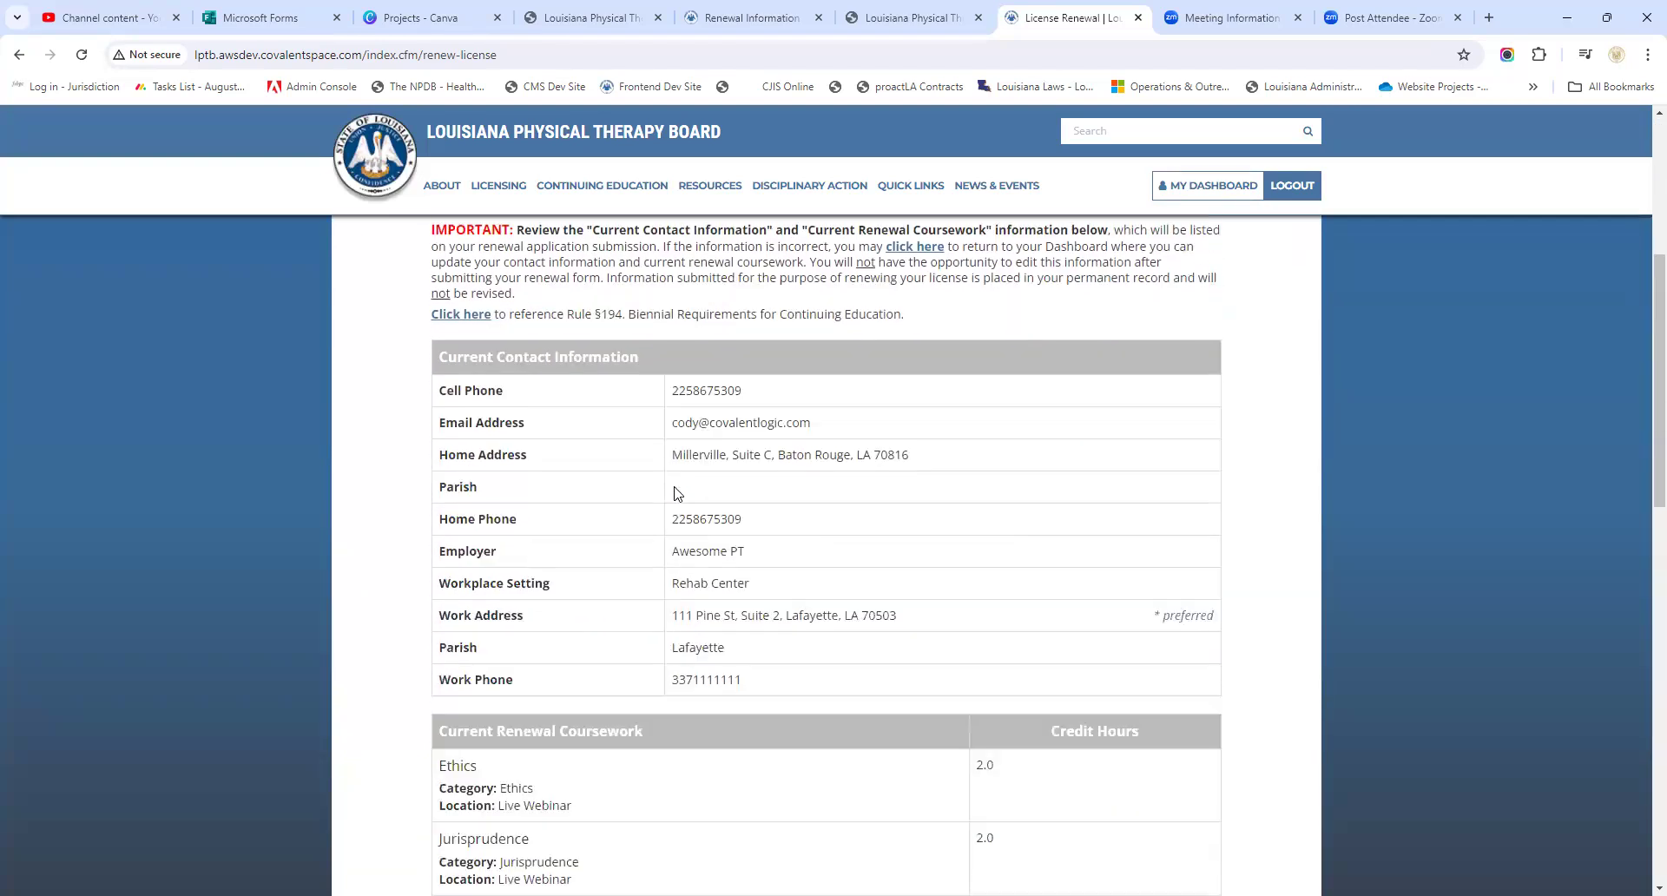
{"action": "scroll", "scroll_direction": "down", "scroll_amount": 3}
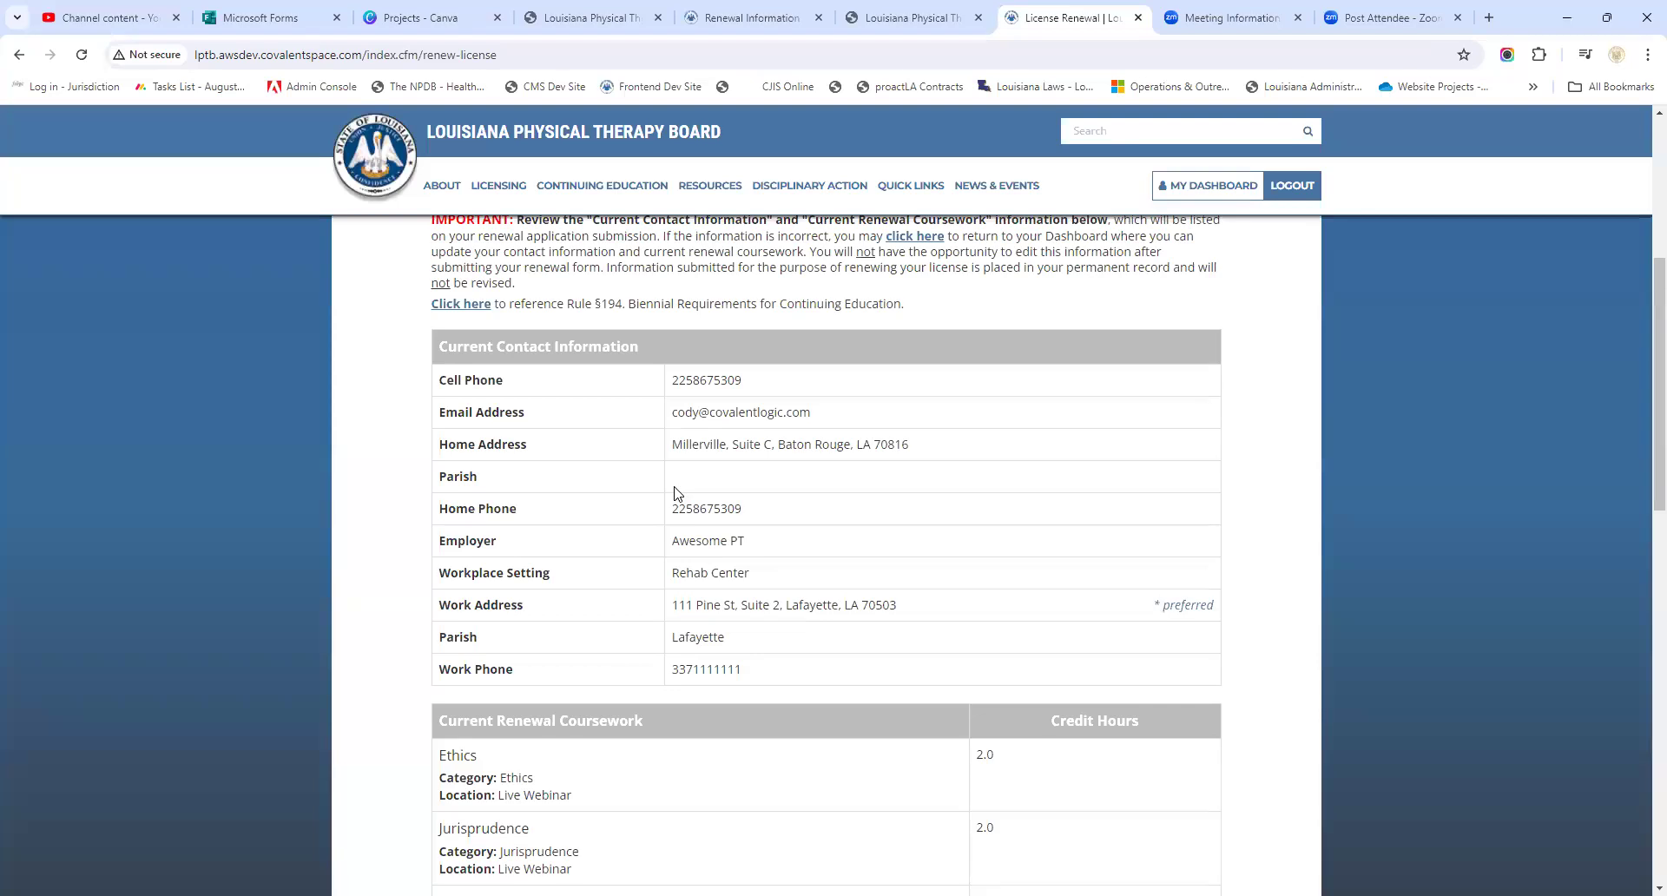
{"action": "scroll", "scroll_direction": "down", "scroll_amount": 3}
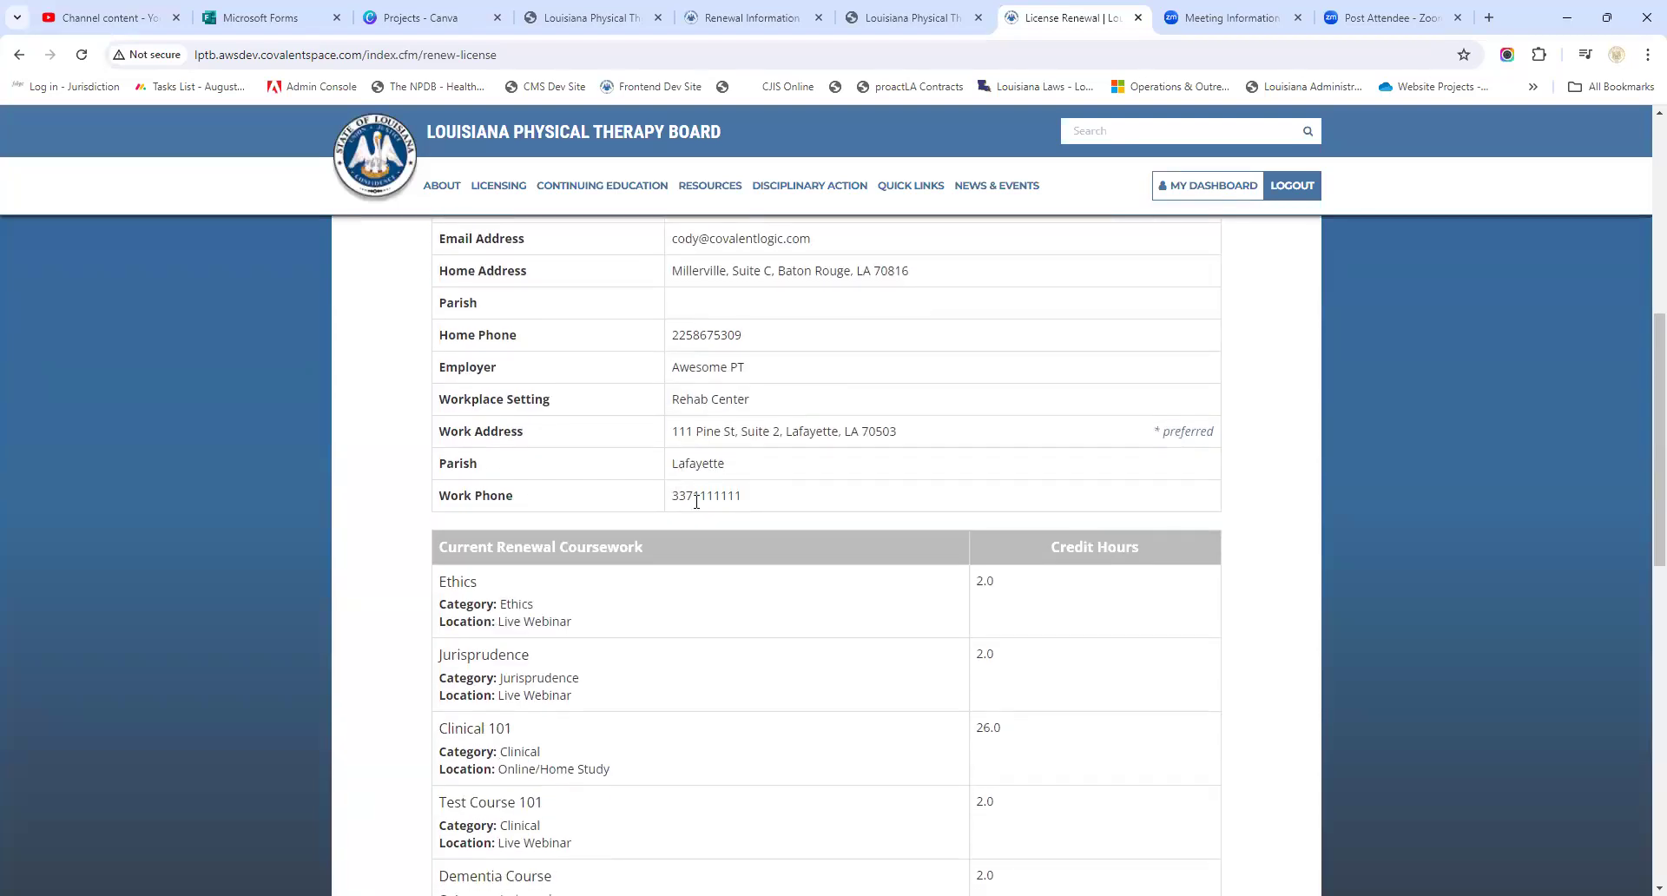
{"action": "scroll", "scroll_direction": "down", "scroll_amount": 3}
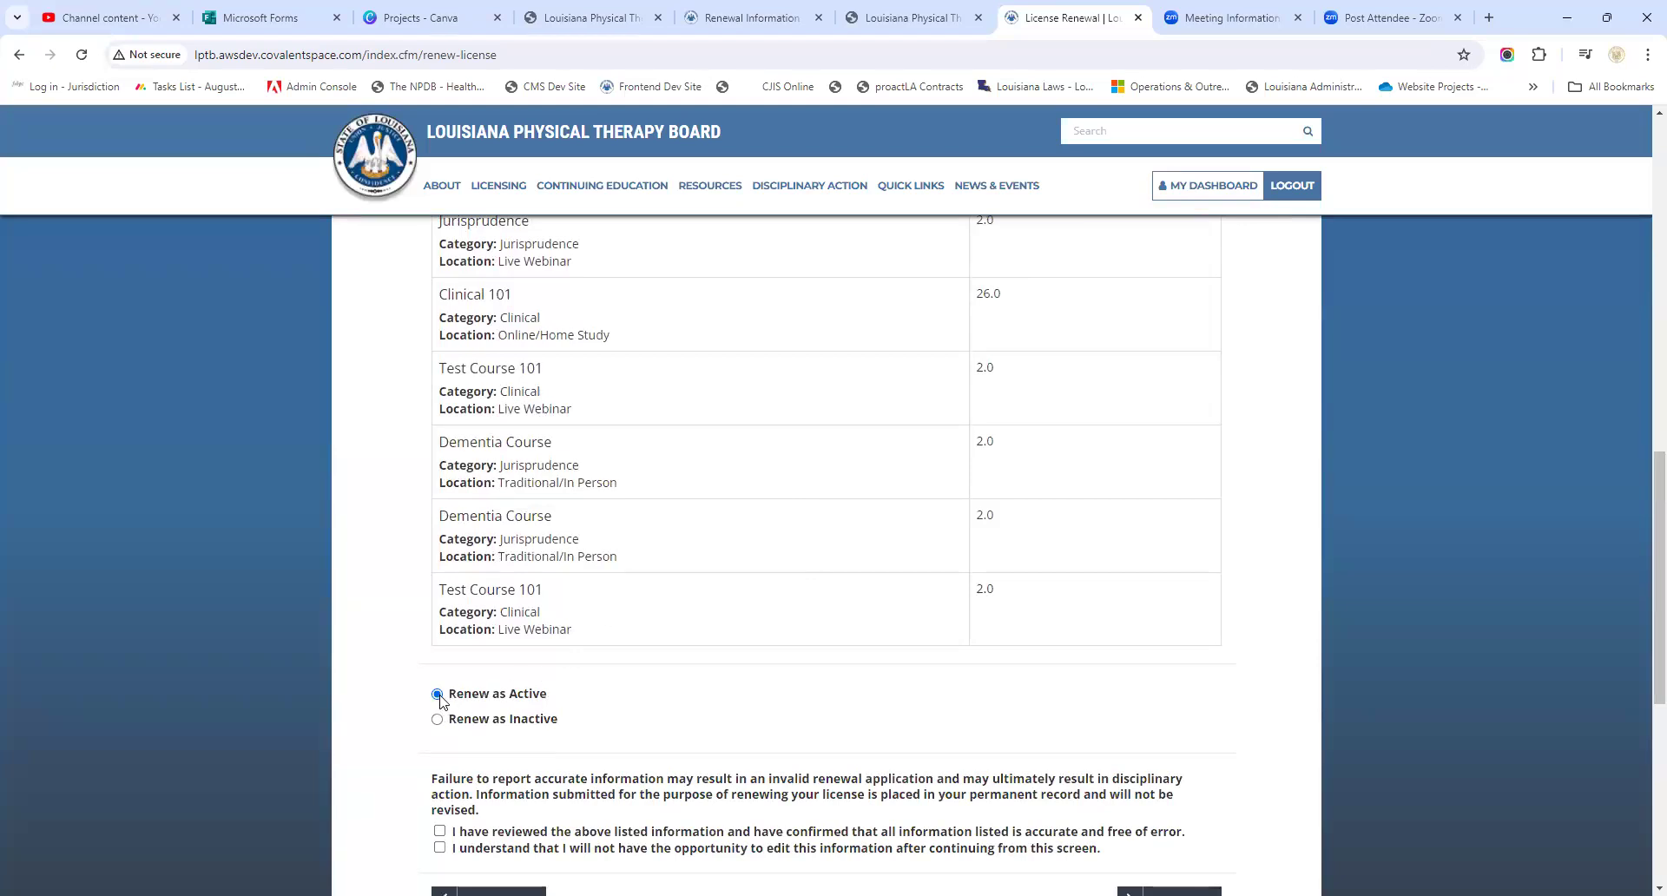
{"action": "scroll", "scroll_direction": "down", "scroll_amount": 3}
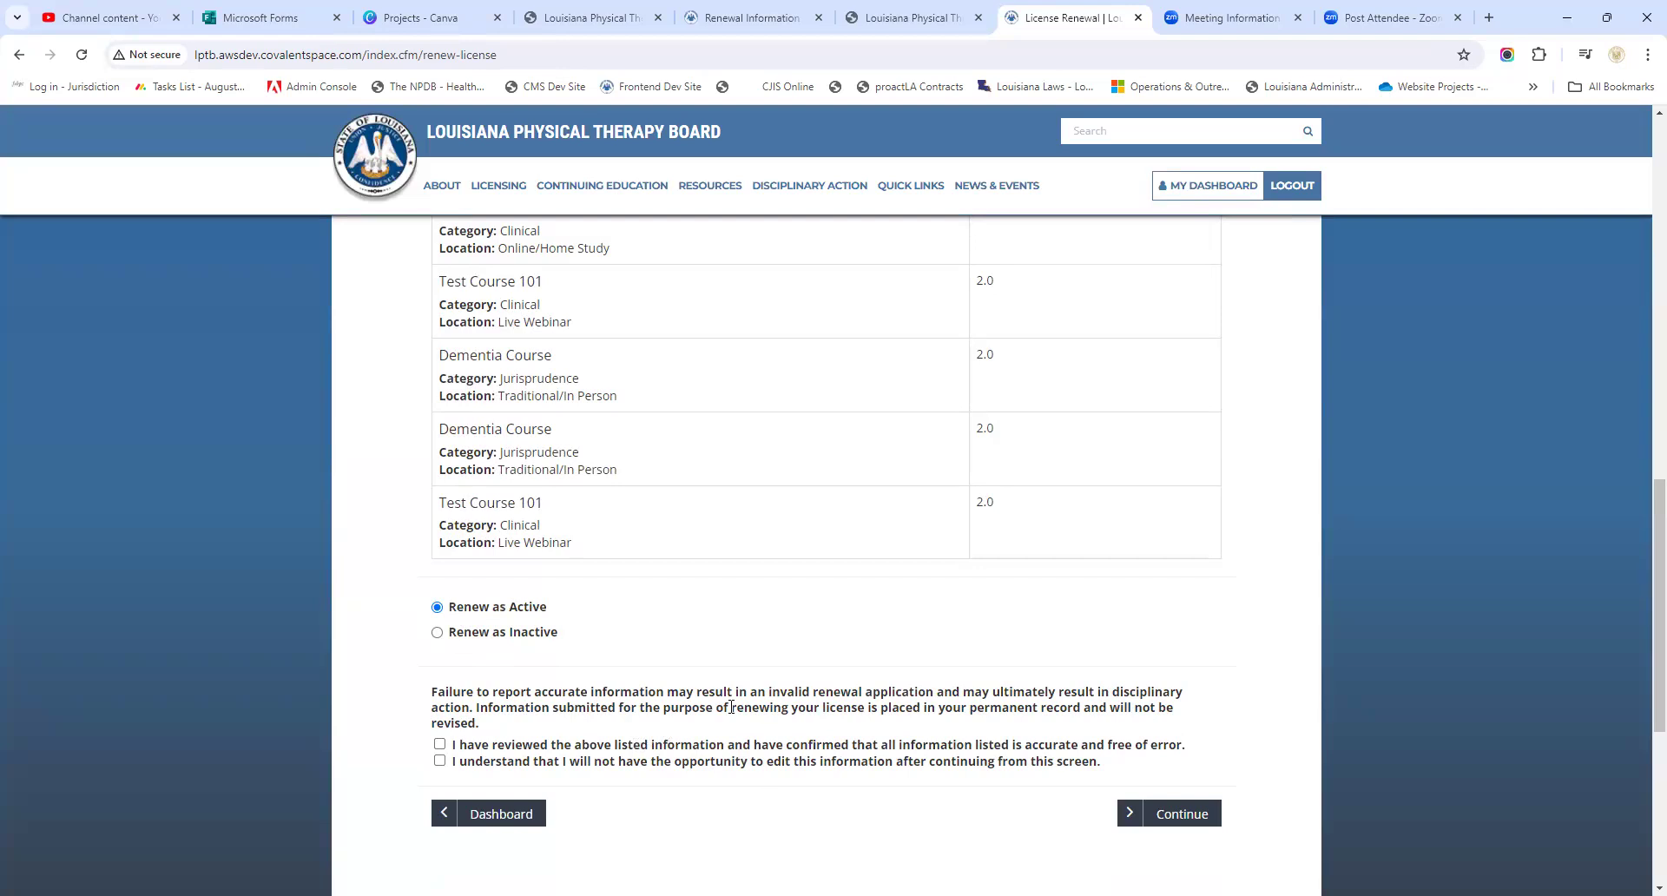
{"action": "mouse_move", "coordinate": [553, 761]}
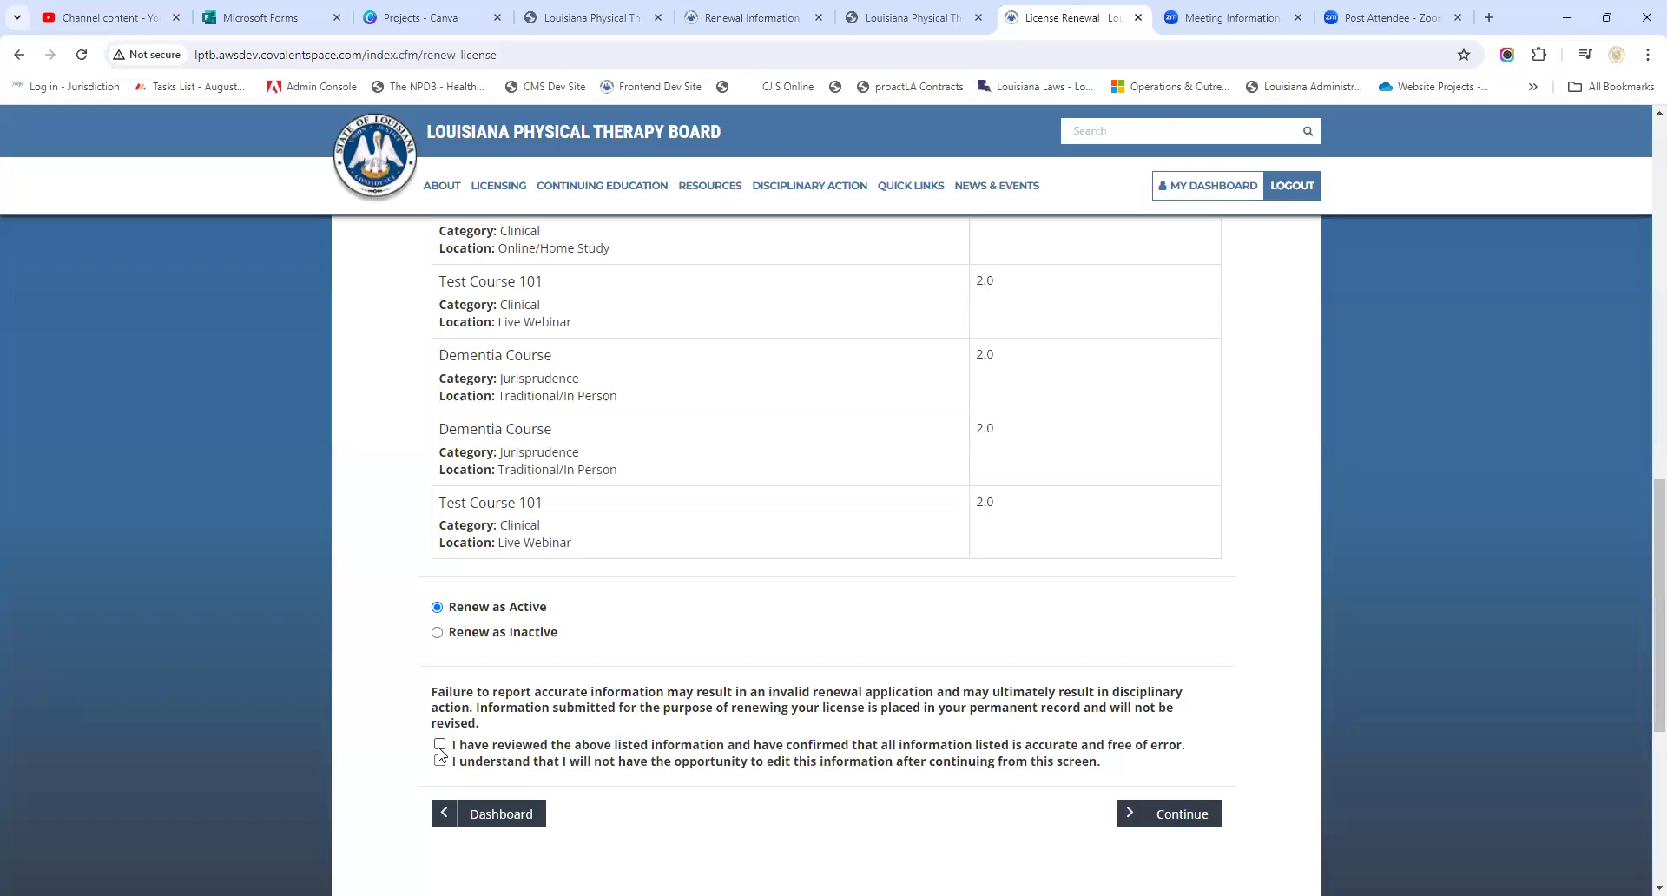
Check the attestation that the listed information is accurate
{"action": "left_click", "coordinate": [438, 743]}
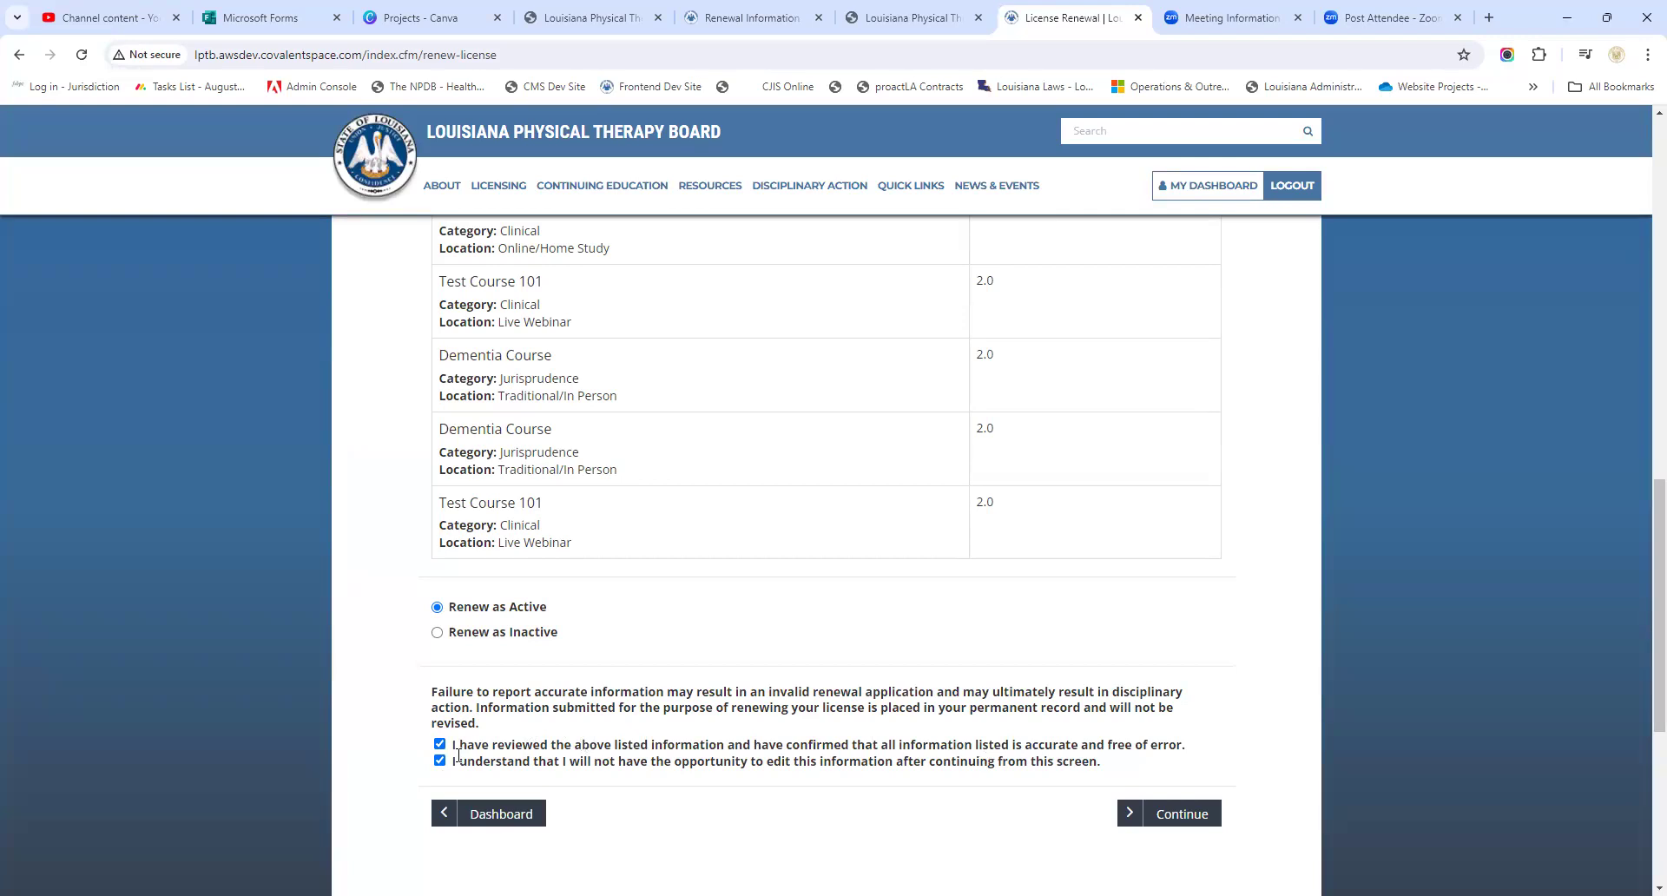
{"action": "mouse_move", "coordinate": [1169, 760]}
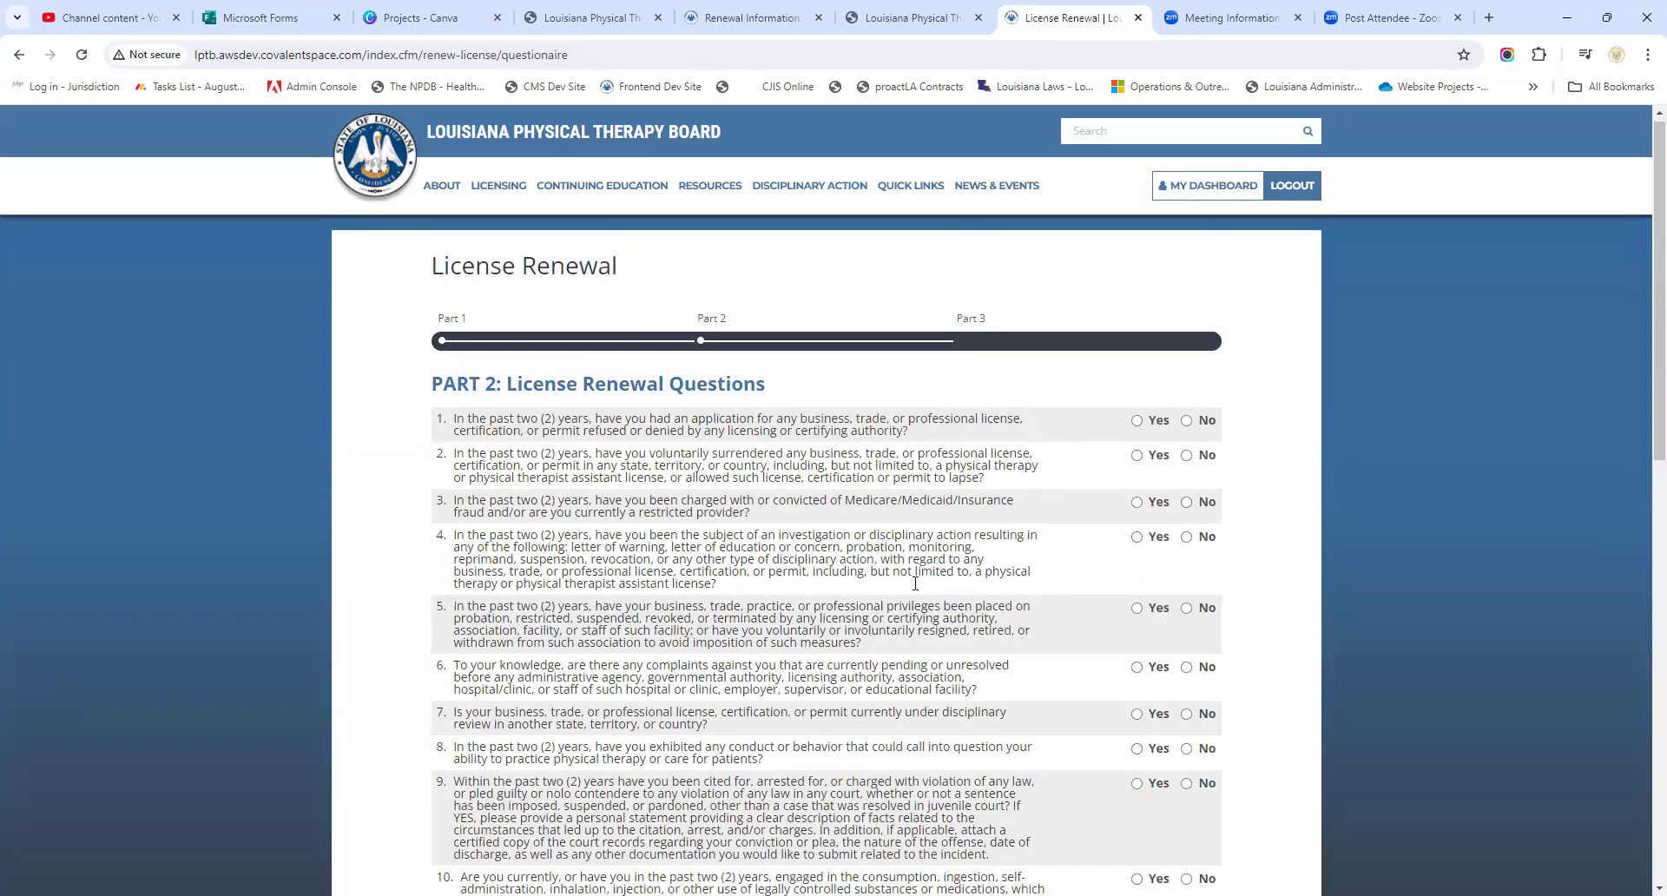
Scroll through the fourteen renewal questions to the explanation box and uploads, then back up
{"action": "scroll", "scroll_direction": "down", "scroll_amount": 3}
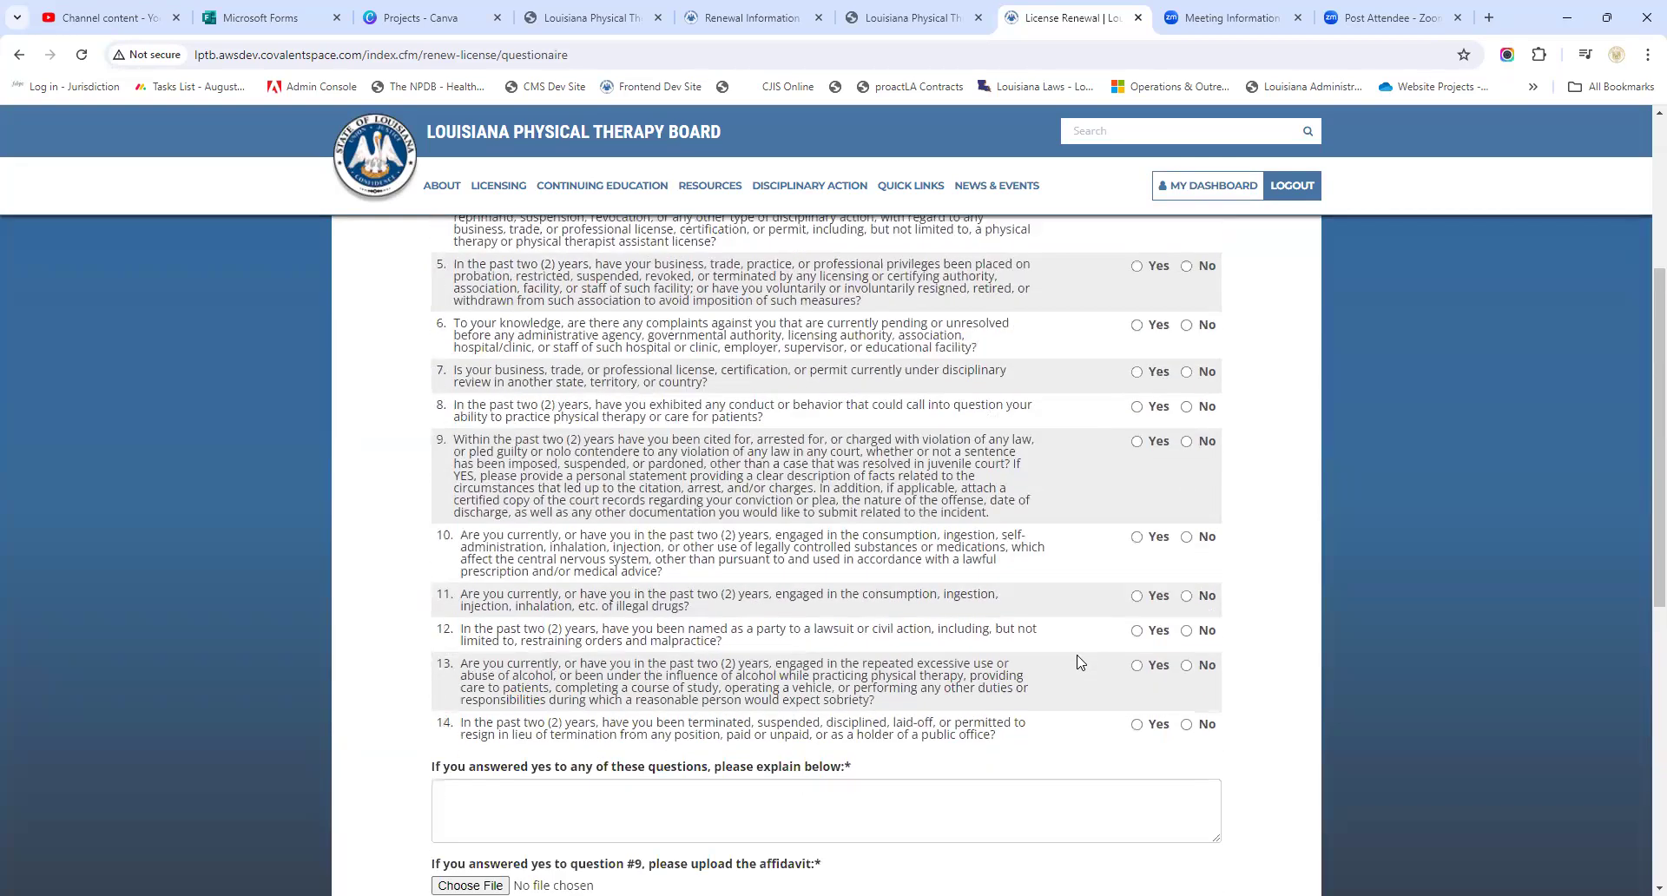
{"action": "scroll", "scroll_direction": "down", "scroll_amount": 3}
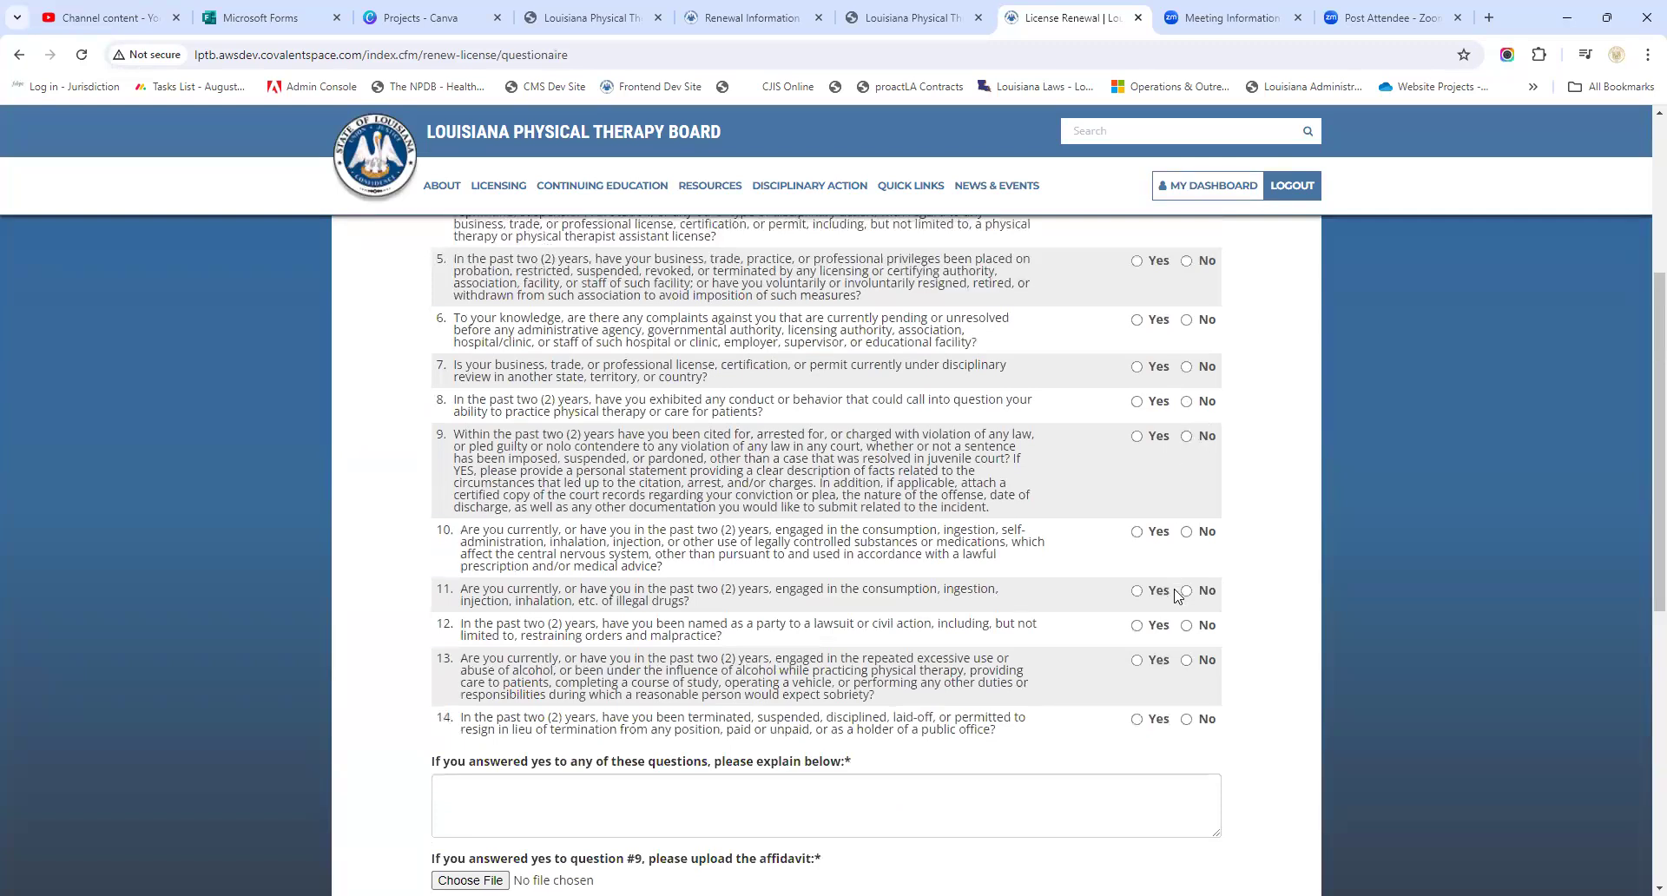
{"action": "scroll", "scroll_direction": "down", "scroll_amount": 3}
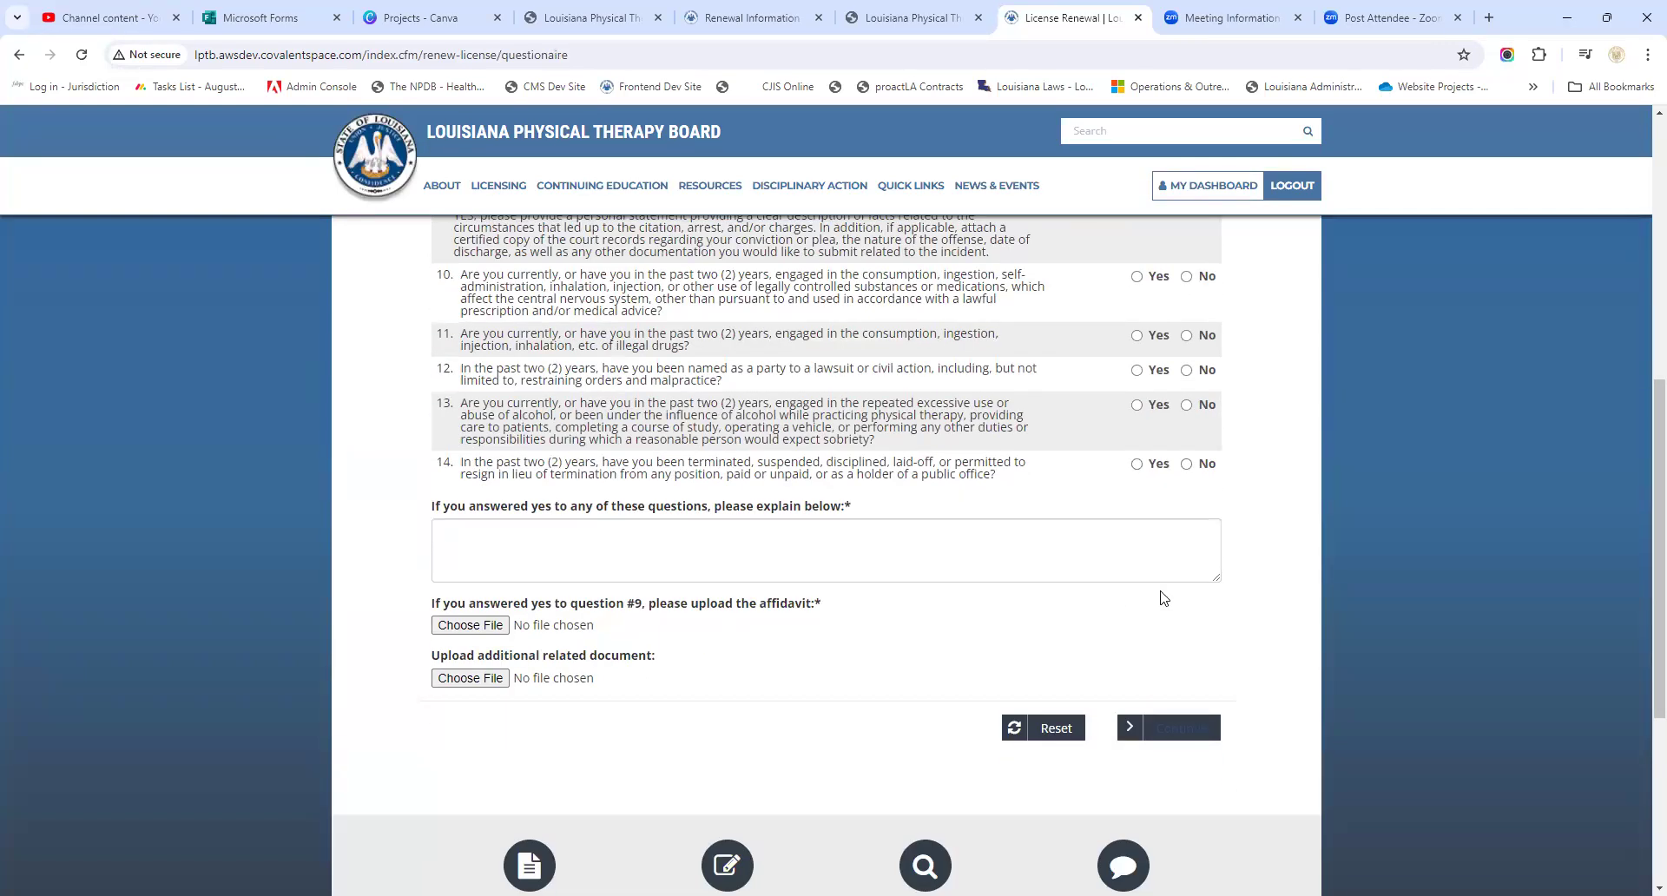
{"action": "scroll", "scroll_direction": "up", "scroll_amount": 3}
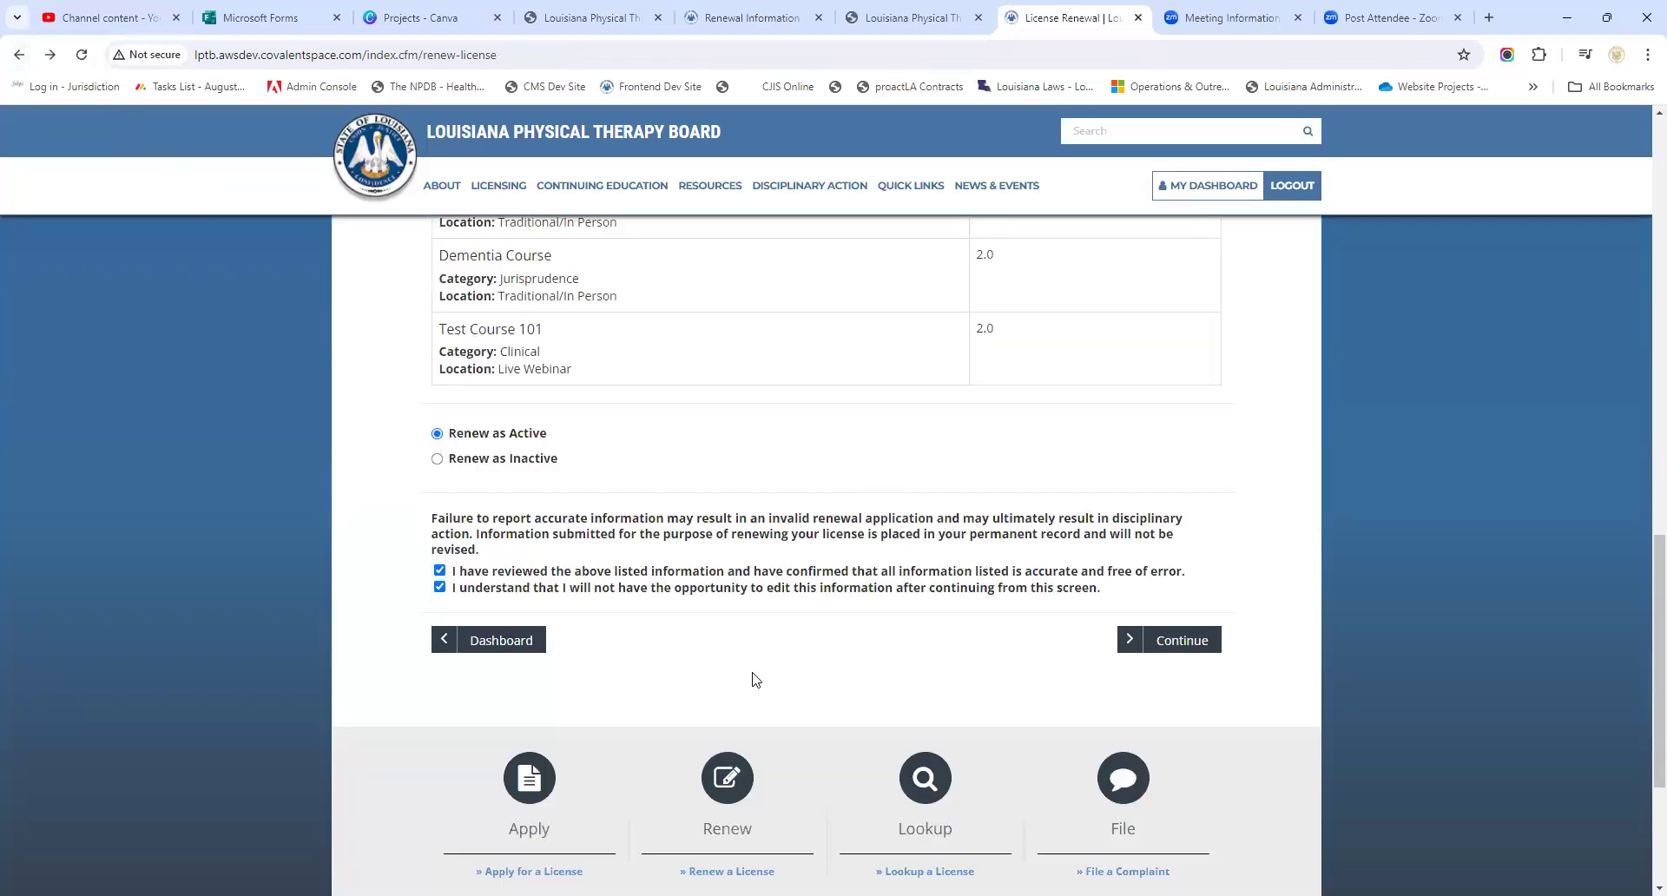
{"action": "scroll", "scroll_direction": "down", "scroll_amount": 3}
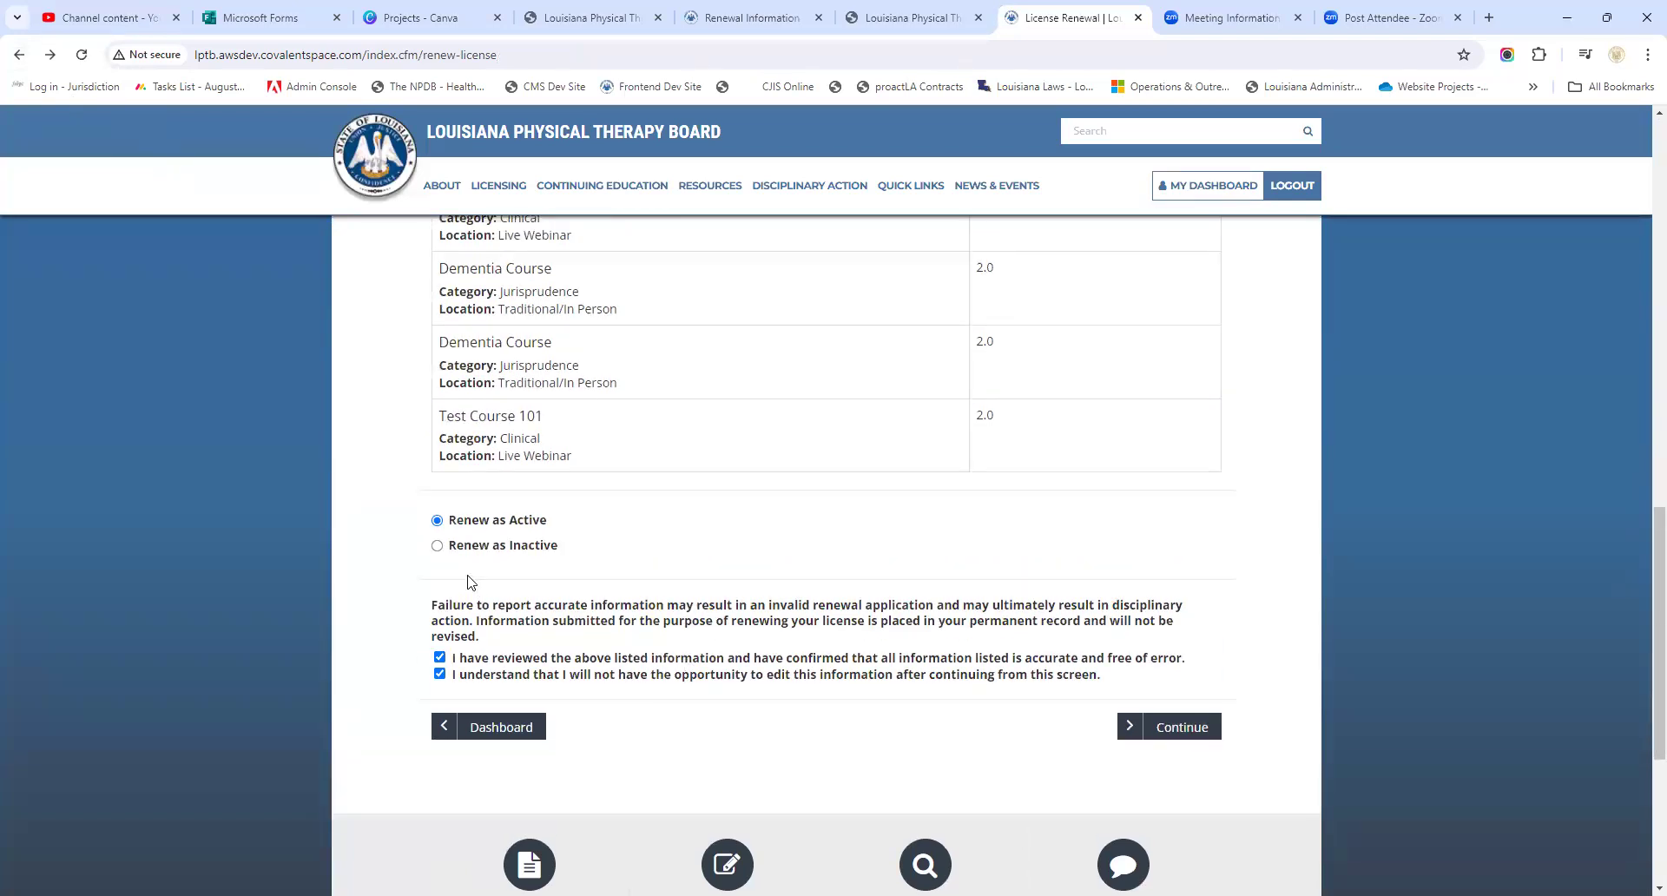
{"action": "mouse_move", "coordinate": [446, 562]}
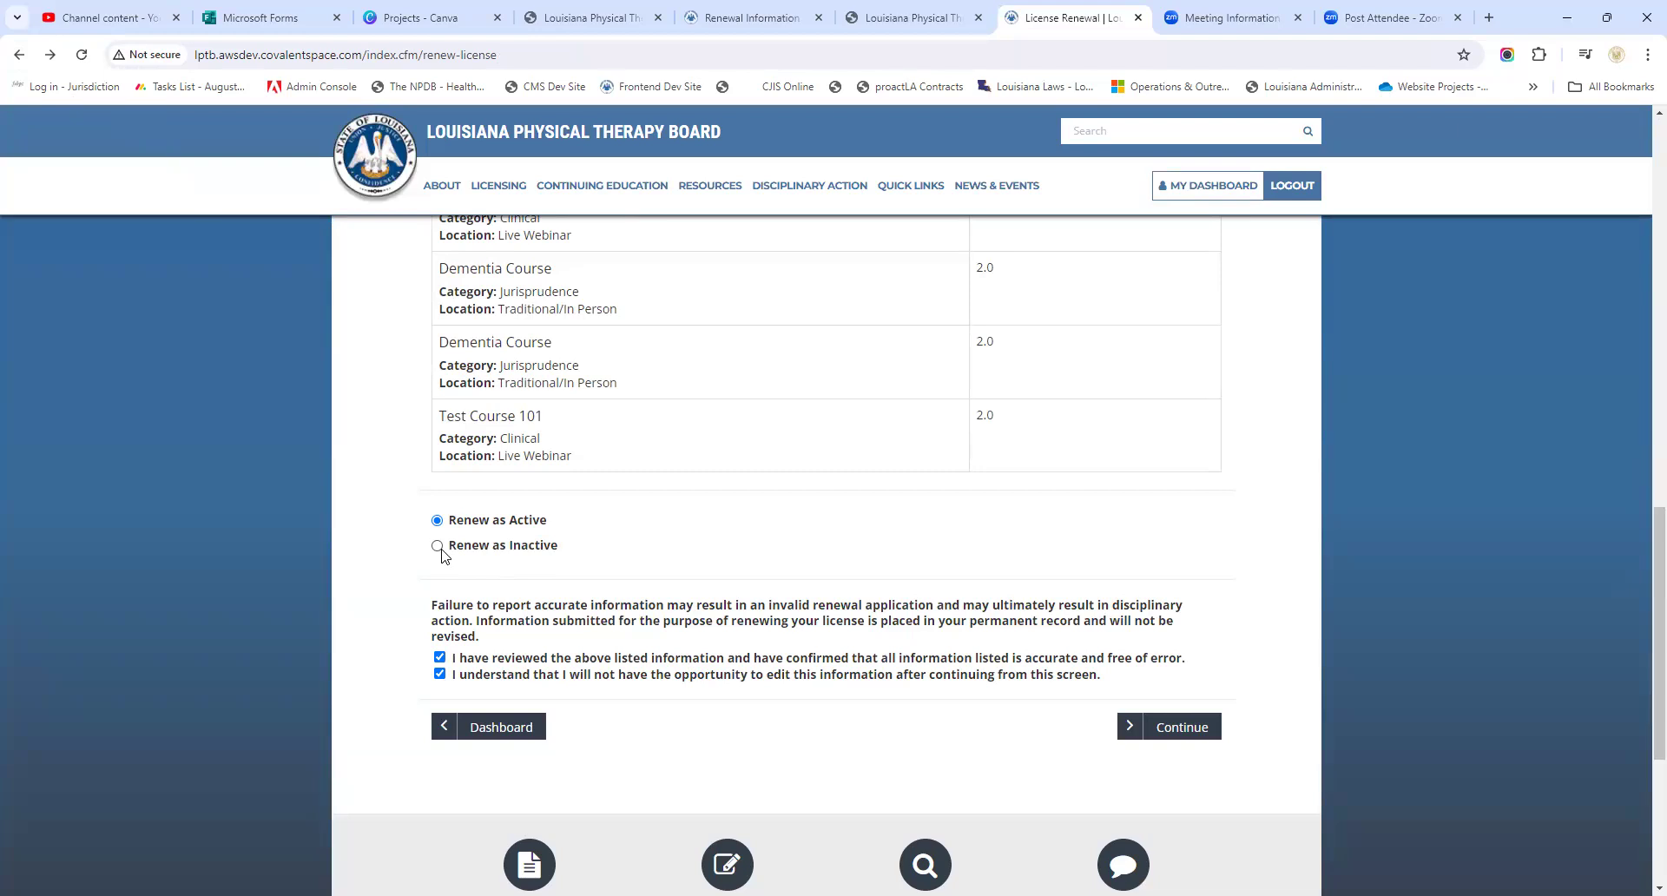
Select Renew as Inactive, revealing the three inactive-status affidavit checkboxes
{"action": "left_click", "coordinate": [435, 545]}
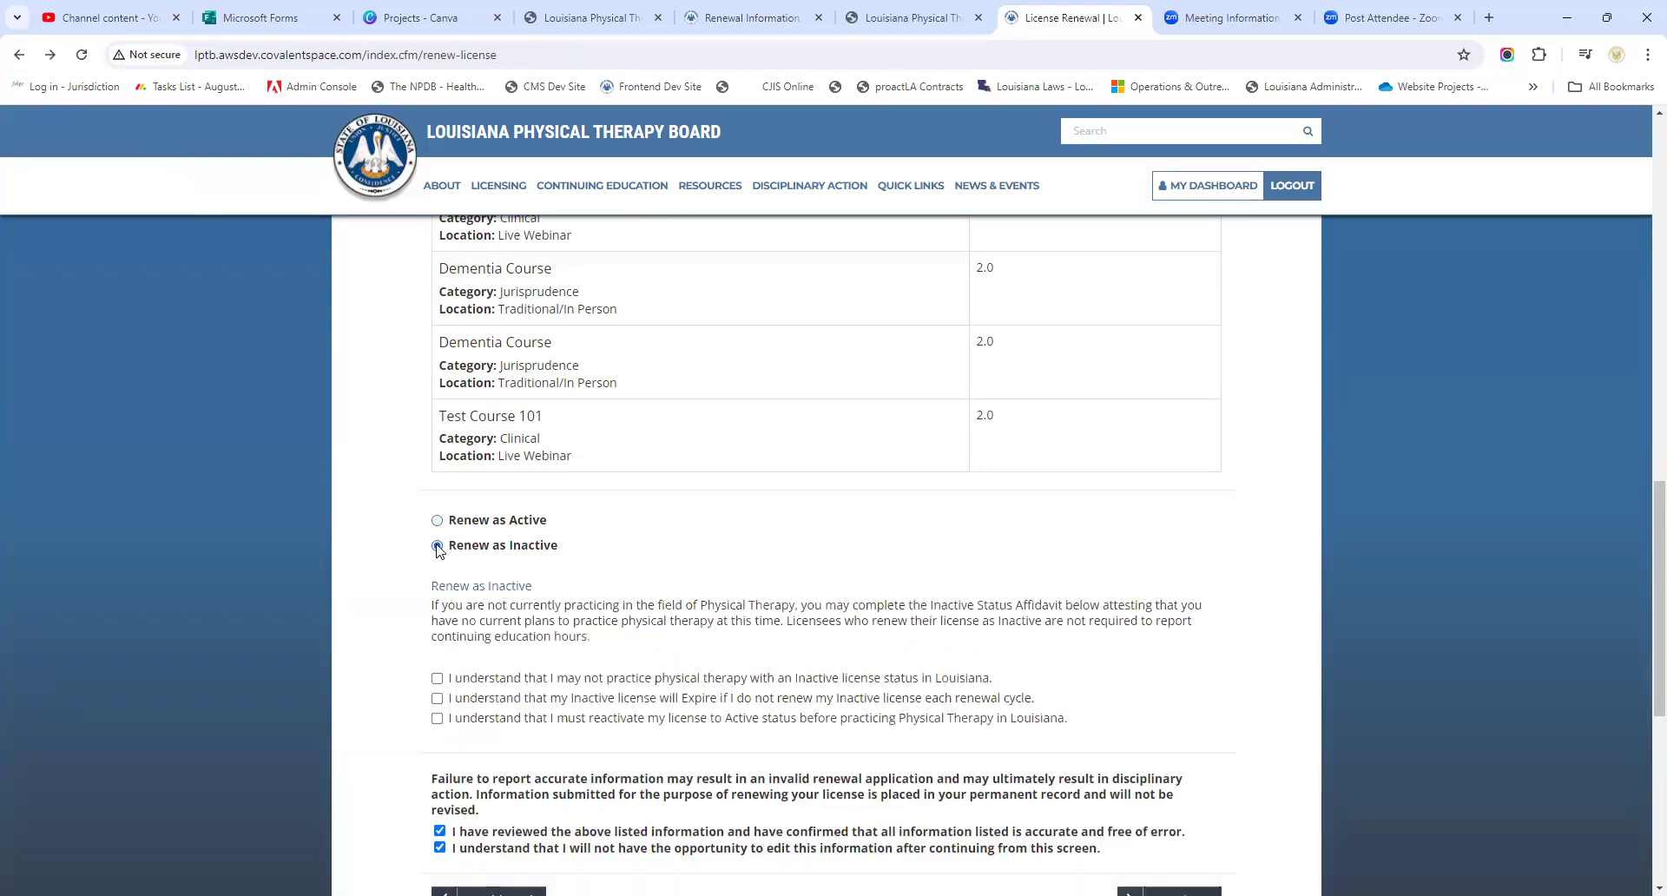
{"action": "left_click", "coordinate": [436, 544]}
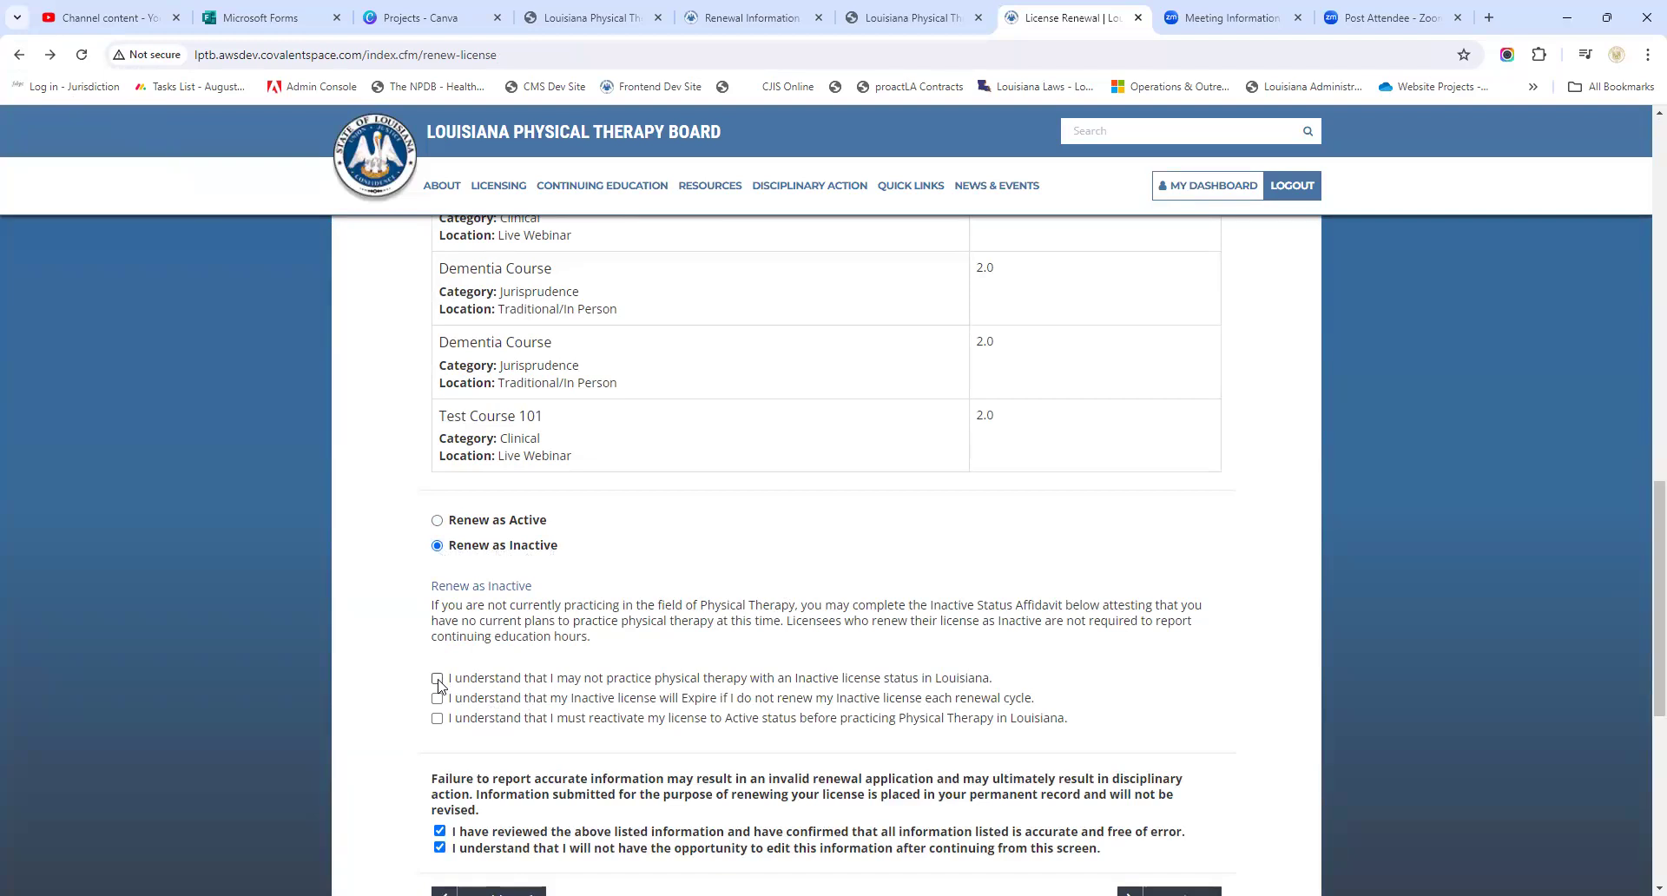
{"action": "left_click", "coordinate": [436, 679]}
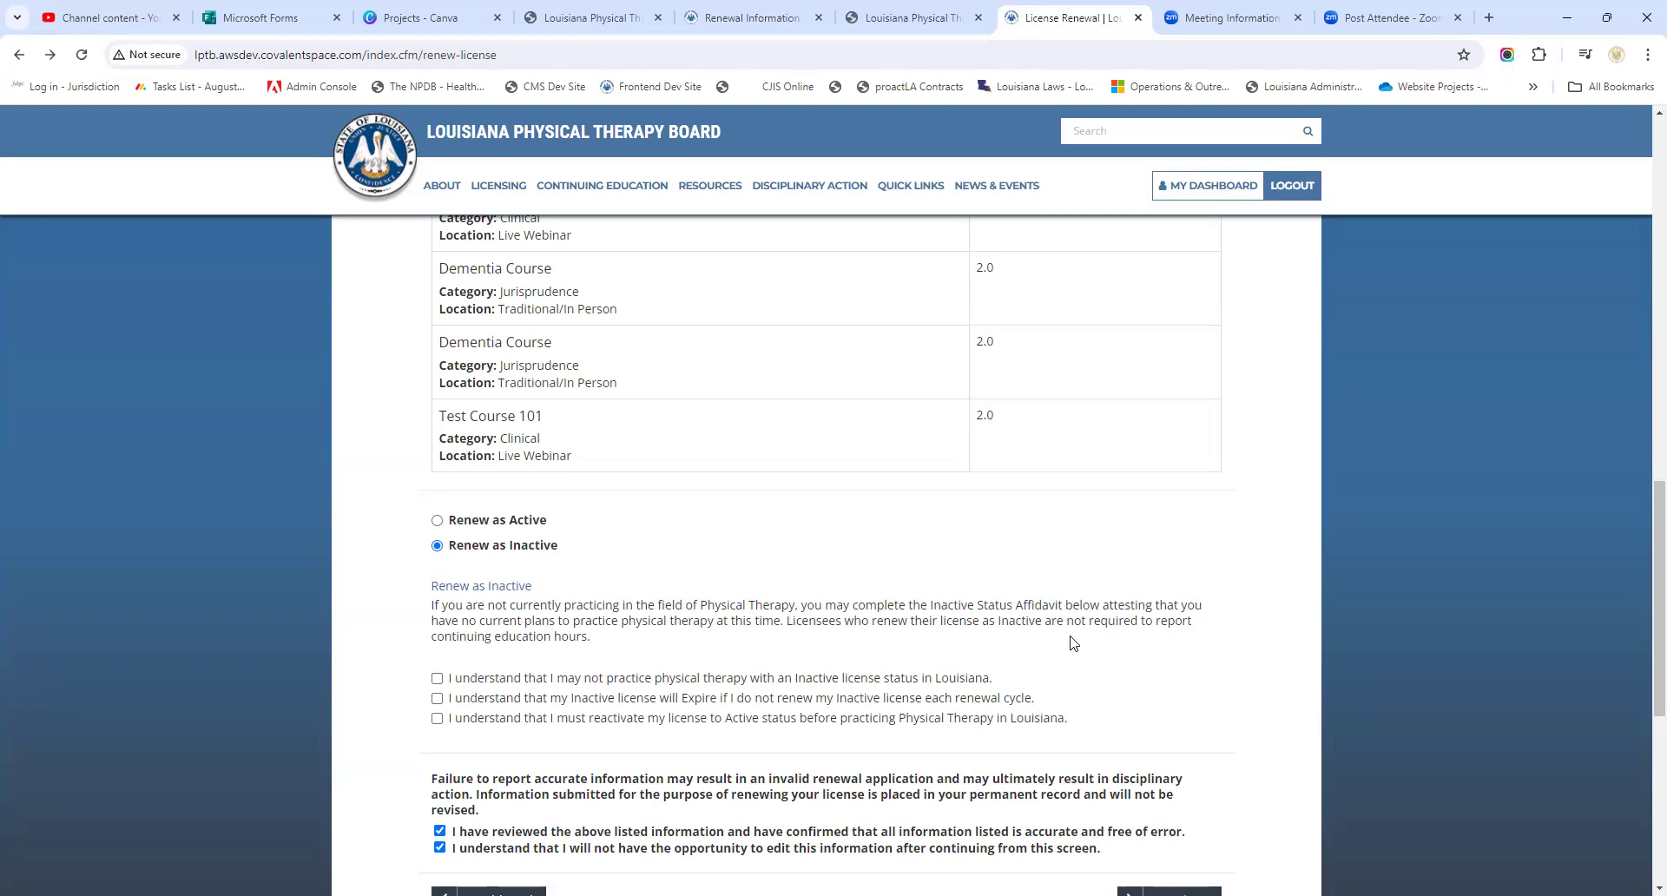
{"action": "mouse_move", "coordinate": [978, 484]}
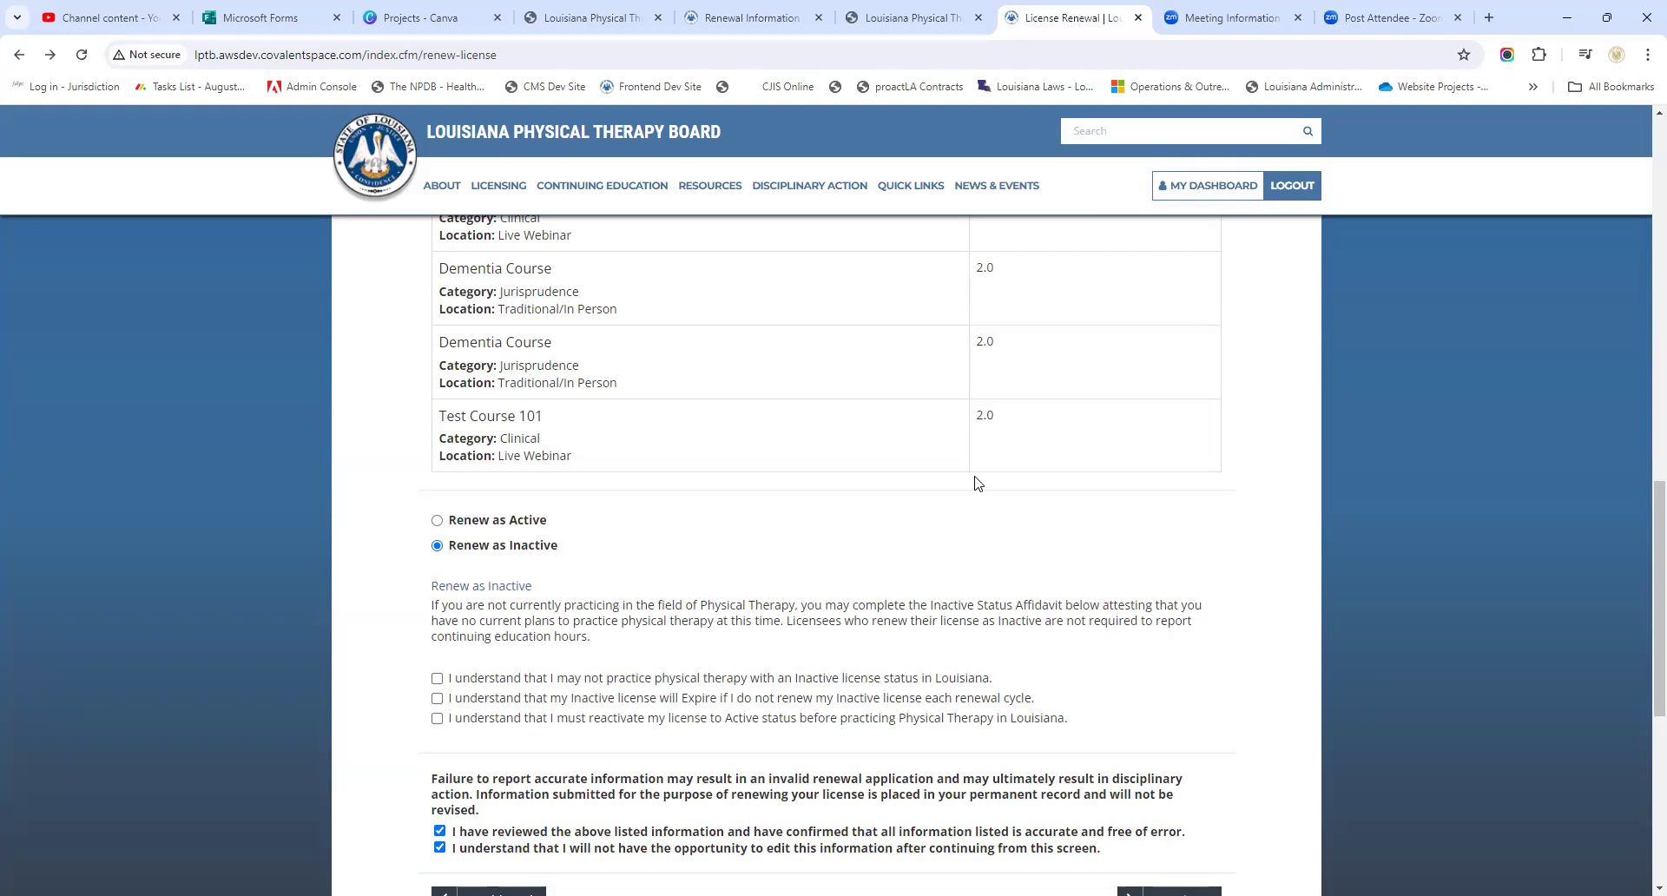